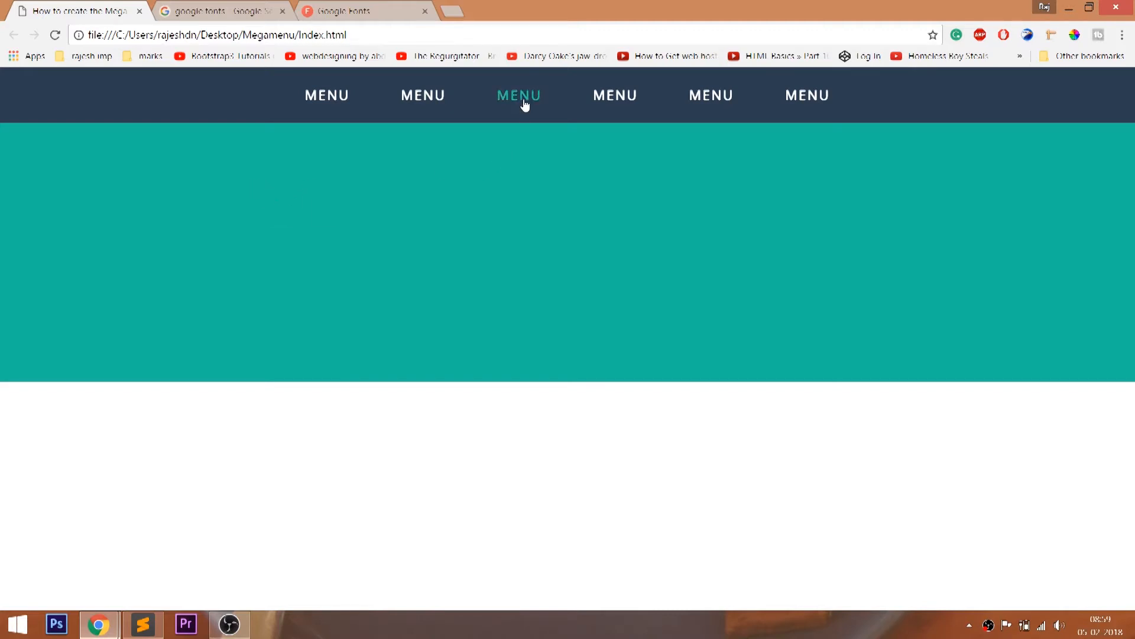
pyautogui.moveTo(615, 107)
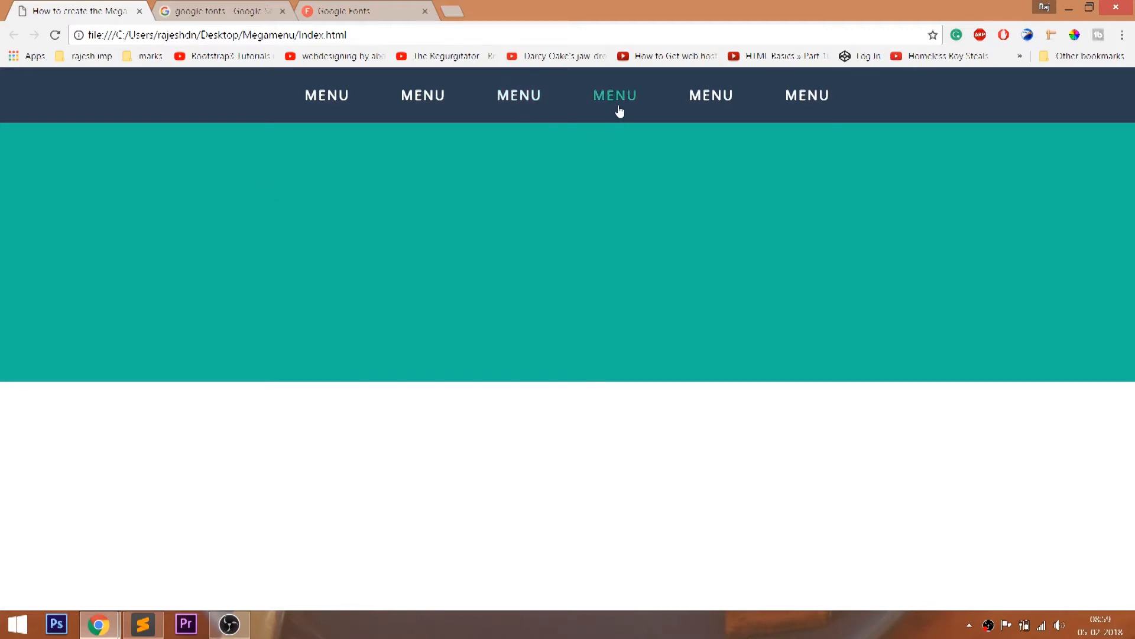
pyautogui.moveTo(710, 95)
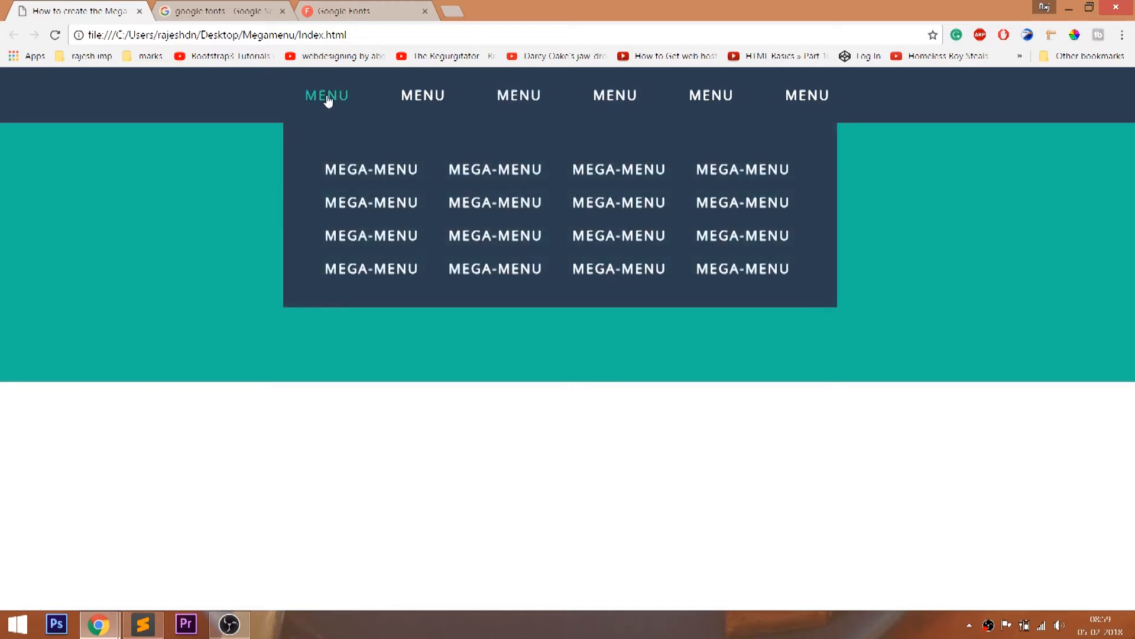
pyautogui.moveTo(373, 59)
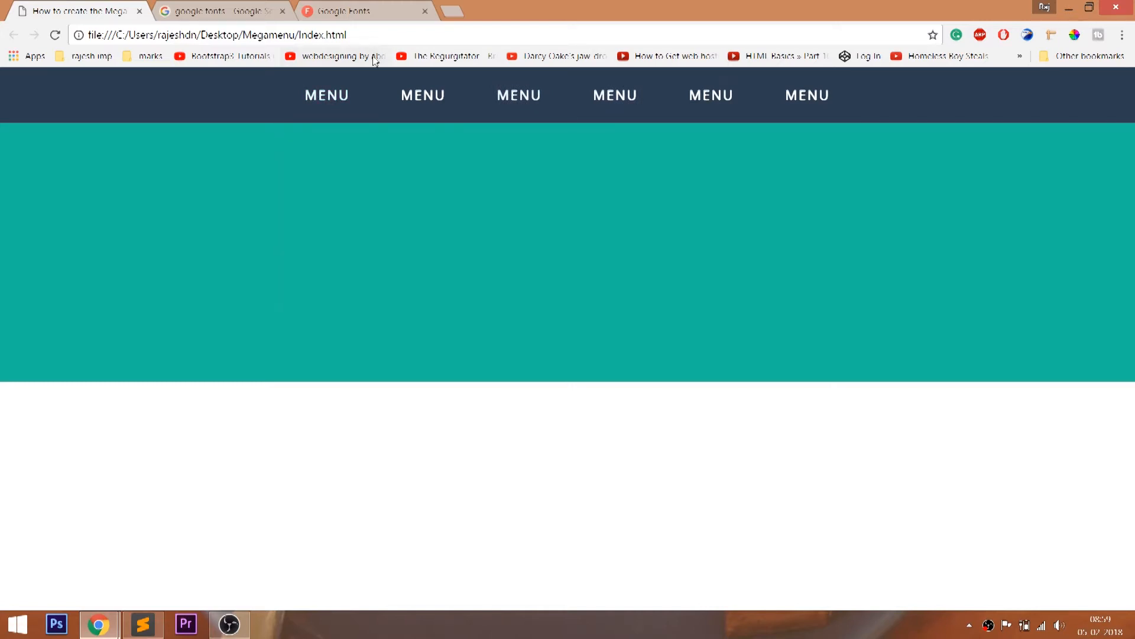
pyautogui.moveTo(422, 95)
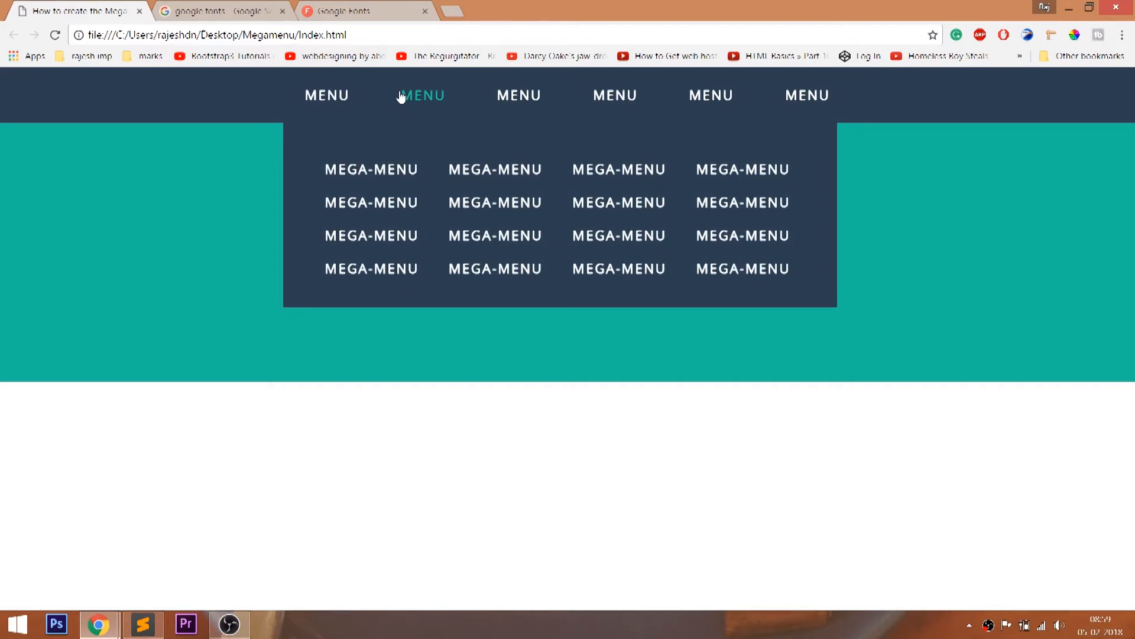
pyautogui.moveTo(761, 81)
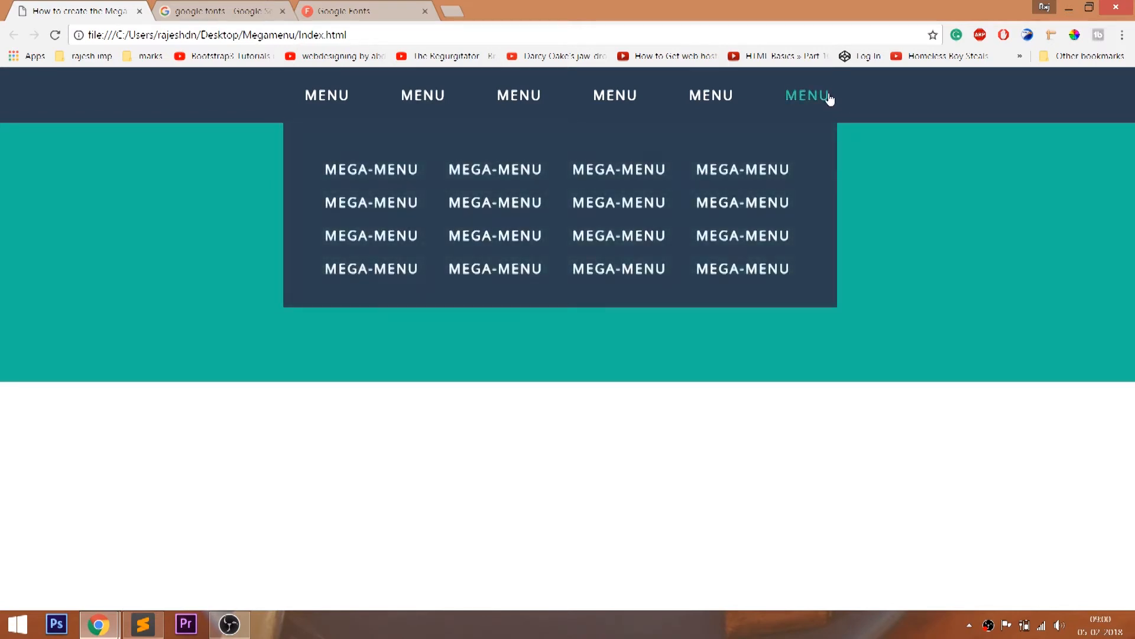
pyautogui.moveTo(742, 202)
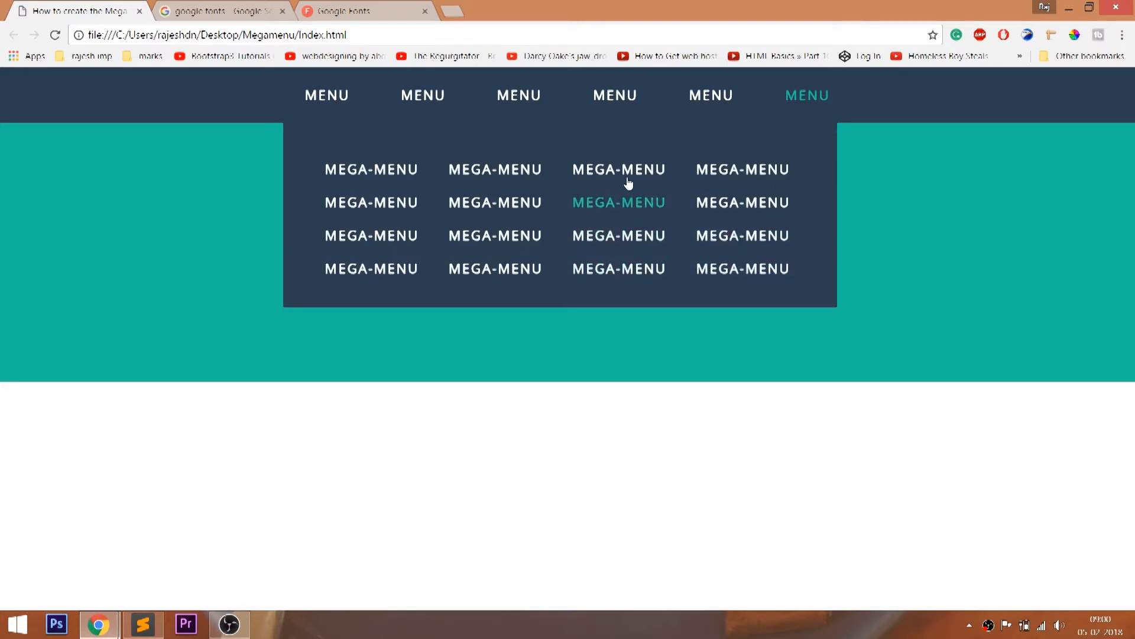
pyautogui.moveTo(370, 235)
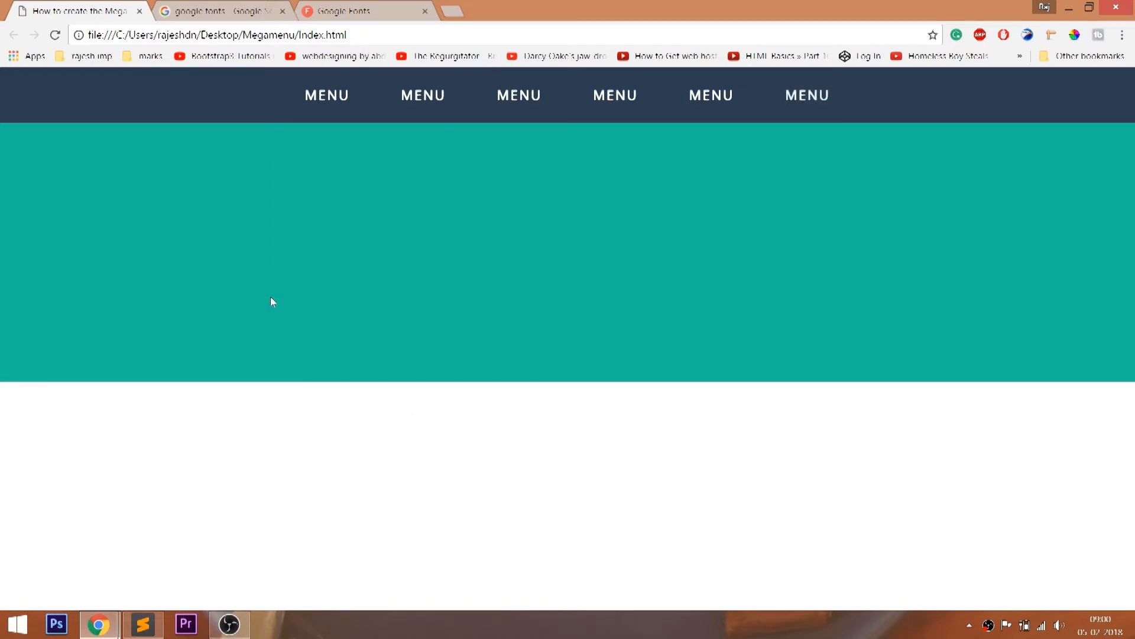
pyautogui.moveTo(326, 94)
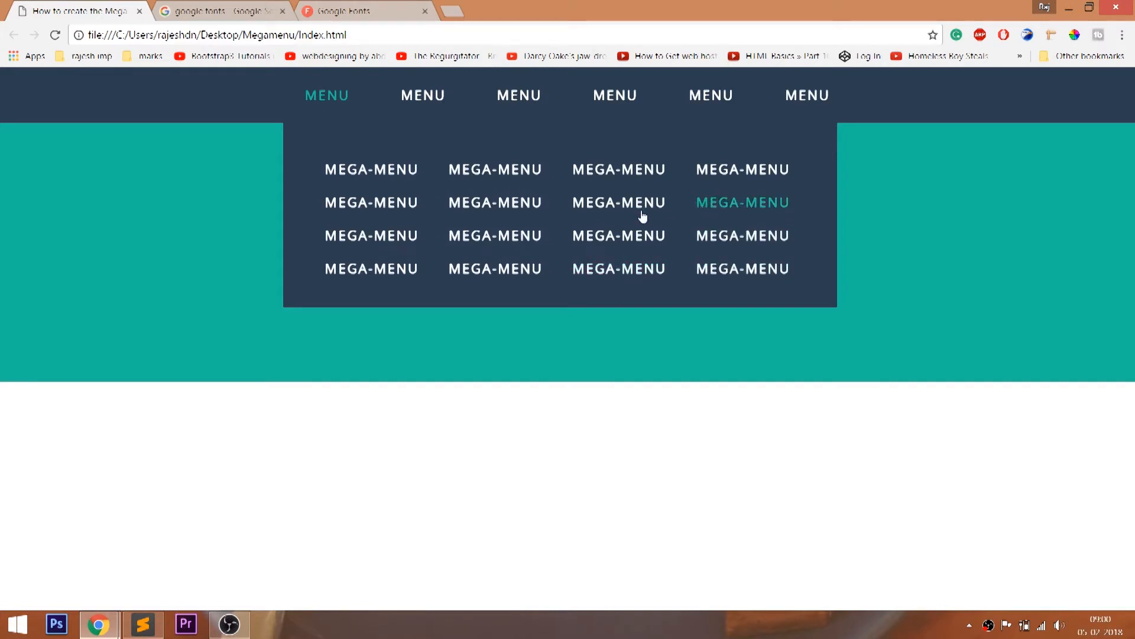
pyautogui.moveTo(449, 404)
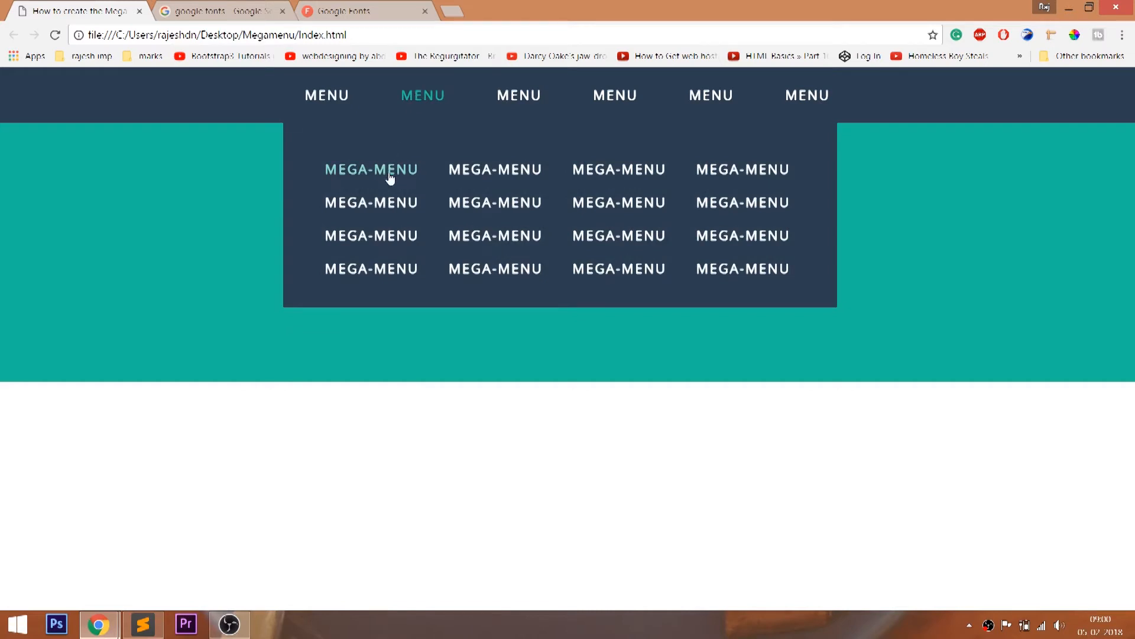
pyautogui.moveTo(469, 362)
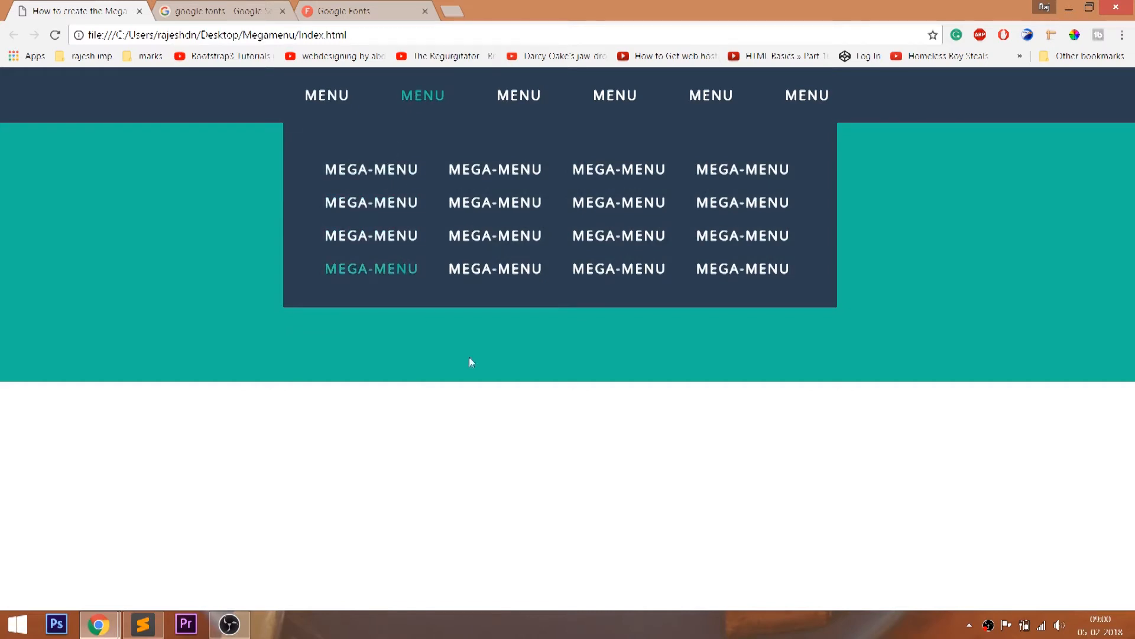
pyautogui.moveTo(519, 95)
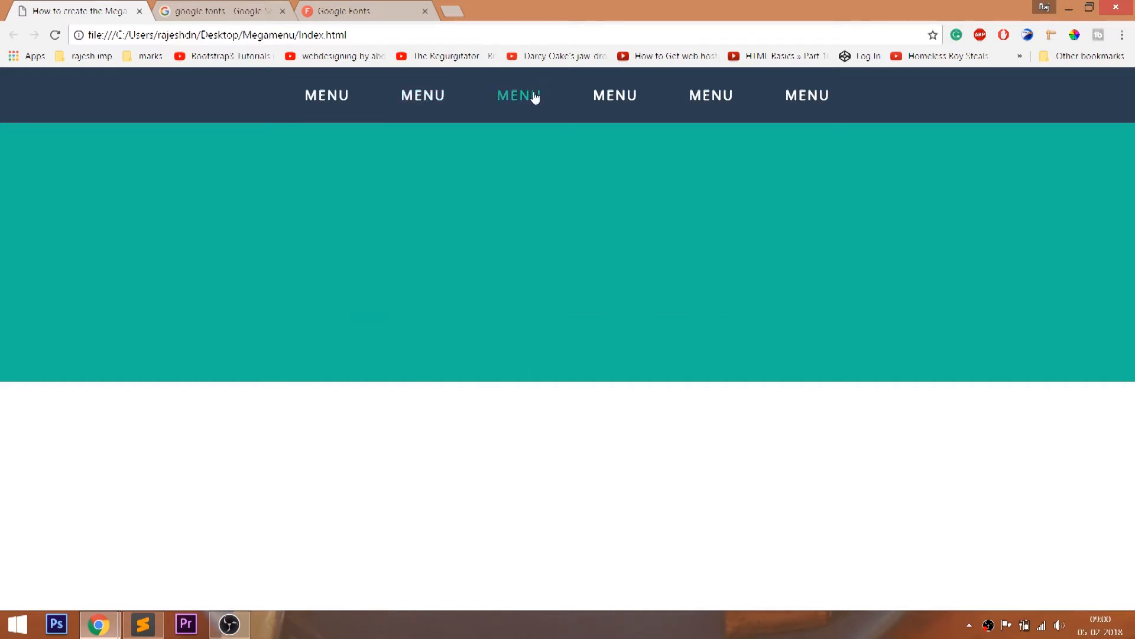
pyautogui.moveTo(613, 94)
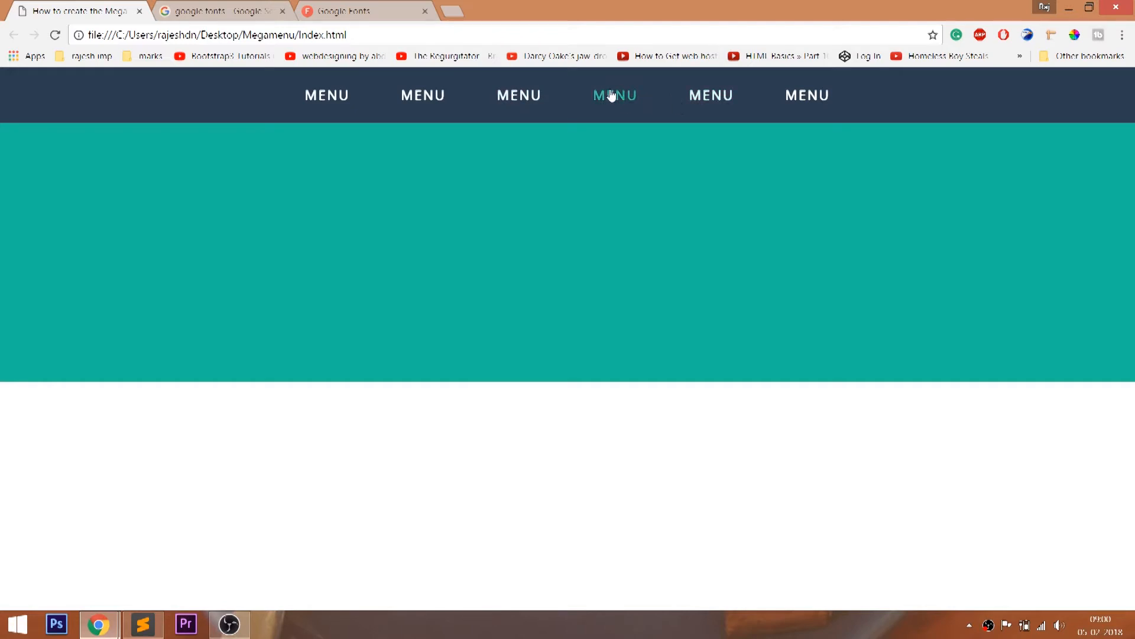
pyautogui.moveTo(606, 288)
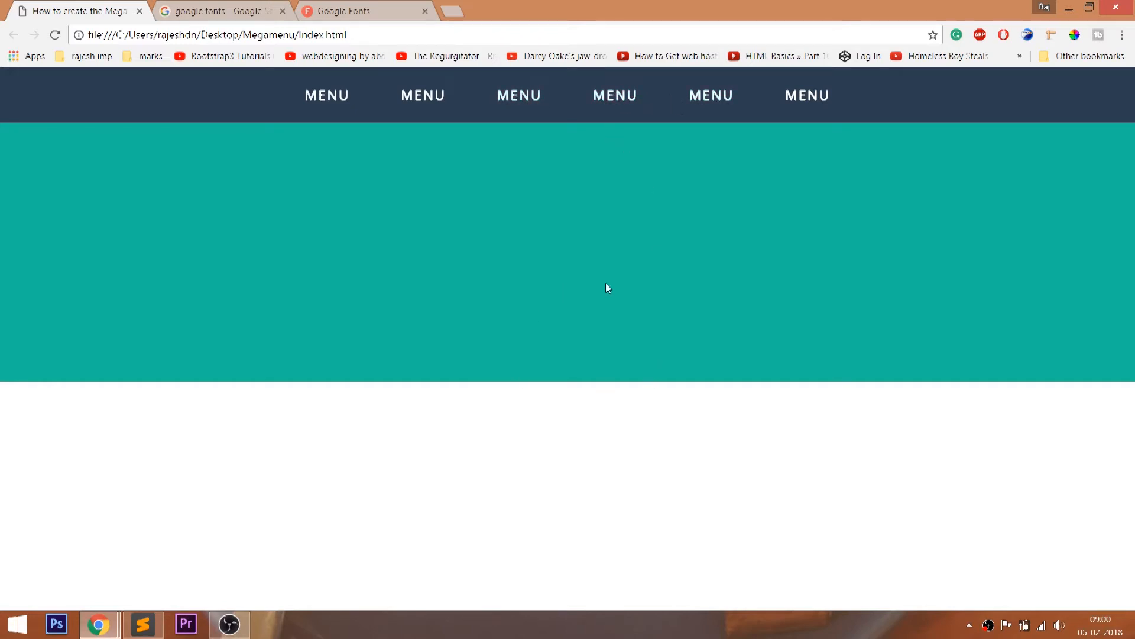
pyautogui.moveTo(551, 229)
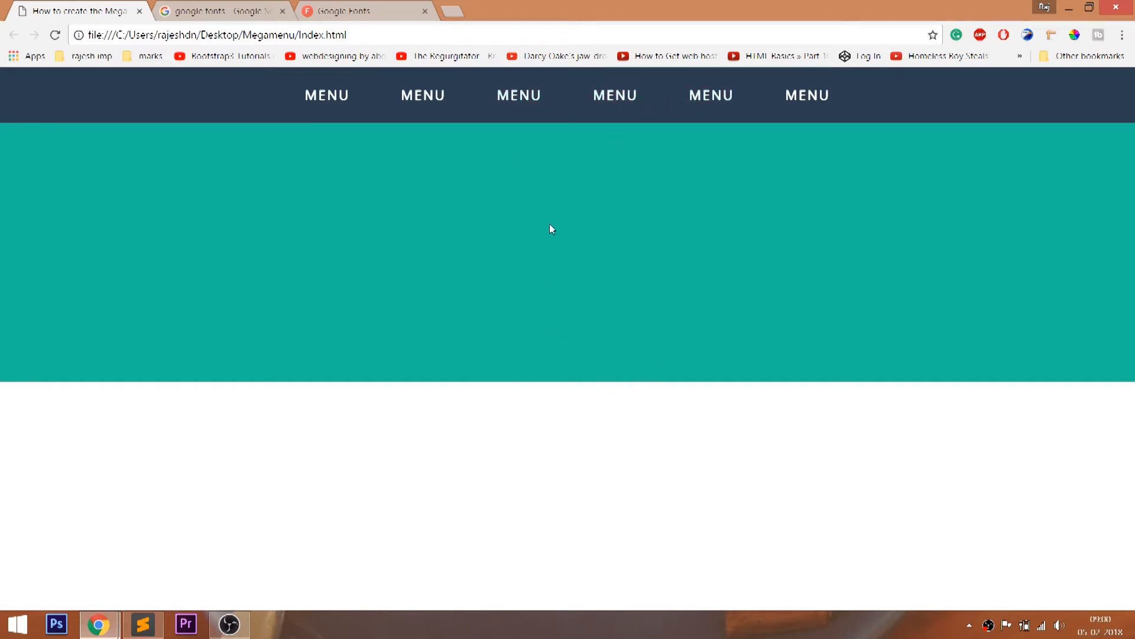
pyautogui.moveTo(98, 625)
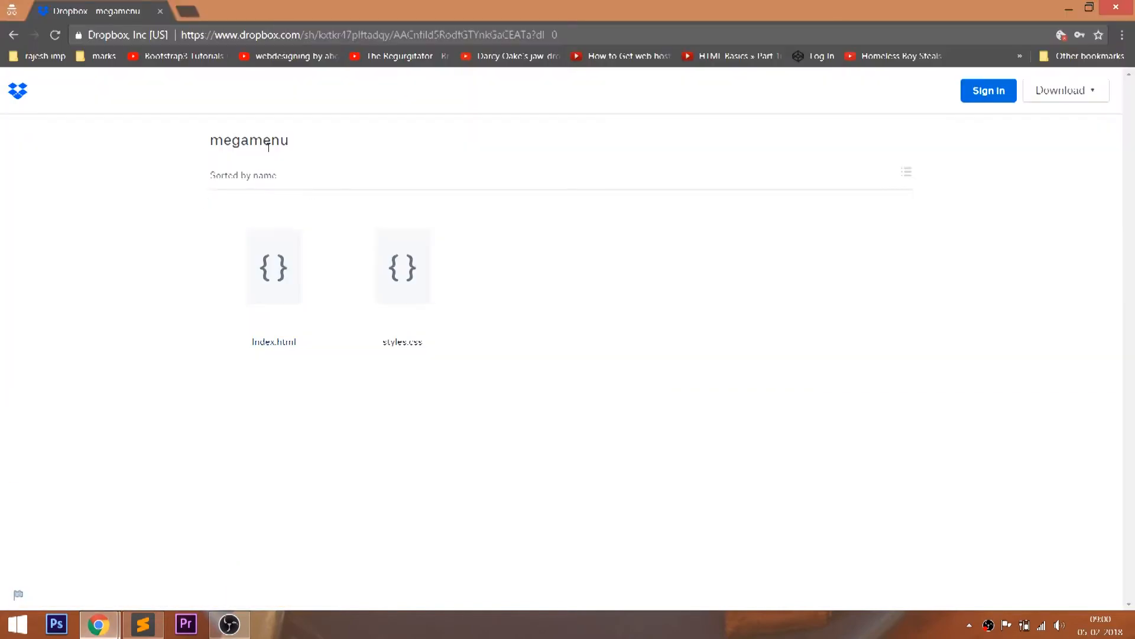
pyautogui.moveTo(402, 268)
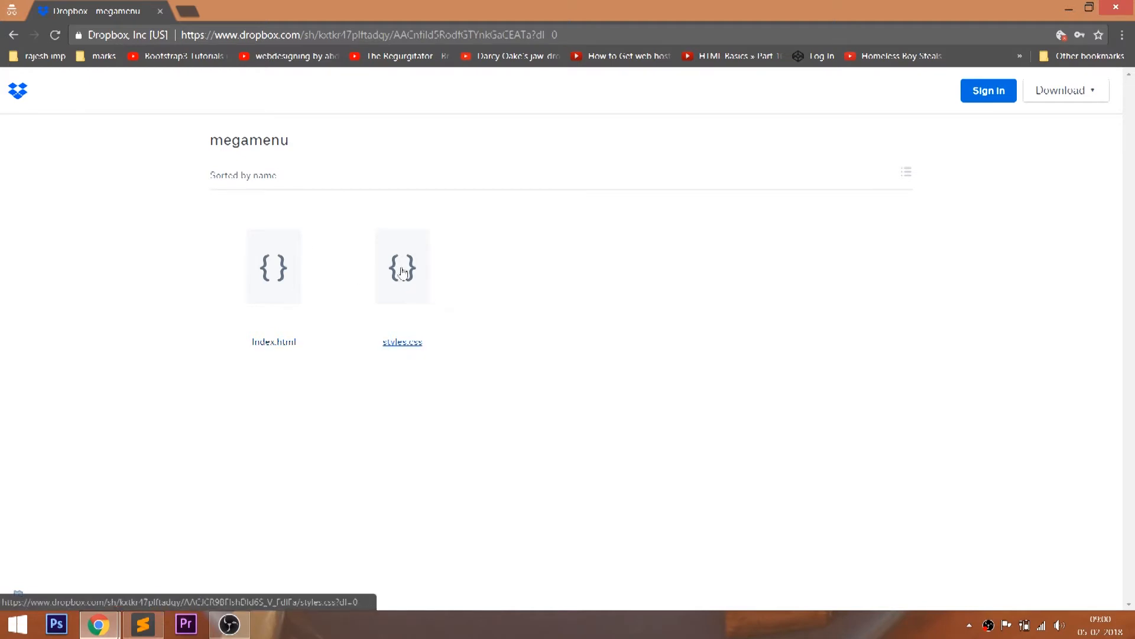
# Step: Show the download options for the shared megamenu folder on Dropbox
pyautogui.click(1064, 90)
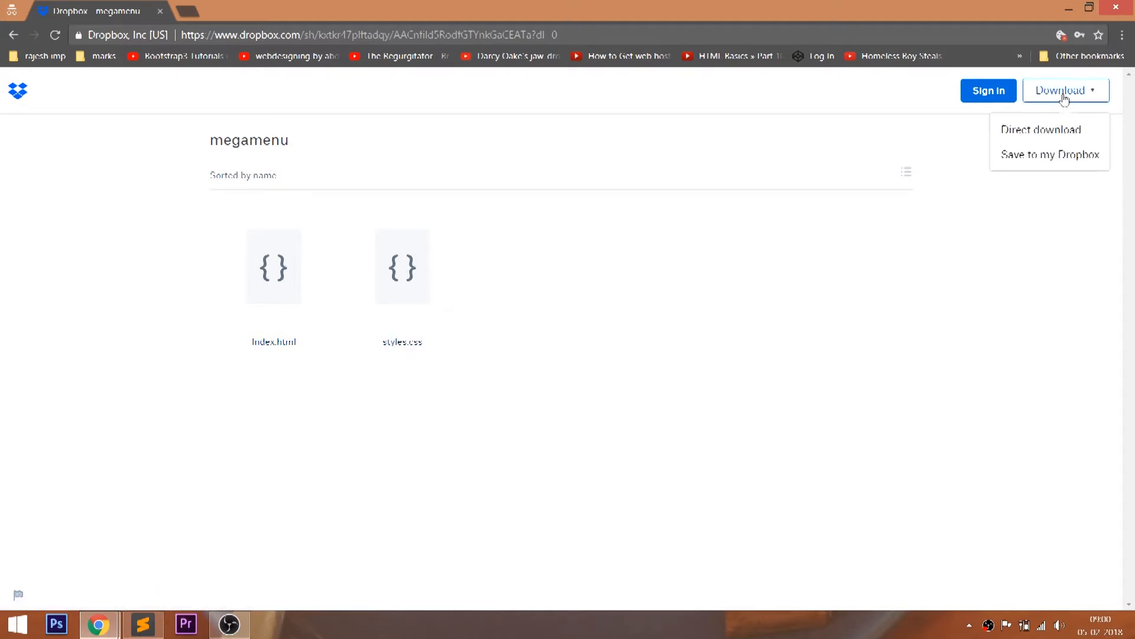
pyautogui.moveTo(1017, 154)
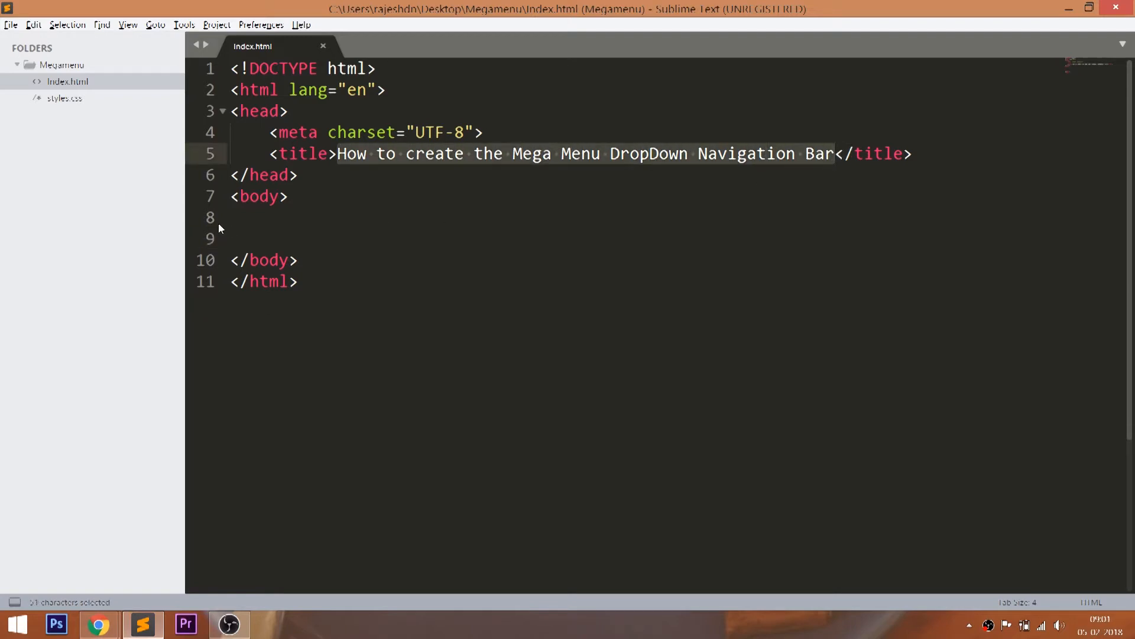
# Step: Add a container div holding a nav-bar nav inside the body
pyautogui.press('enter')
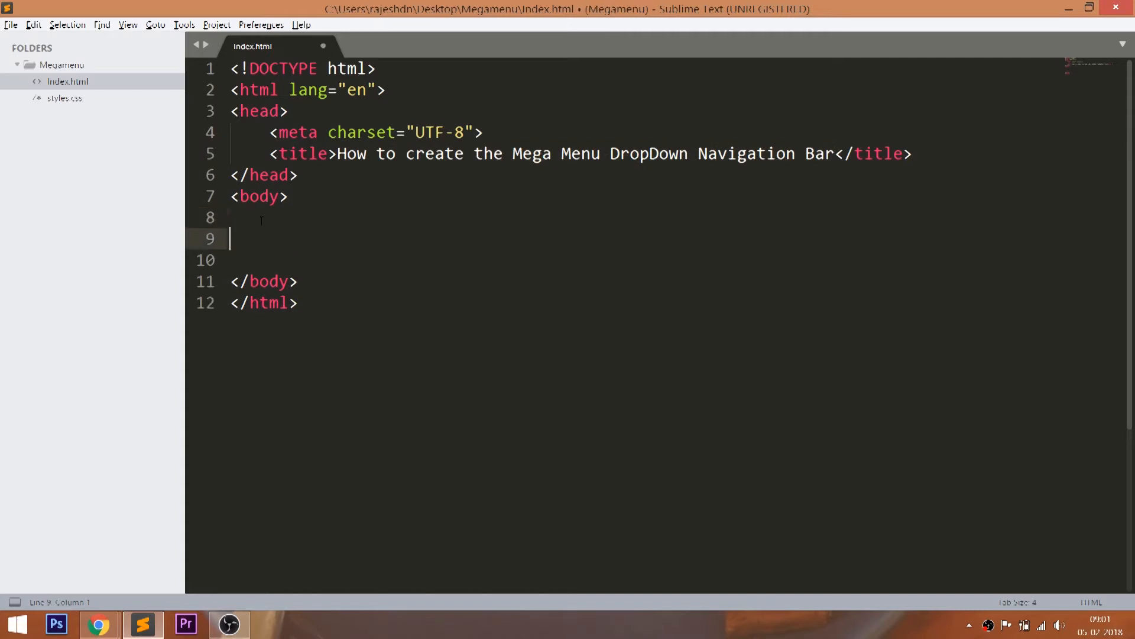
pyautogui.write('div.cont')
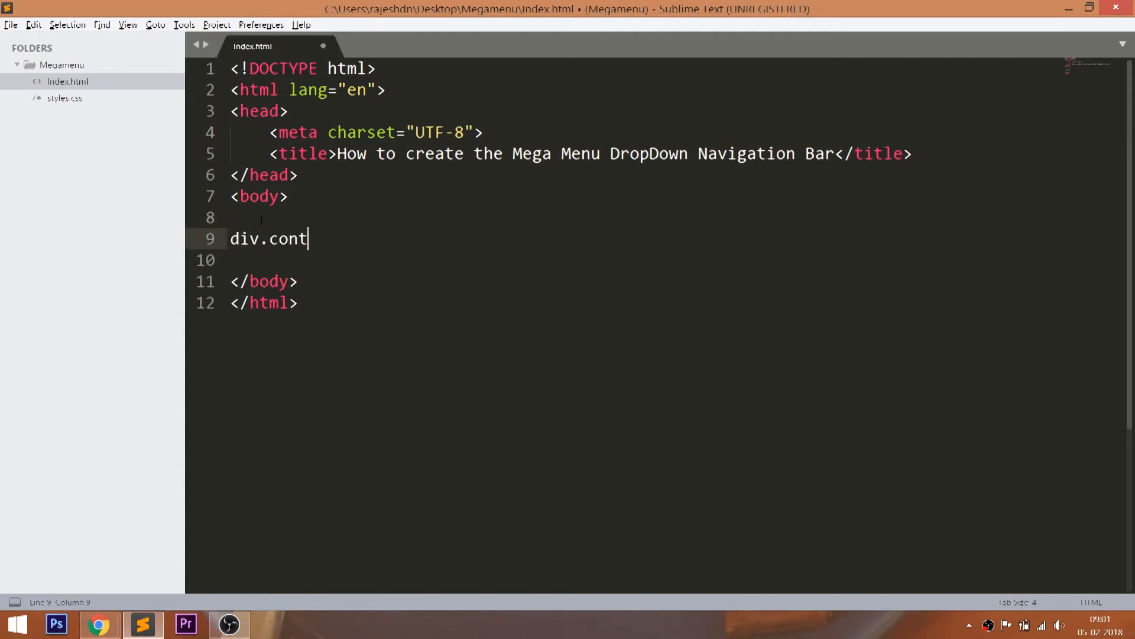
pyautogui.press('Tab')
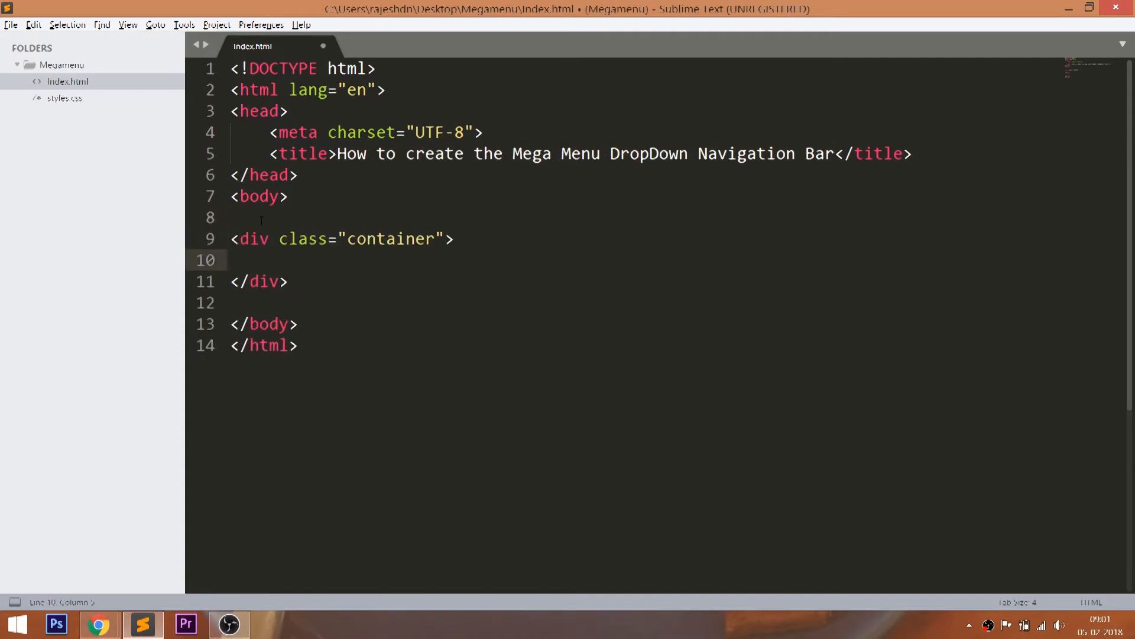
pyautogui.write('nav-nav-')
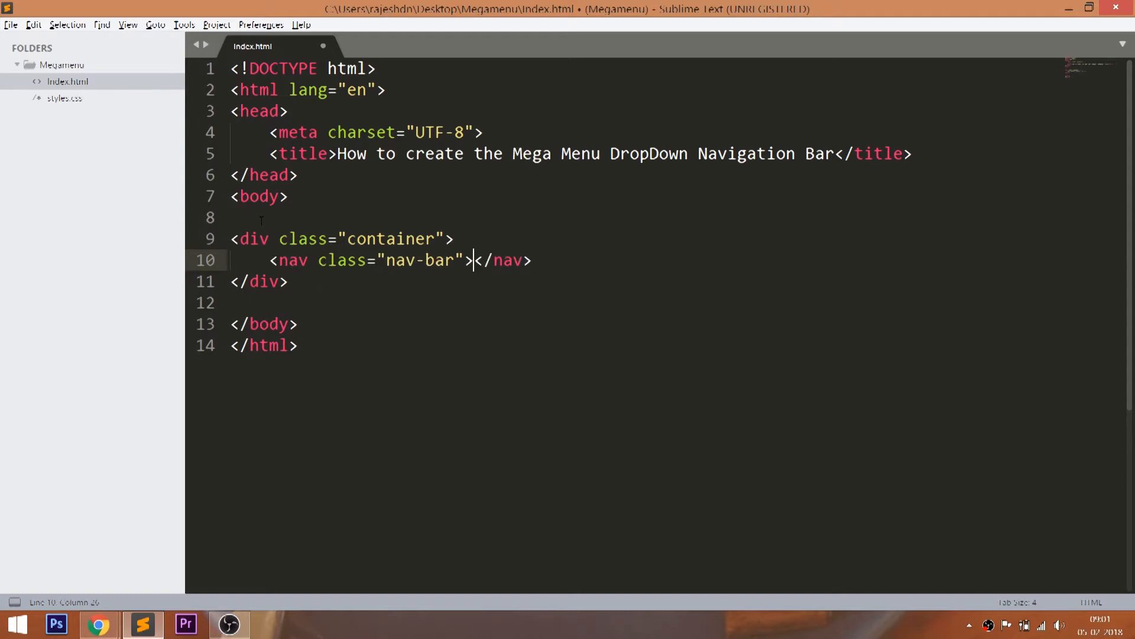
# Step: Fill the nav with a six-item list, each item reading Menu
pyautogui.write('ul>')
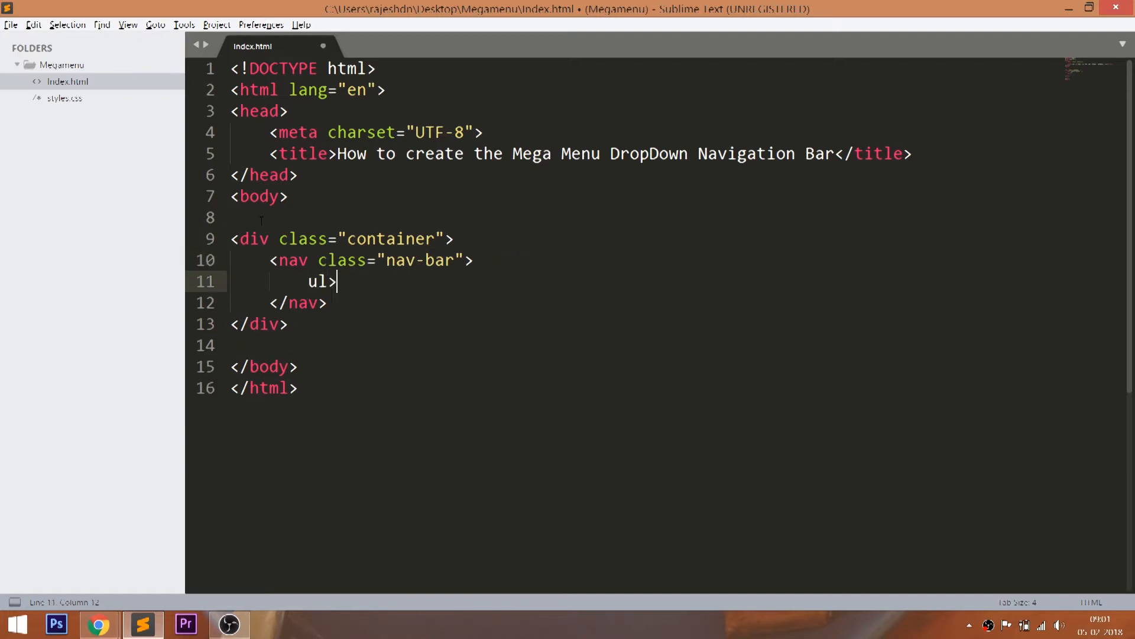
pyautogui.write('li*')
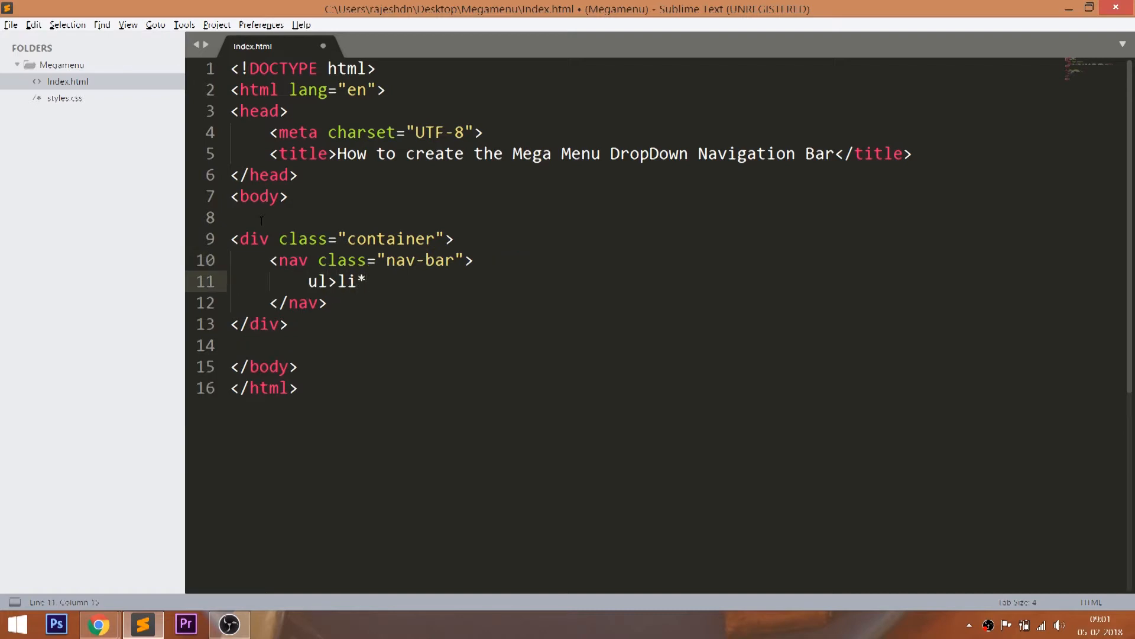
pyautogui.write('6')
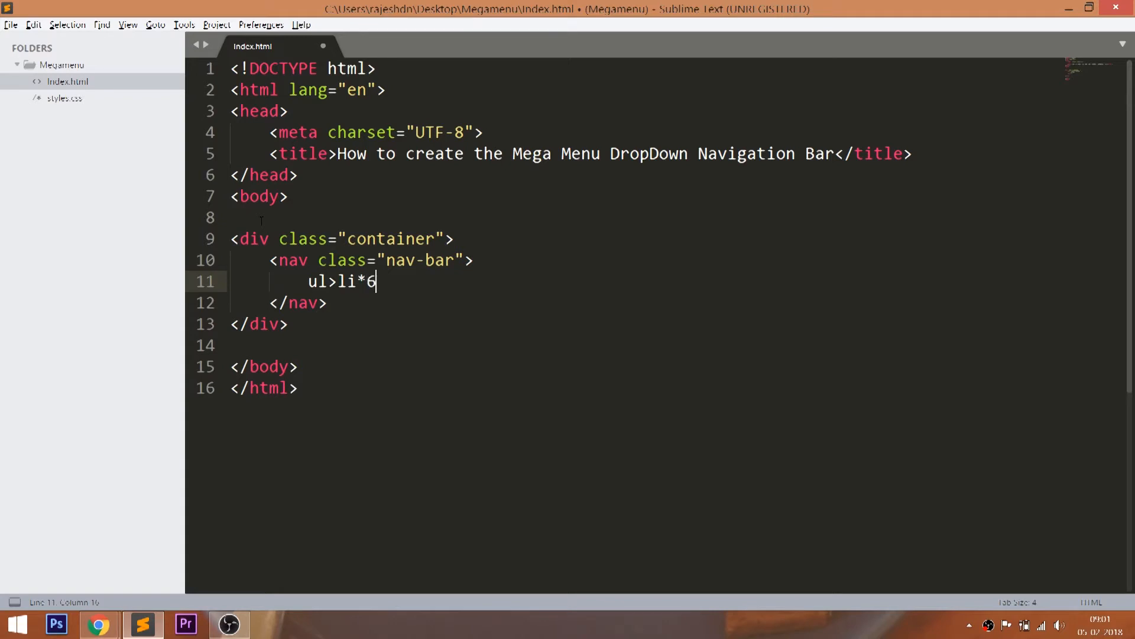
pyautogui.press('Tab')
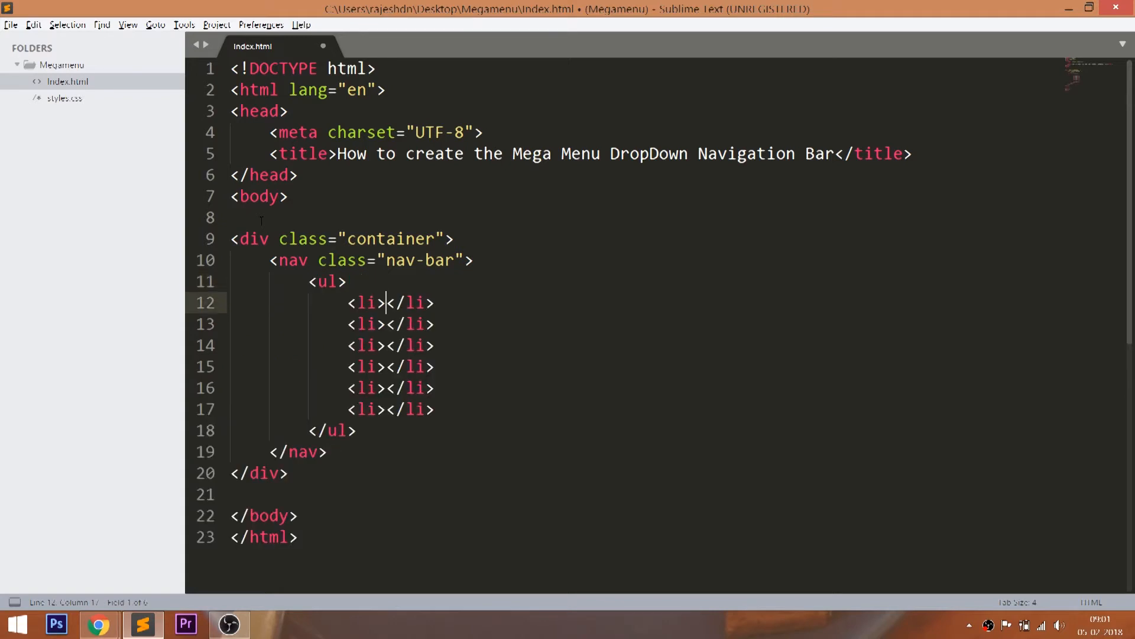
pyautogui.write('Menu')
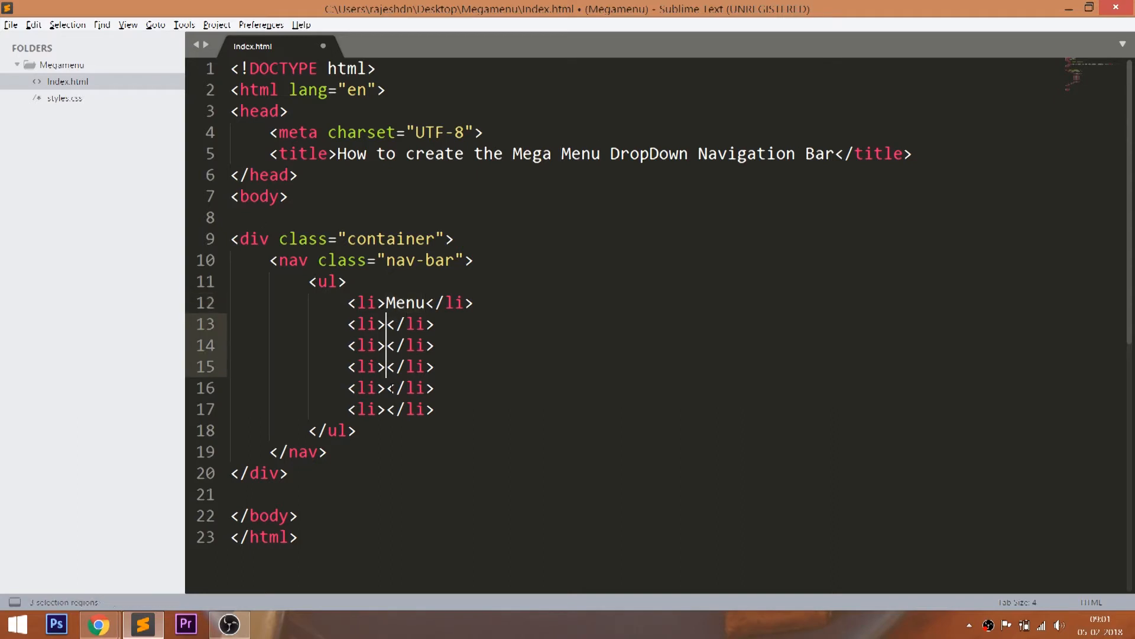
pyautogui.write('Menu')
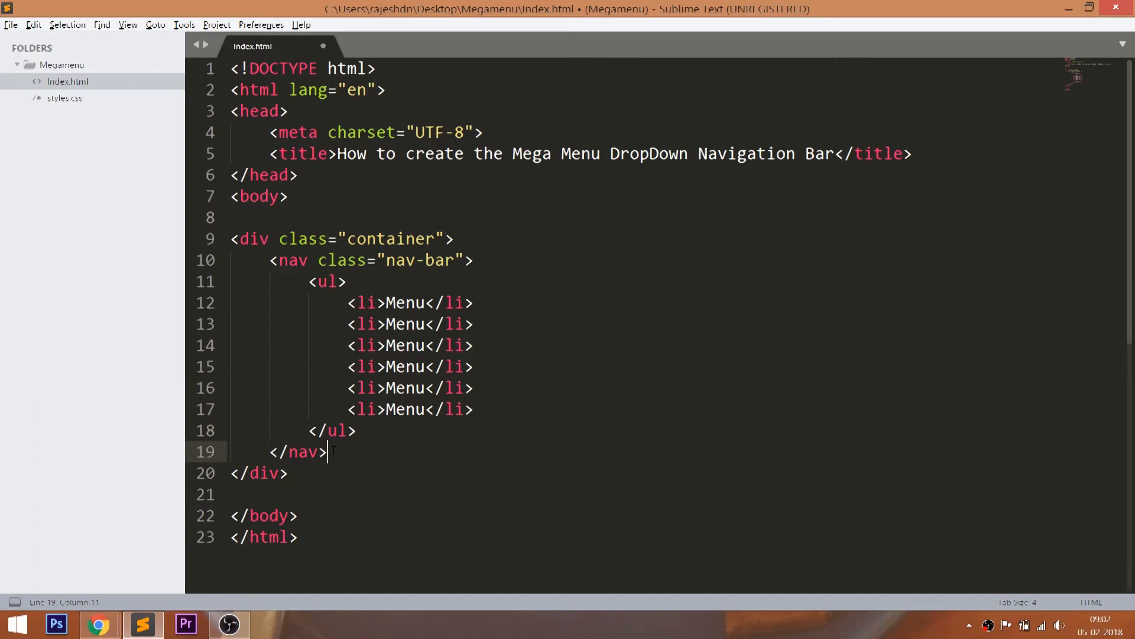
# Step: Add an empty header-banner div below the nav and save index.html
pyautogui.write('div.h')
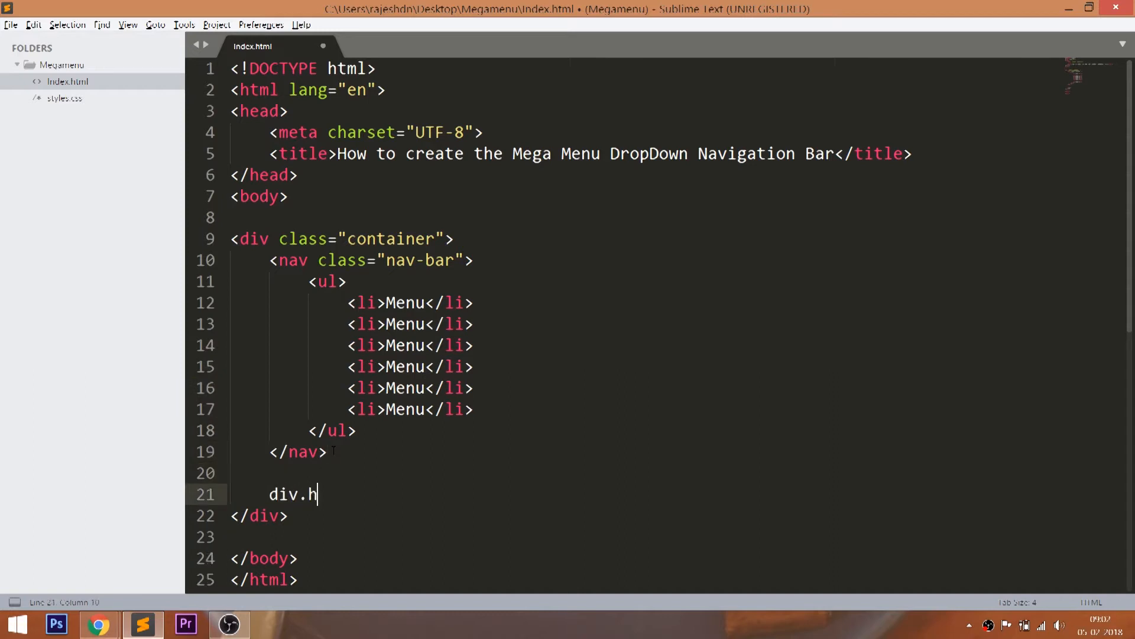
pyautogui.write('eader-')
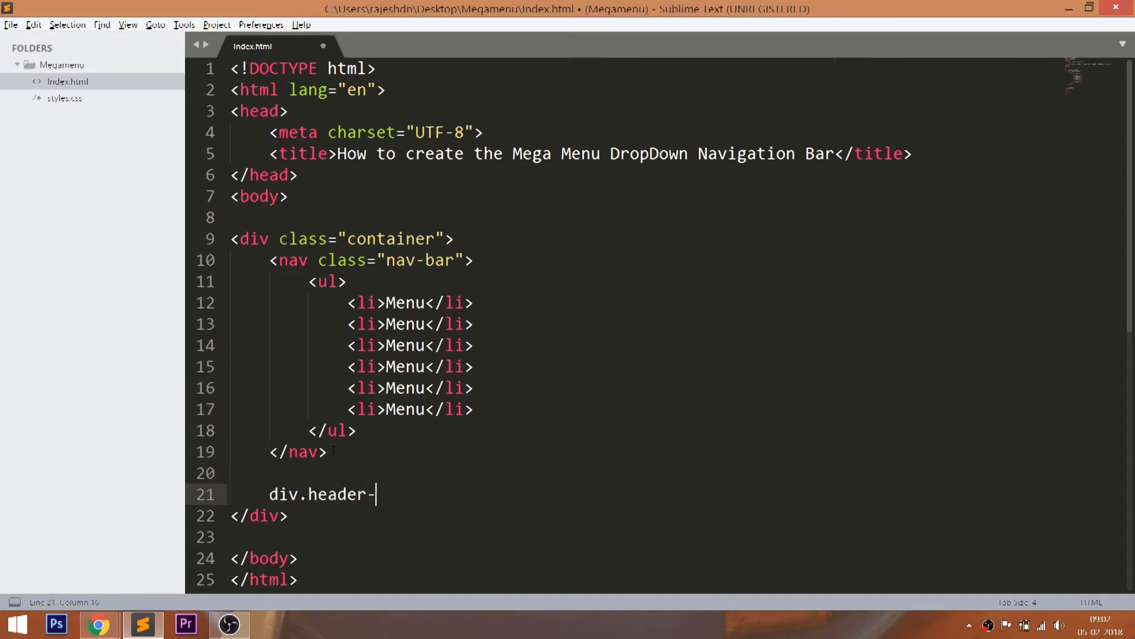
pyautogui.press('Tab')
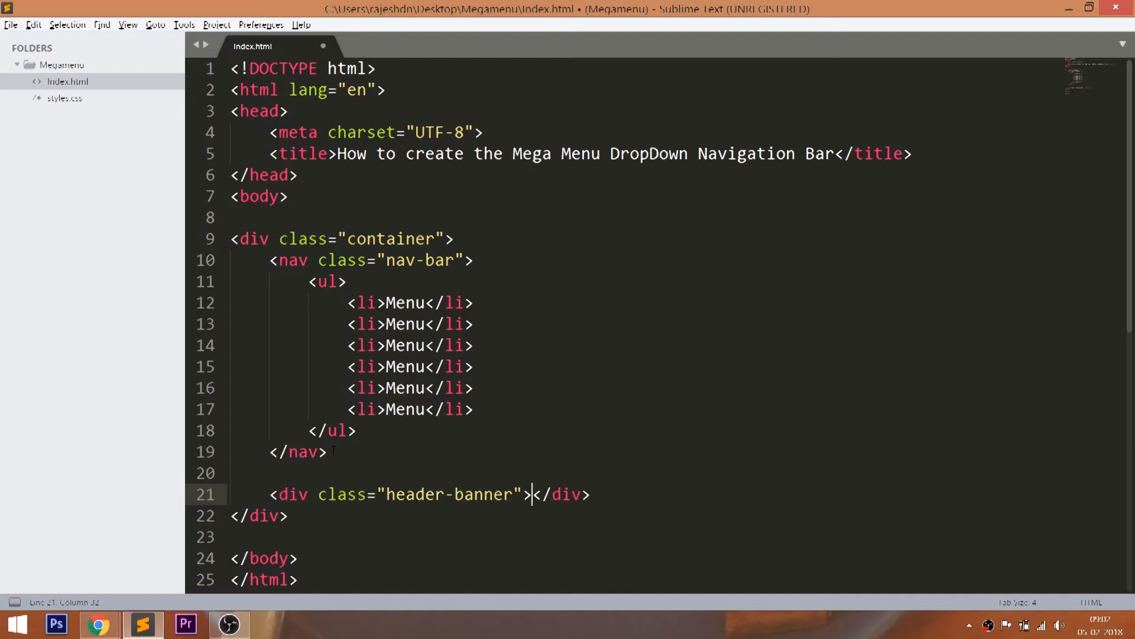
pyautogui.press('ctrl+s')
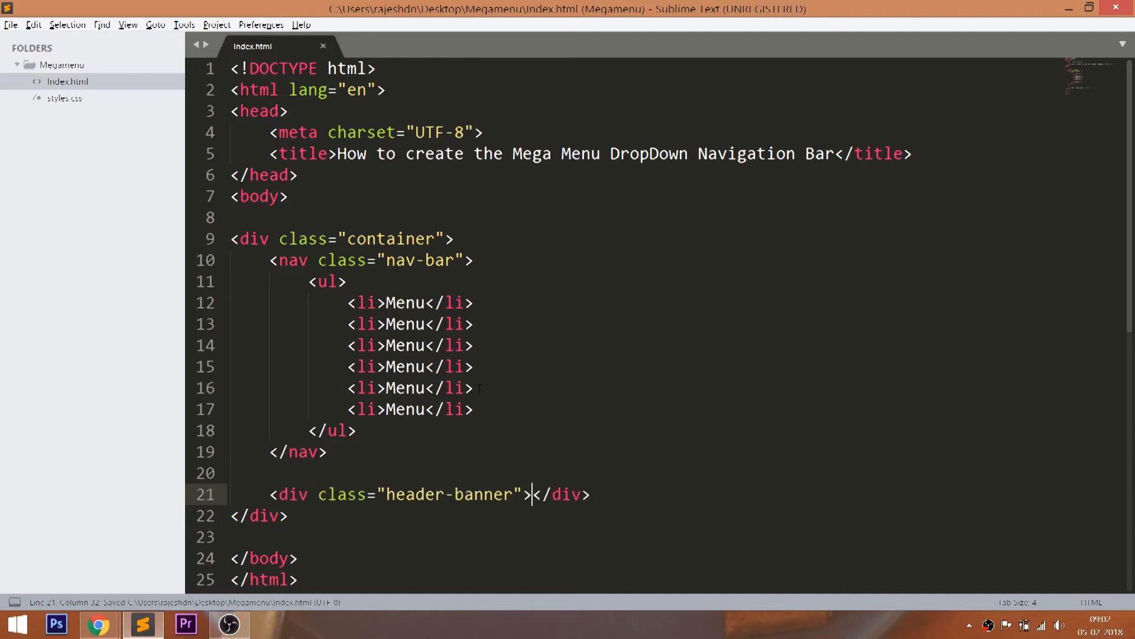
# Step: Preview the page in Chrome, then return to Sublime Text
pyautogui.rightClick(532, 493)
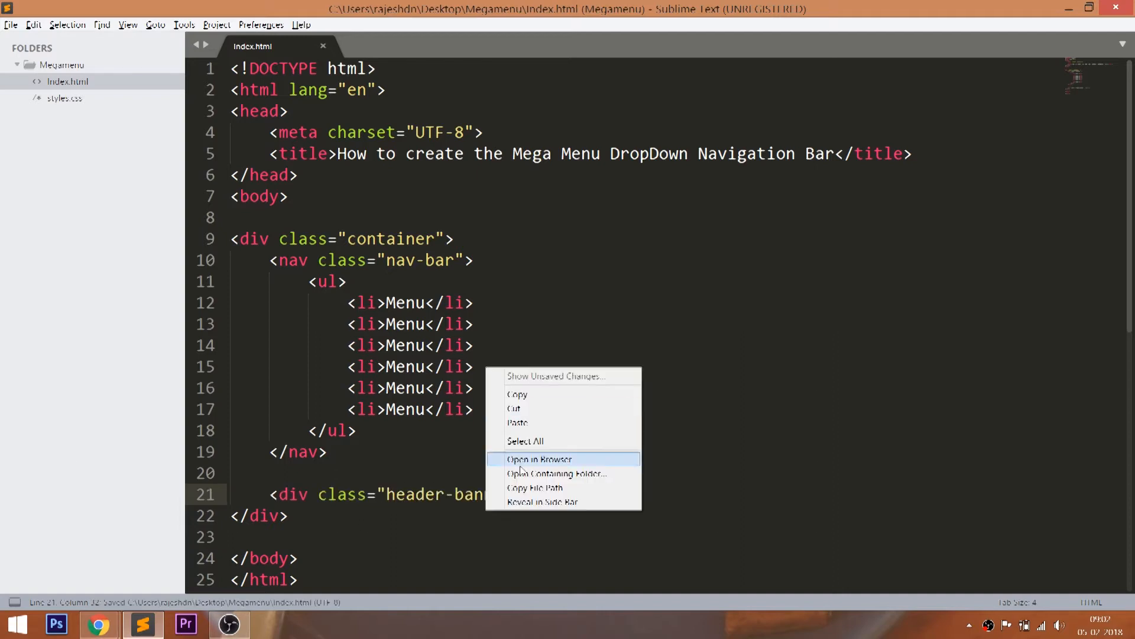
pyautogui.click(538, 459)
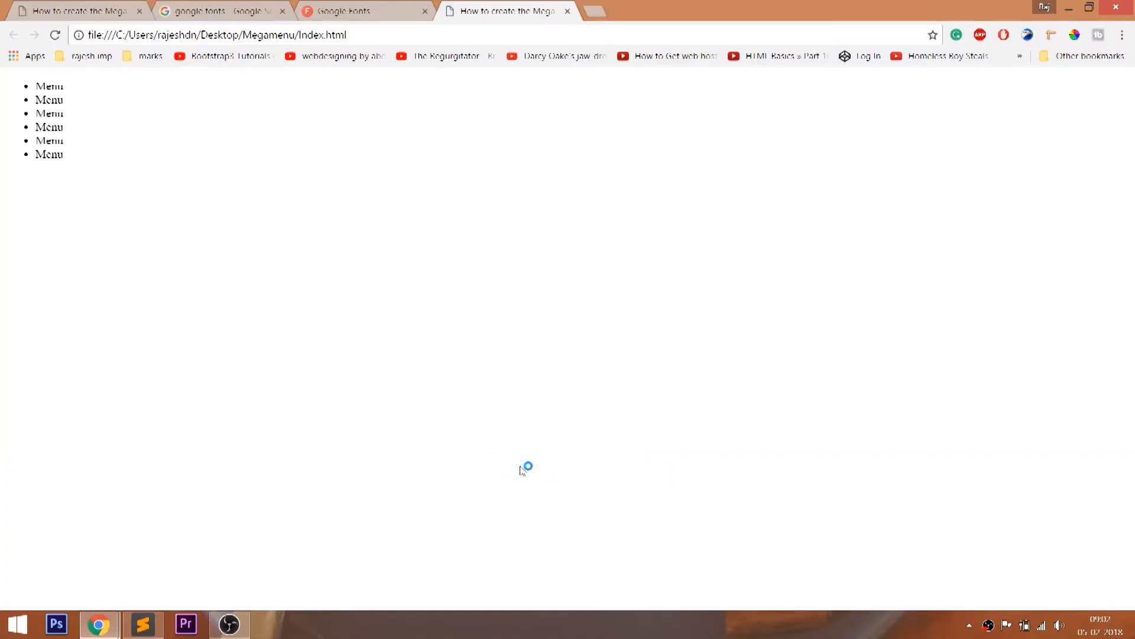
pyautogui.moveTo(109, 304)
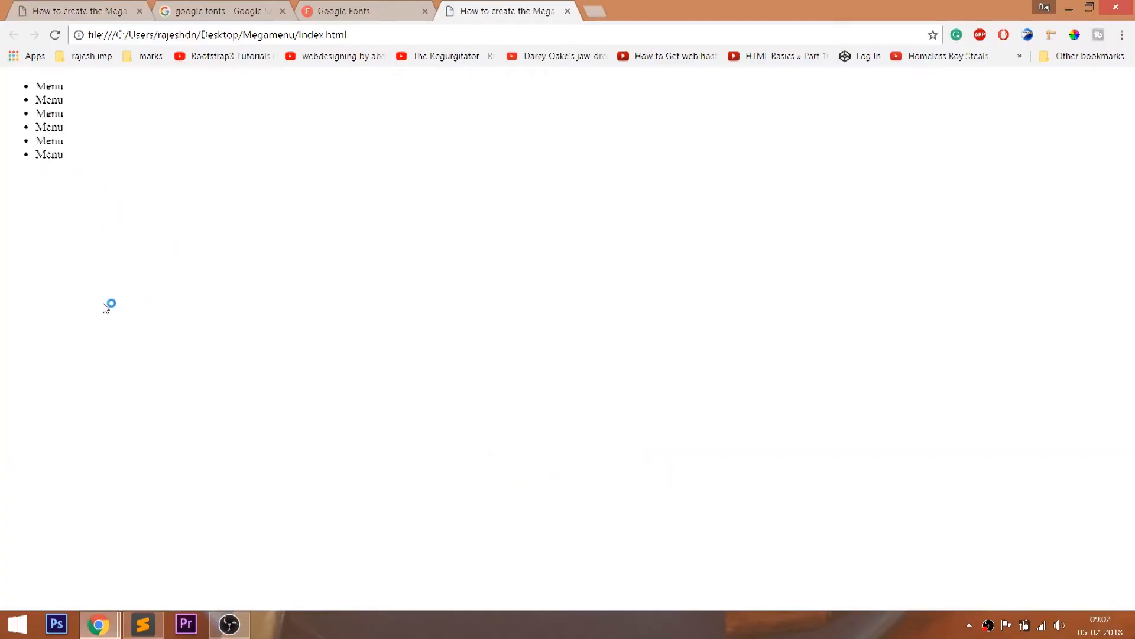
pyautogui.click(142, 623)
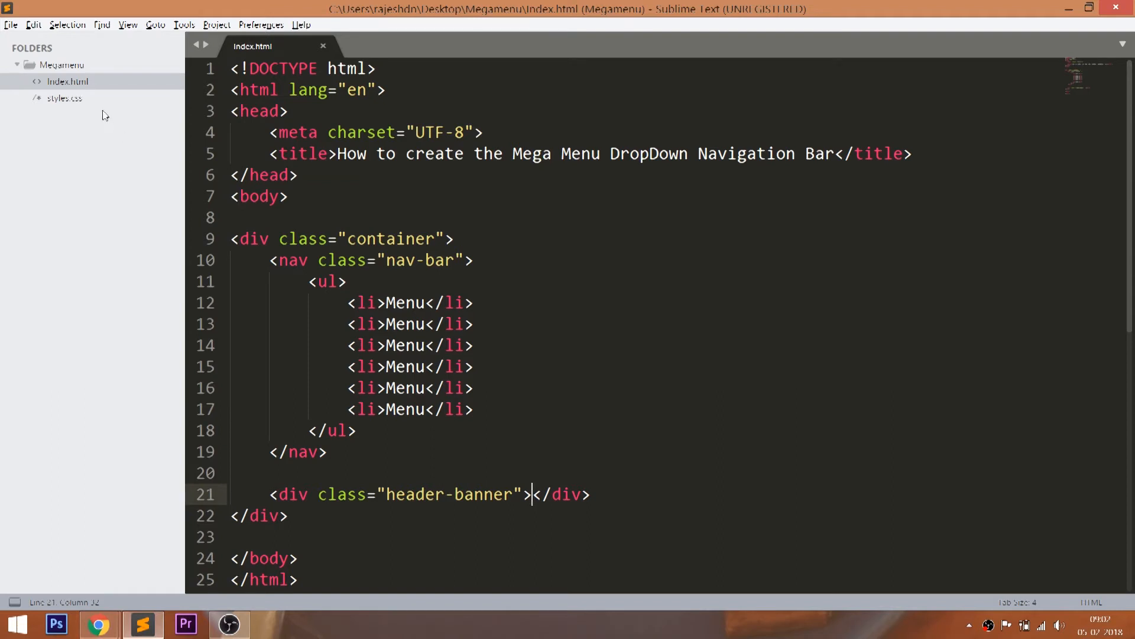
# Step: Open styles.css, then add a stylesheet link tag to index.html's head
pyautogui.click(64, 97)
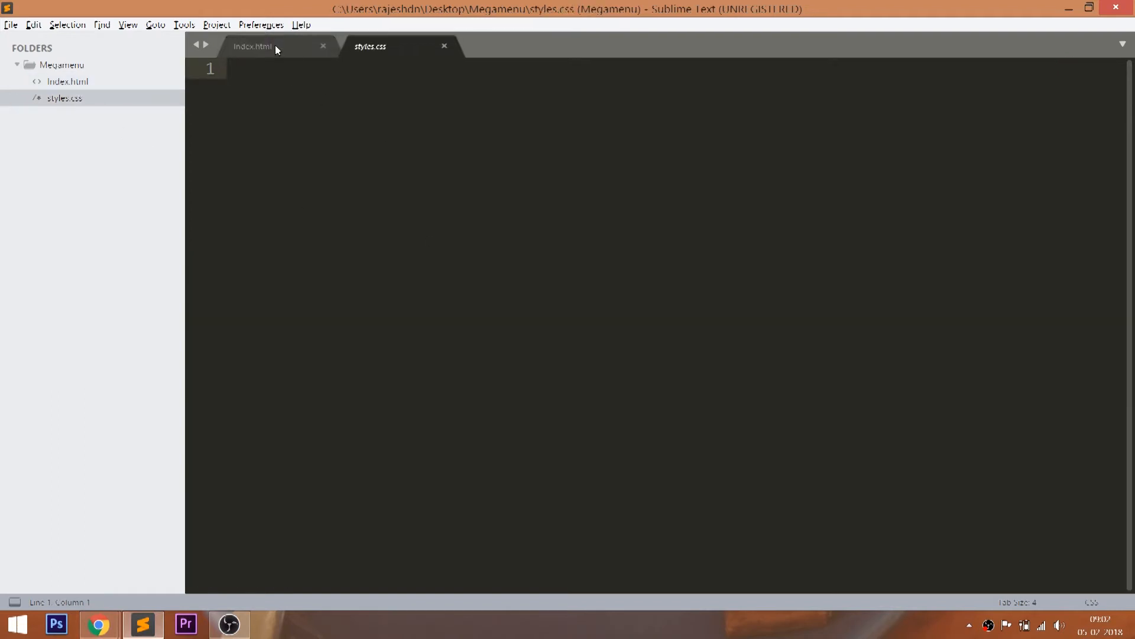
pyautogui.click(252, 46)
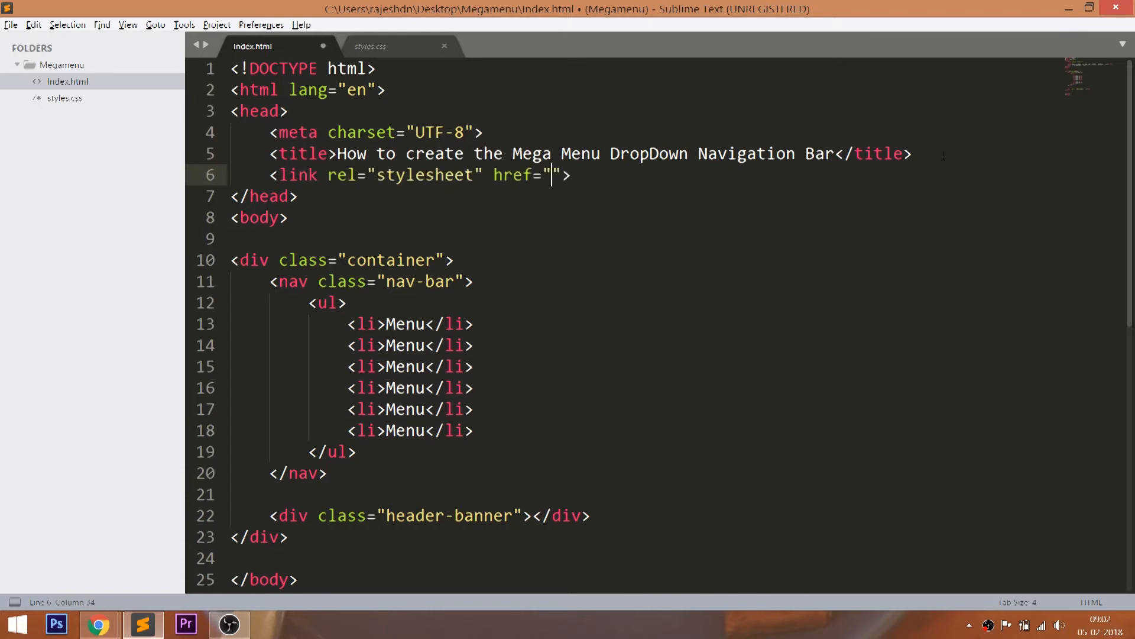
pyautogui.write('style')
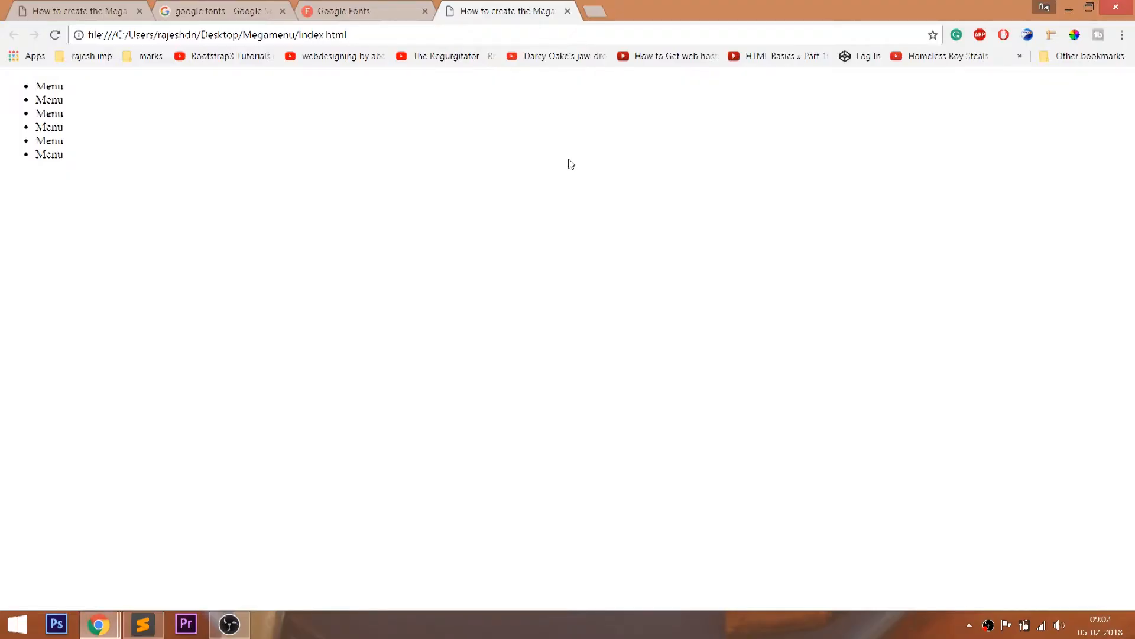
pyautogui.click(221, 10)
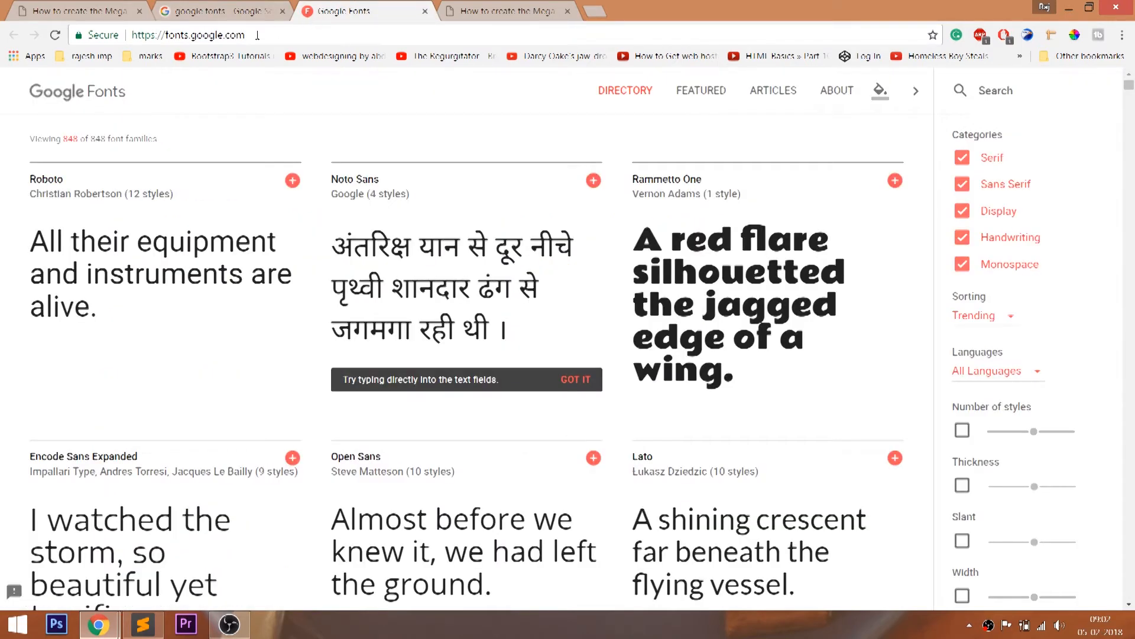
# Step: Add Open Sans to the Google Fonts selection and select its embed link code
pyautogui.click(187, 35)
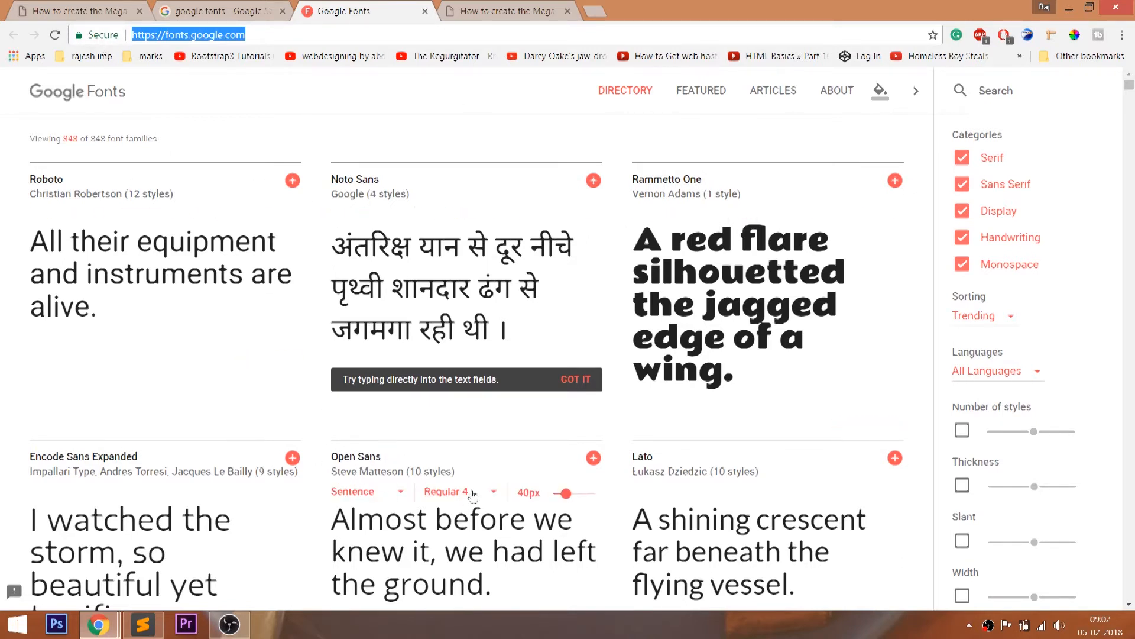
pyautogui.click(459, 491)
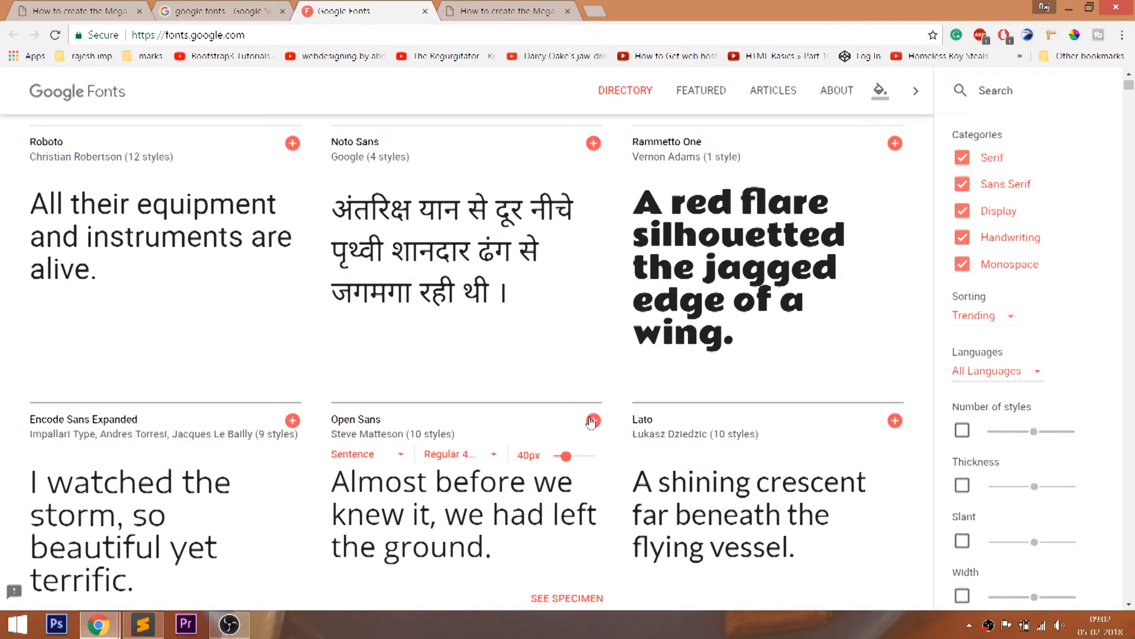
pyautogui.click(593, 426)
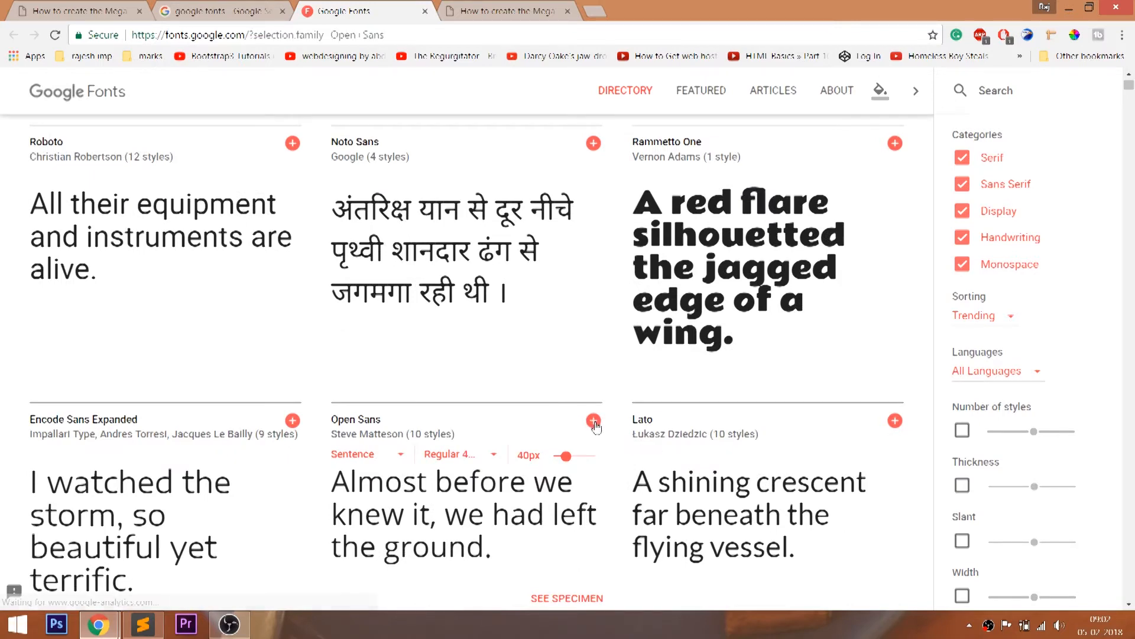
pyautogui.click(594, 420)
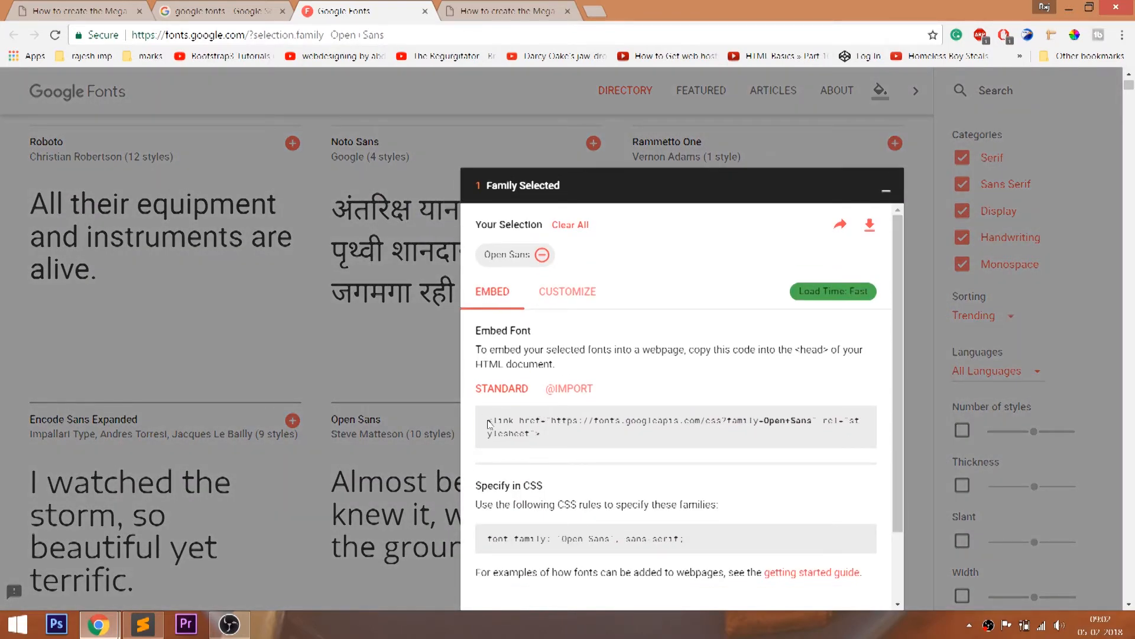
pyautogui.tripleClick(675, 427)
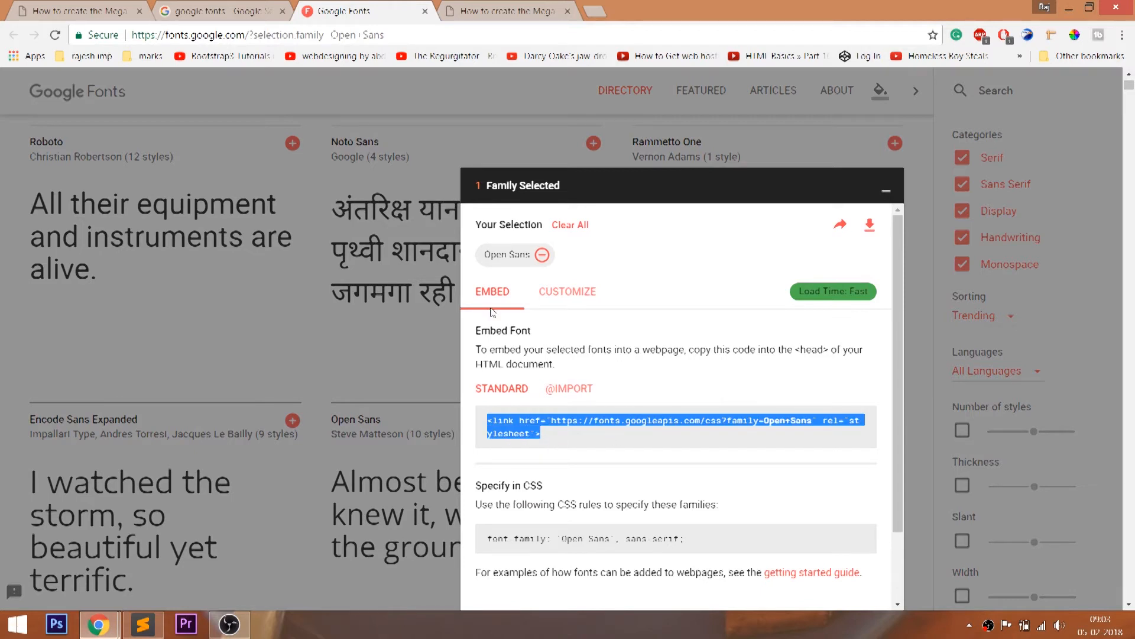
pyautogui.click(569, 388)
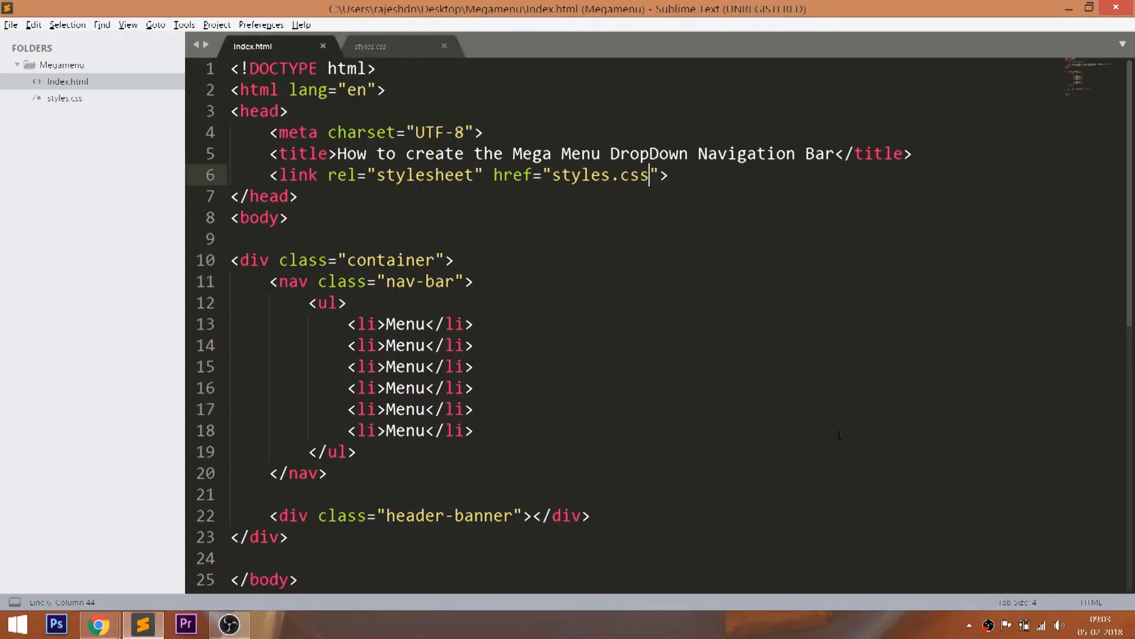
# Step: In styles.css, import Open Sans, reset margin and padding to 0, and start a body rule
pyautogui.click(370, 45)
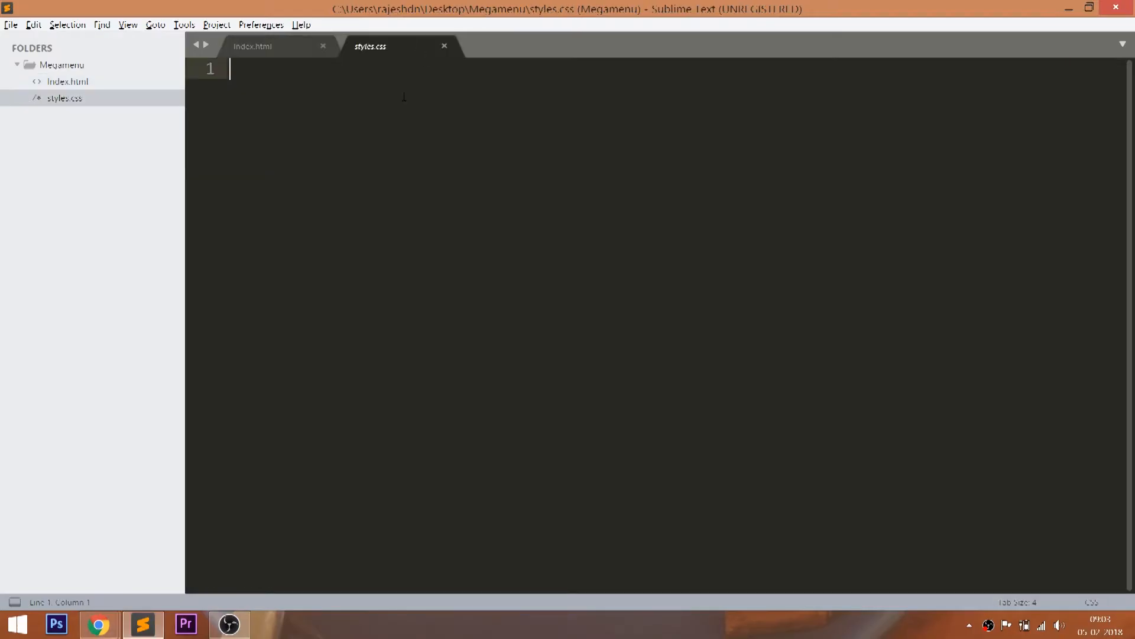
pyautogui.write("@import url('https://fonts.googleapis.com/css?family=Open+Sans');")
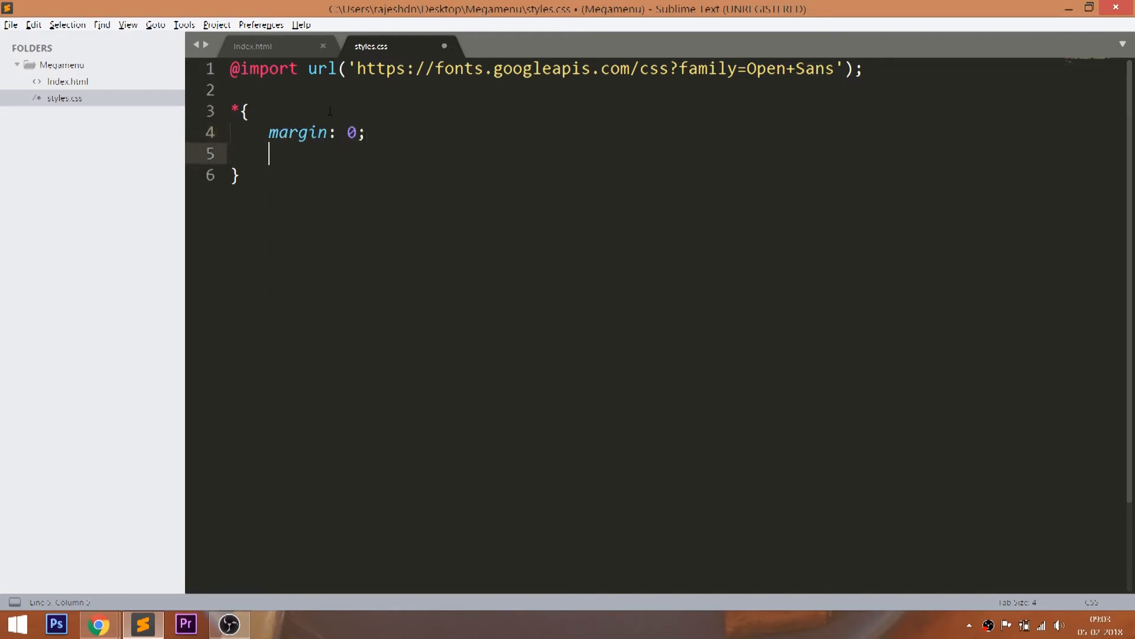
pyautogui.write('padding: 0;')
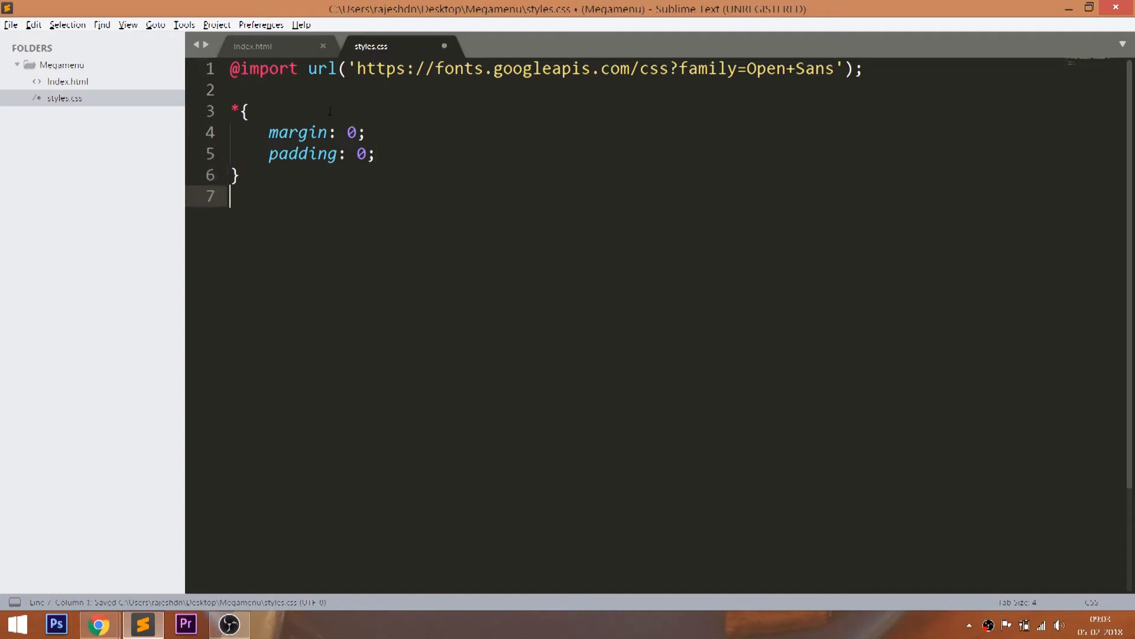
pyautogui.write('body{')
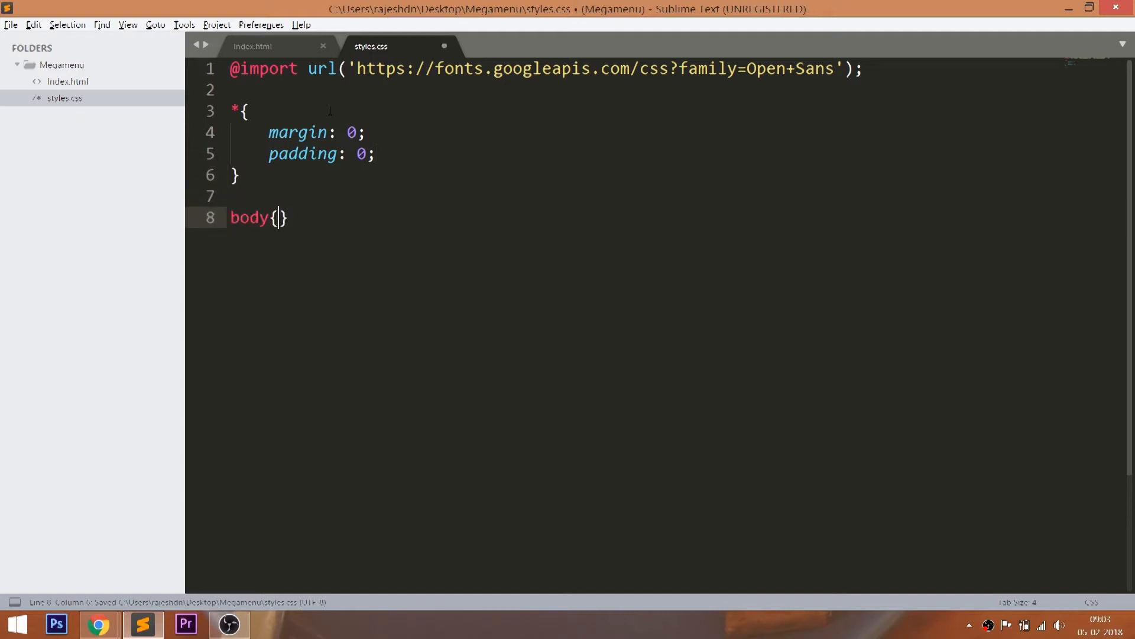
pyautogui.click(99, 624)
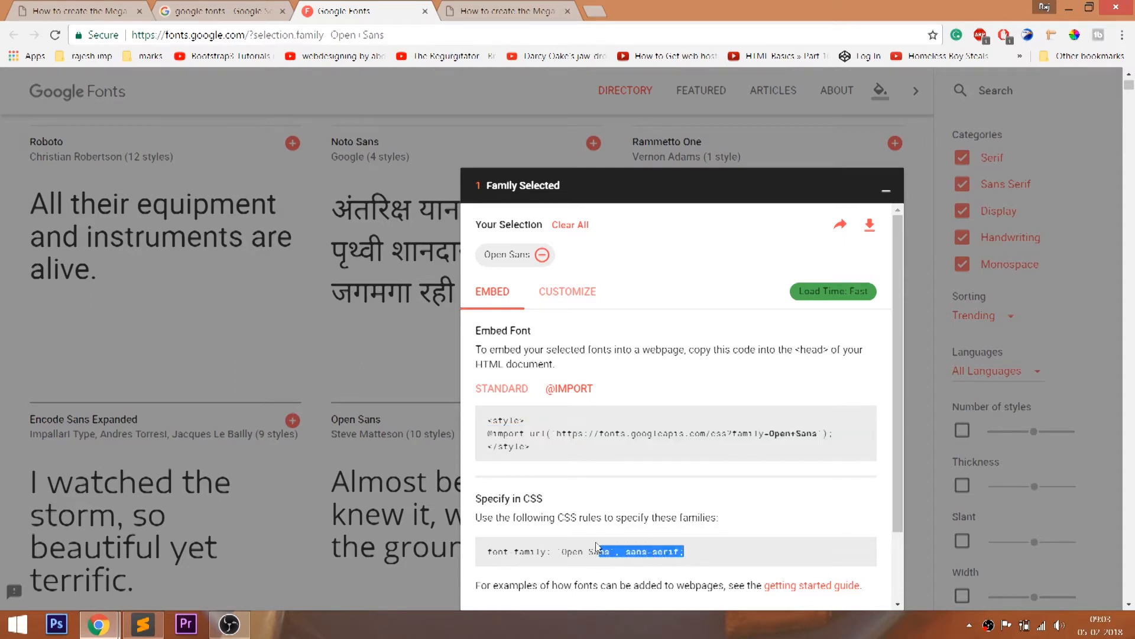
# Step: Set body font-family to 'Open Sans', sans-serif and reload the Chrome preview
pyautogui.tripleClick(580, 551)
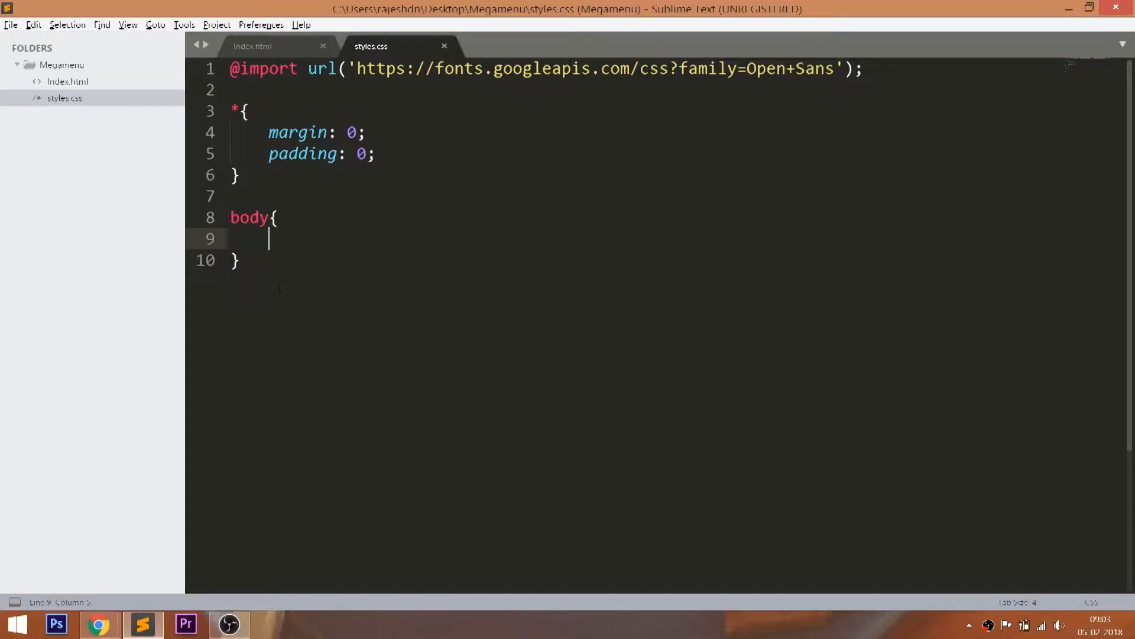
pyautogui.write("font-family: 'Open Sans', sans-serif;")
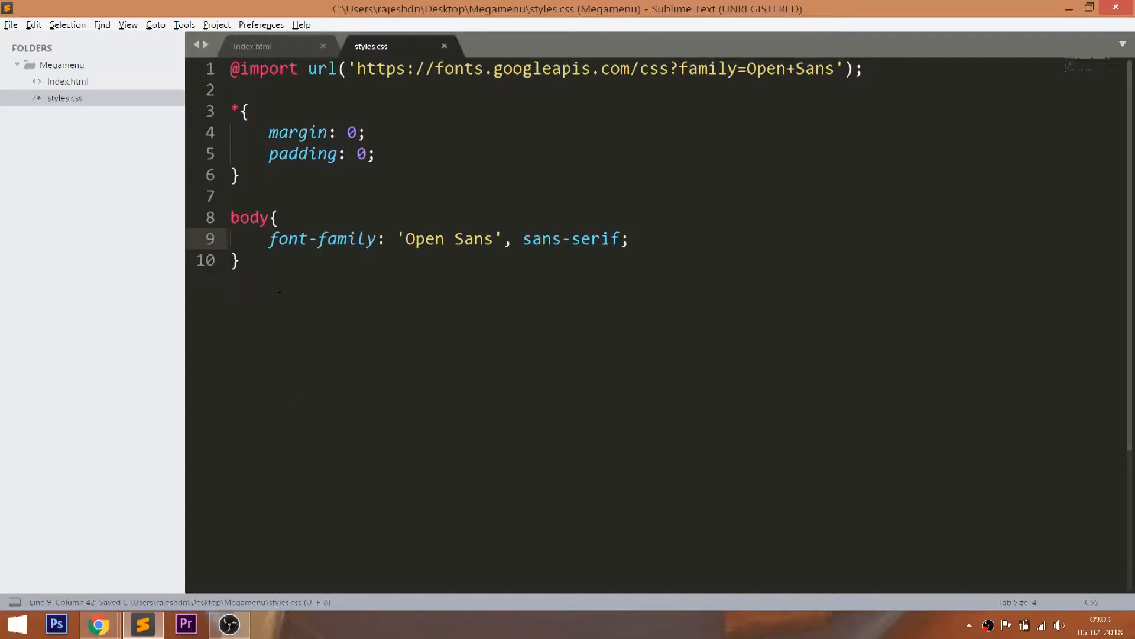
pyautogui.click(99, 623)
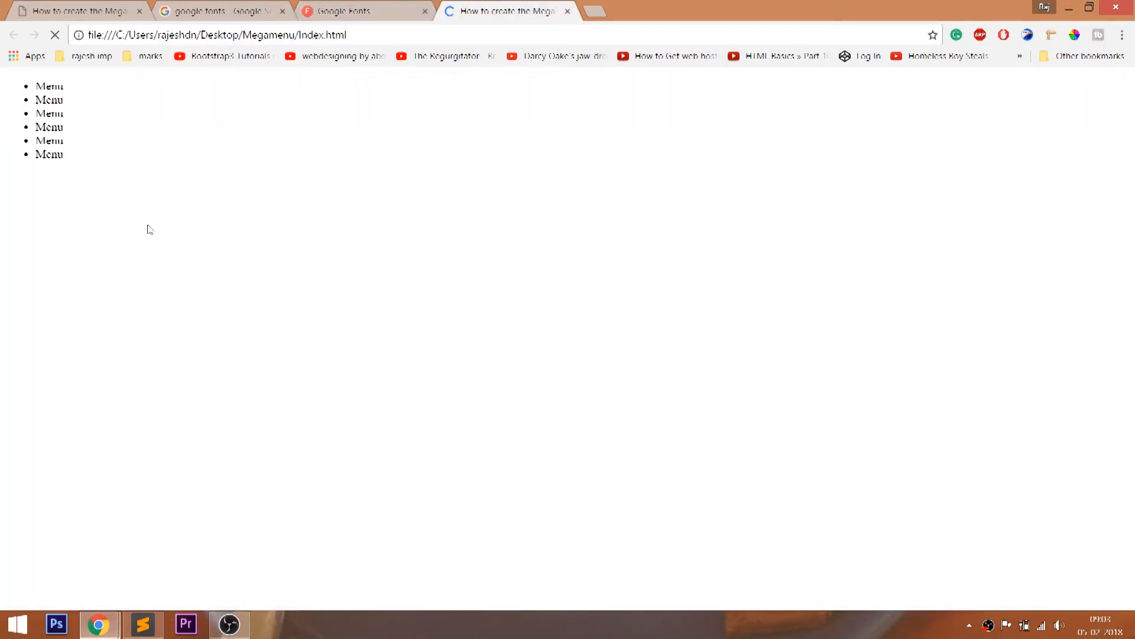
pyautogui.click(55, 35)
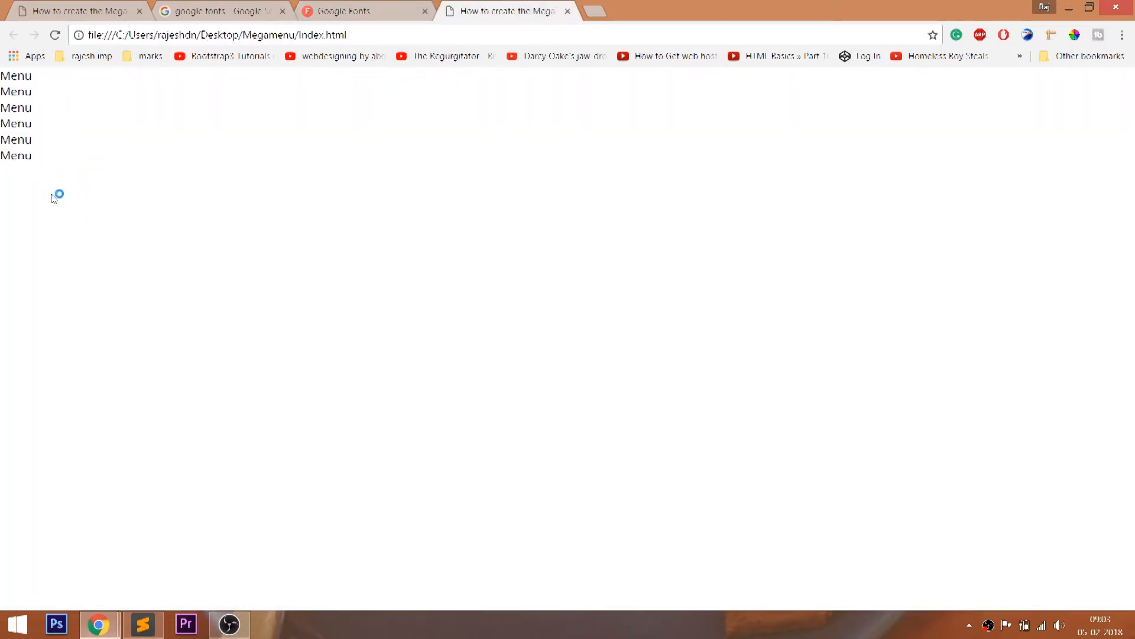
pyautogui.click(141, 623)
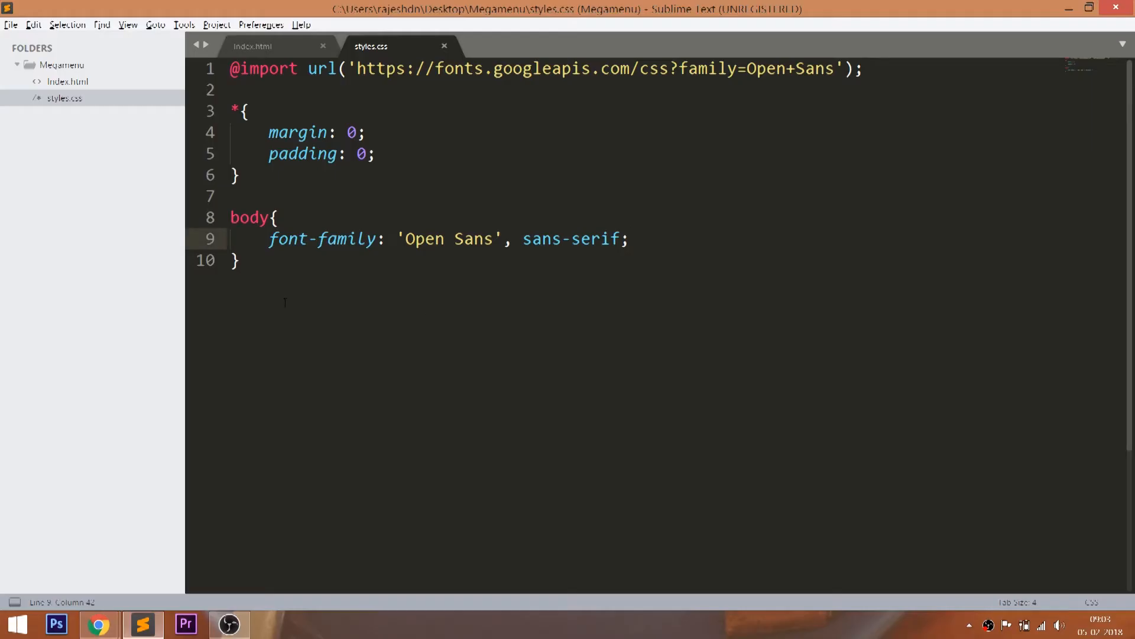
pyautogui.press('Enter')
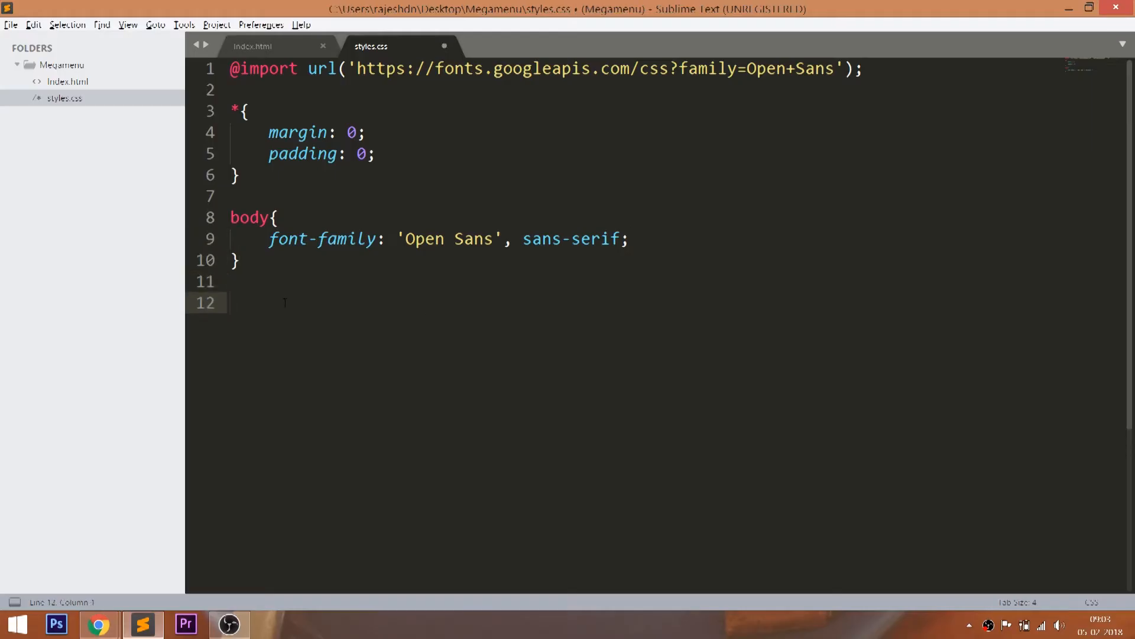
# Step: Start a .nav-bar rule in styles.css, checking the class name in index.html
pyautogui.write('.na')
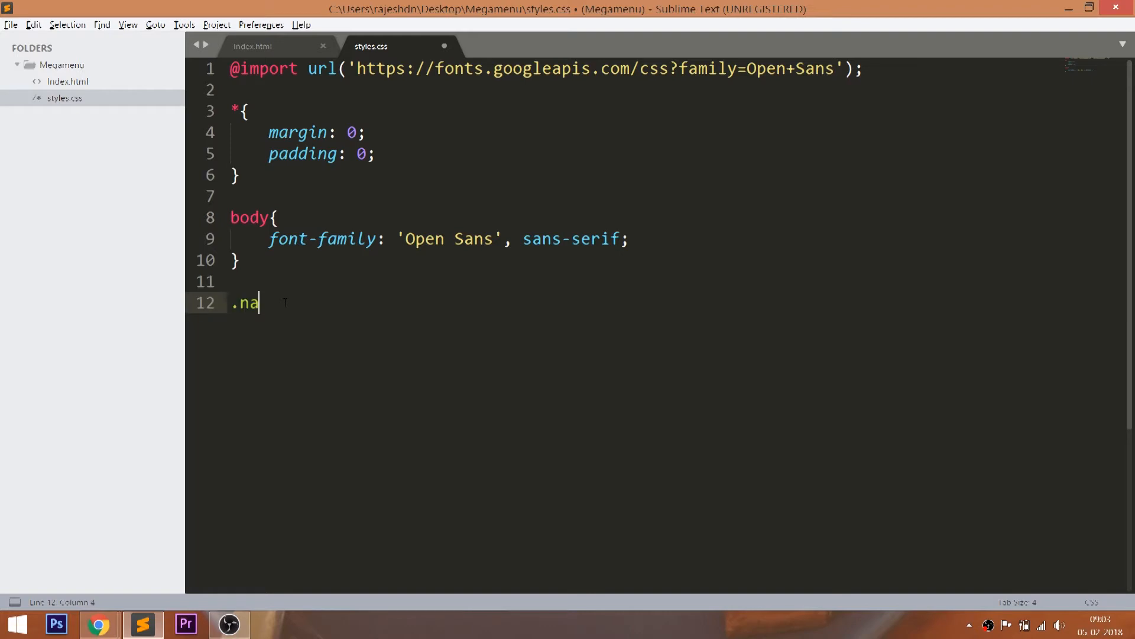
pyautogui.write('v-bar')
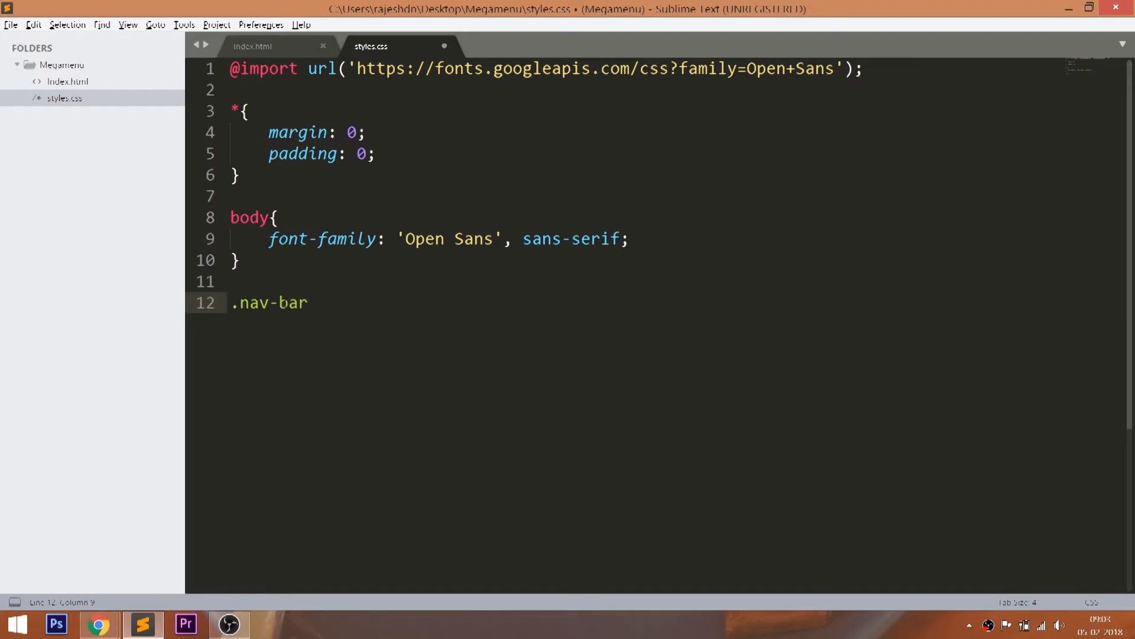
pyautogui.write('{')
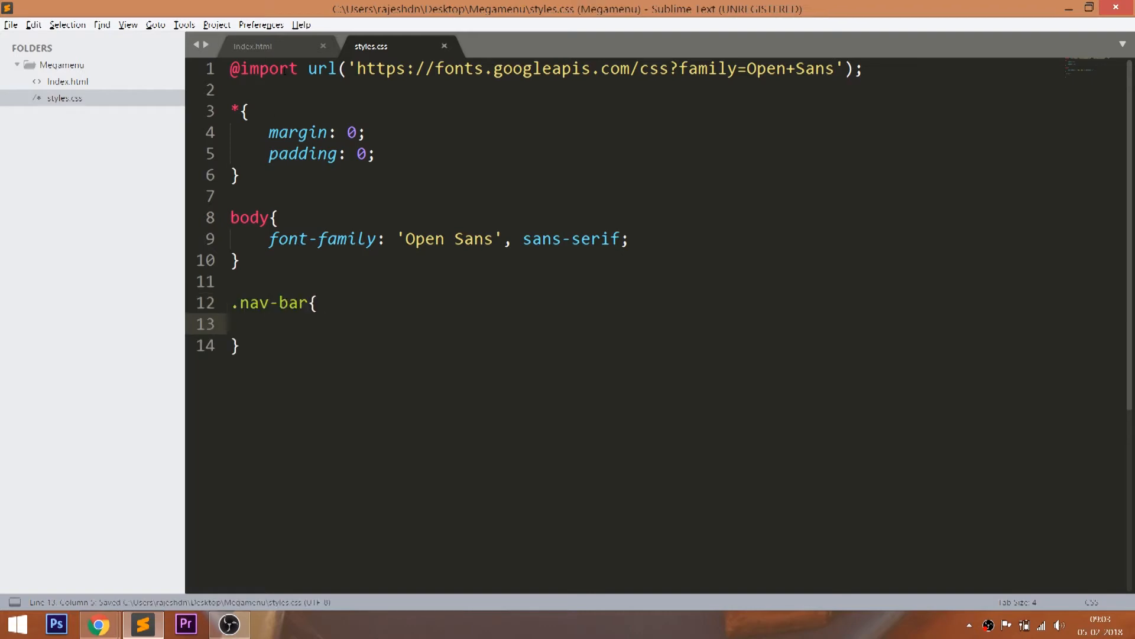
pyautogui.click(252, 45)
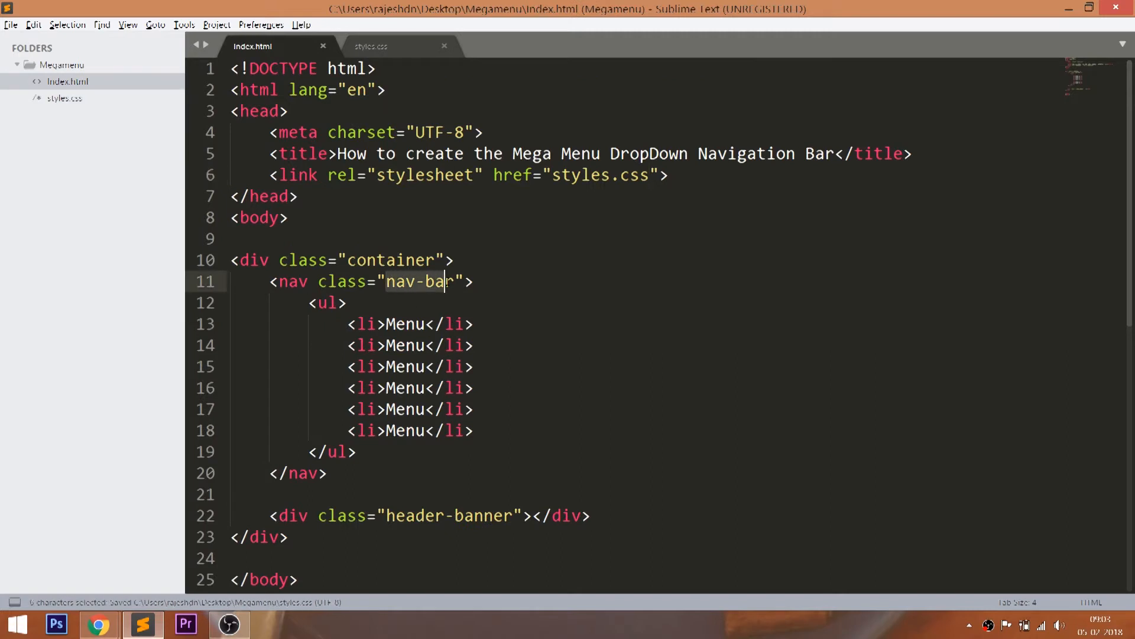
pyautogui.click(370, 46)
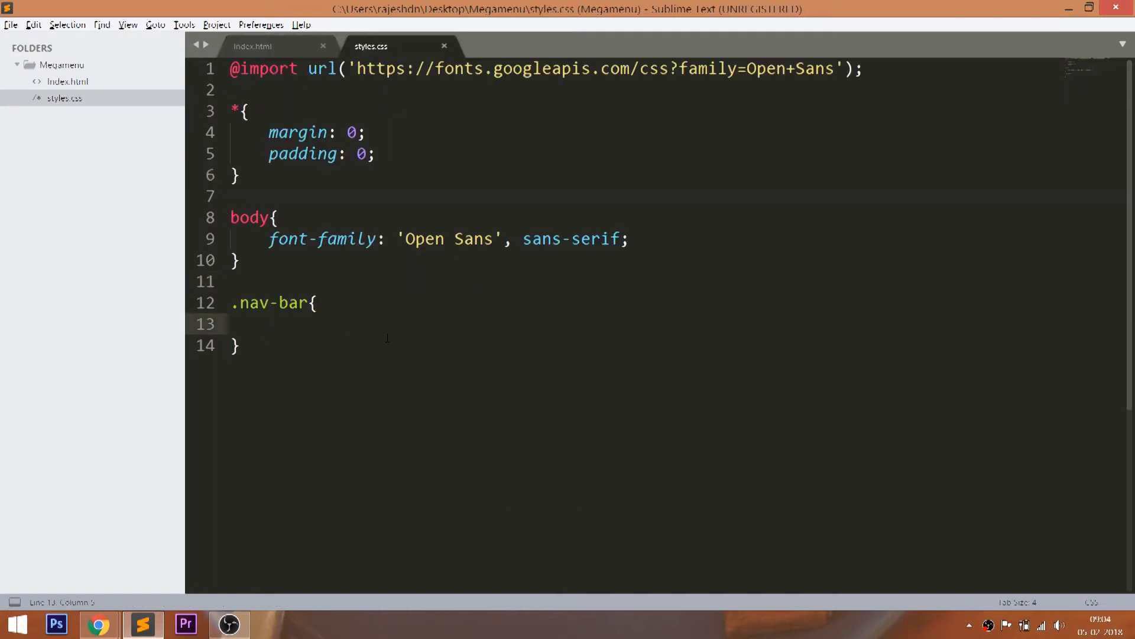
# Step: Give .nav-bar width 100% and background #2c3e50, save, and preview
pyautogui.write('width:')
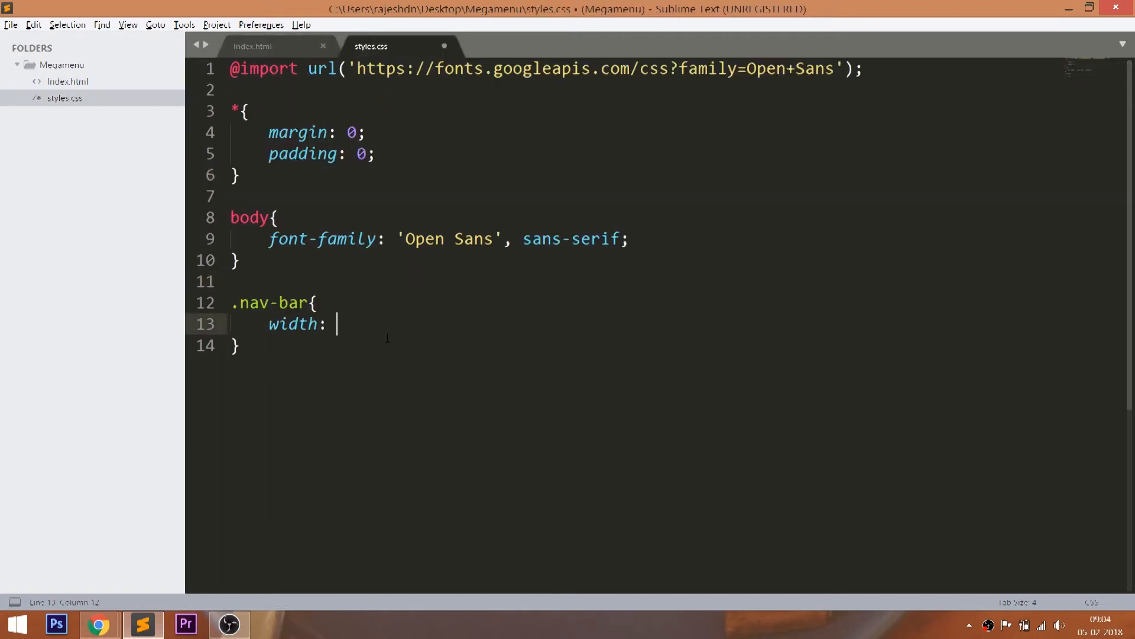
pyautogui.write('100%;')
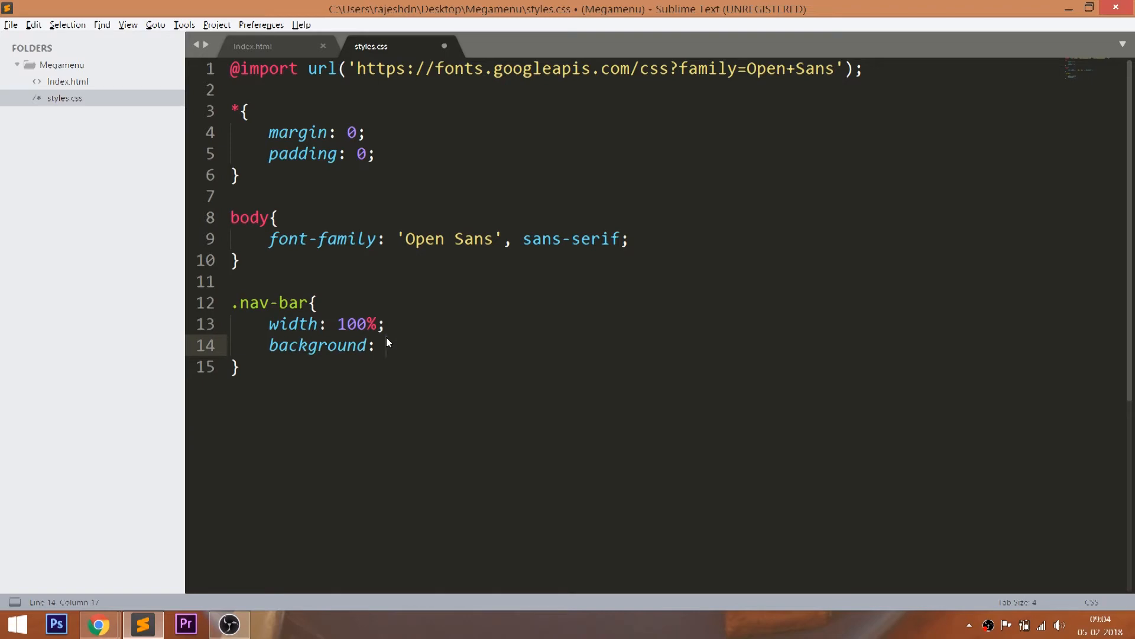
pyautogui.write('#2')
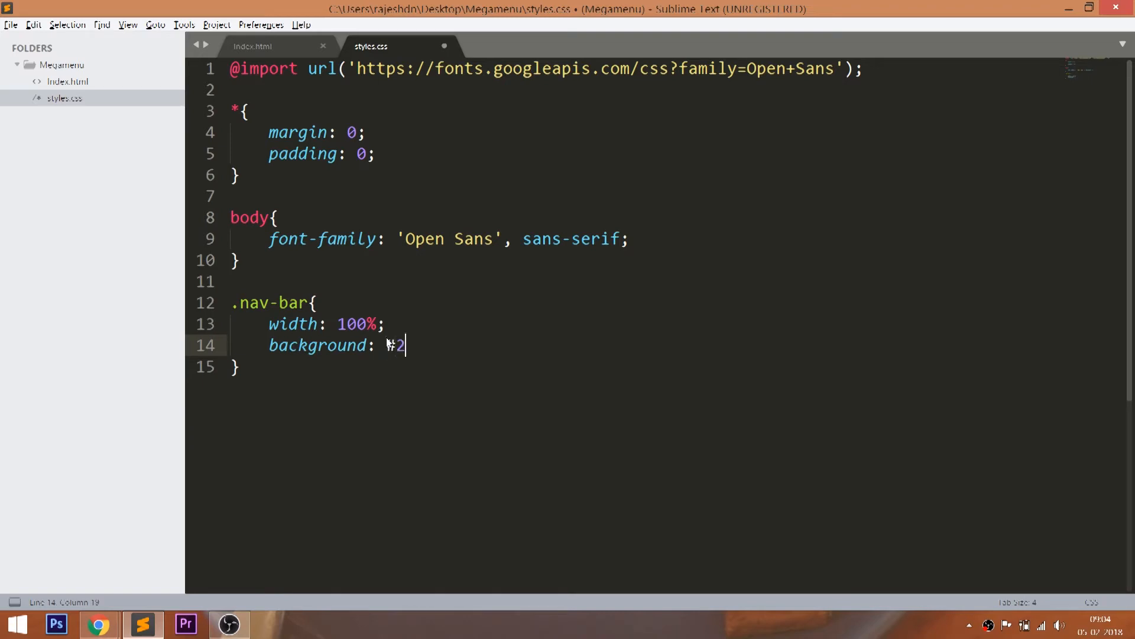
pyautogui.write('c3')
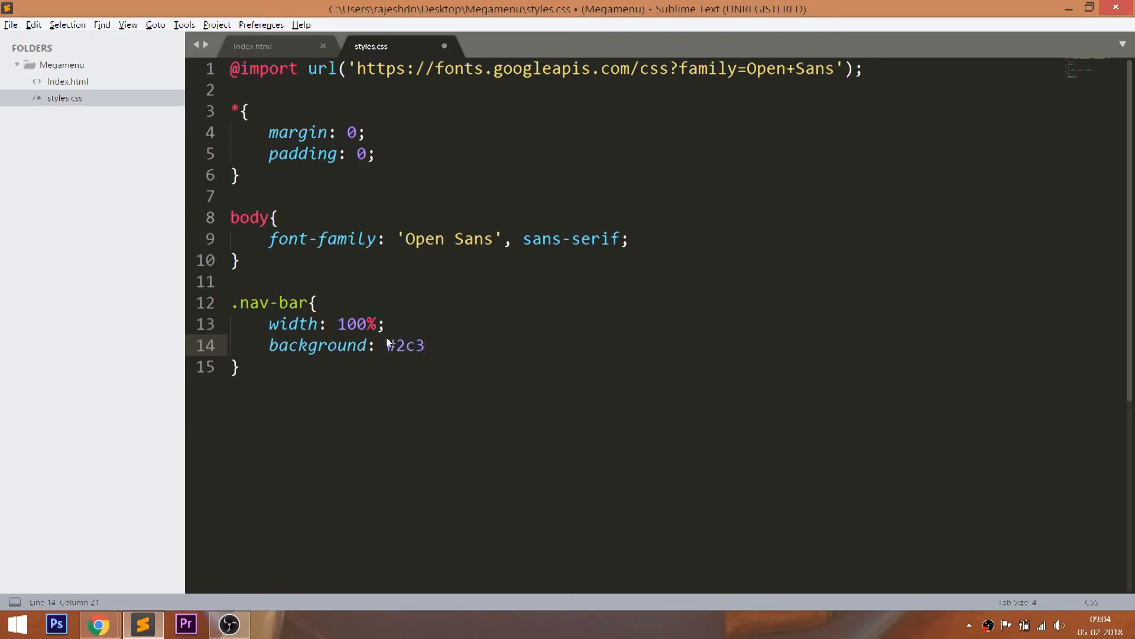
pyautogui.write('50;')
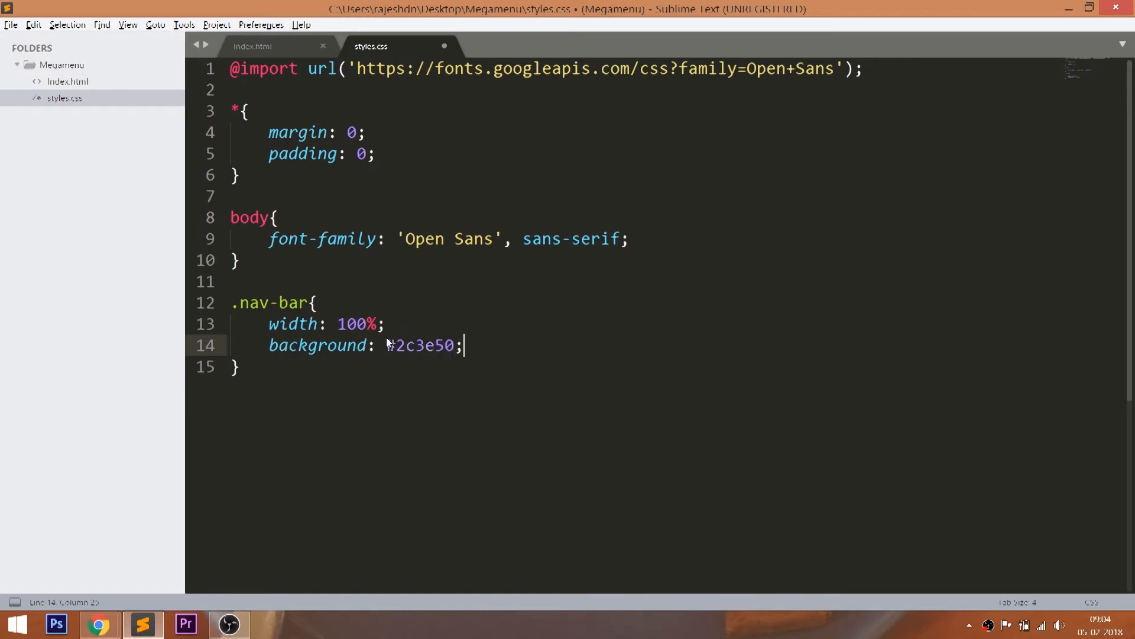
pyautogui.press('ctrl+s')
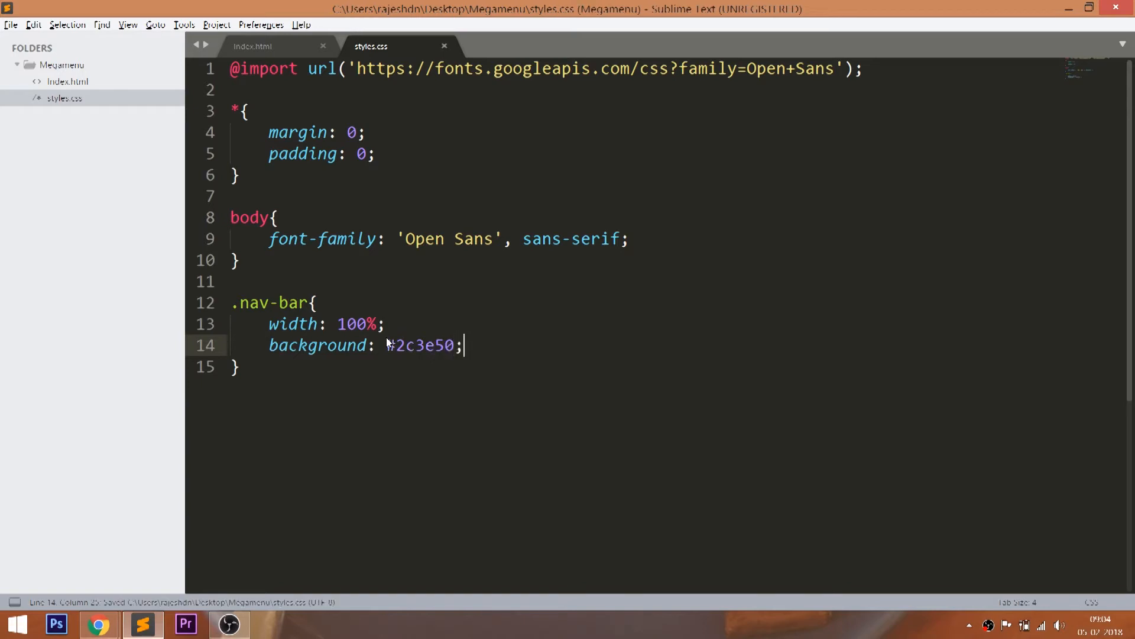
pyautogui.press('enter')
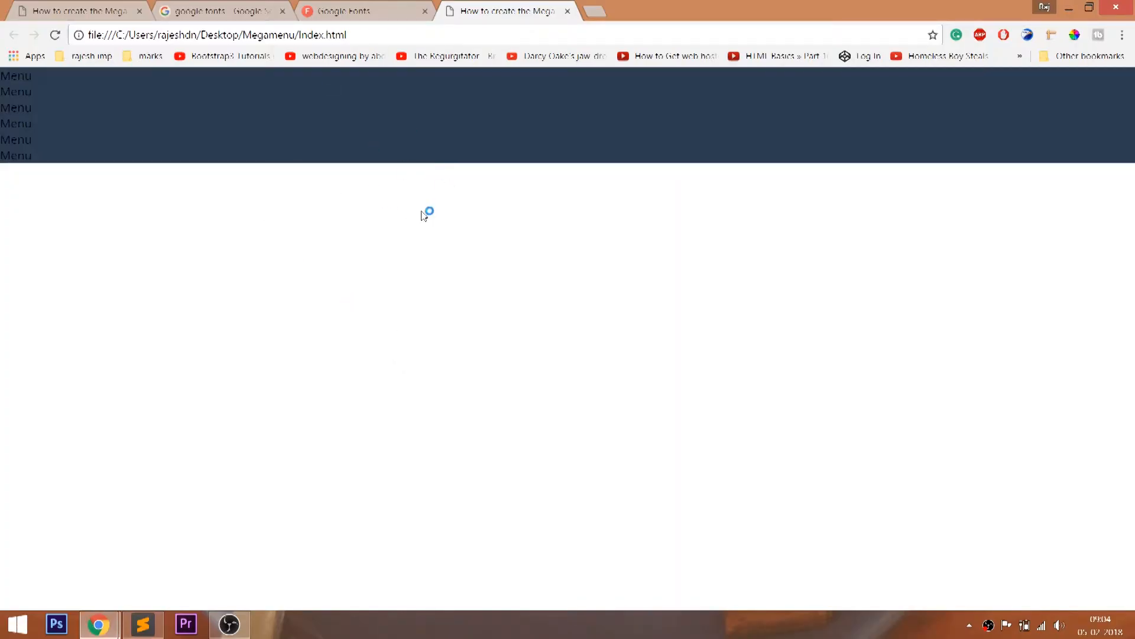
pyautogui.click(141, 624)
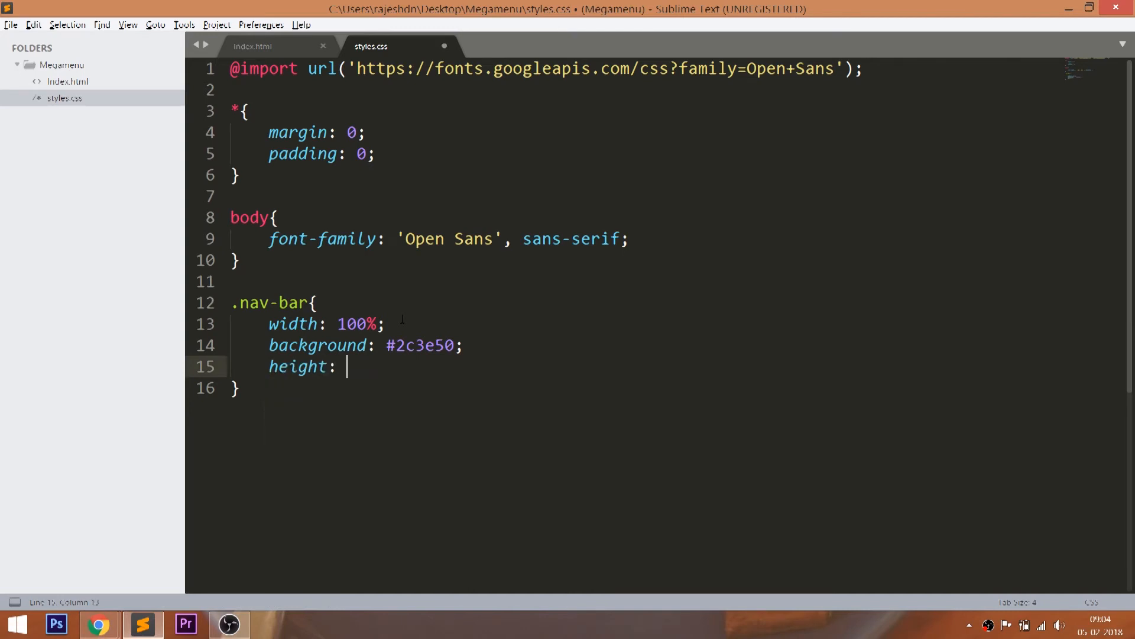
# Step: Give .nav-bar height 75px, padding 10px 0 and border-box sizing
pyautogui.write('75px;')
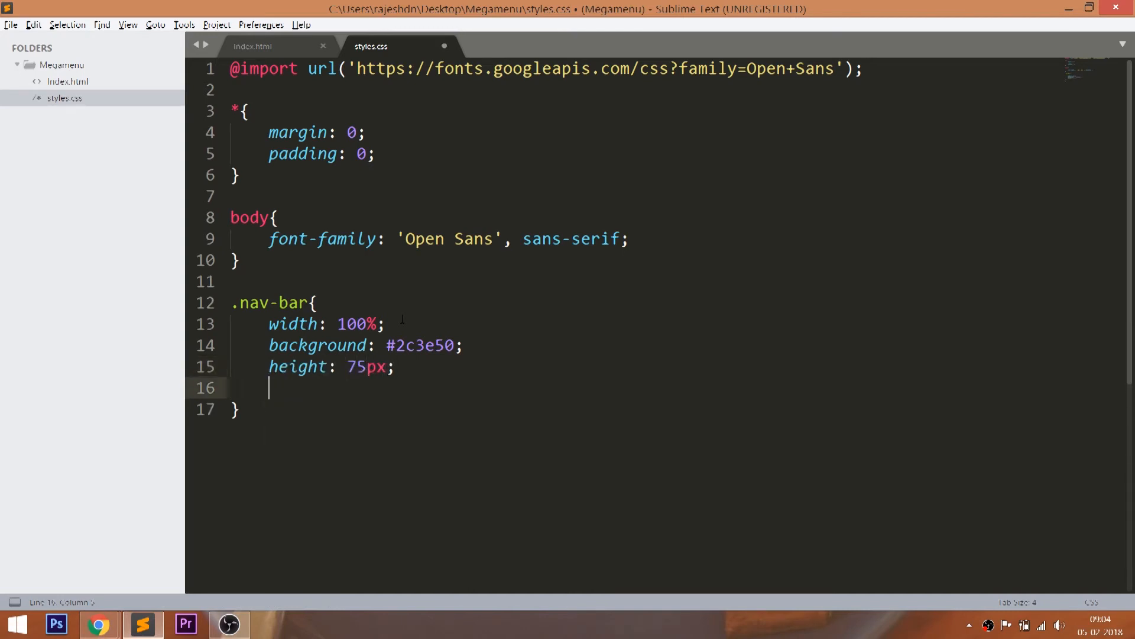
pyautogui.press('ctrl+s')
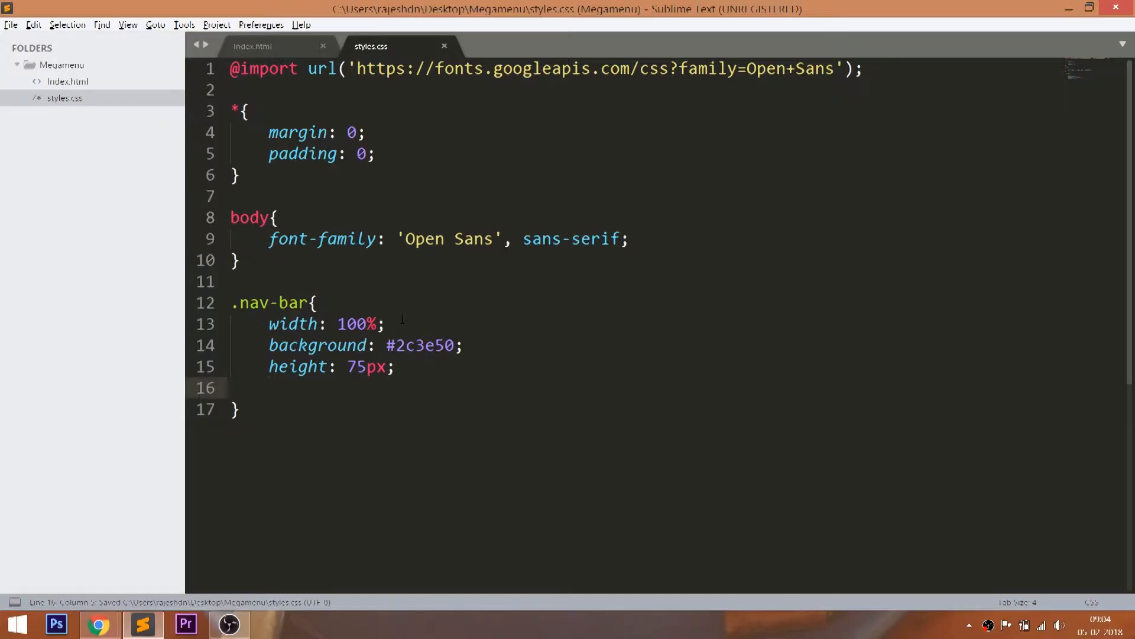
pyautogui.write('padding:')
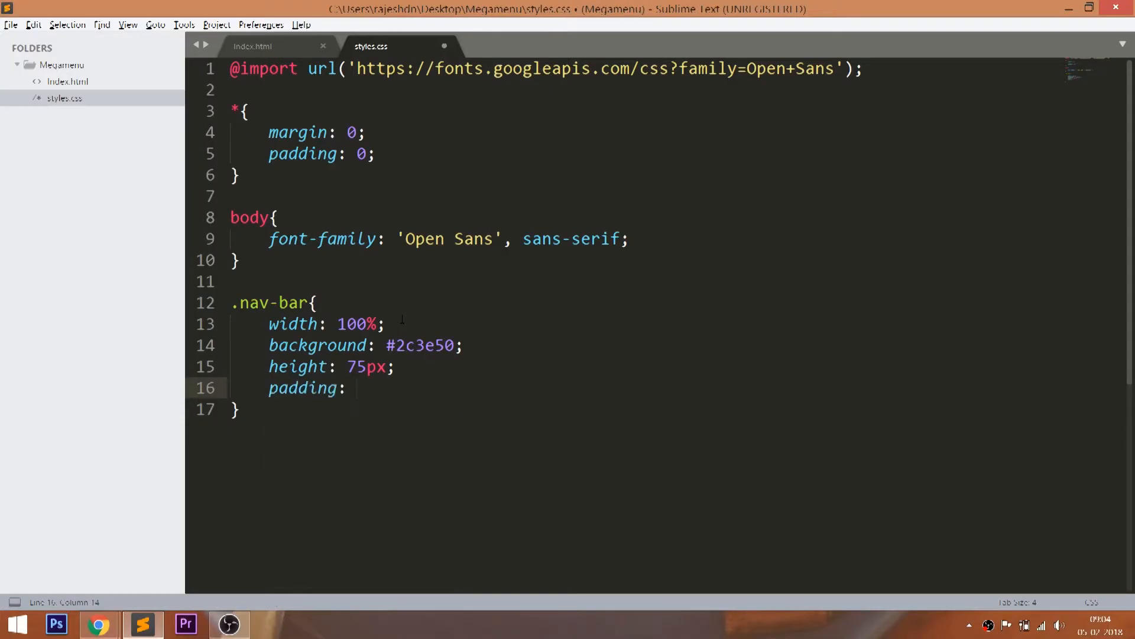
pyautogui.write('10px')
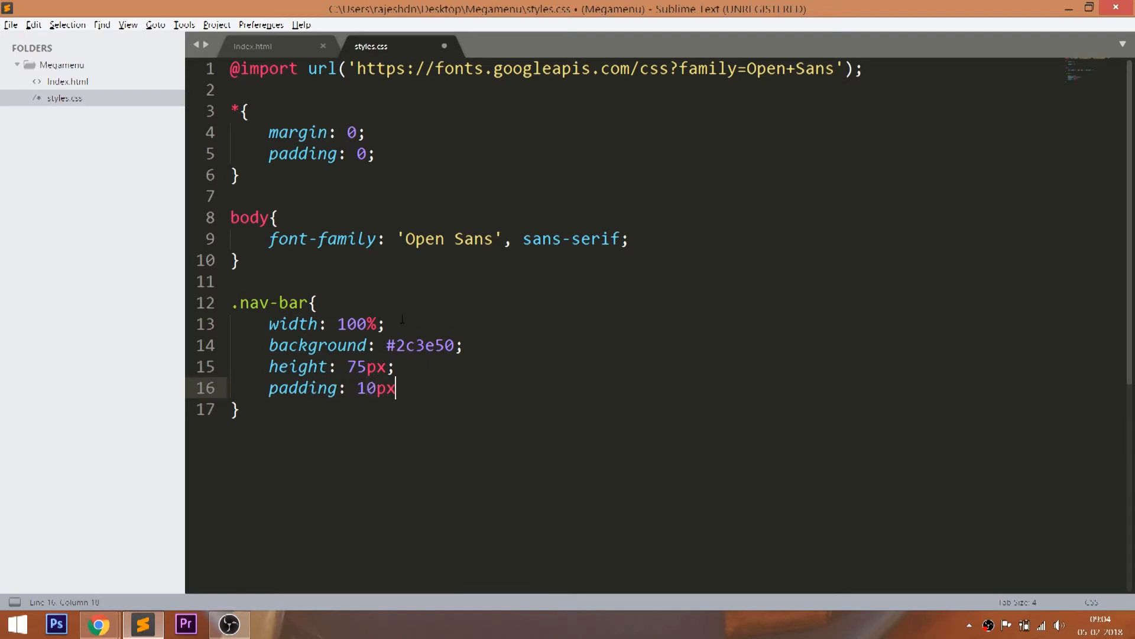
pyautogui.write('0;')
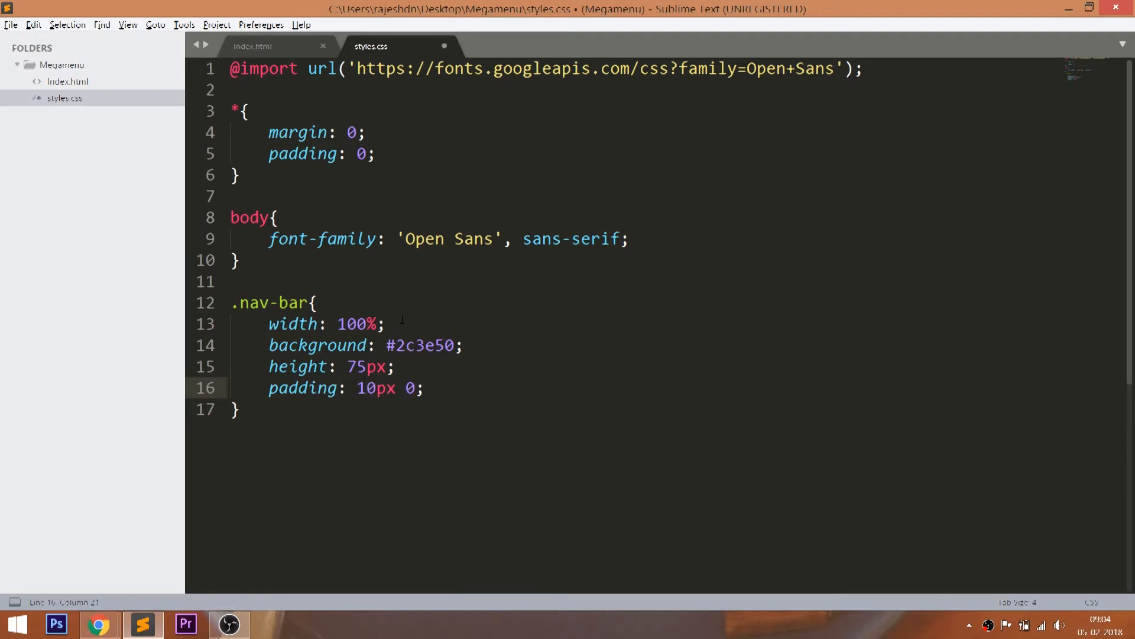
pyautogui.write('box-sizing:')
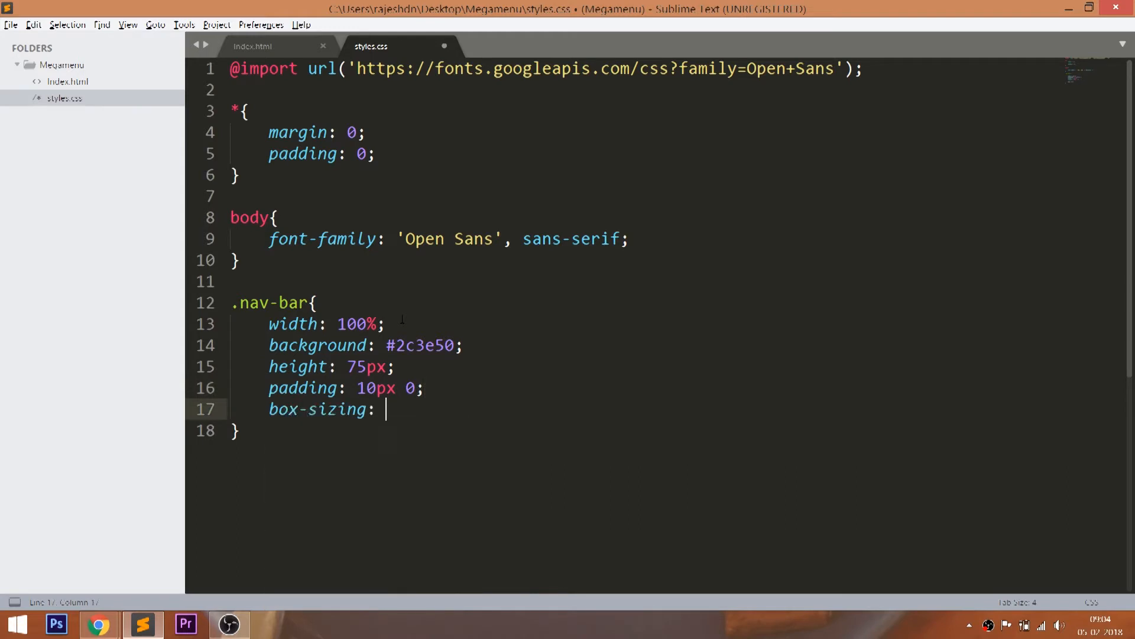
pyautogui.write('border-box;')
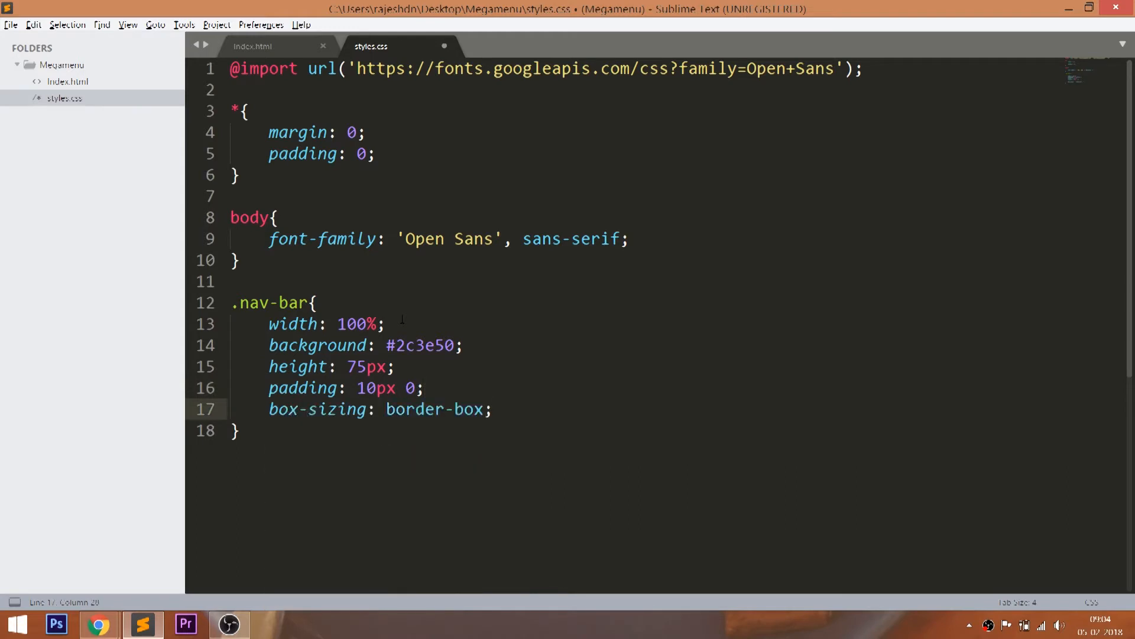
# Step: Add a 1px solid #1a252f bottom border to .nav-bar and check the preview
pyautogui.write('border-bottom:')
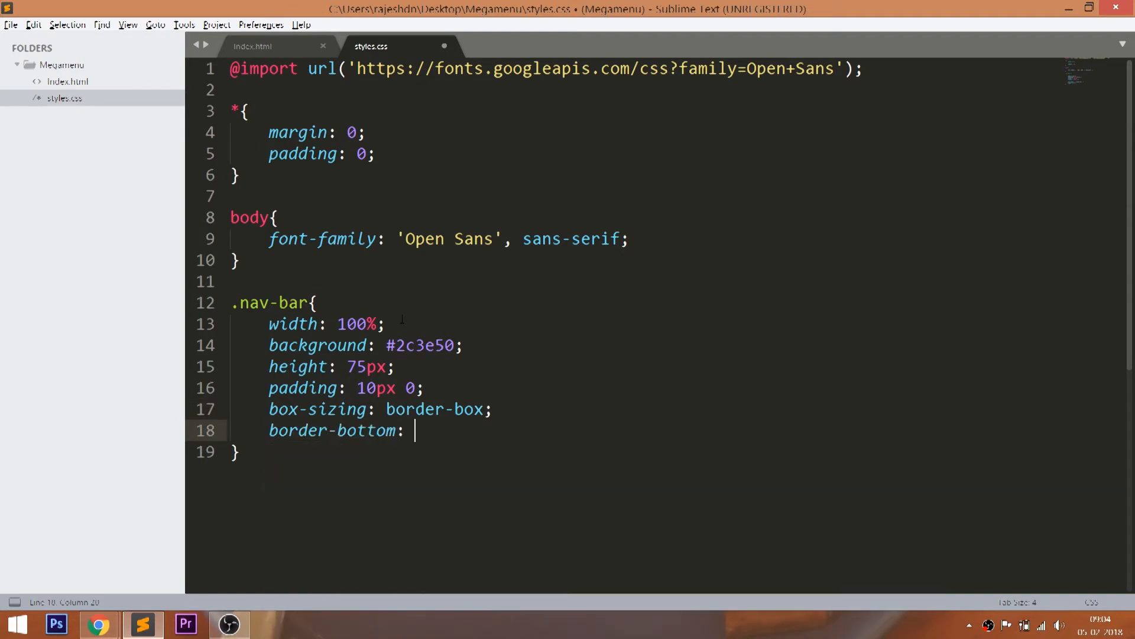
pyautogui.write('1px solid')
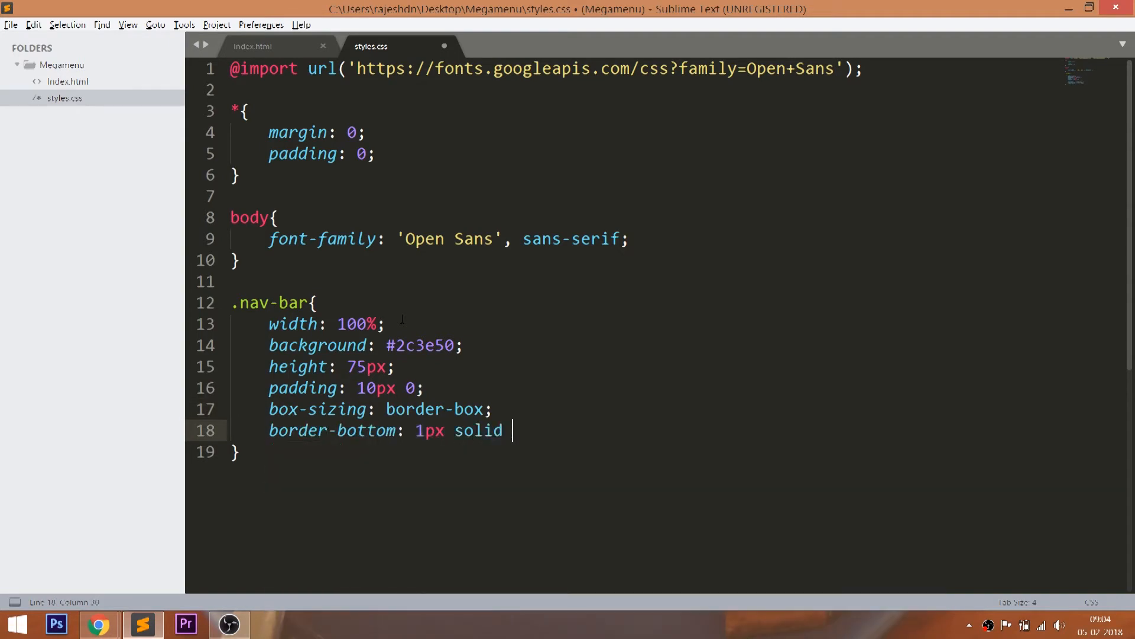
pyautogui.write('#a')
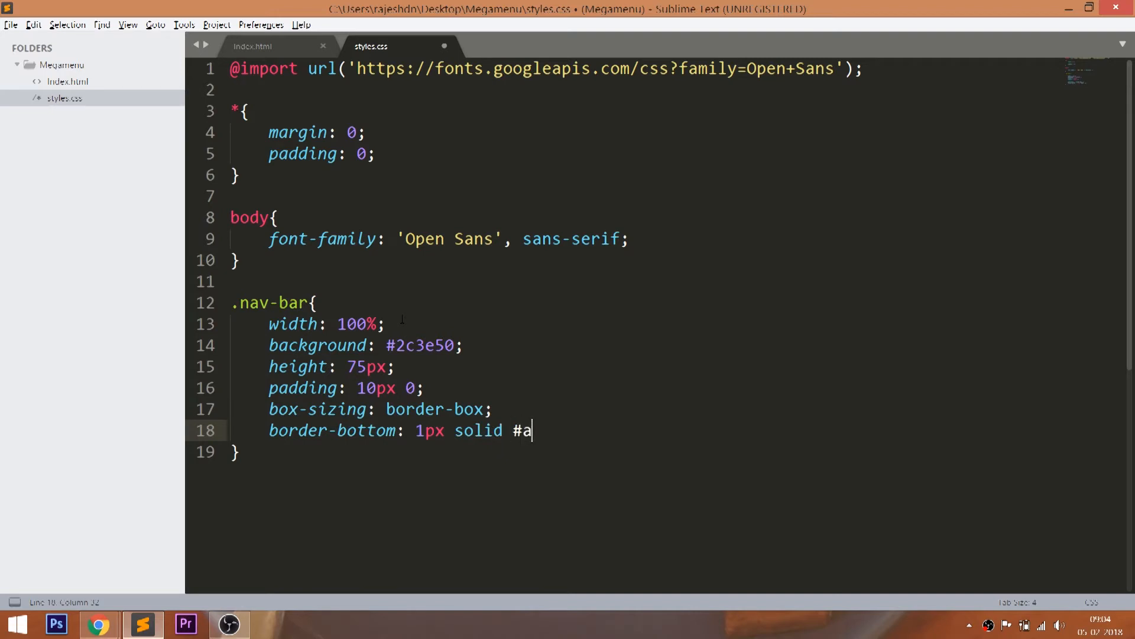
pyautogui.write('1')
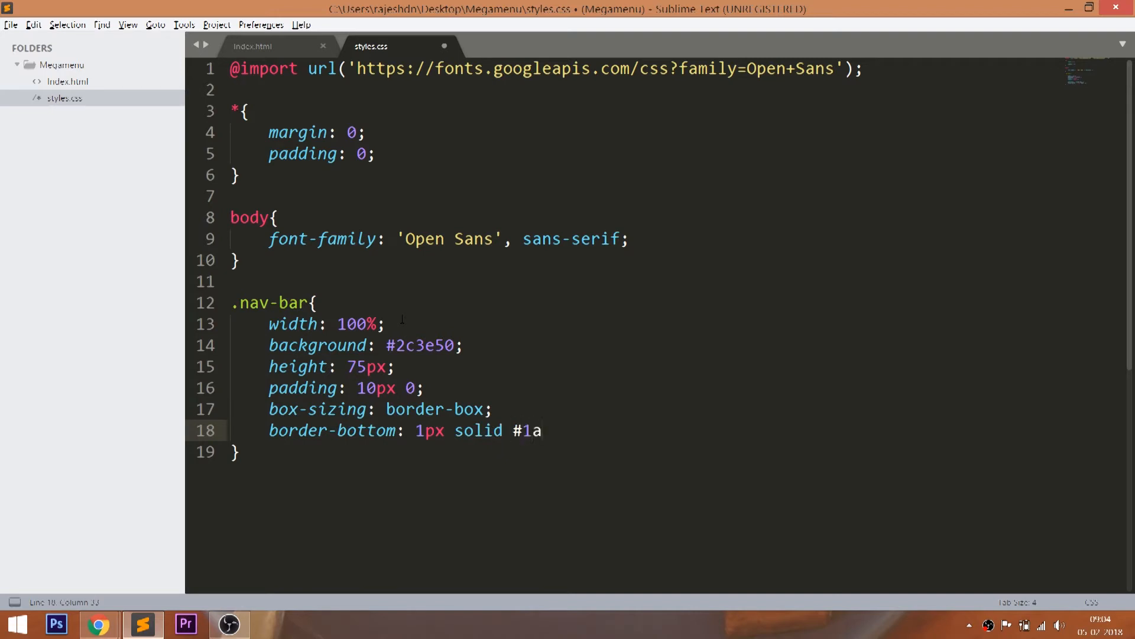
pyautogui.write('252f;')
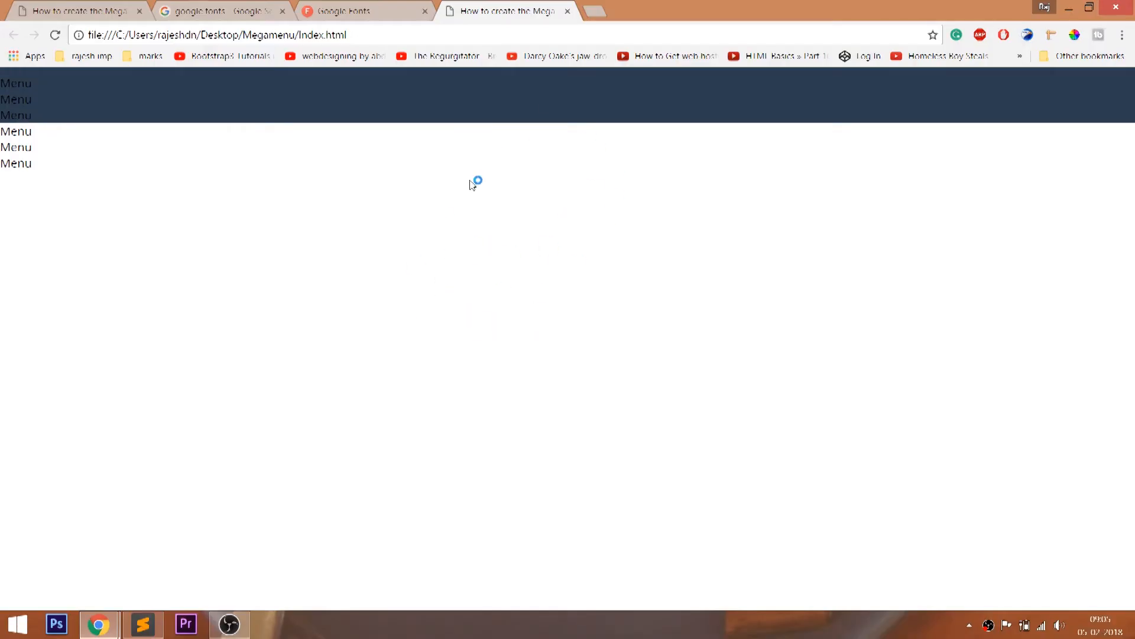
pyautogui.click(142, 624)
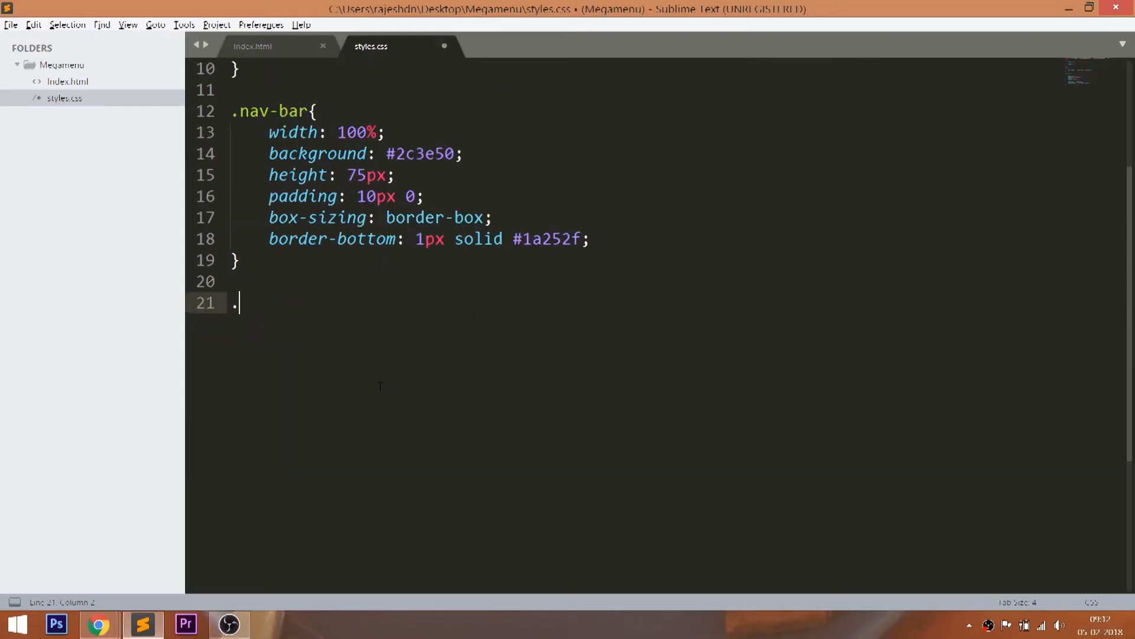
# Step: Create a .nav-bar ul rule with 780px width and 100% height
pyautogui.write('nav-bar')
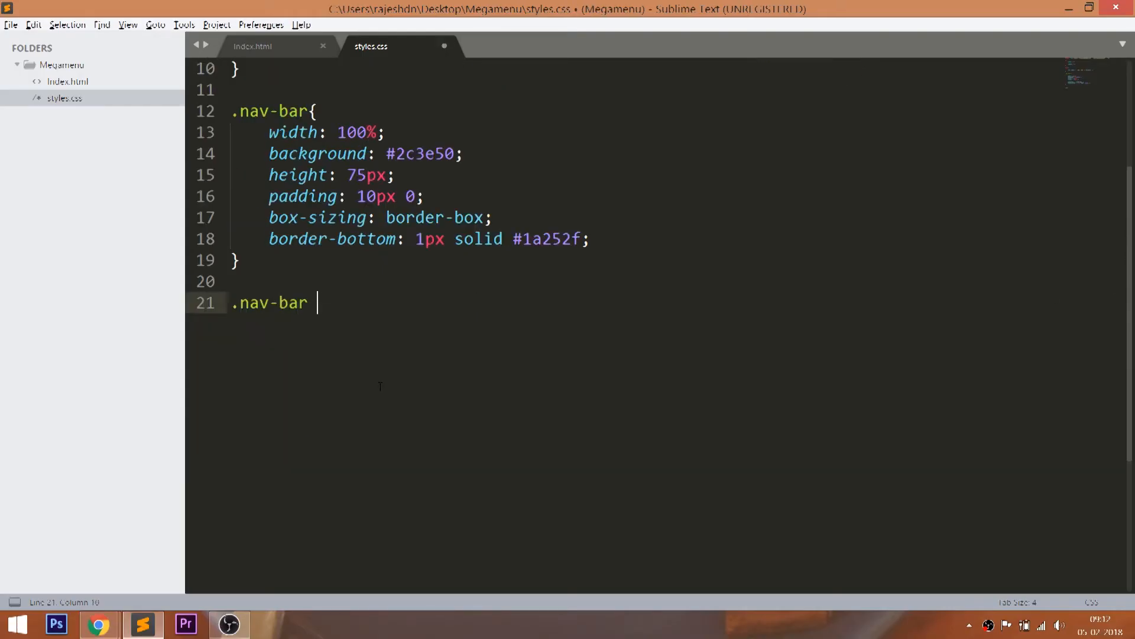
pyautogui.write('ul{')
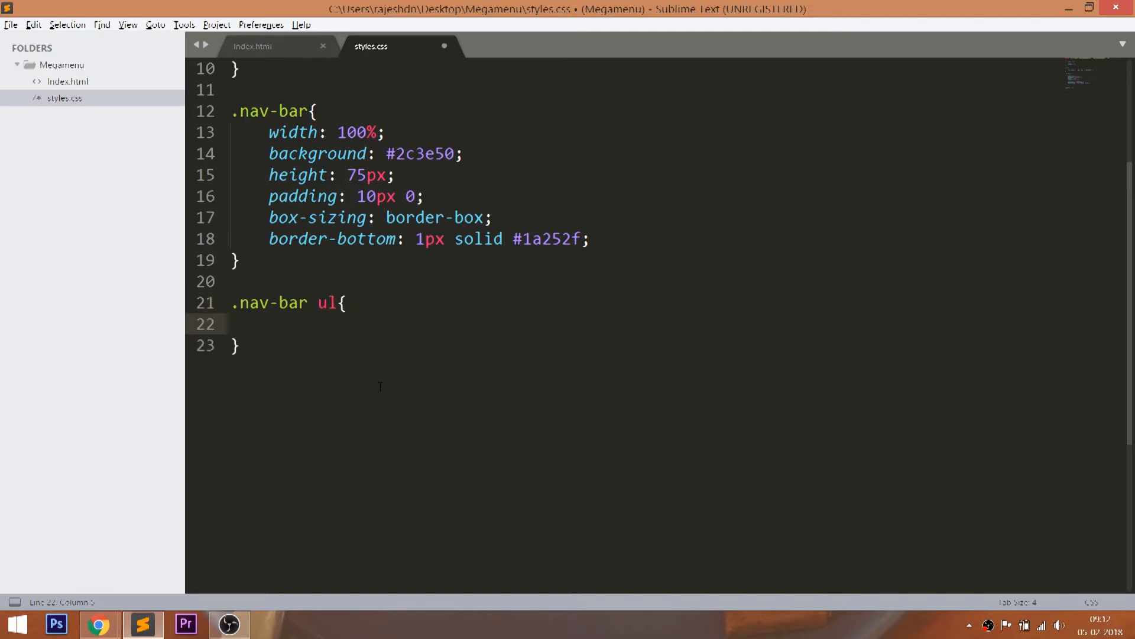
pyautogui.write('width:')
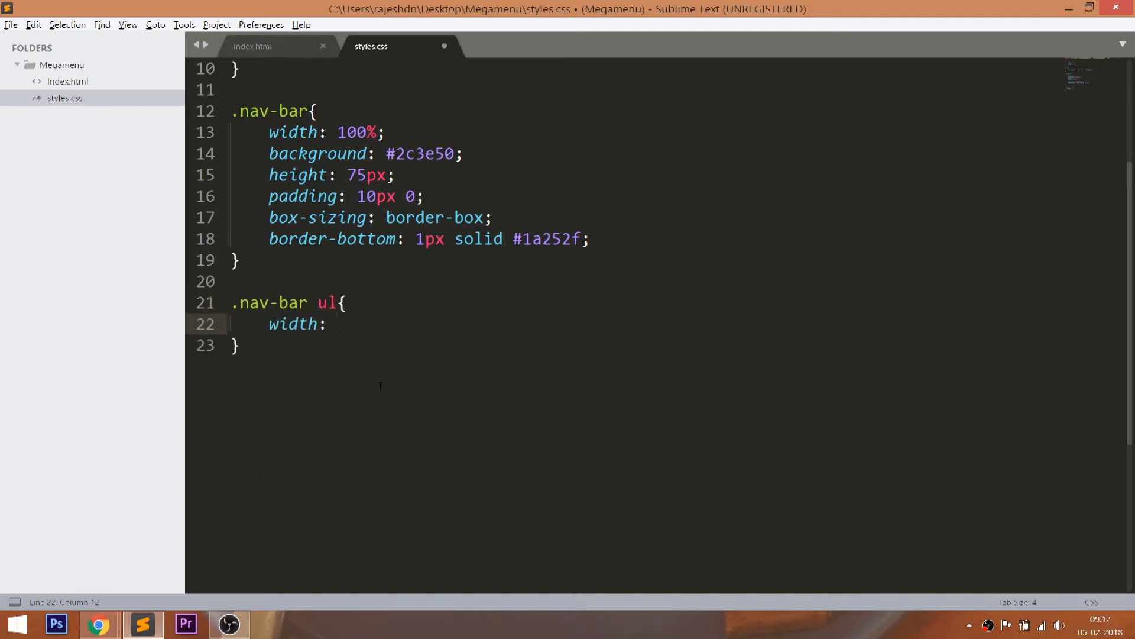
pyautogui.write('77')
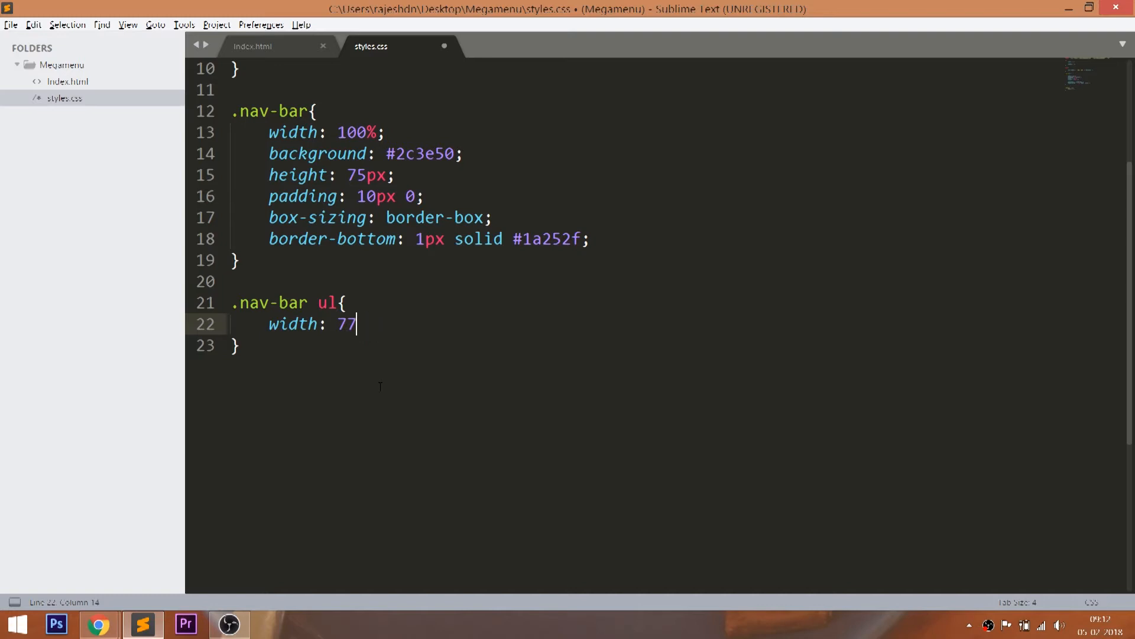
pyautogui.write('0px;')
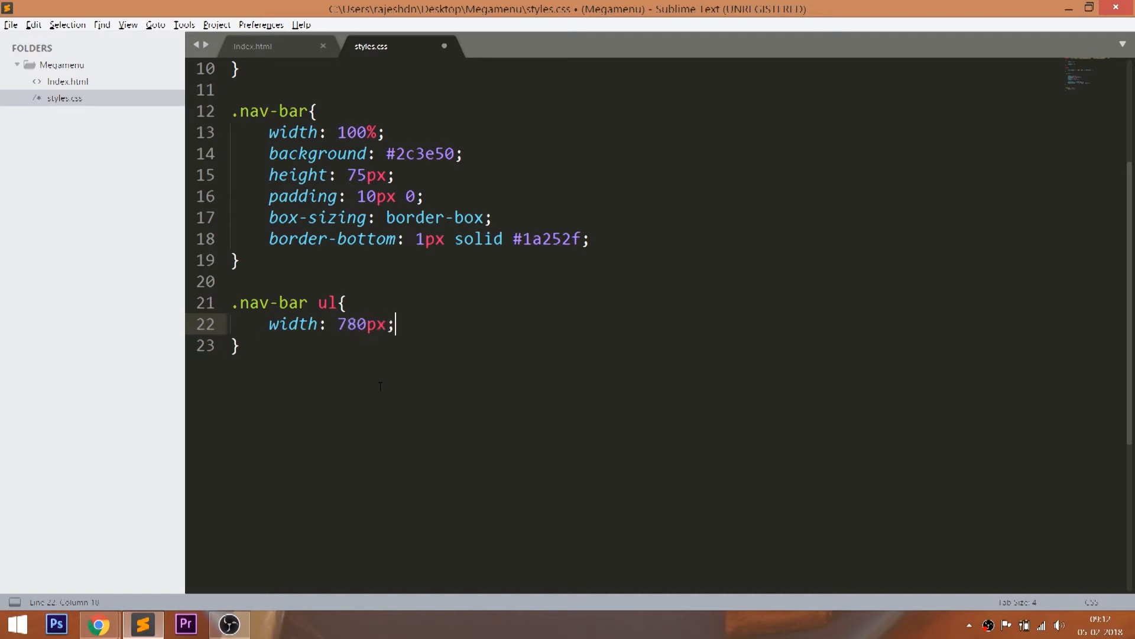
pyautogui.write('height:')
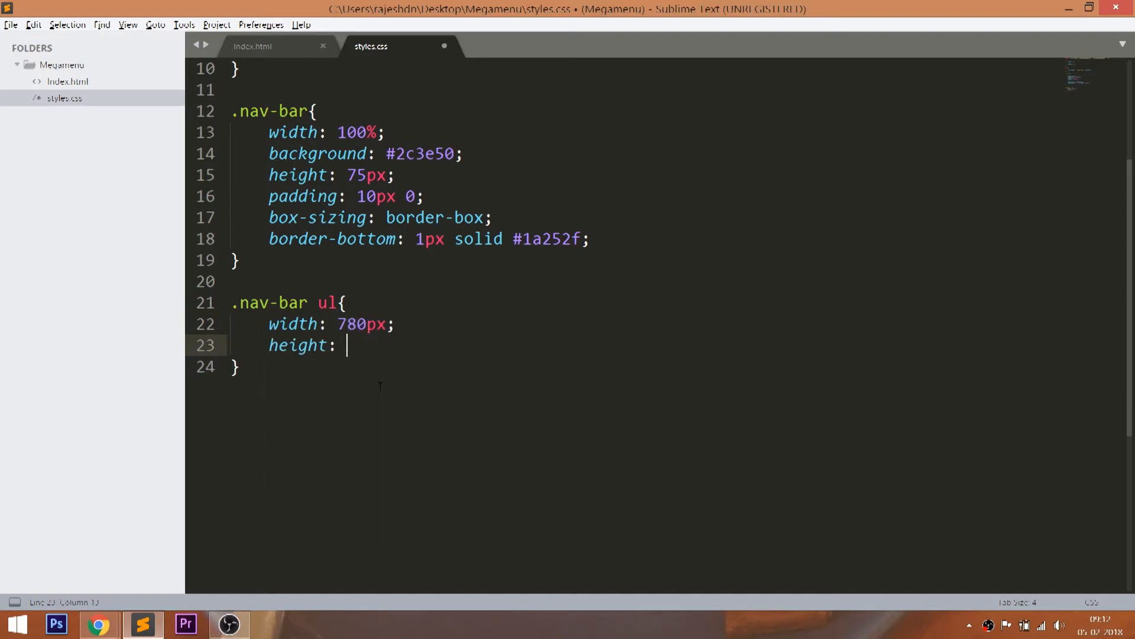
pyautogui.write('100%;')
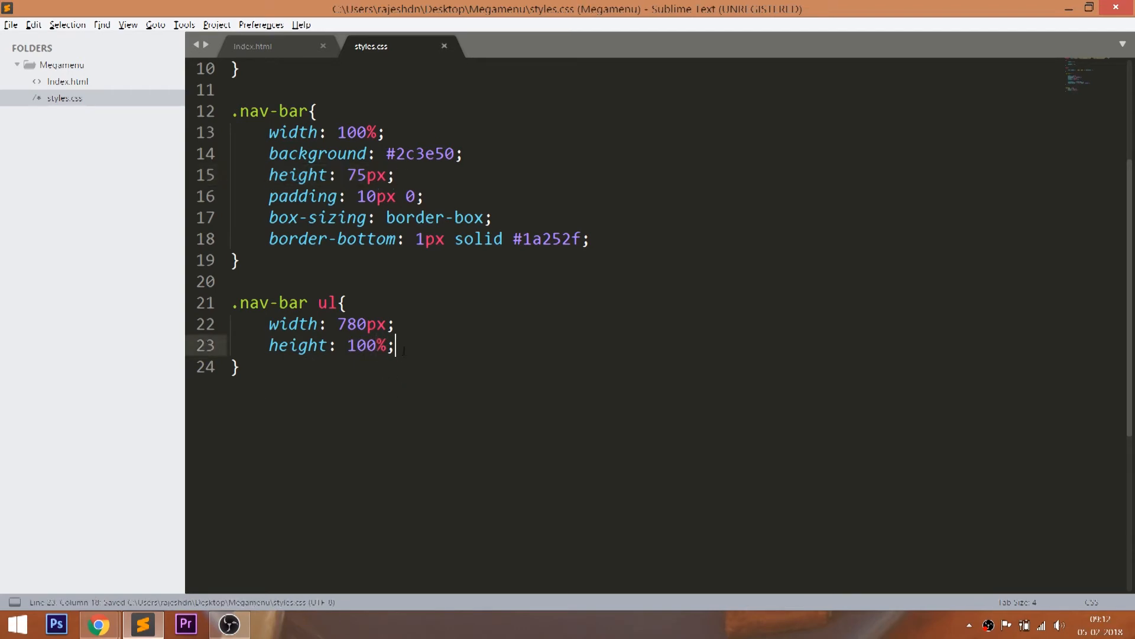
# Step: Centre the list with margin 0 auto, make it bold with 2px letter spacing
pyautogui.write('mar')
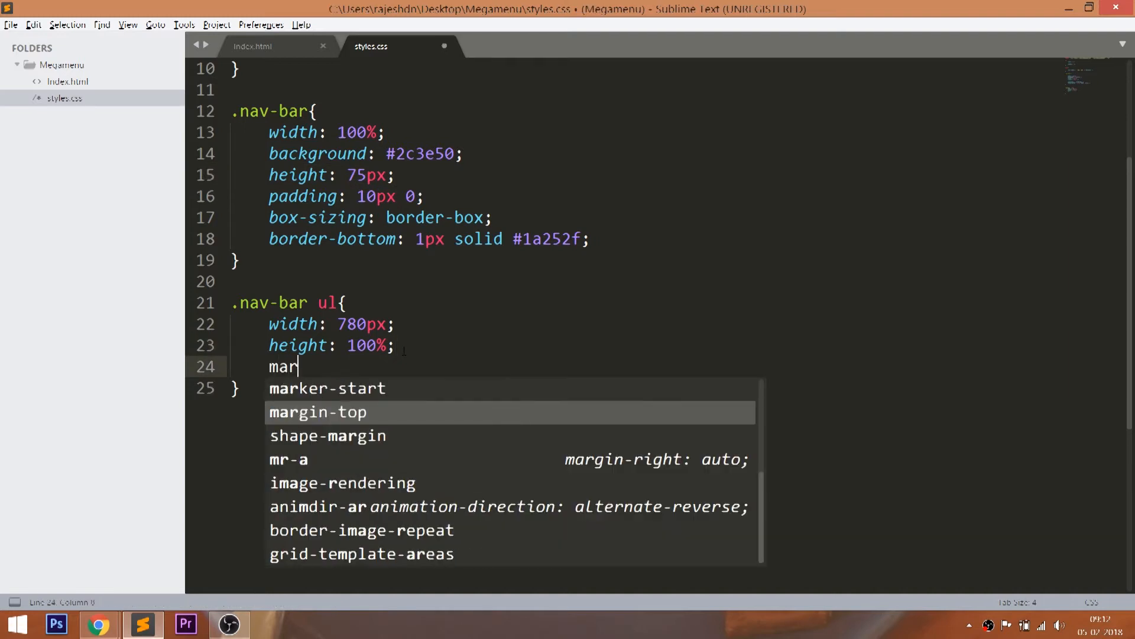
pyautogui.write('gin: 0 auto;')
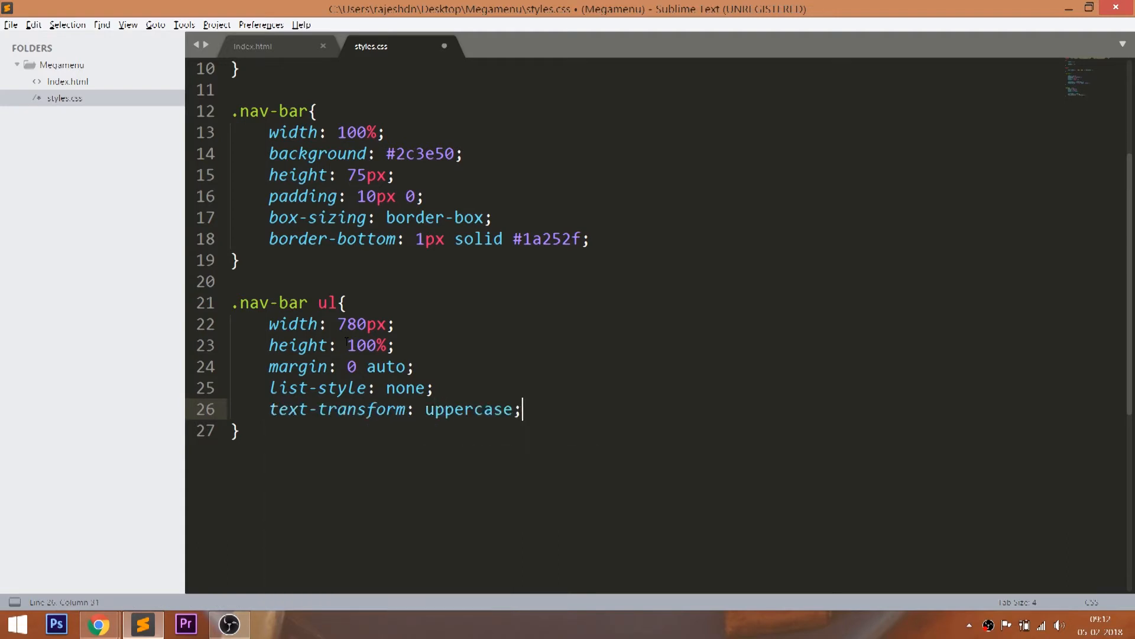
pyautogui.write('font-weight:')
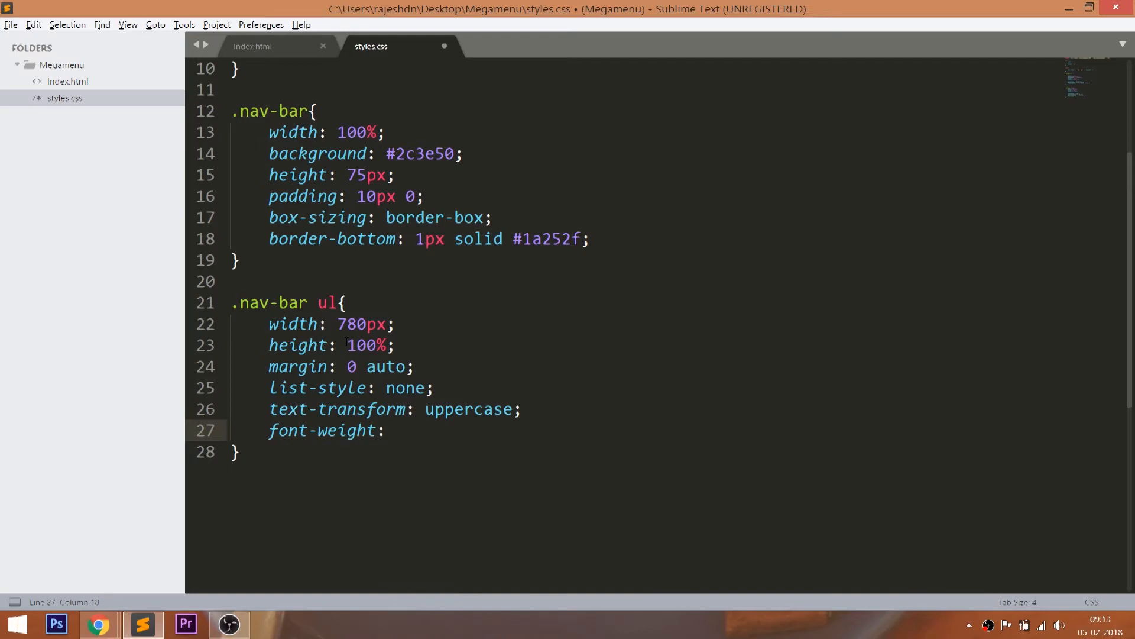
pyautogui.write('bold;')
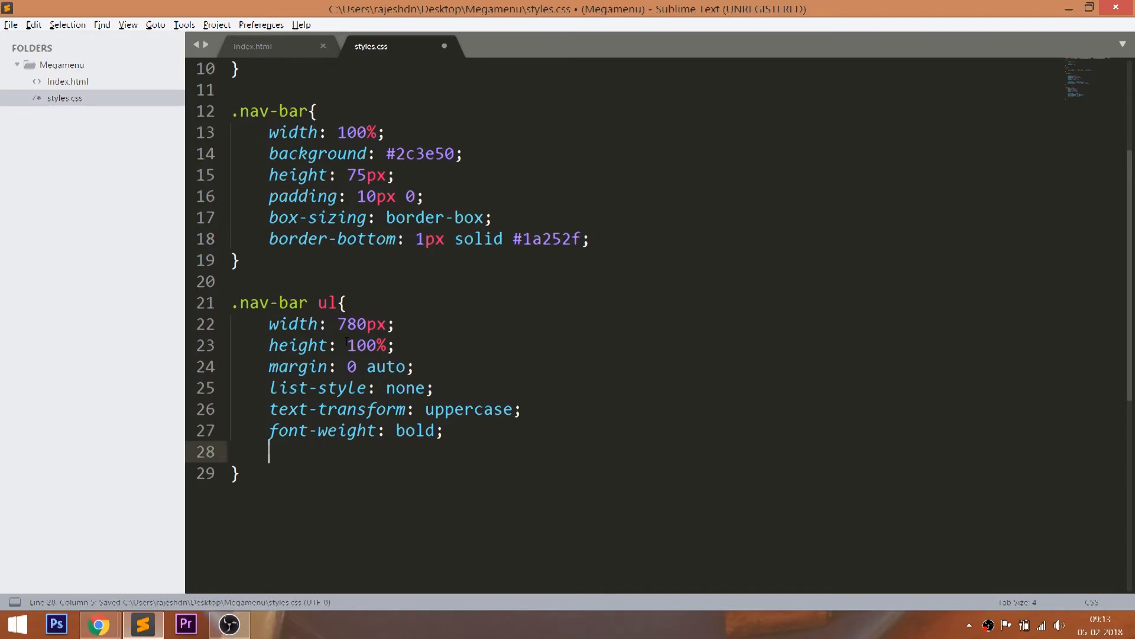
pyautogui.write('letter-spacing: 2px')
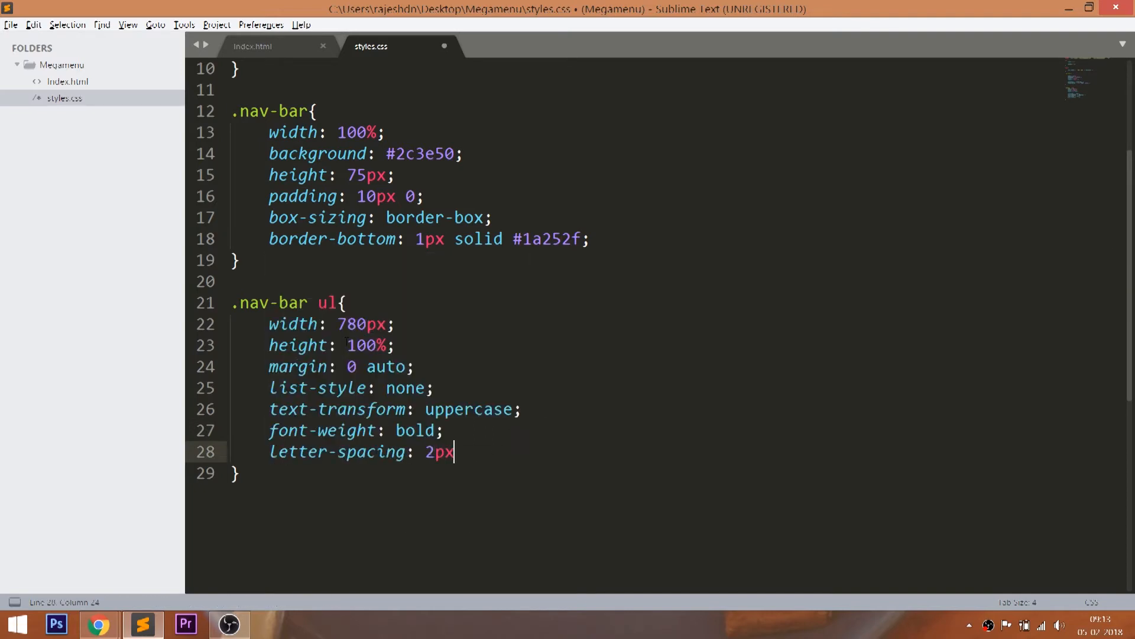
pyautogui.click(97, 624)
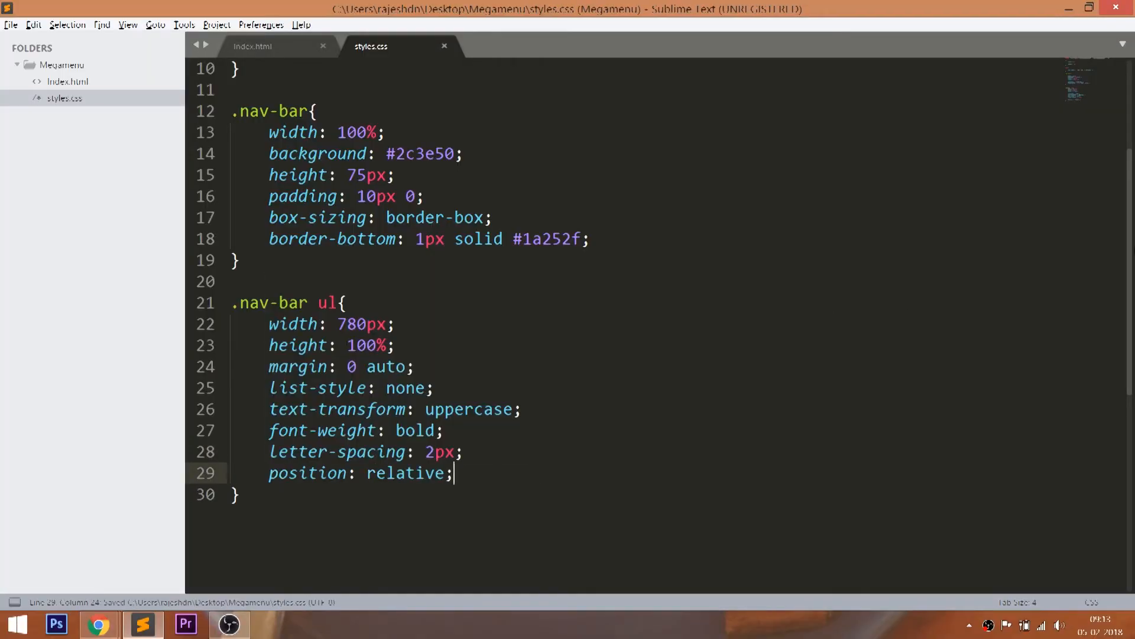
pyautogui.scroll(-3)
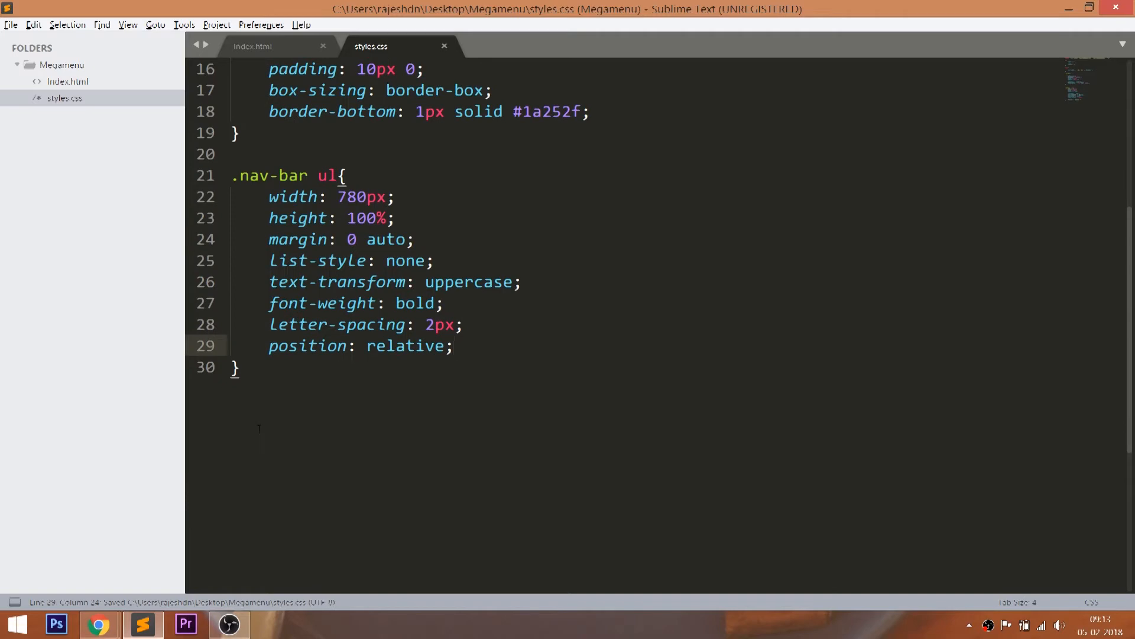
# Step: Start a .nav-bar ul li rule with 120px width, left float, centred text, padding and white colour
pyautogui.write('.nav')
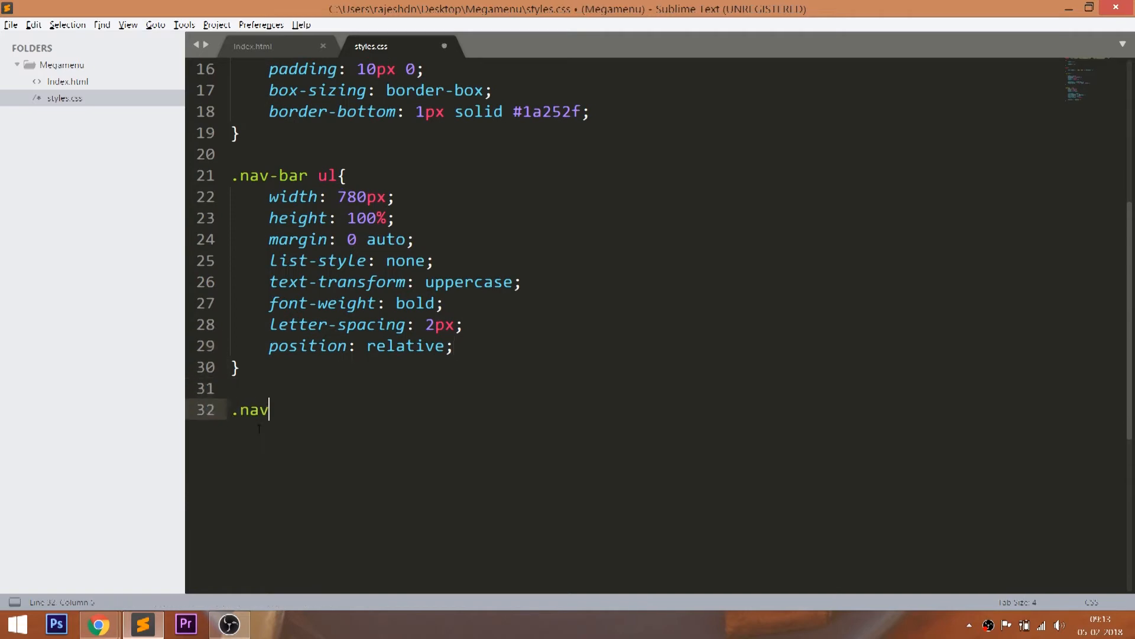
pyautogui.write('-bar ul li')
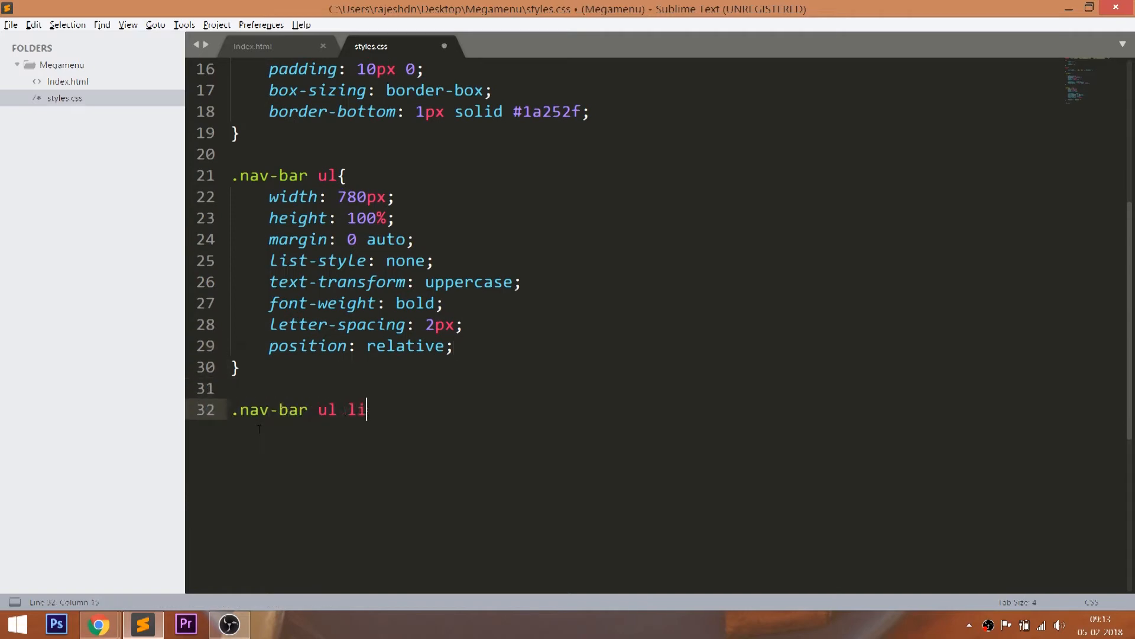
pyautogui.write('{')
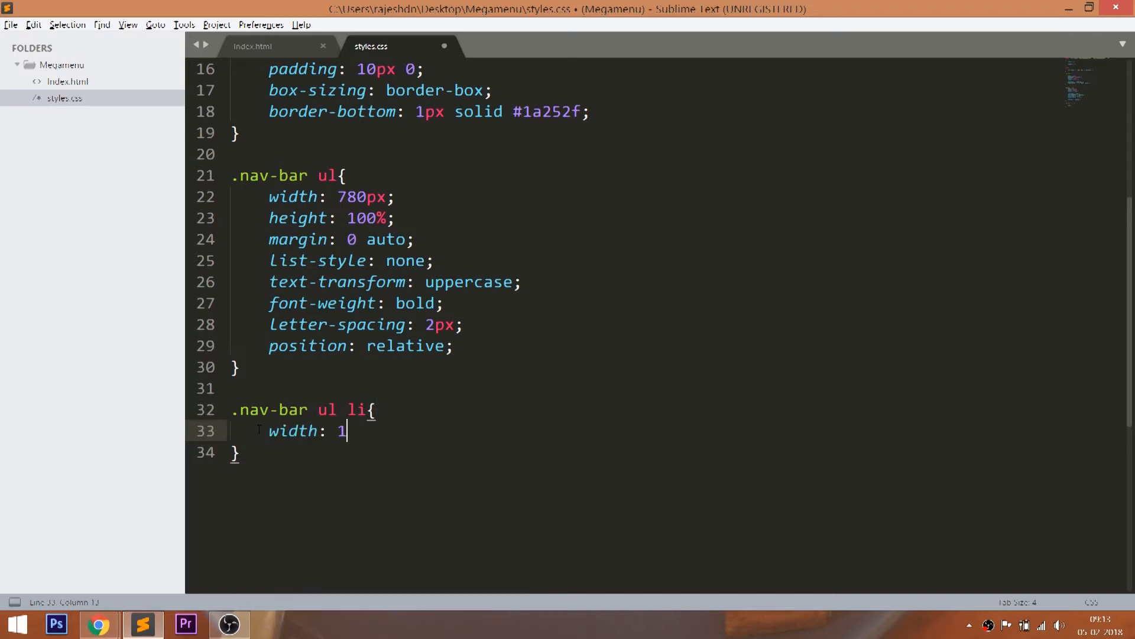
pyautogui.write('20px;')
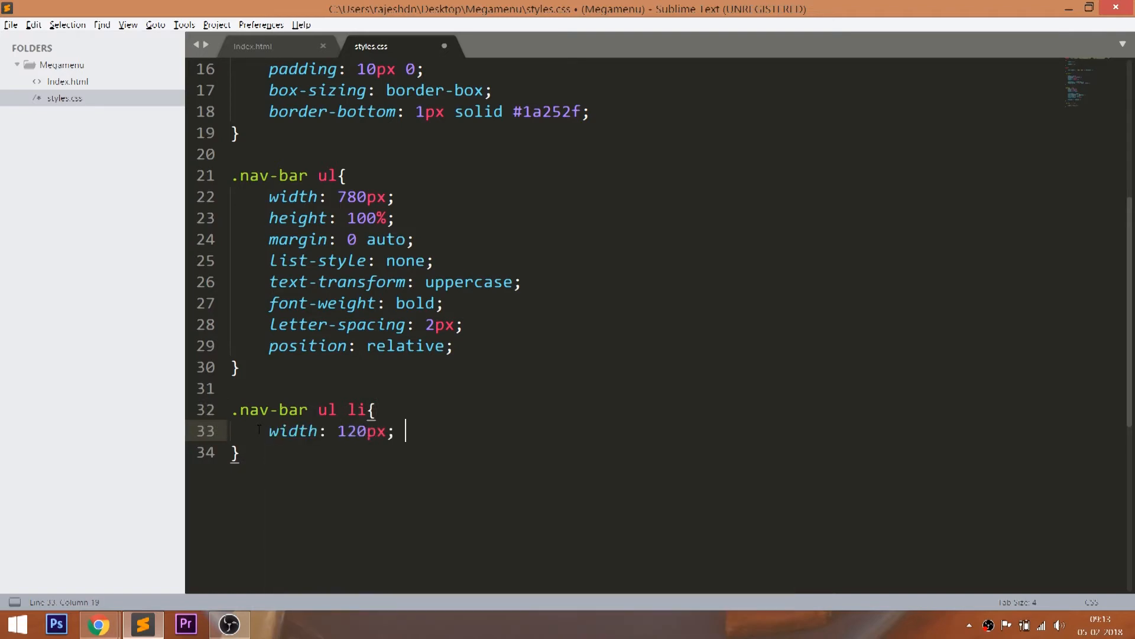
pyautogui.write('float: lef')
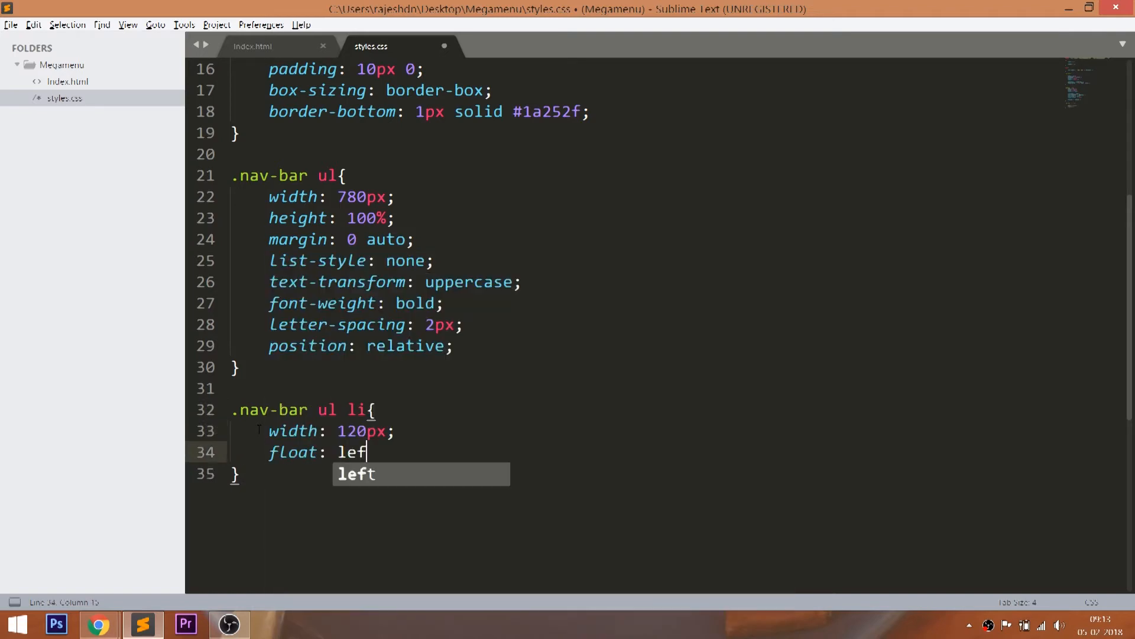
pyautogui.write('text-align:')
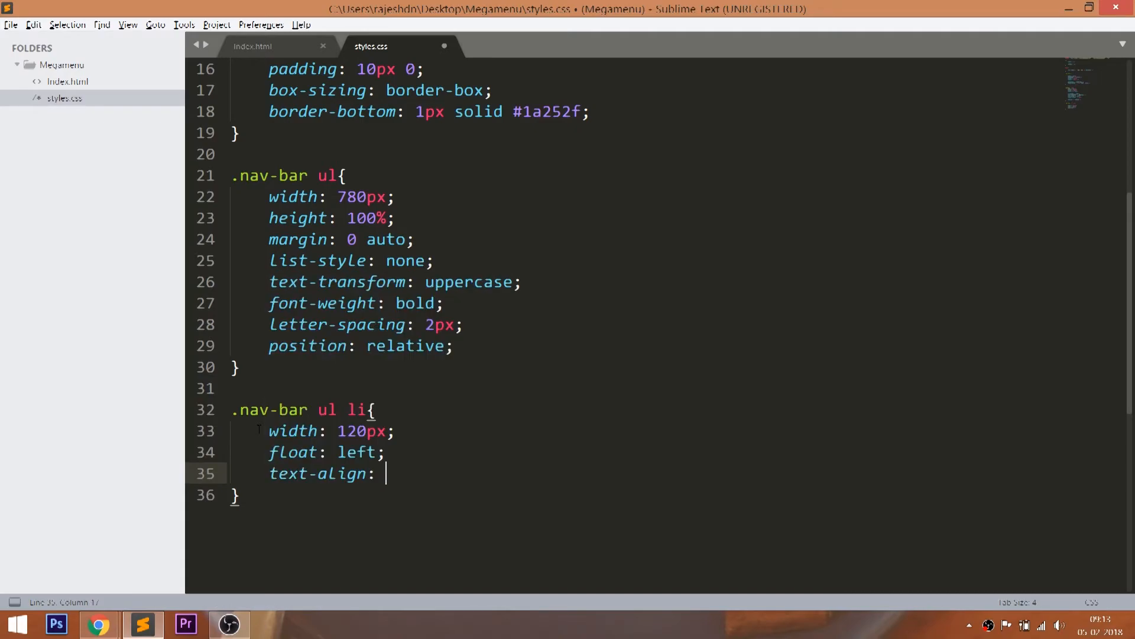
pyautogui.write('padding: 15px 0')
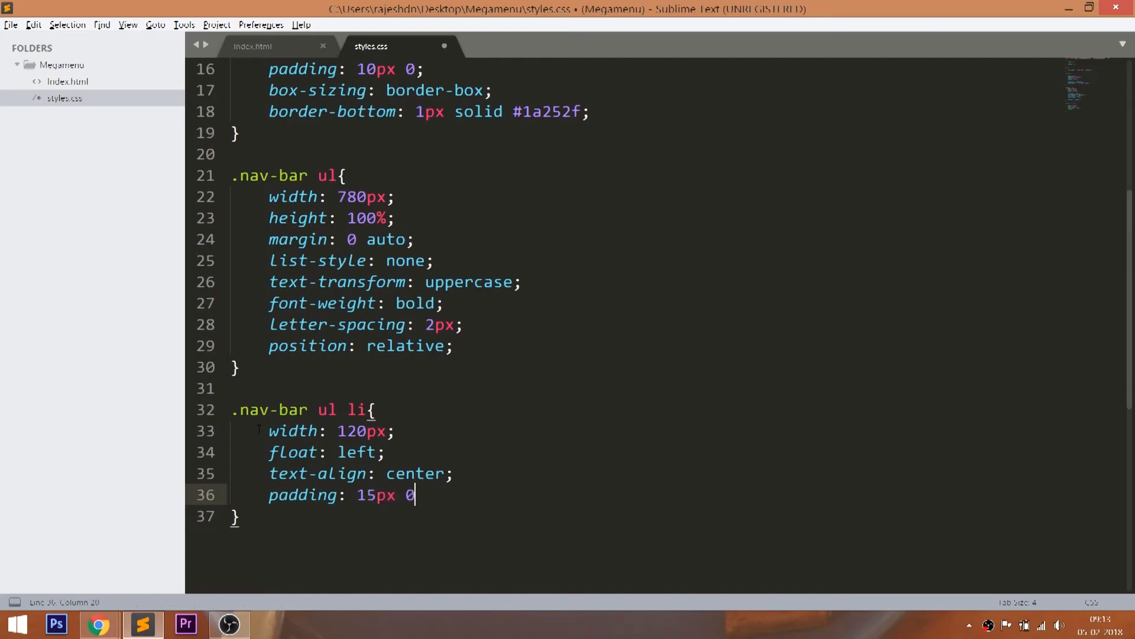
pyautogui.write('color: #fff')
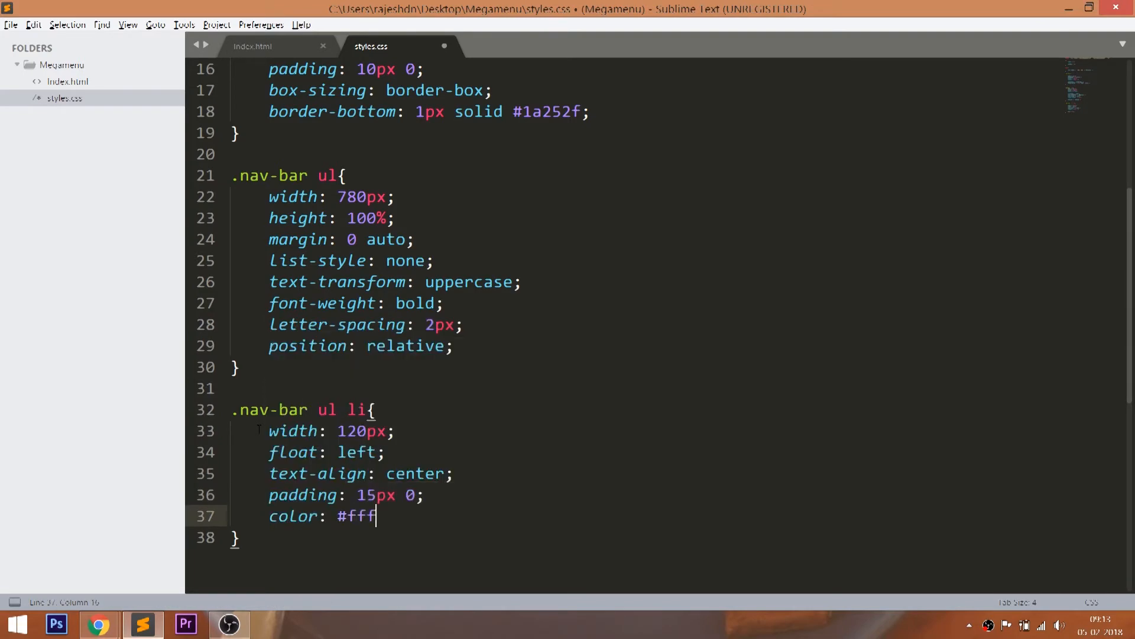
# Step: Add a 10px right margin, pointer cursor and 0.4s ease transition to the menu item rule
pyautogui.press('Enter')
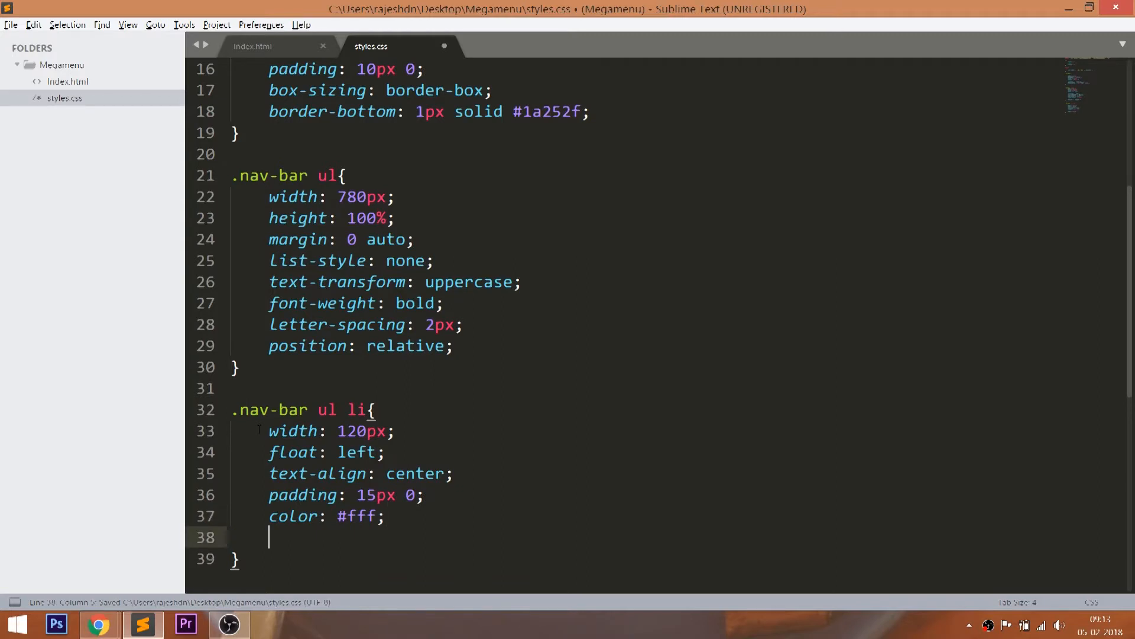
pyautogui.write('margin-right: 10px;')
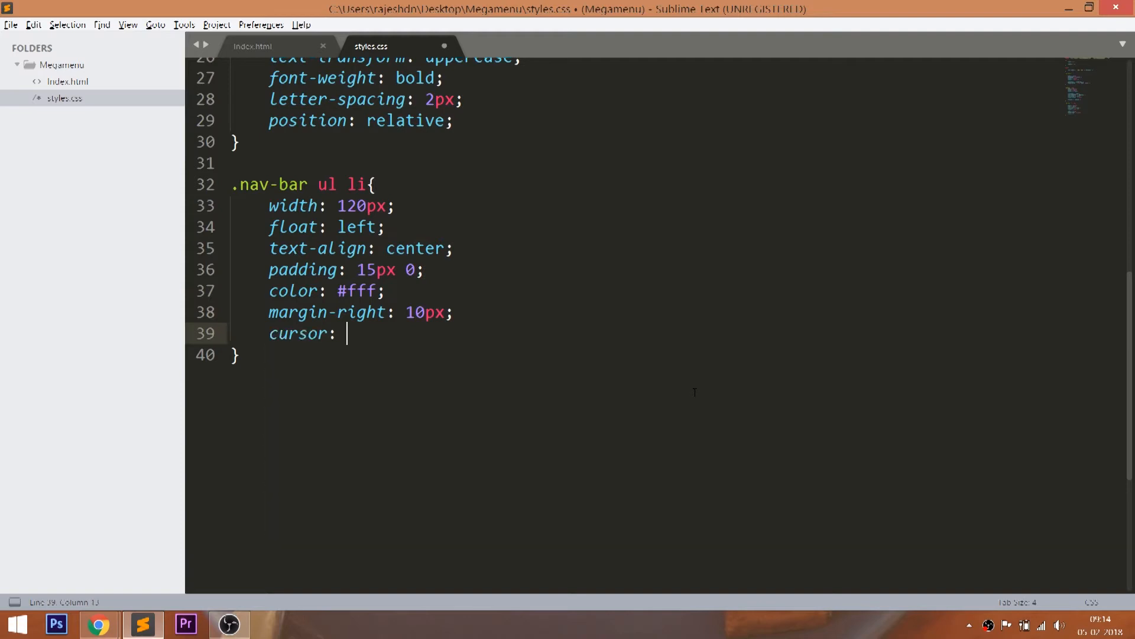
pyautogui.write('pointer;')
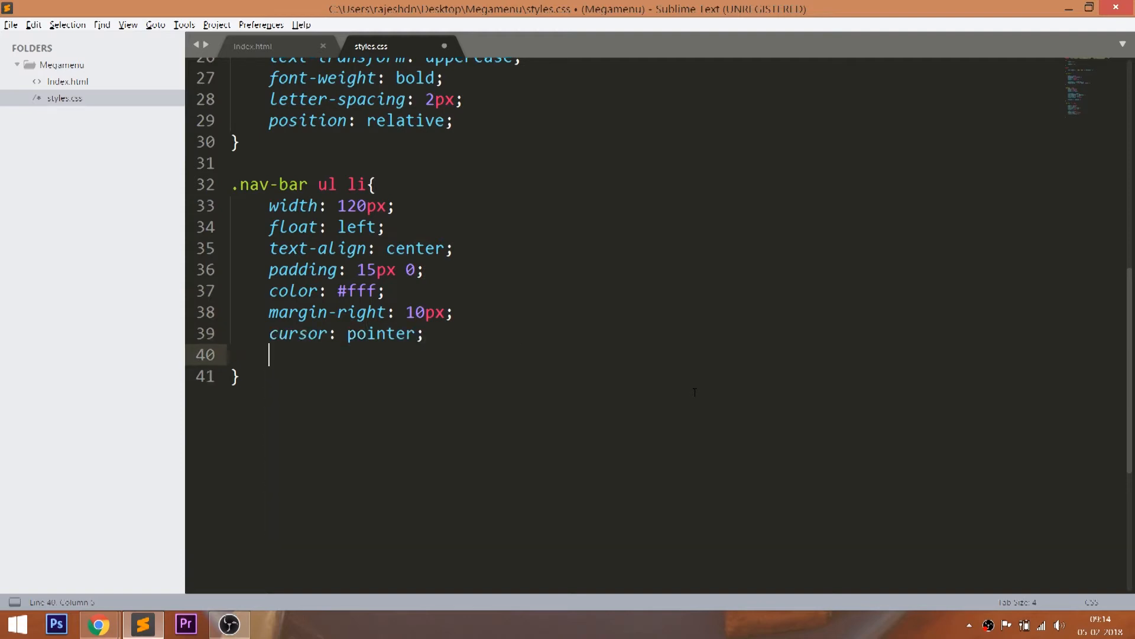
pyautogui.write('transition: all')
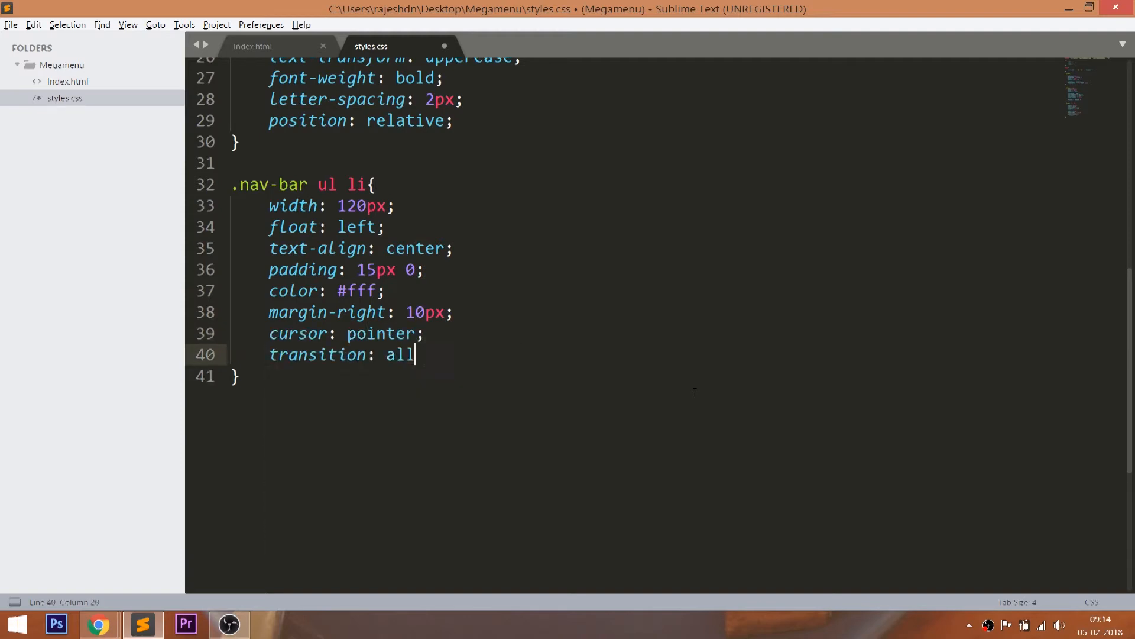
pyautogui.write('0.4')
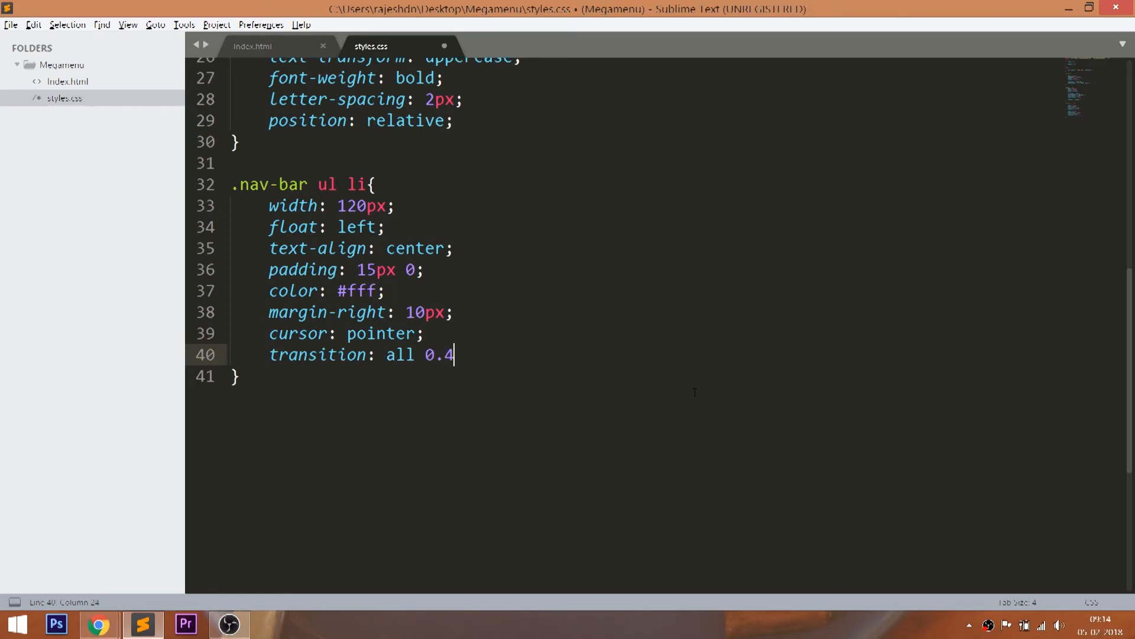
pyautogui.write('s ease;')
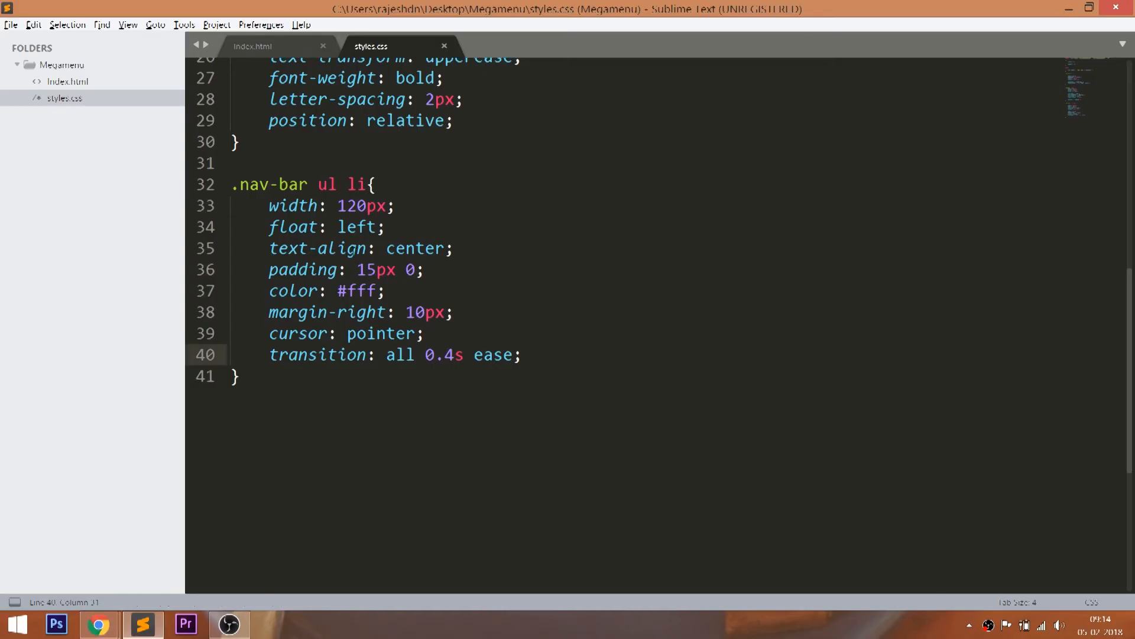
# Step: Reuse the .nav-bar ul li selector to begin a new :last-child rule below it
pyautogui.doubleClick(298, 184)
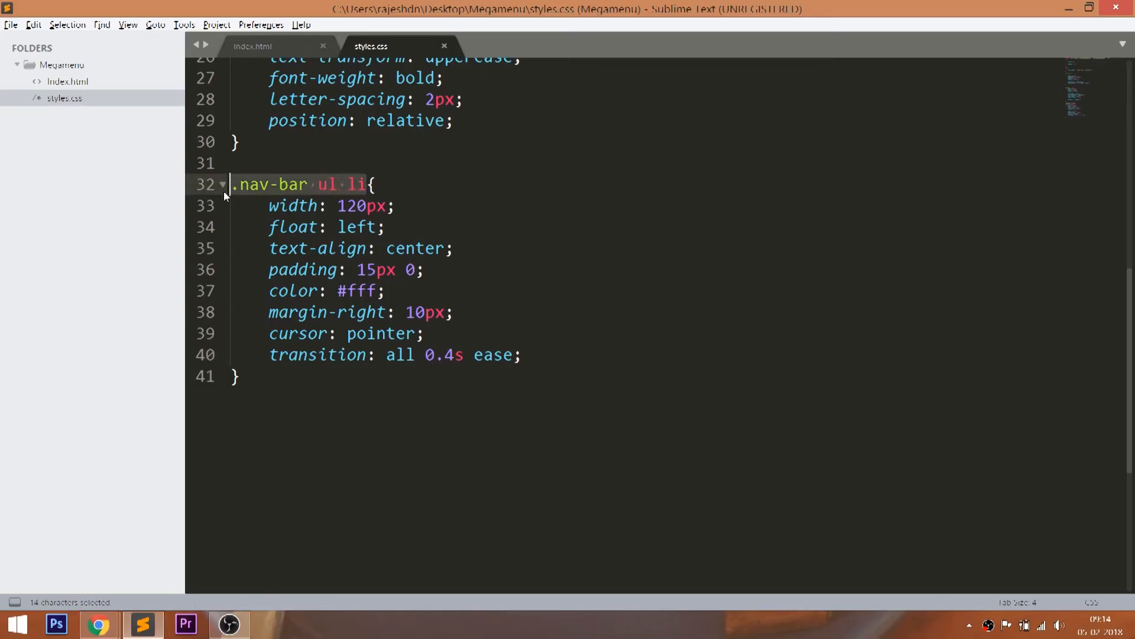
pyautogui.press('ctrl+v')
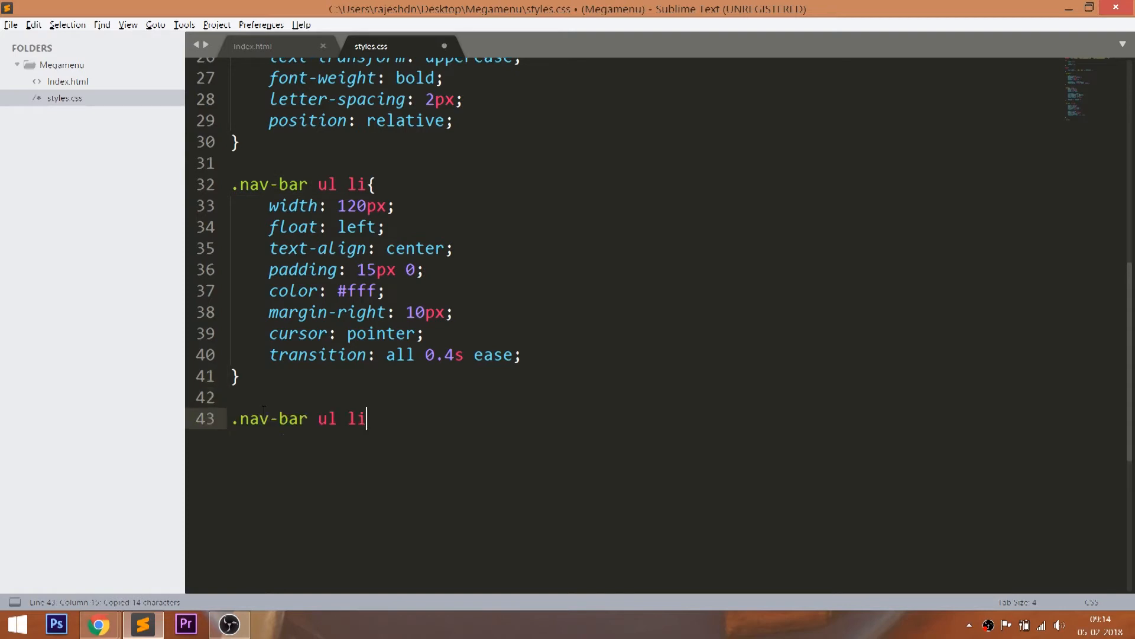
pyautogui.write(':l')
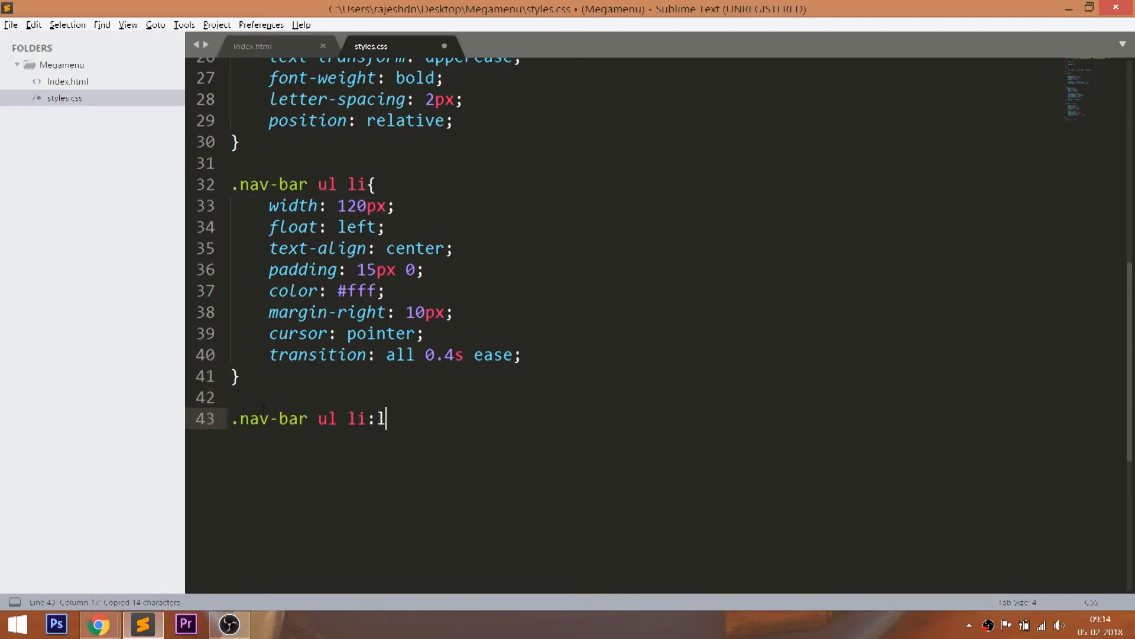
pyautogui.write('ast-child')
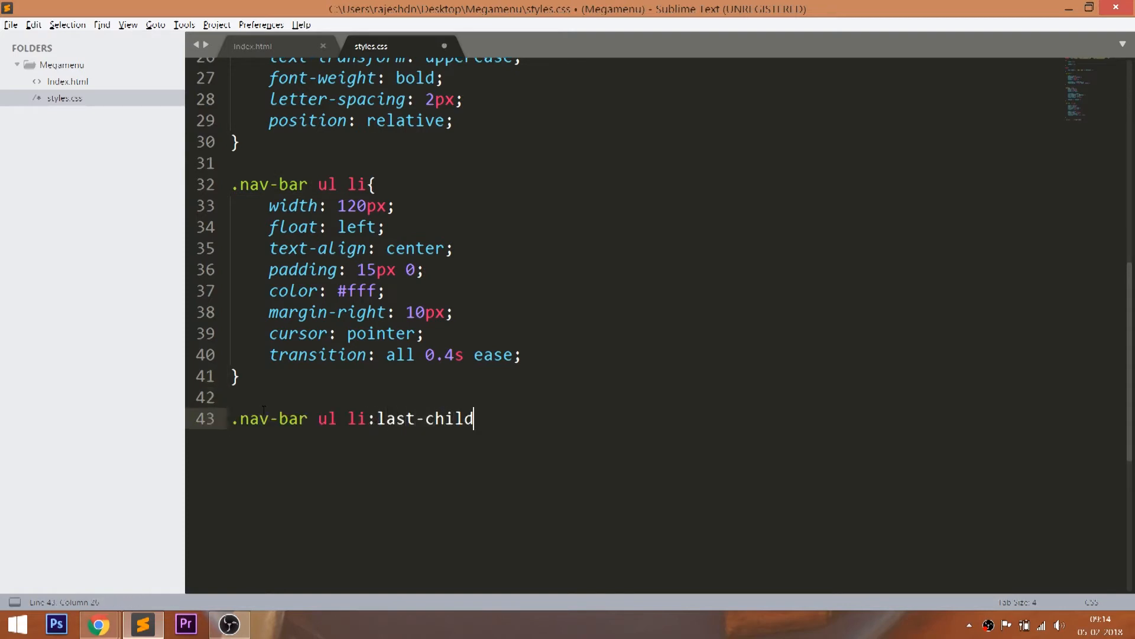
pyautogui.write('{')
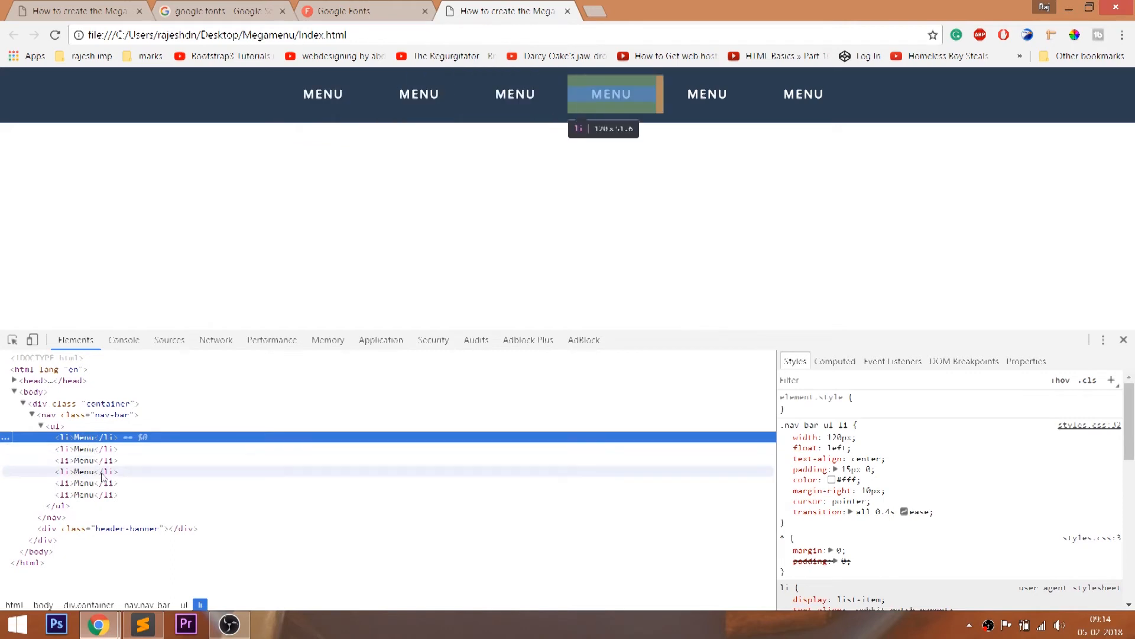
# Step: Inspect the last menu item in DevTools and toggle its margin-right: 0 off and back on
pyautogui.click(101, 494)
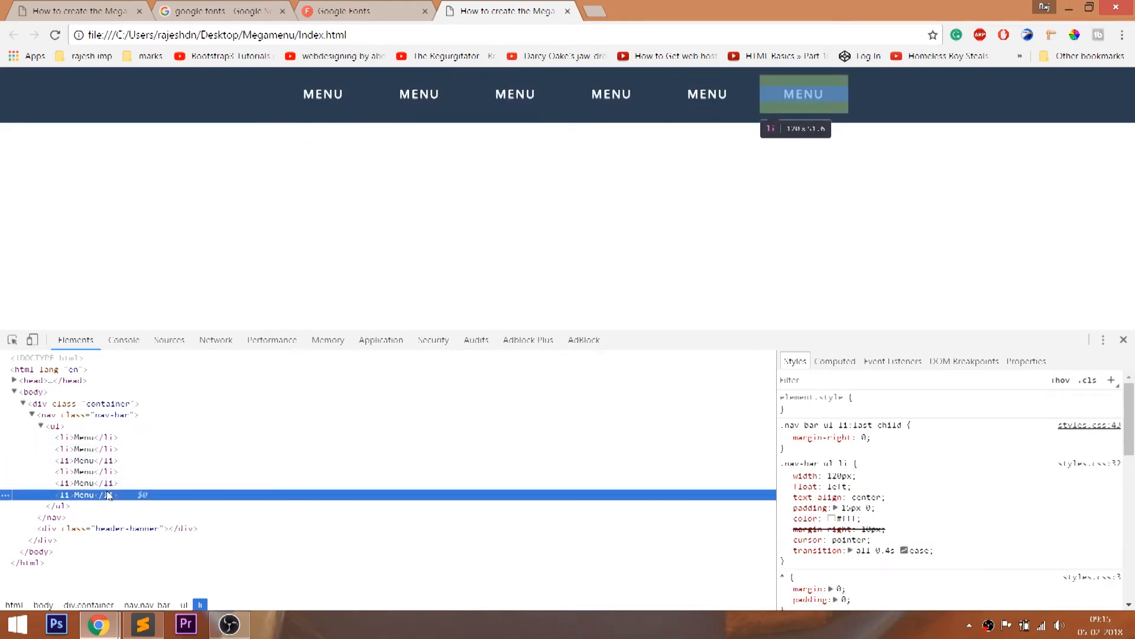
pyautogui.click(783, 436)
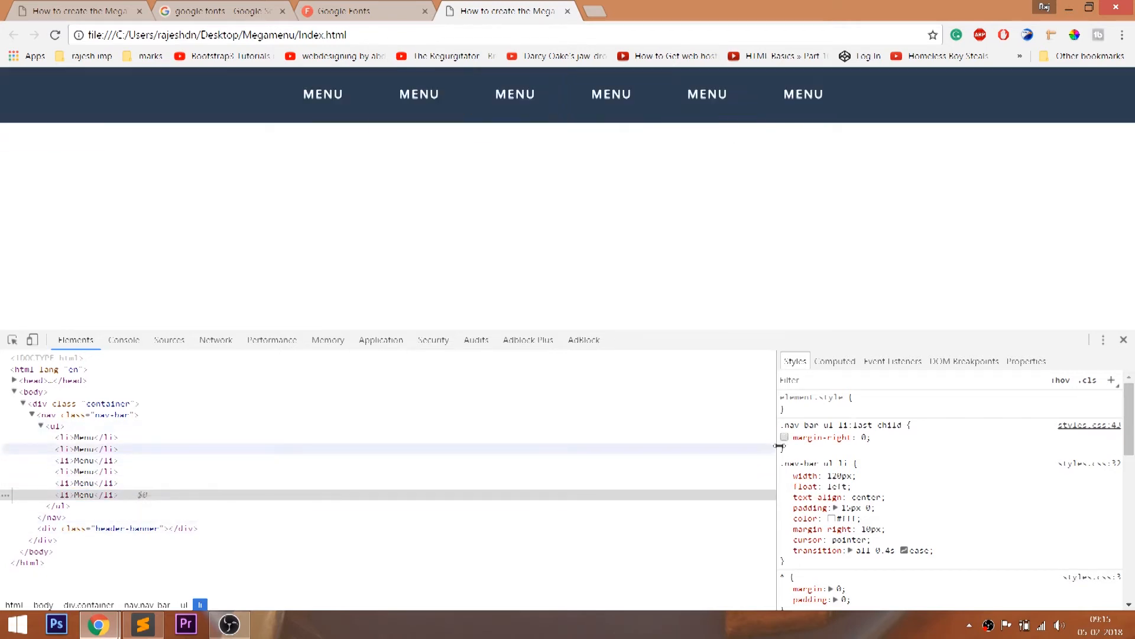
pyautogui.click(784, 529)
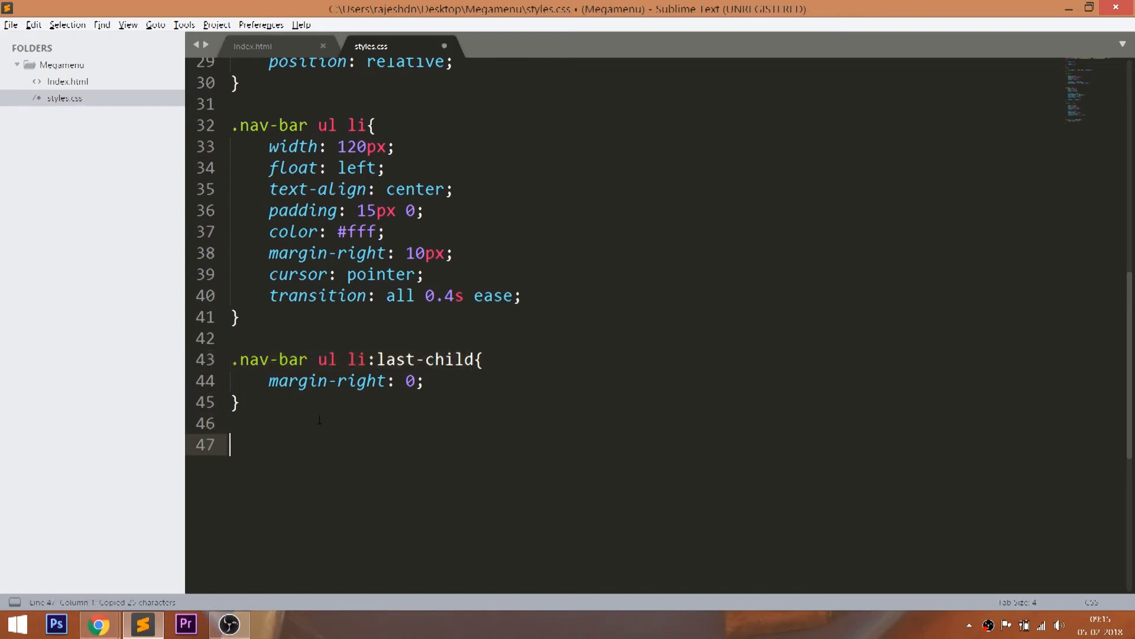
# Step: Add a .nav-bar ul li:hover rule that sets the menu item colour to #18bc9c
pyautogui.write('.nav-bar ul li:')
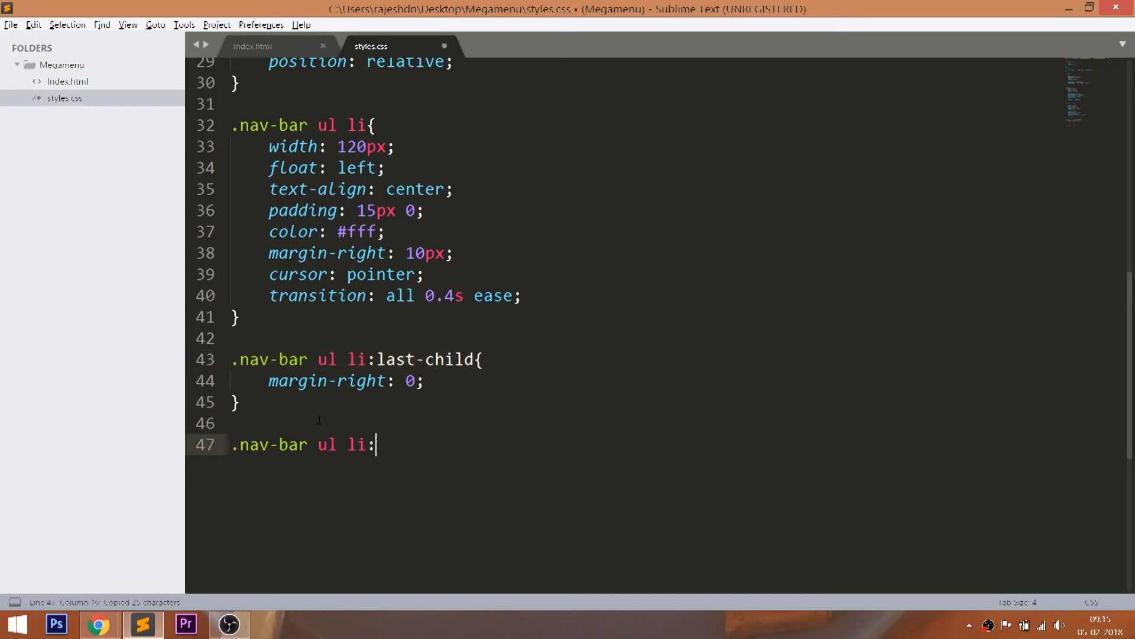
pyautogui.write('hover{')
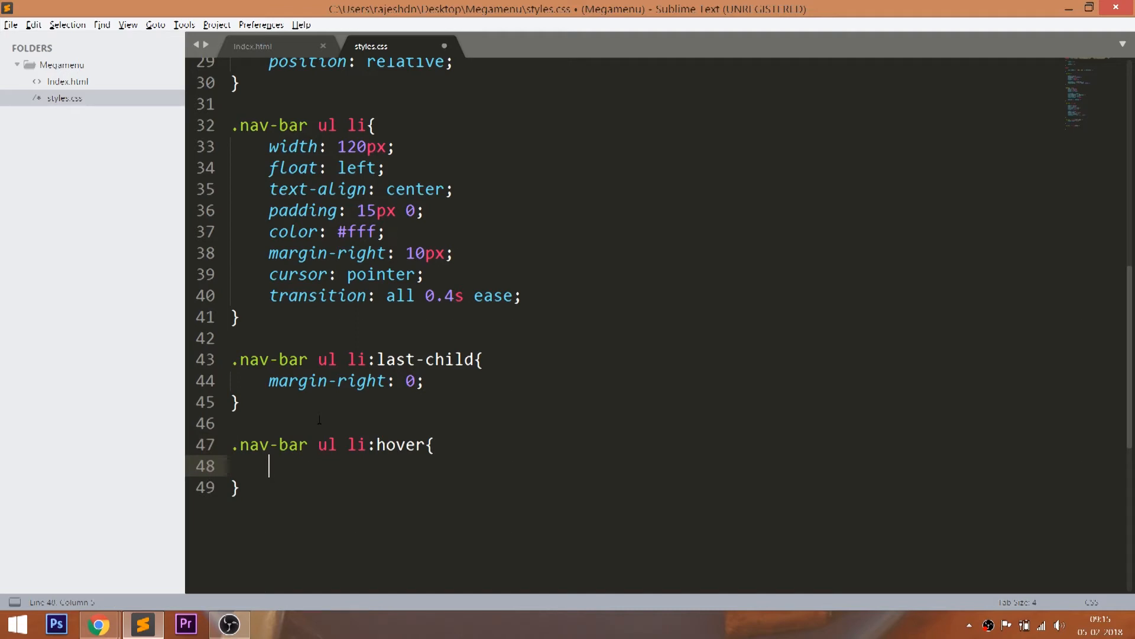
pyautogui.write('ba')
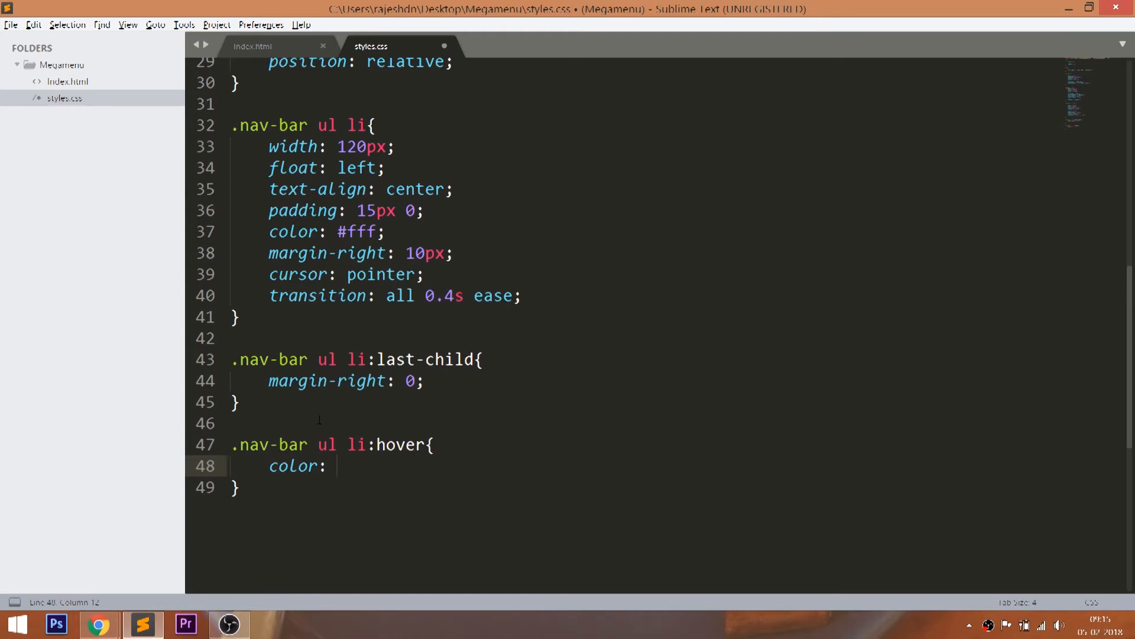
pyautogui.write('#1')
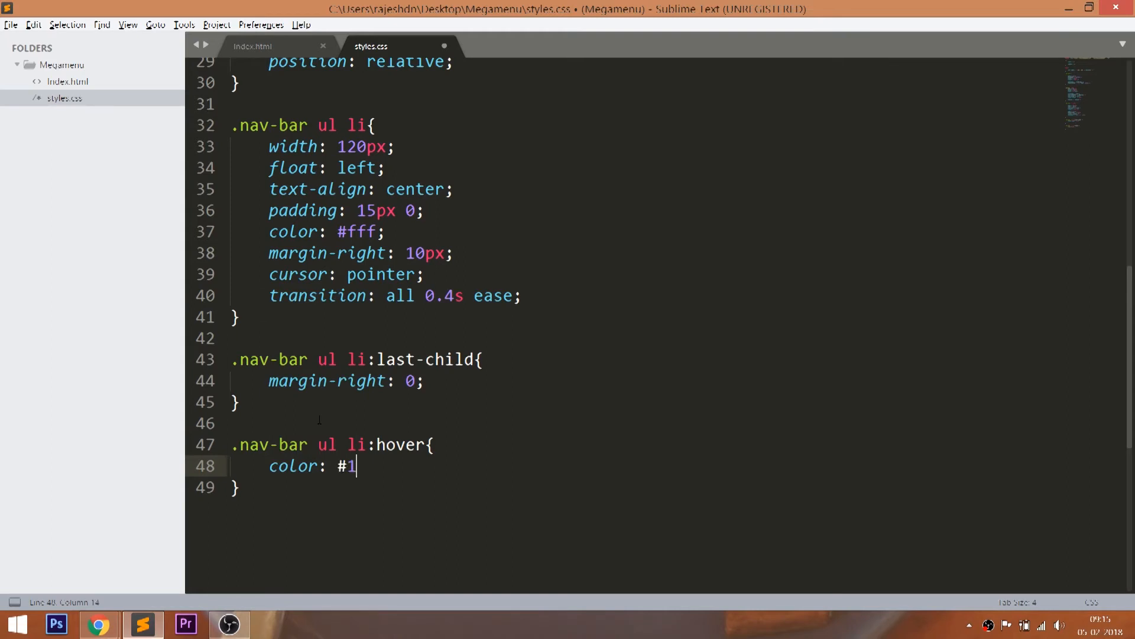
pyautogui.write('8bc')
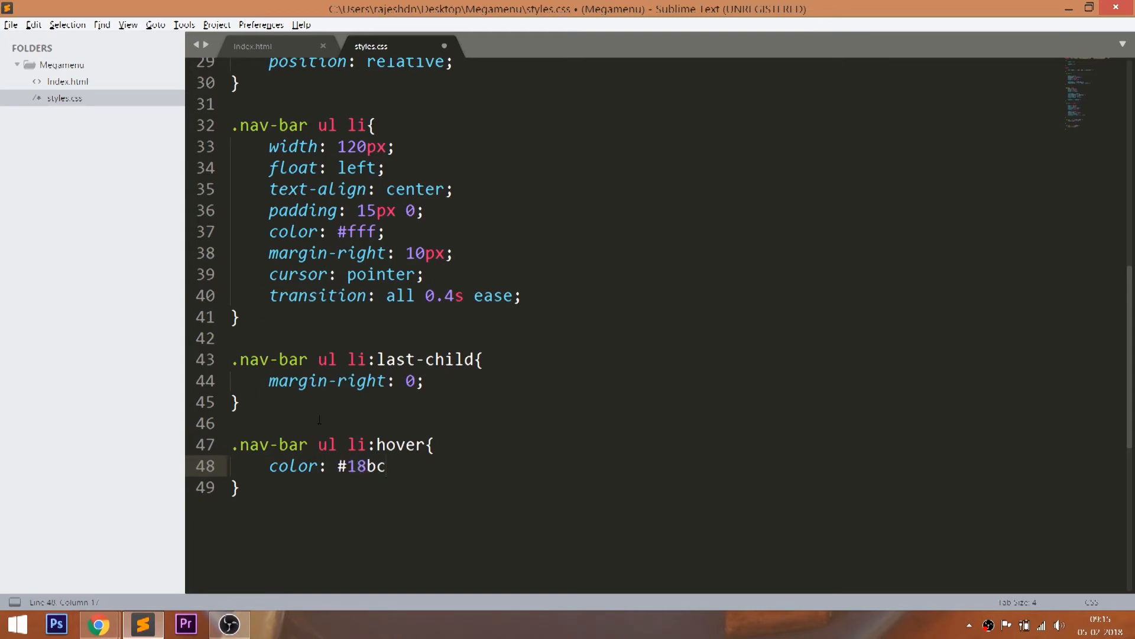
pyautogui.write('9c;')
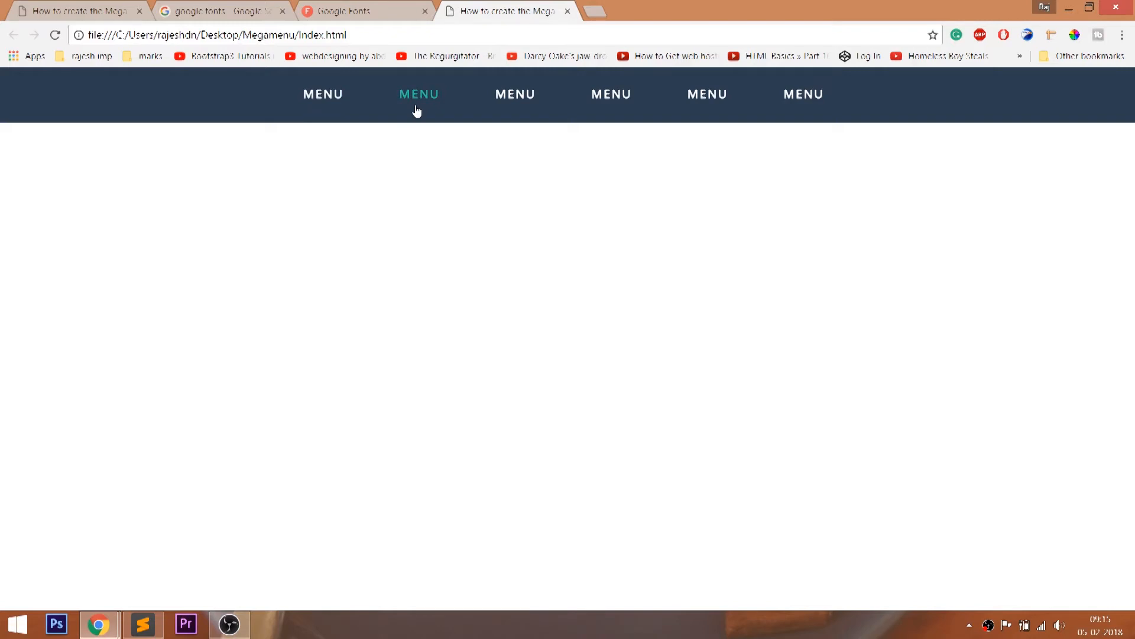
pyautogui.moveTo(610, 116)
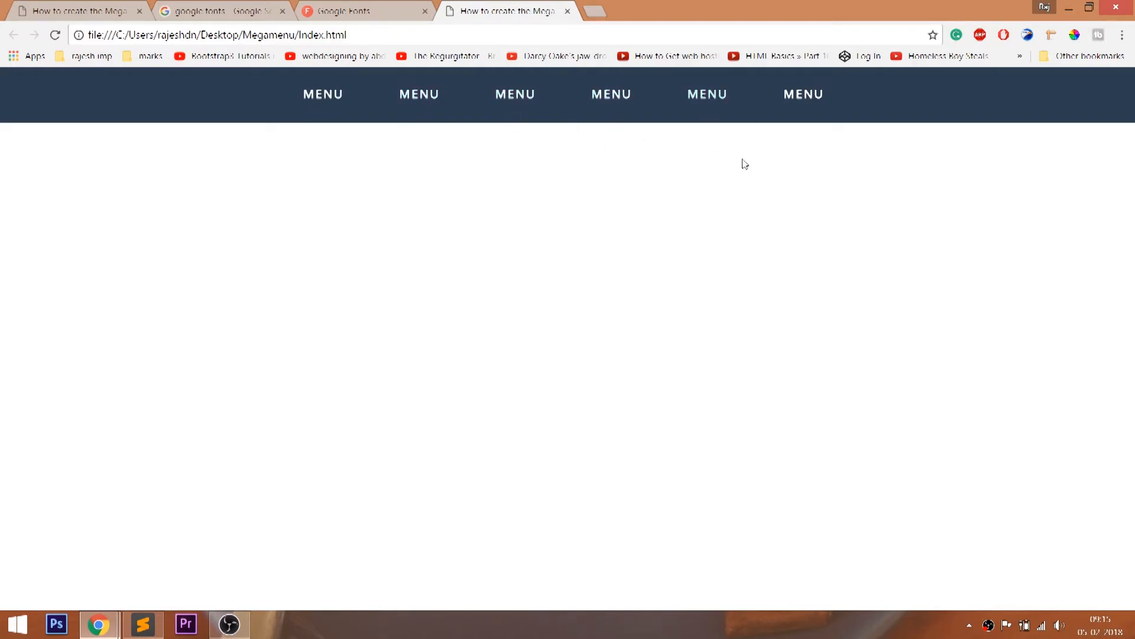
# Step: Return to the stylesheet in Sublime Text and scroll down
pyautogui.click(142, 623)
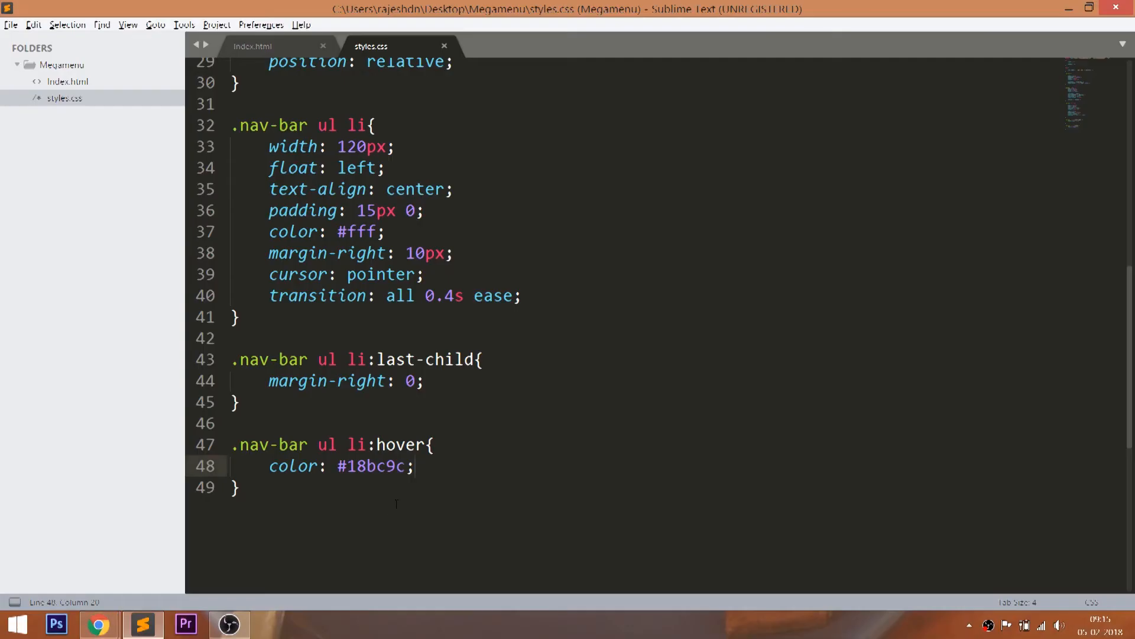
pyautogui.scroll(-3)
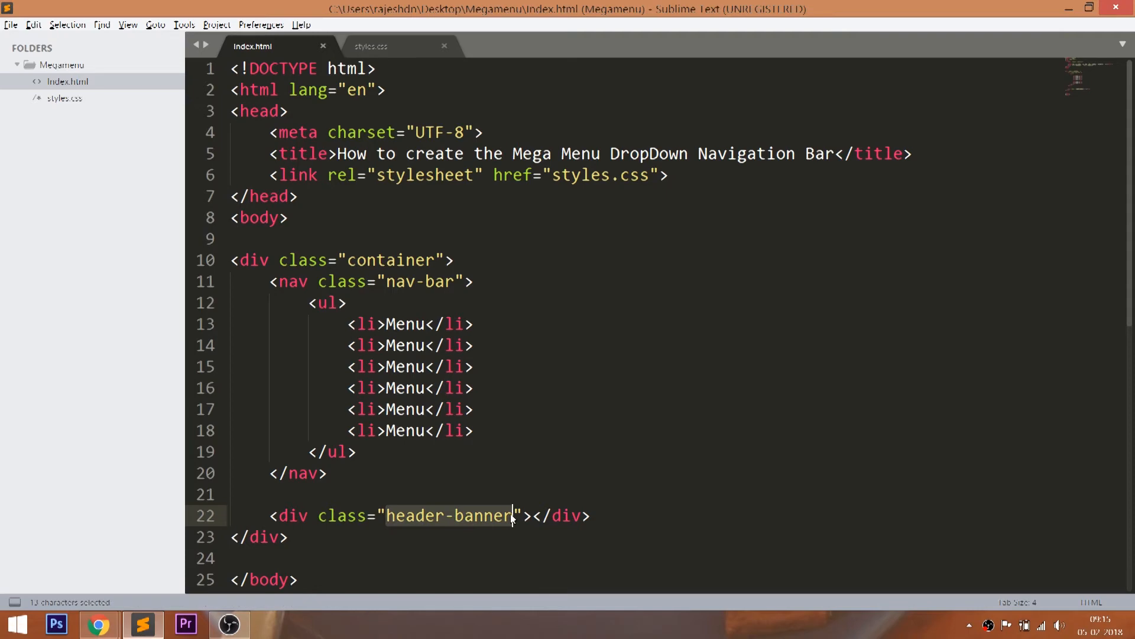
# Step: Add a .header-banner rule with #18bc9c background, 100% width and 350px height
pyautogui.click(370, 46)
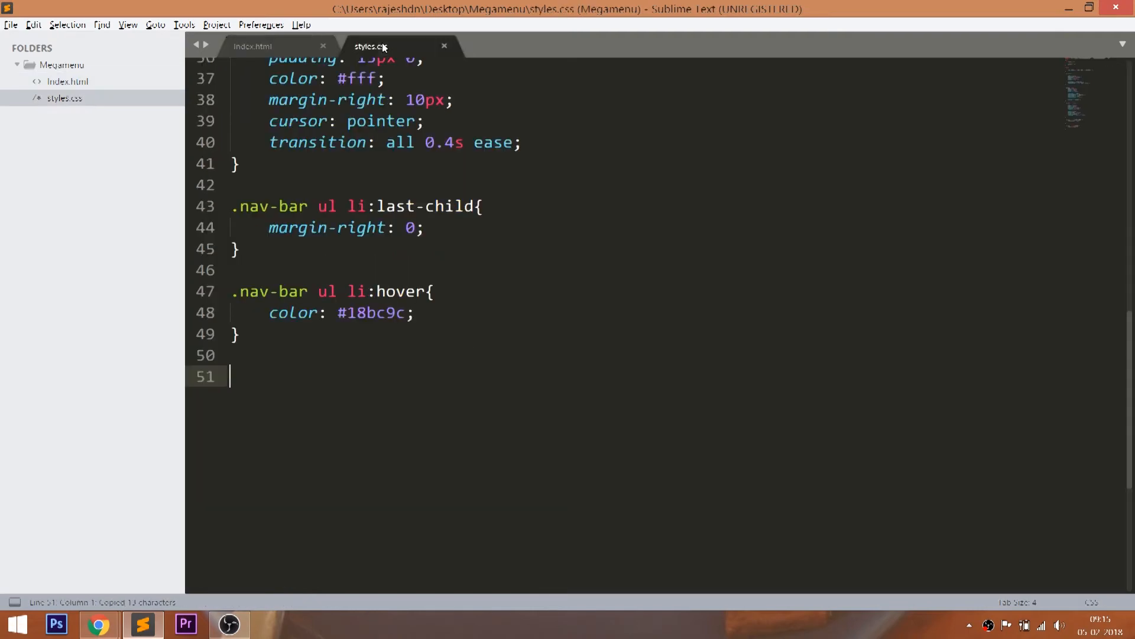
pyautogui.write('.header-banner{')
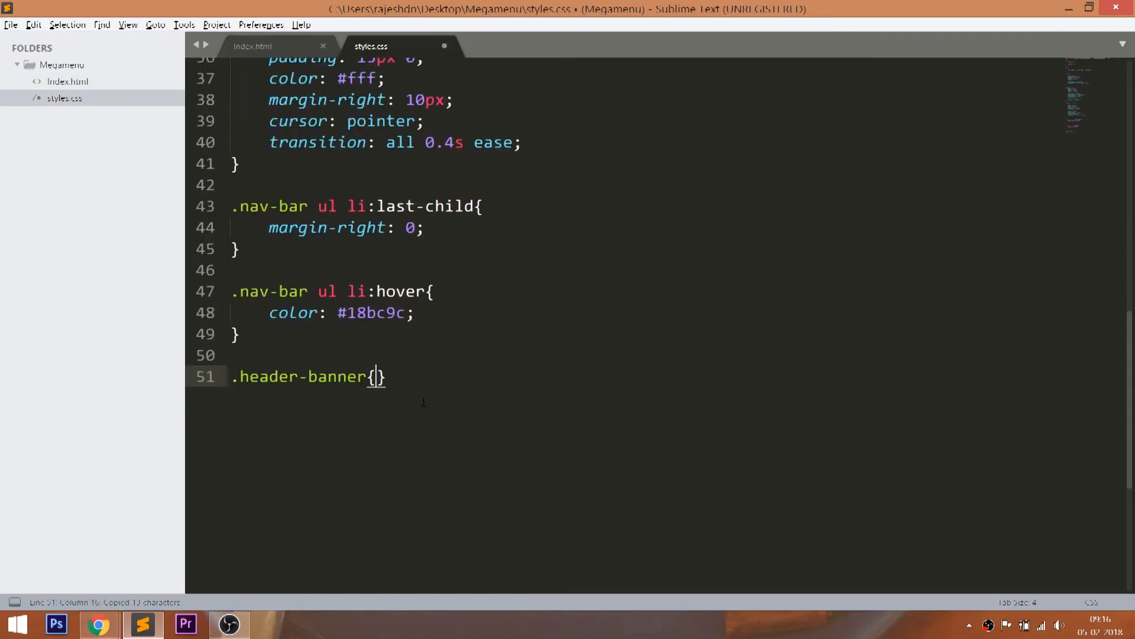
pyautogui.write('background:')
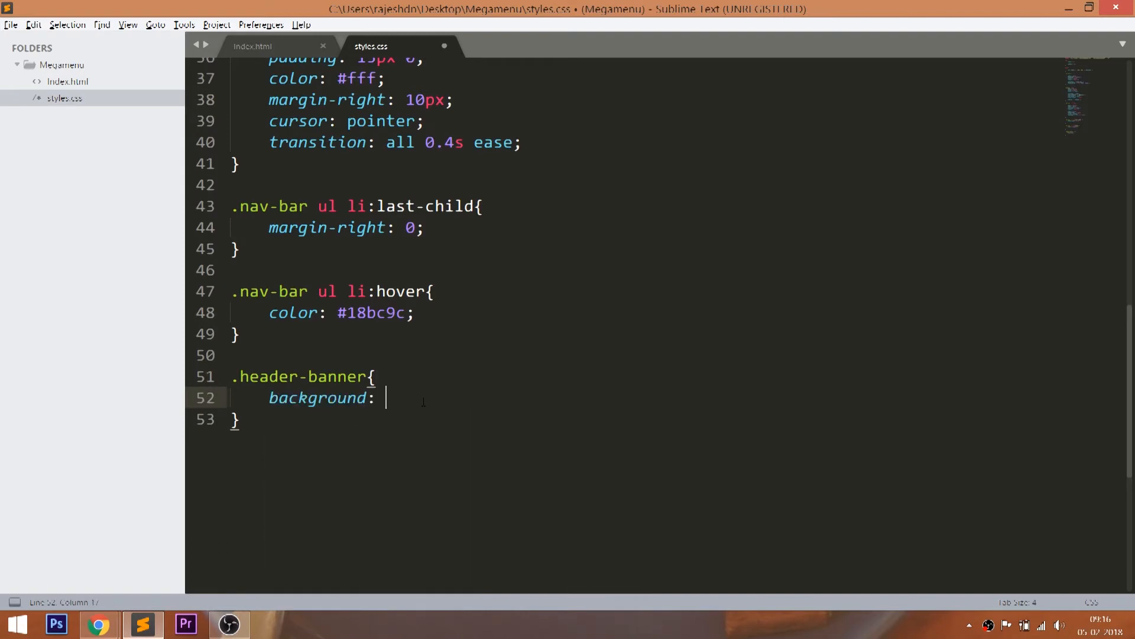
pyautogui.write('#1')
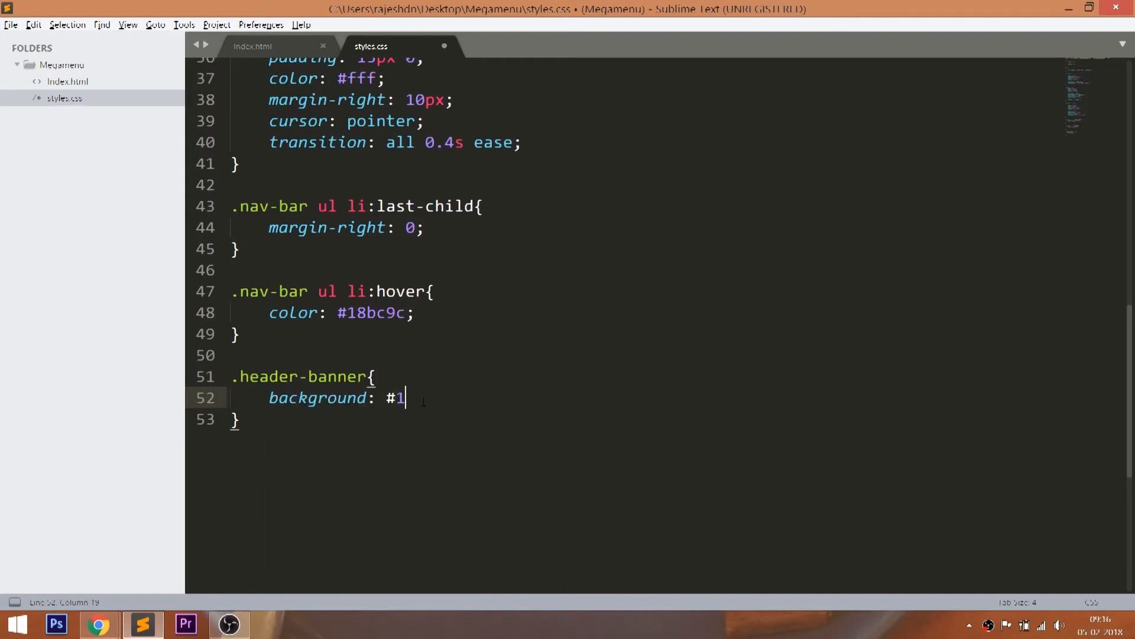
pyautogui.write('8bx')
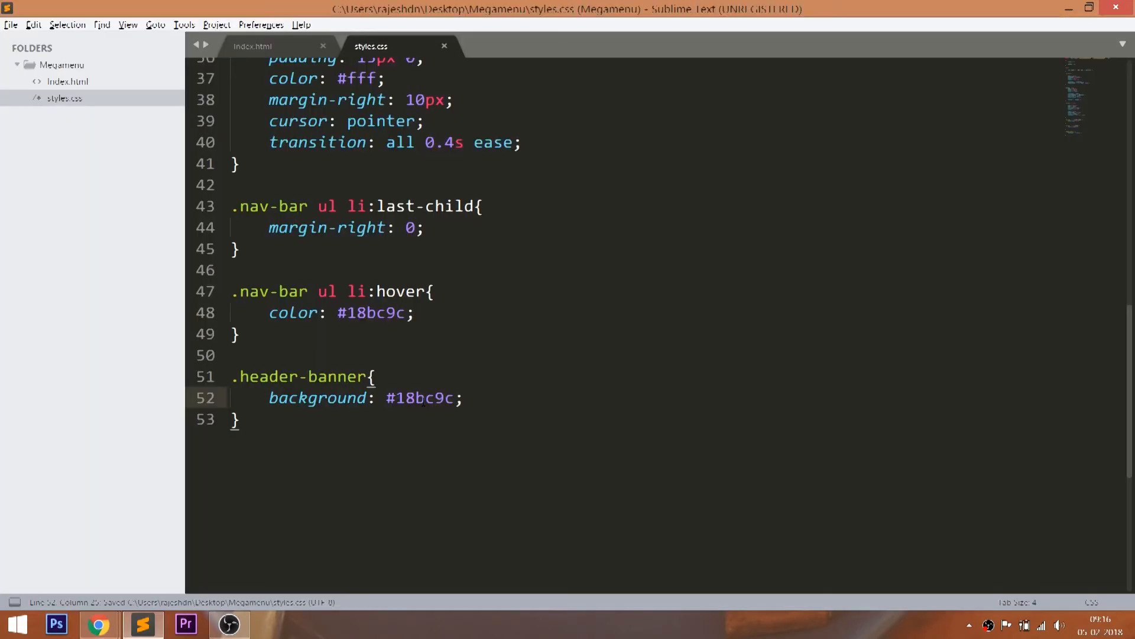
pyautogui.write('width: 1')
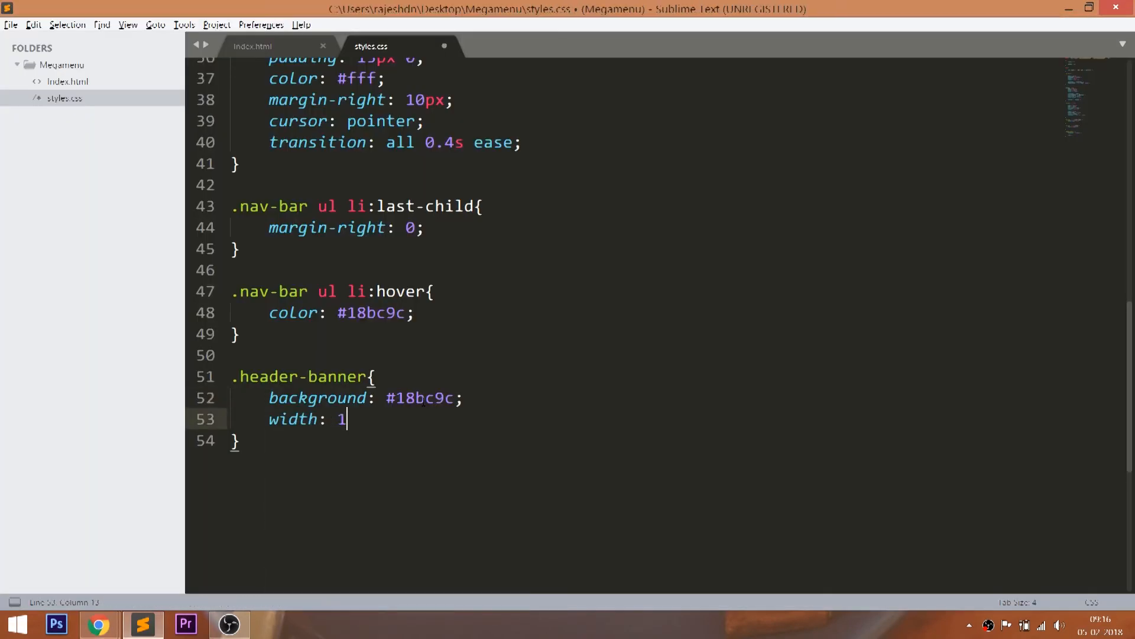
pyautogui.write('00%;')
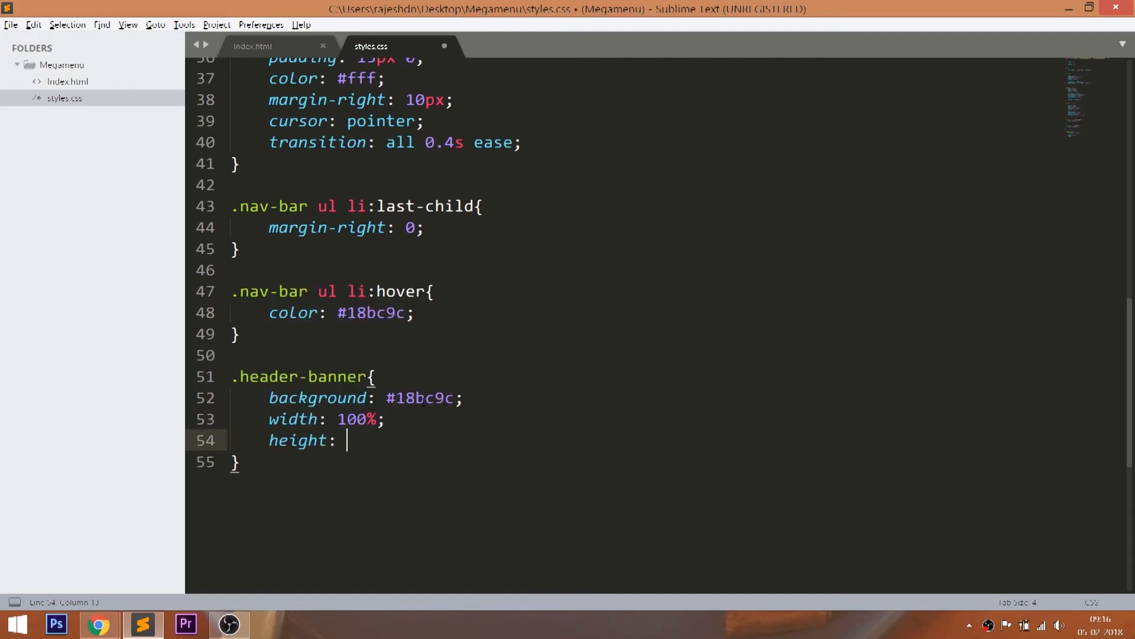
pyautogui.write('350px;')
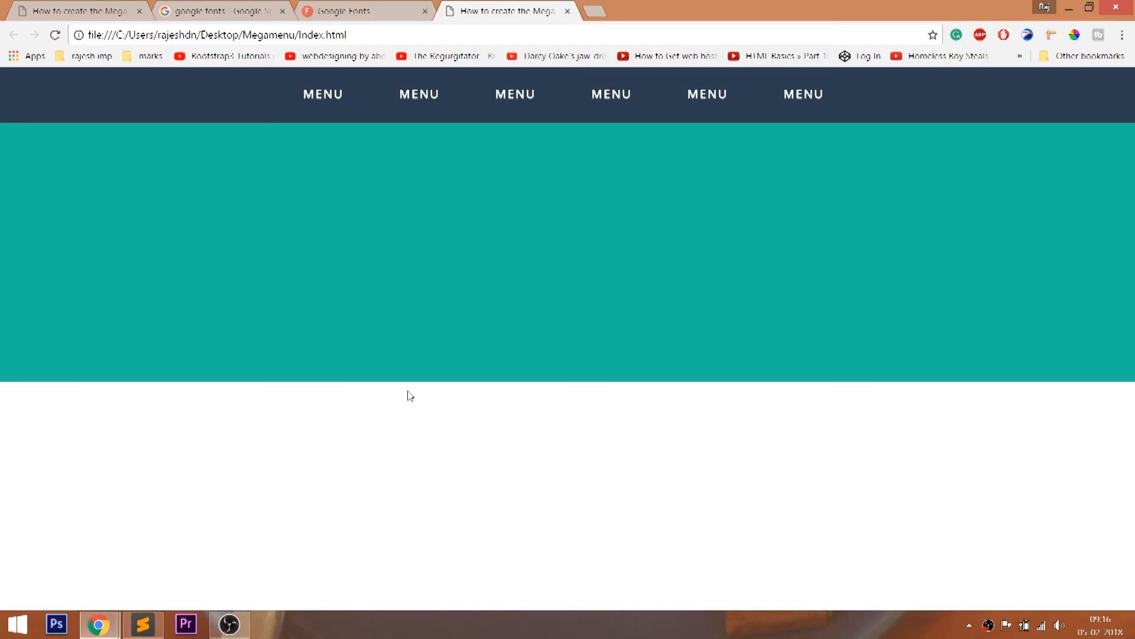
pyautogui.click(142, 624)
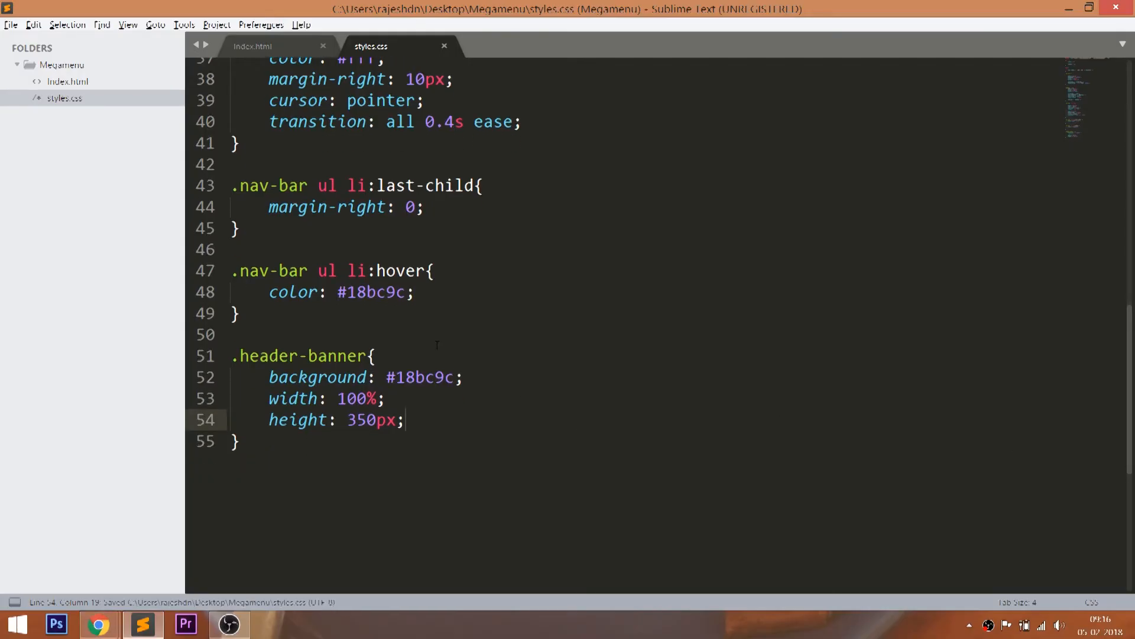
# Step: Use Emmet to insert a mega-menu div with inner-mega-menu columns inside the first menu item
pyautogui.click(253, 46)
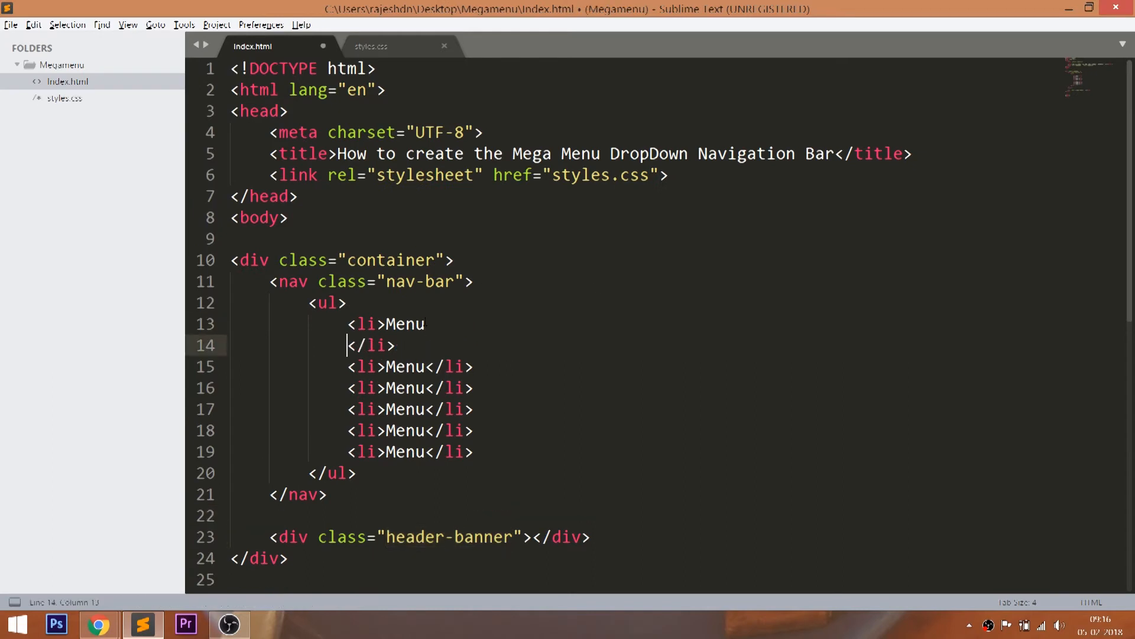
pyautogui.press('enter')
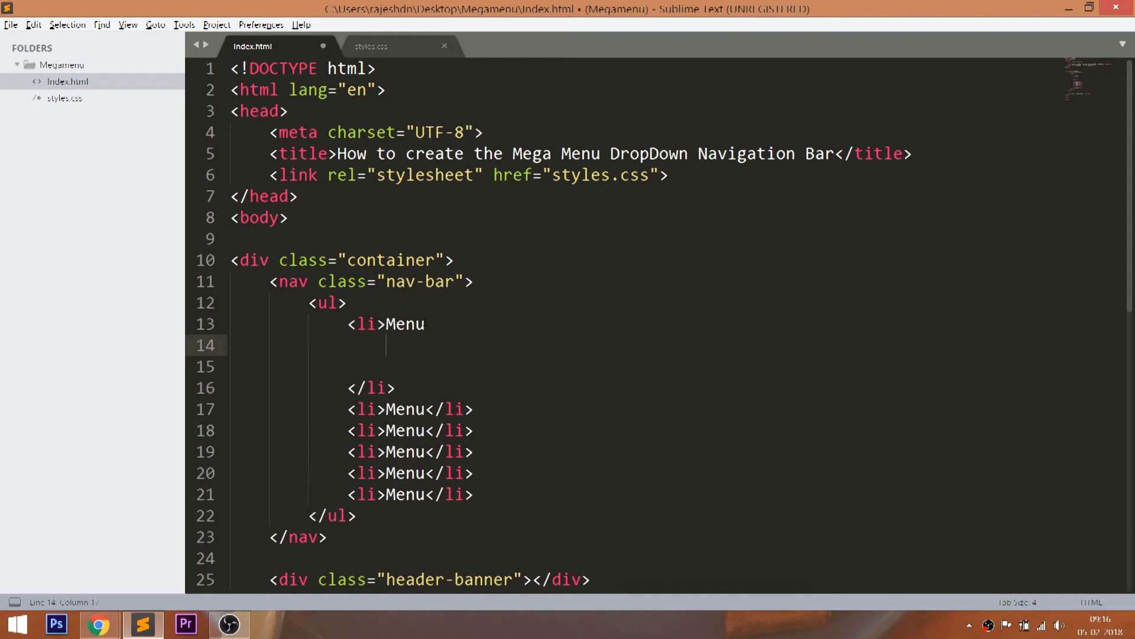
pyautogui.write('div.meg-')
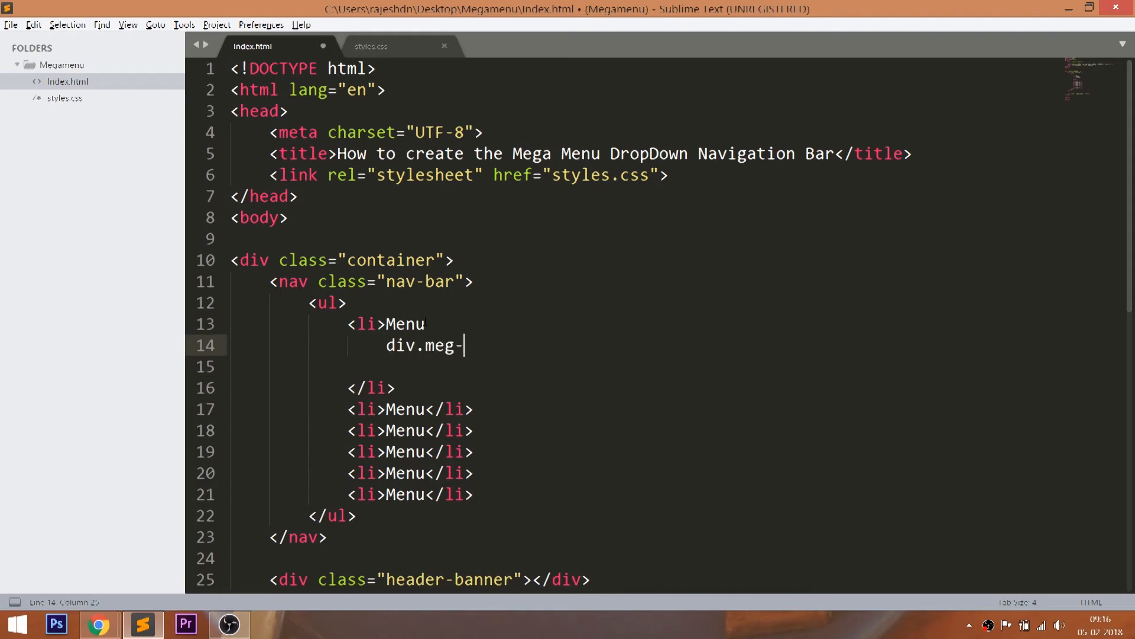
pyautogui.write('a-menu">')
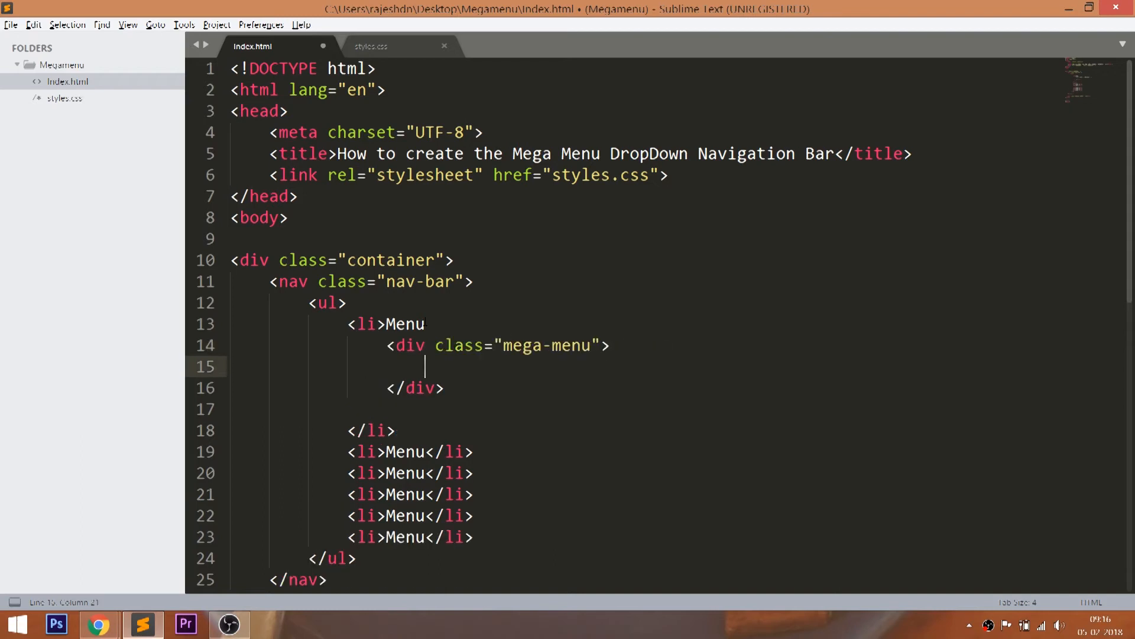
pyautogui.write('div.inner-m')
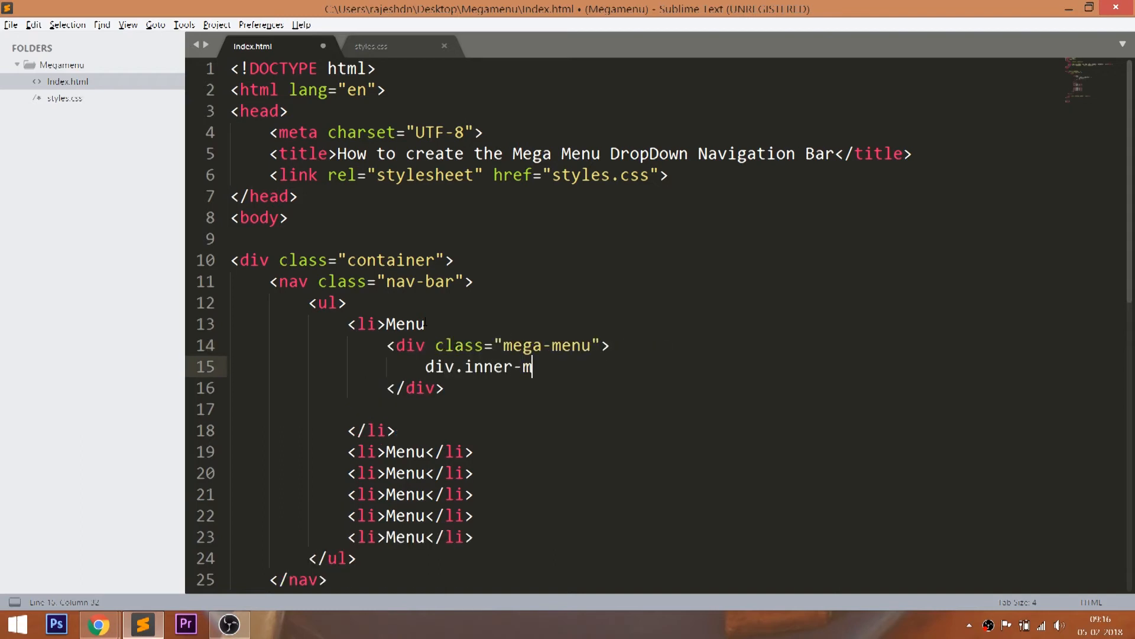
pyautogui.press('Tab')
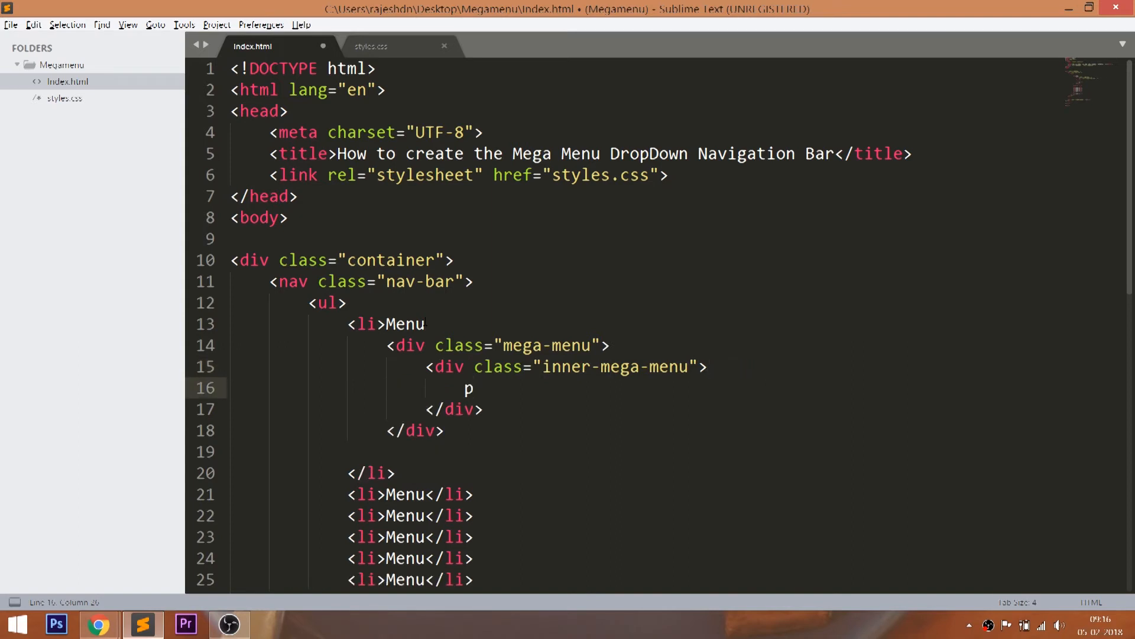
pyautogui.write('*5')
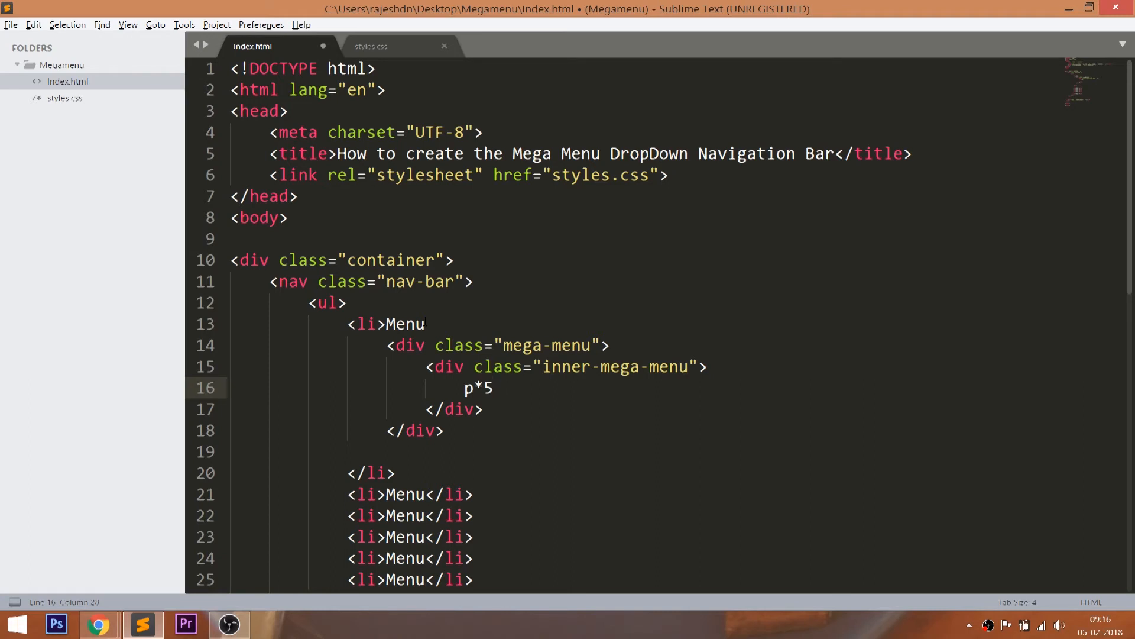
pyautogui.press('Tab')
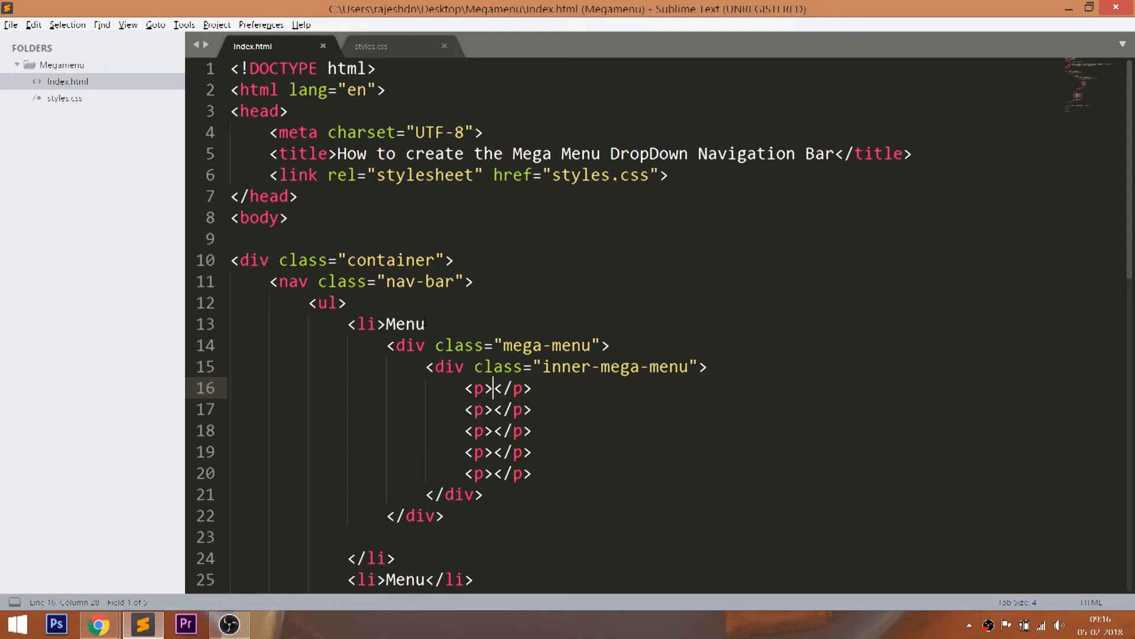
# Step: Fill the columns with 'mega-menu' paragraphs and duplicate the column block
pyautogui.write('p*5')
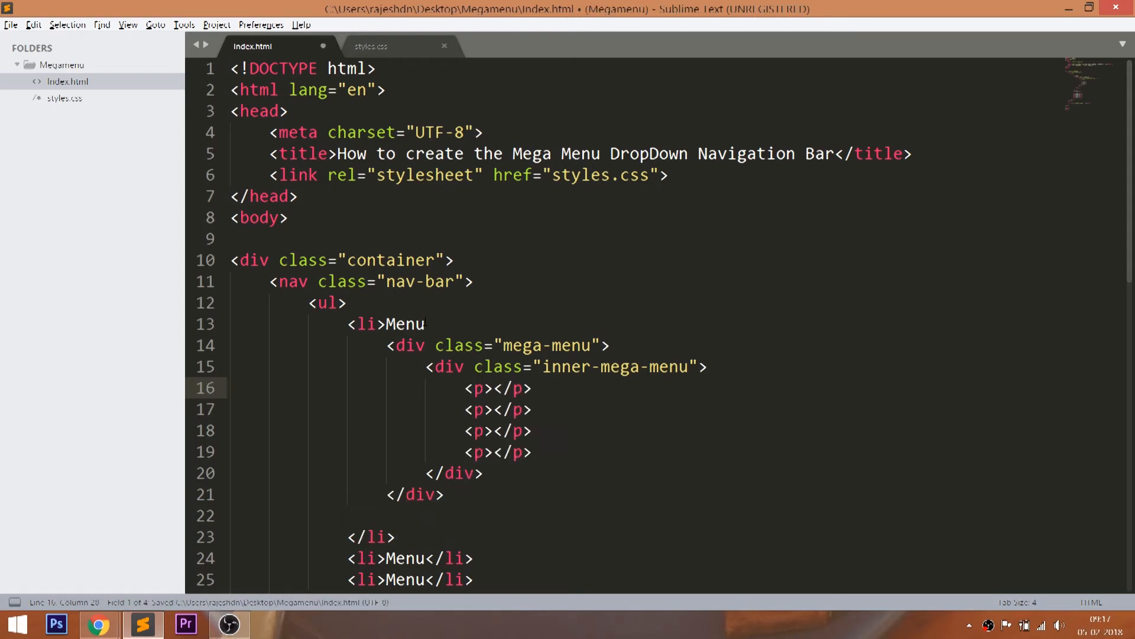
pyautogui.write('me')
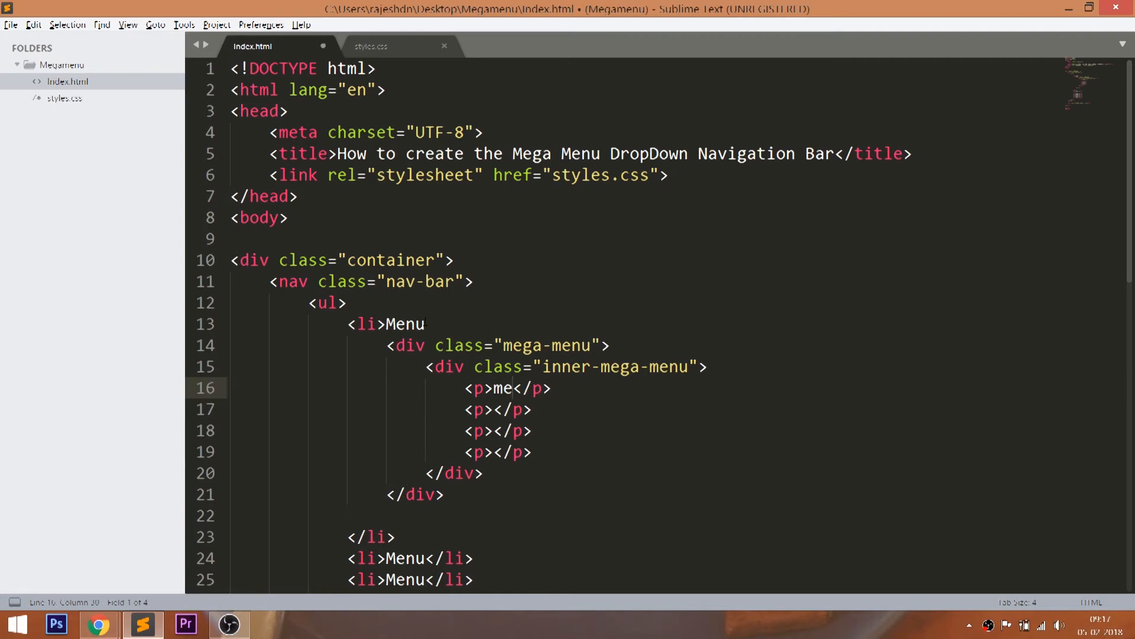
pyautogui.write('ga-menu')
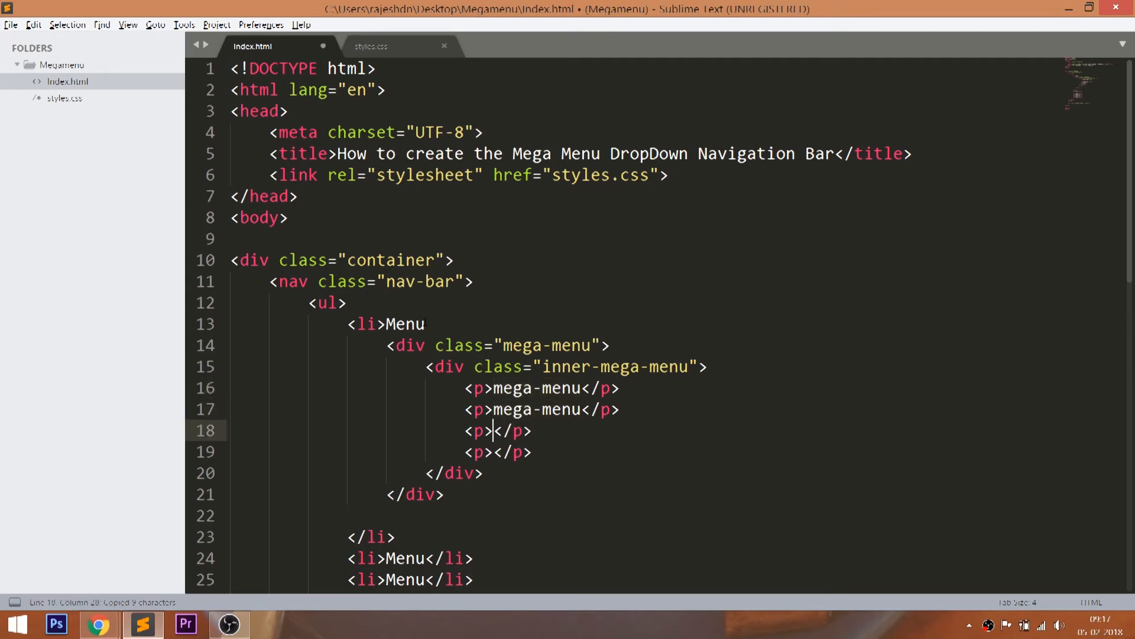
pyautogui.write('mega-menu')
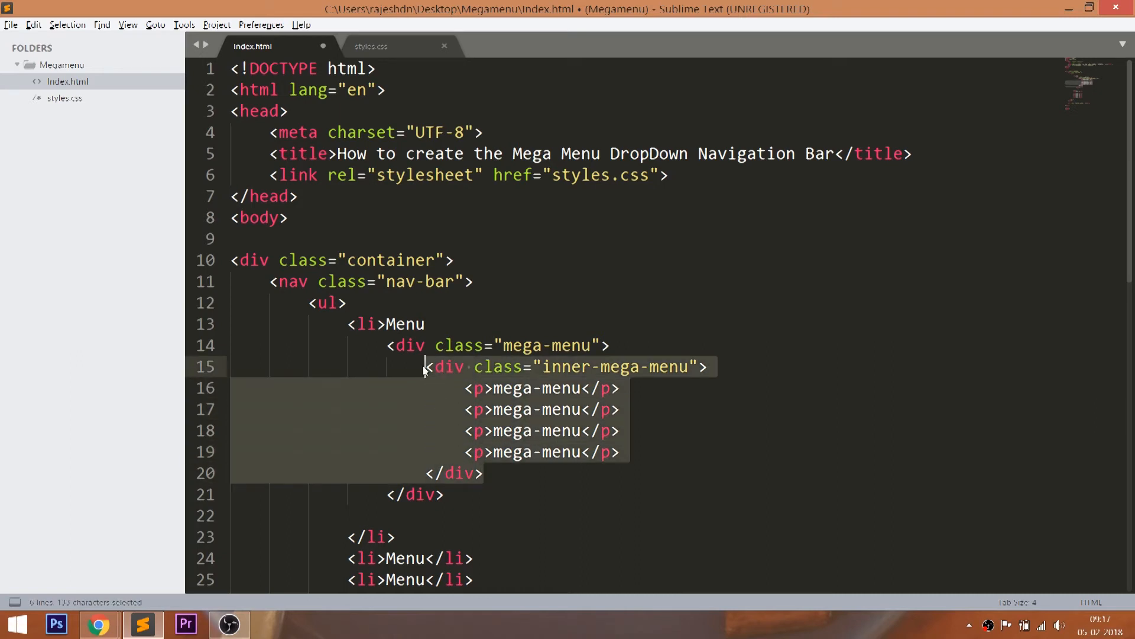
pyautogui.press('ctrl+c')
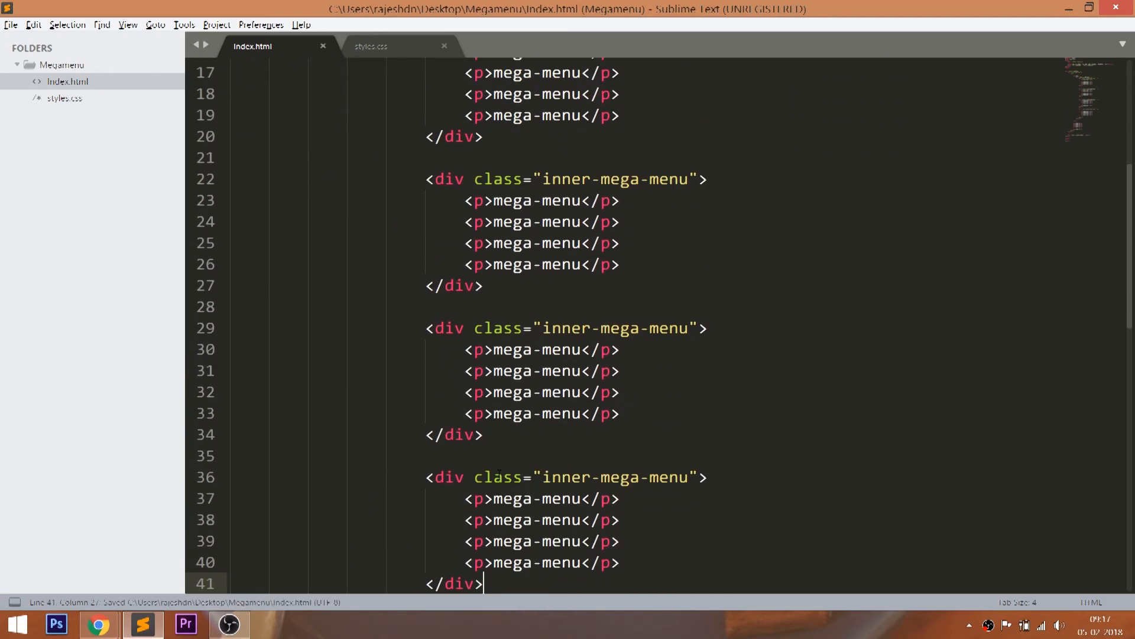
# Step: Preview the mega menu lines in Chrome, then return to styles.css in Sublime Text
pyautogui.click(98, 623)
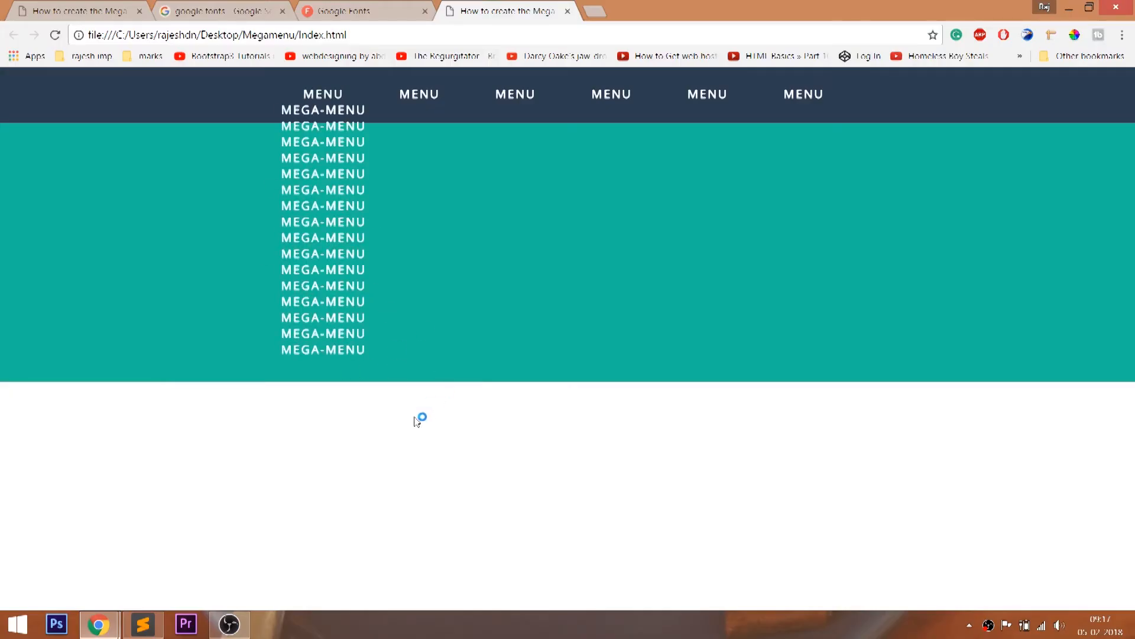
pyautogui.click(142, 623)
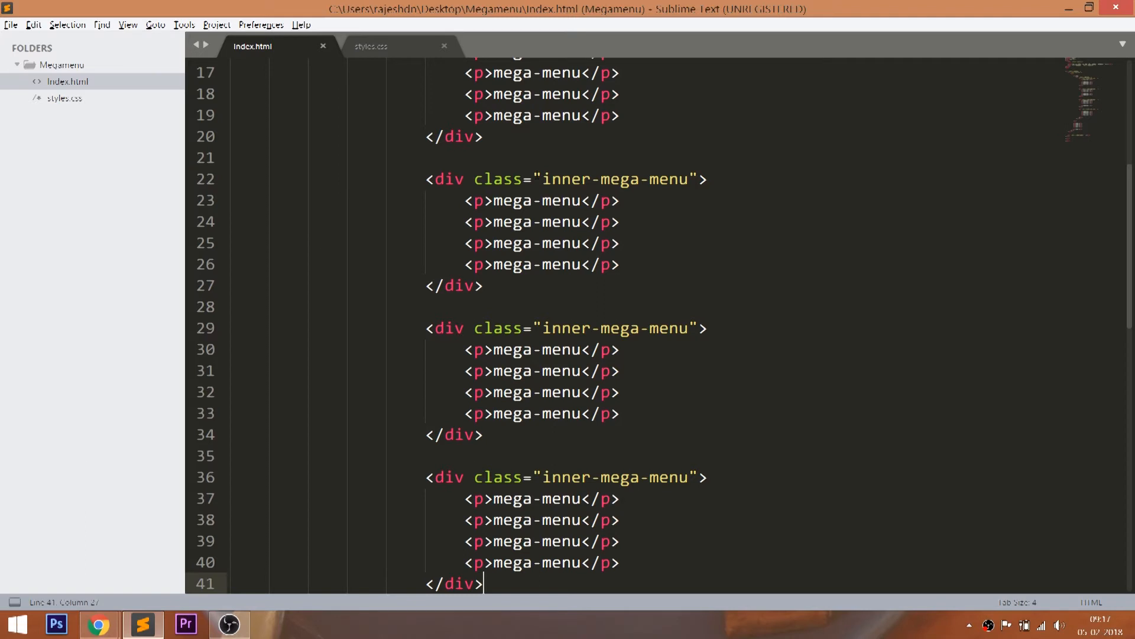
pyautogui.click(371, 46)
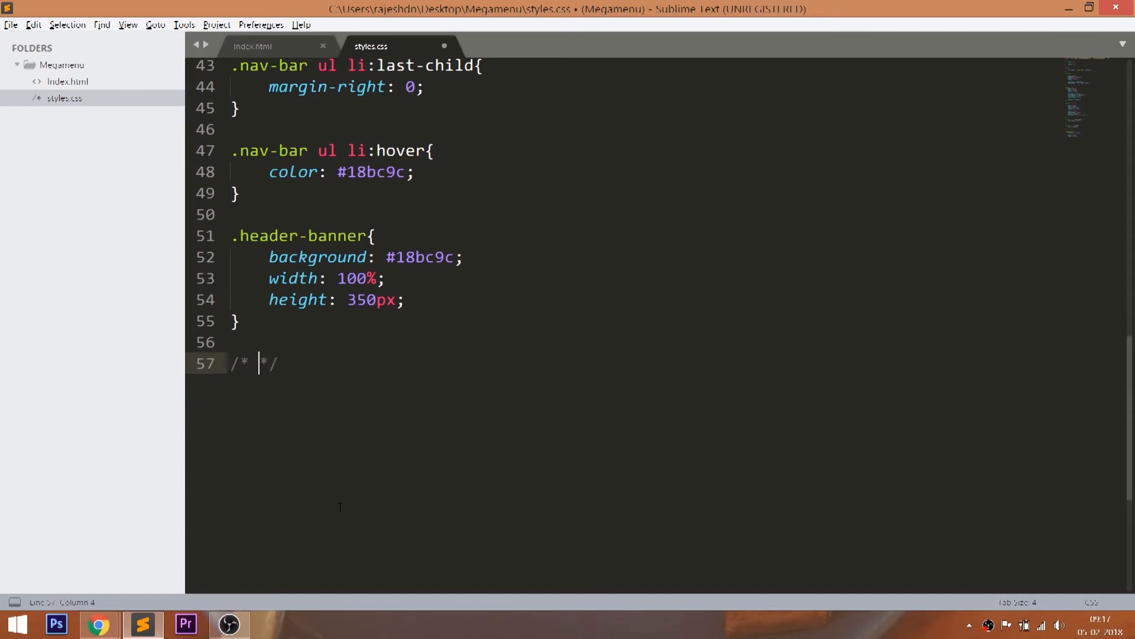
# Step: Add a 'mega menu' comment and start a .mega-menu rule with position: absolute
pyautogui.write('mega')
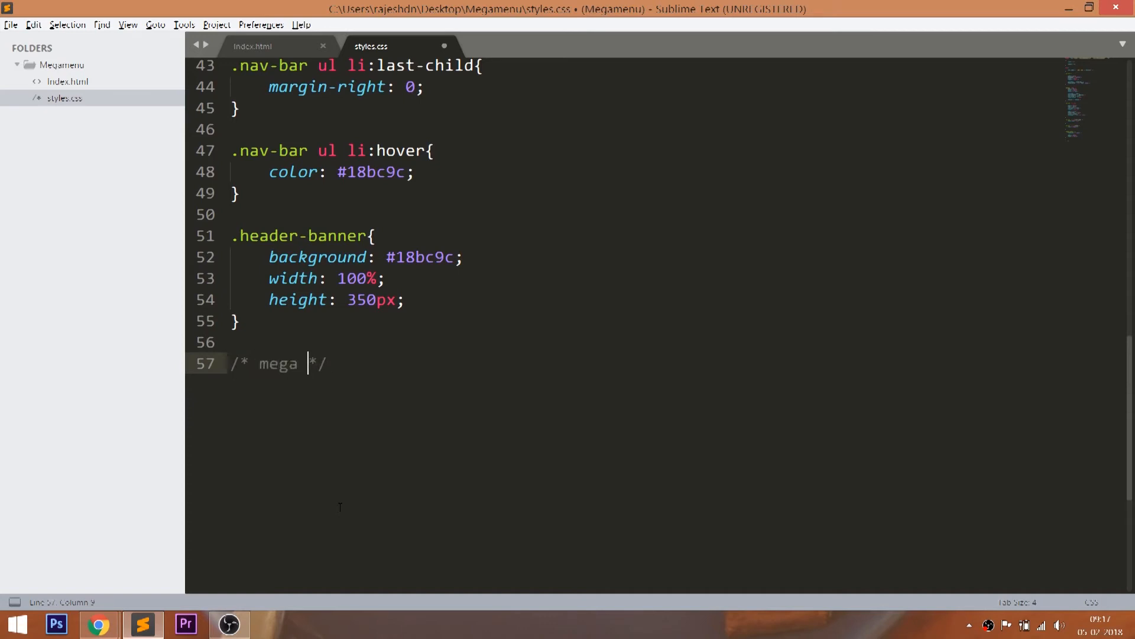
pyautogui.write('menu')
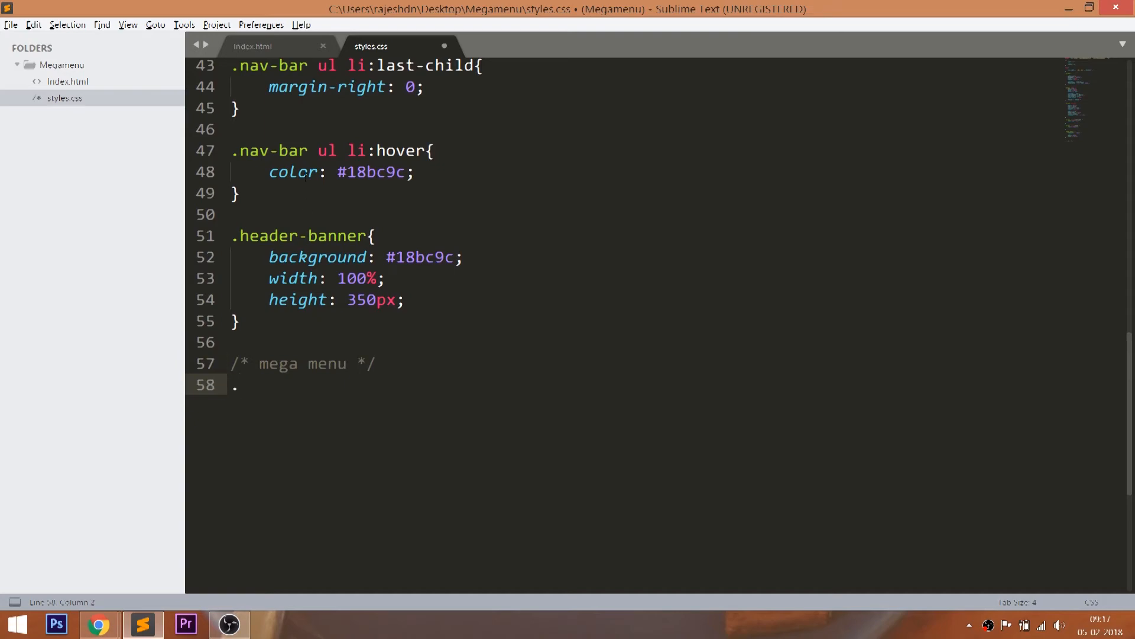
pyautogui.click(252, 45)
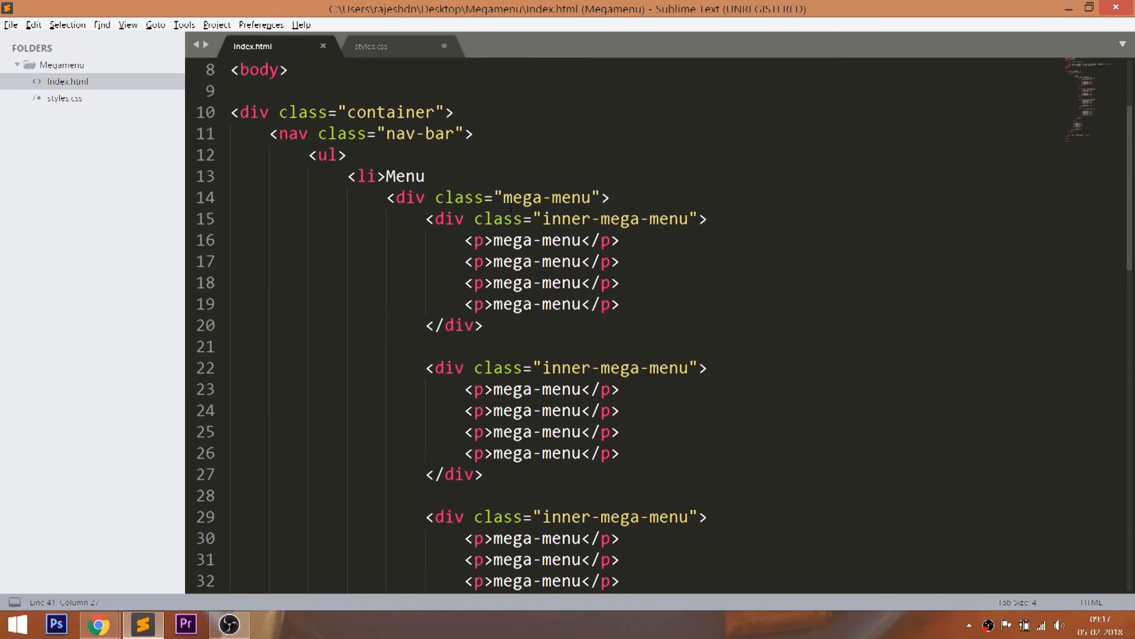
pyautogui.doubleClick(548, 196)
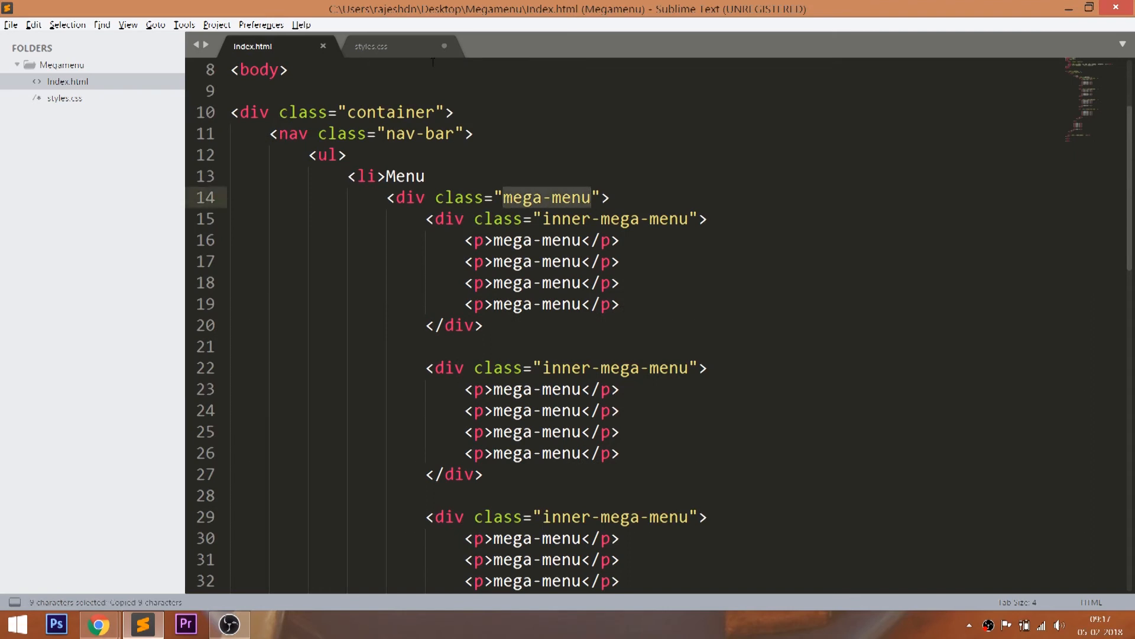
pyautogui.click(371, 45)
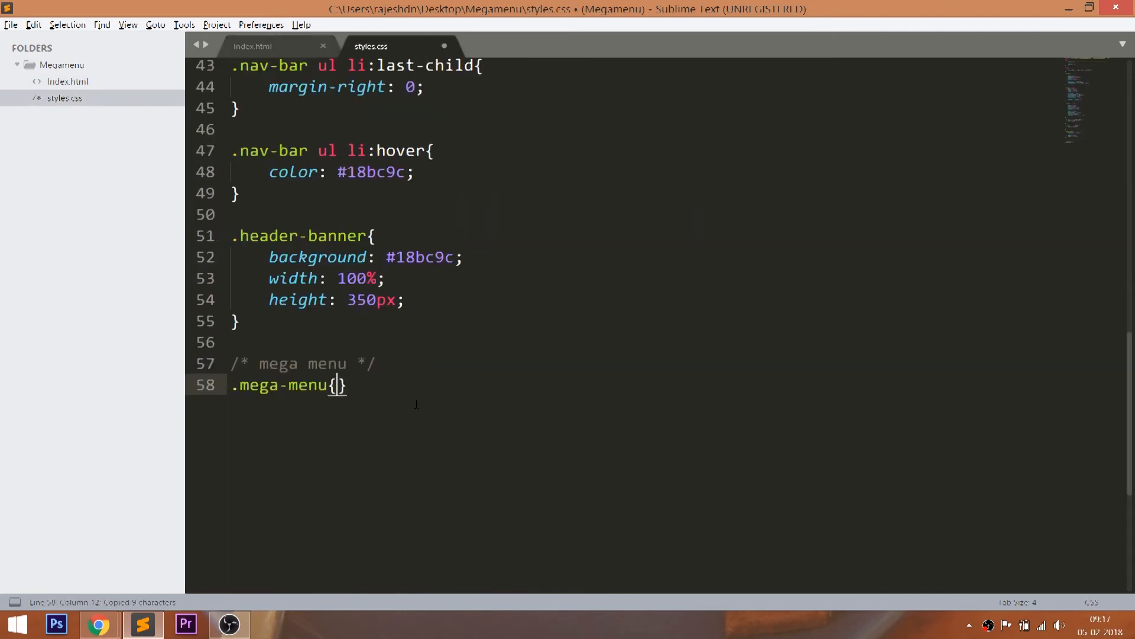
pyautogui.write('position:')
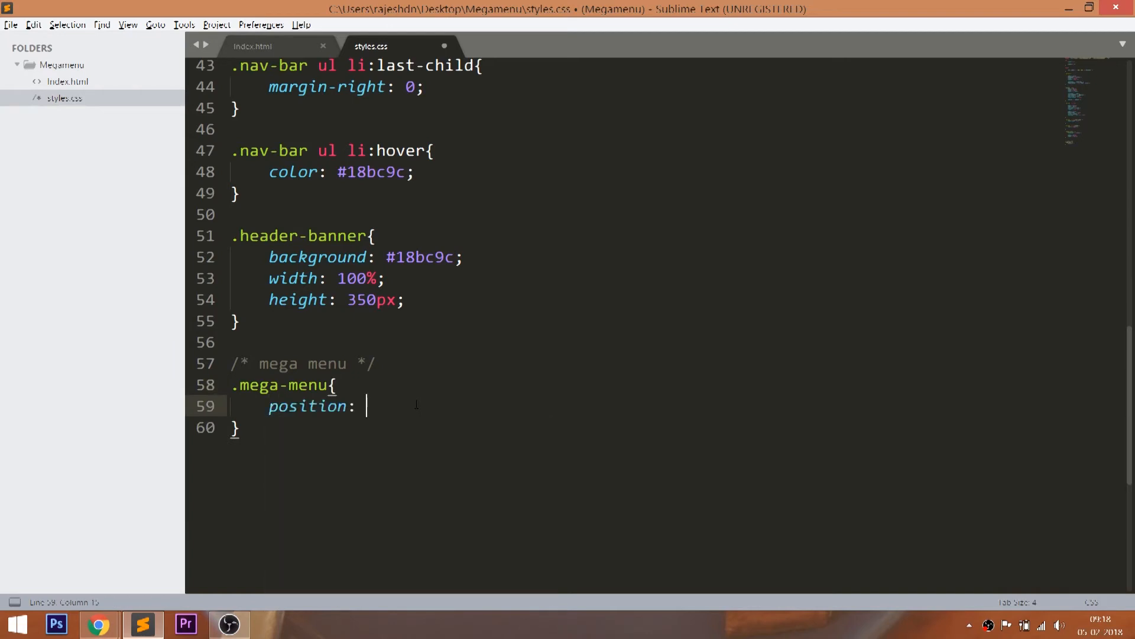
pyautogui.write('absolute;')
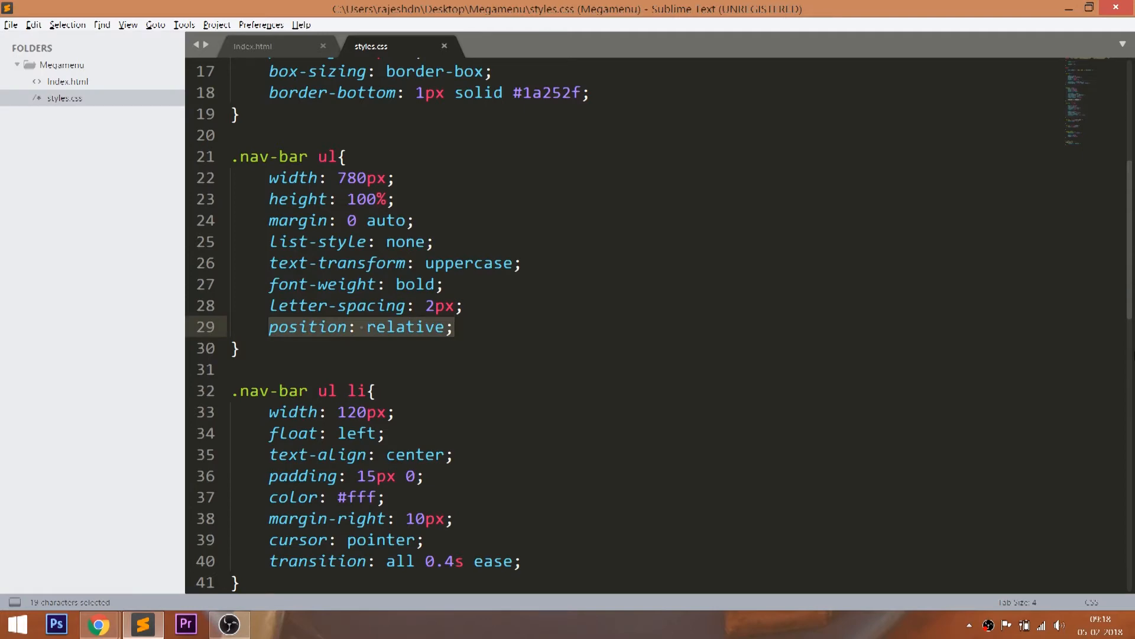
# Step: Position .mega-menu at top 65px, left 0, sized 750px by 250px
pyautogui.scroll(-3)
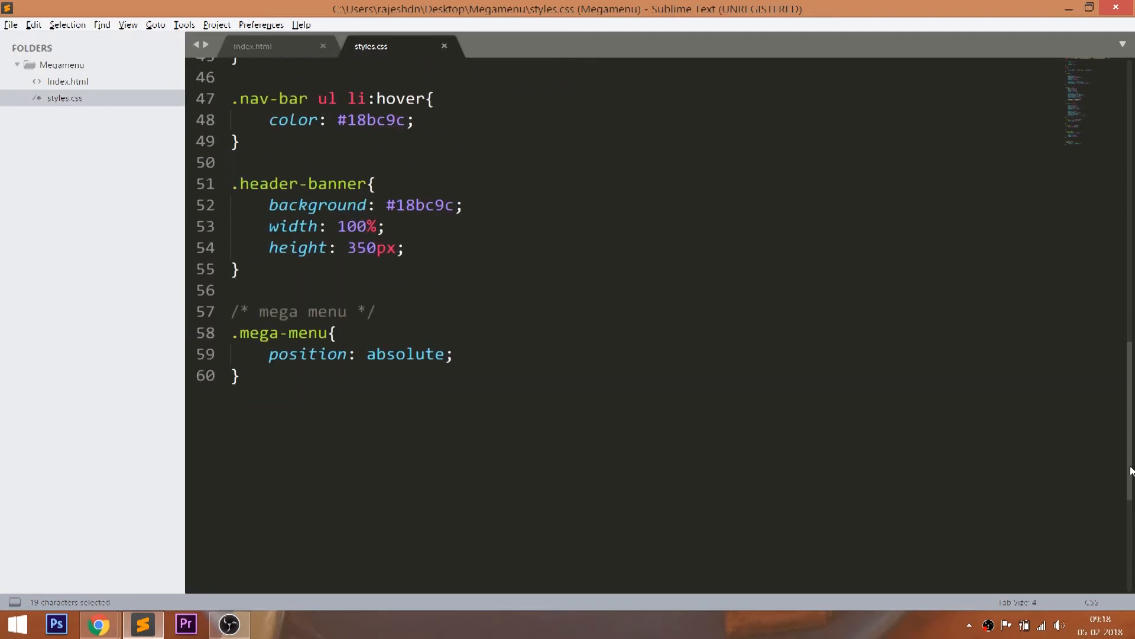
pyautogui.press('enter')
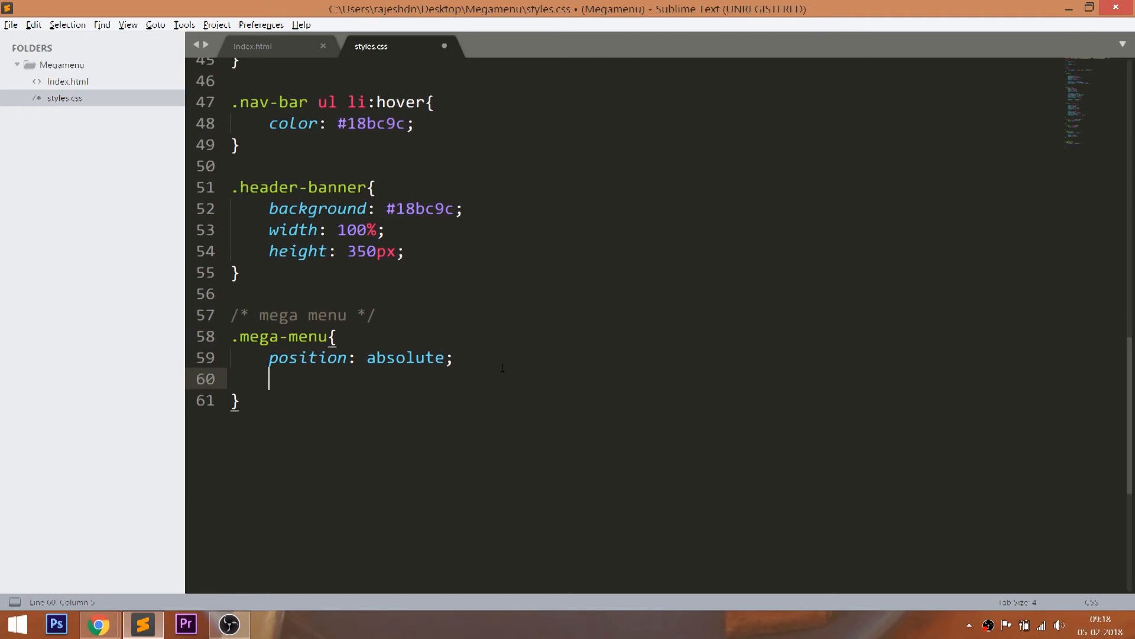
pyautogui.write('top:')
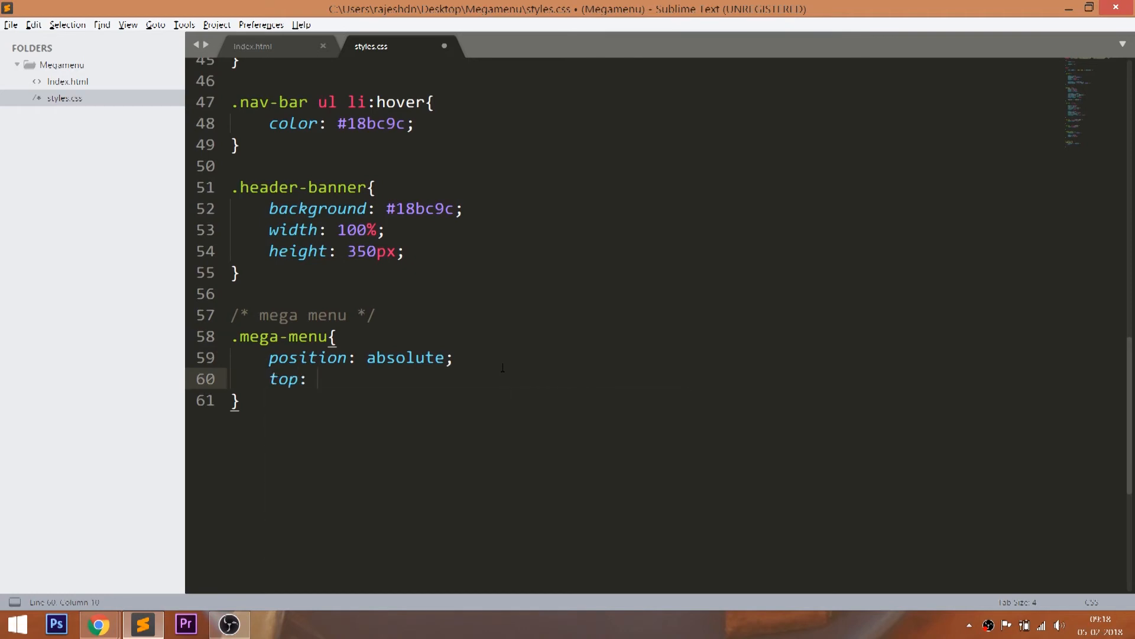
pyautogui.write('65px;')
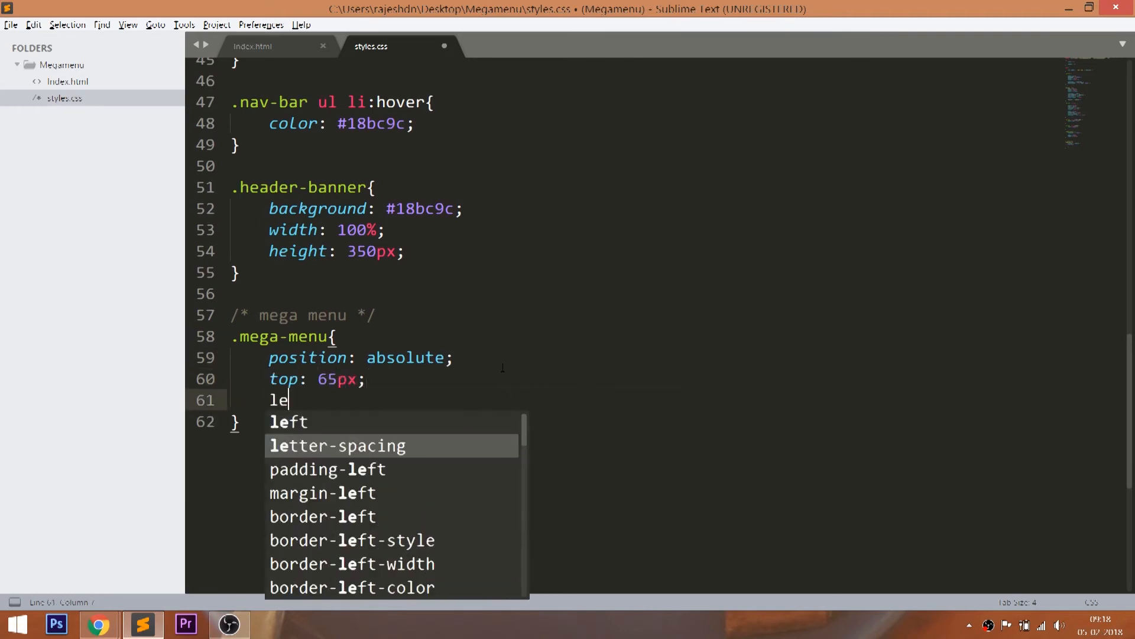
pyautogui.click(99, 623)
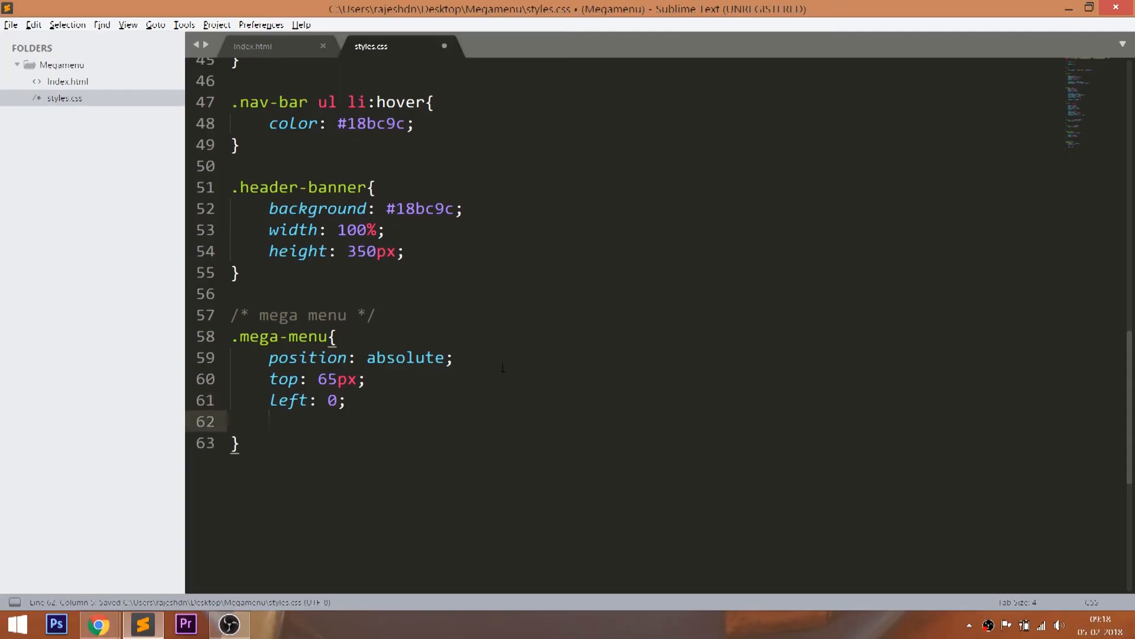
pyautogui.write('width:')
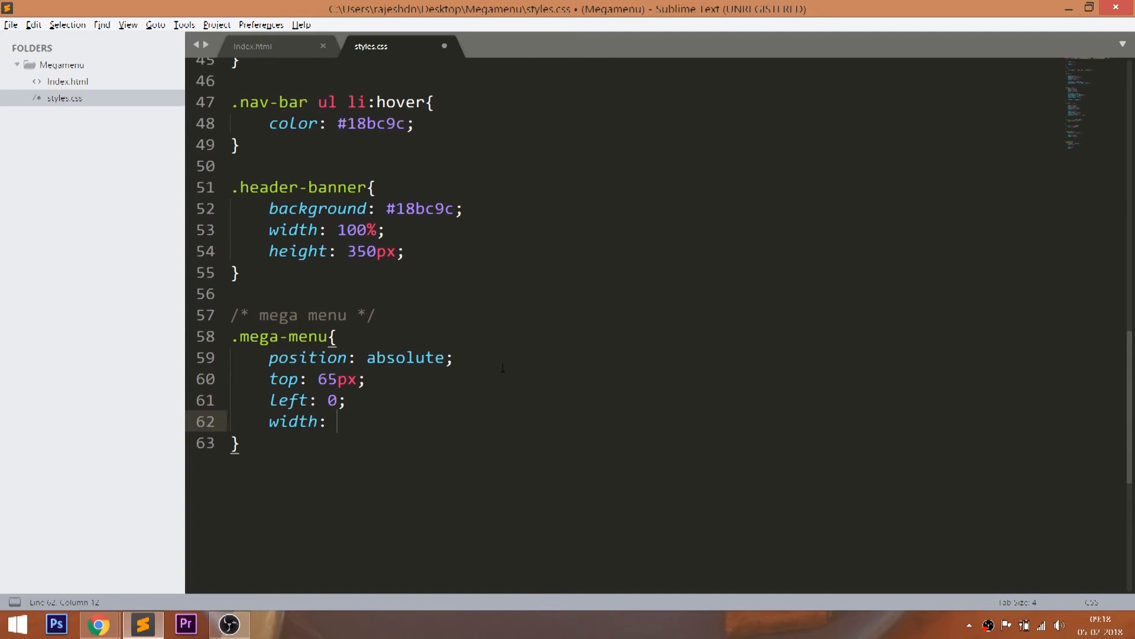
pyautogui.write('750px;')
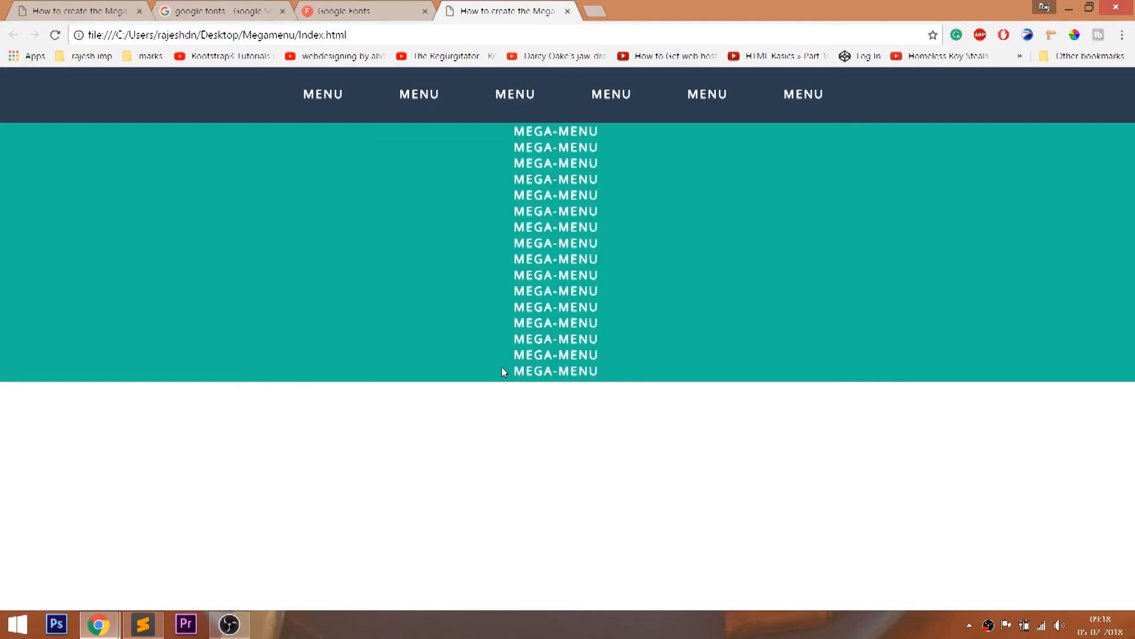
pyautogui.click(142, 624)
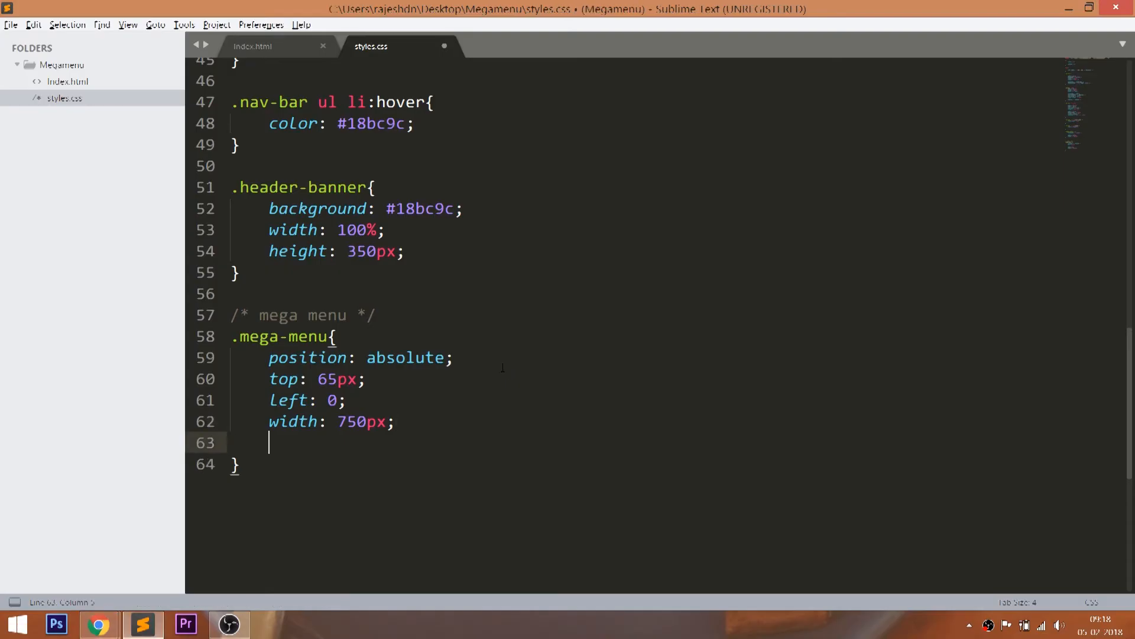
pyautogui.write('height:')
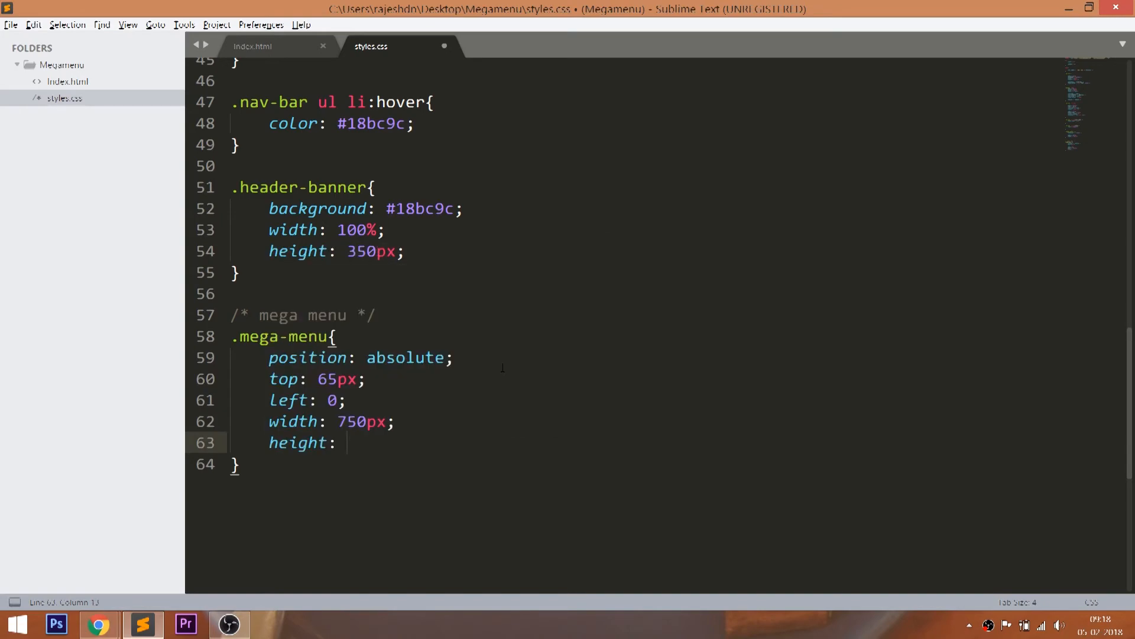
pyautogui.write('250px;')
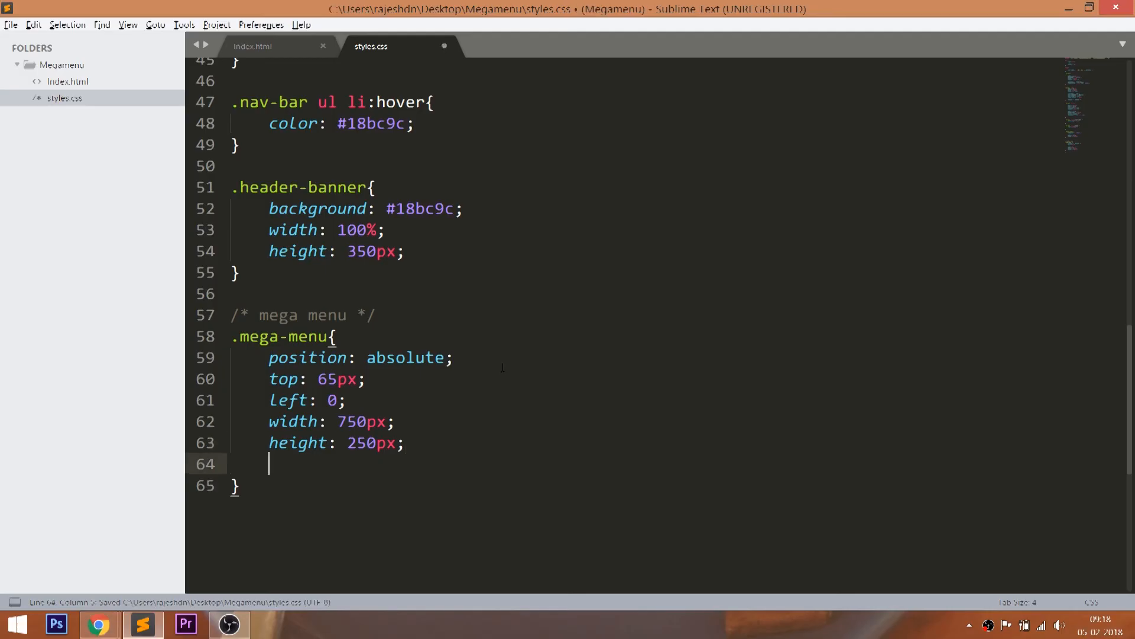
# Step: Give .mega-menu a #2c3e50 background, all 0.4s ease transition and 40px padding
pyautogui.write('background: #')
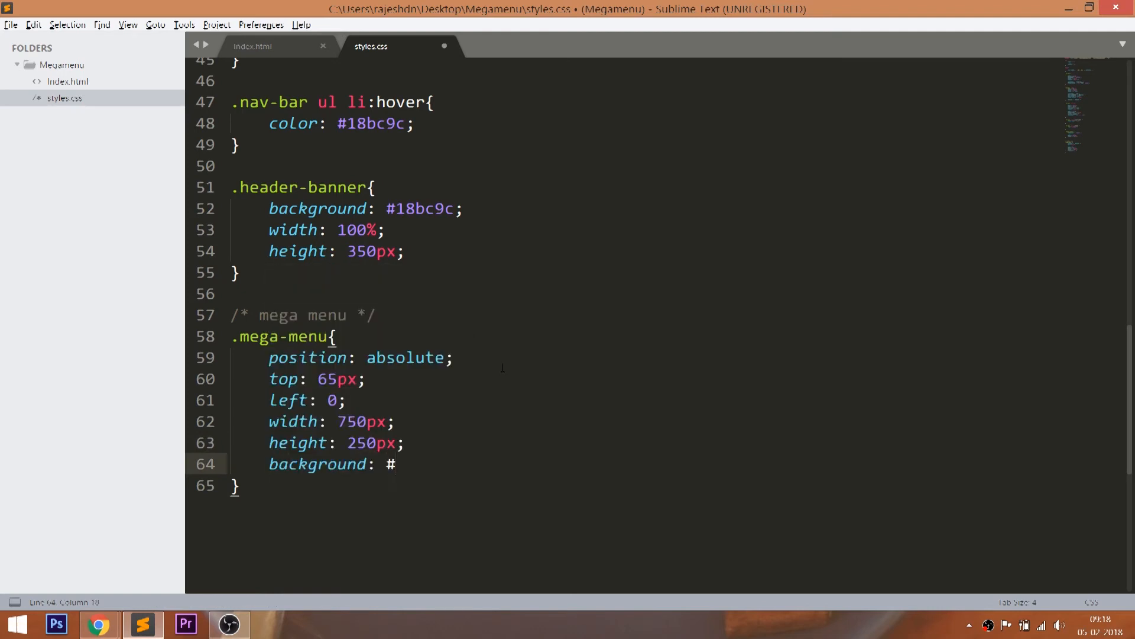
pyautogui.write('2')
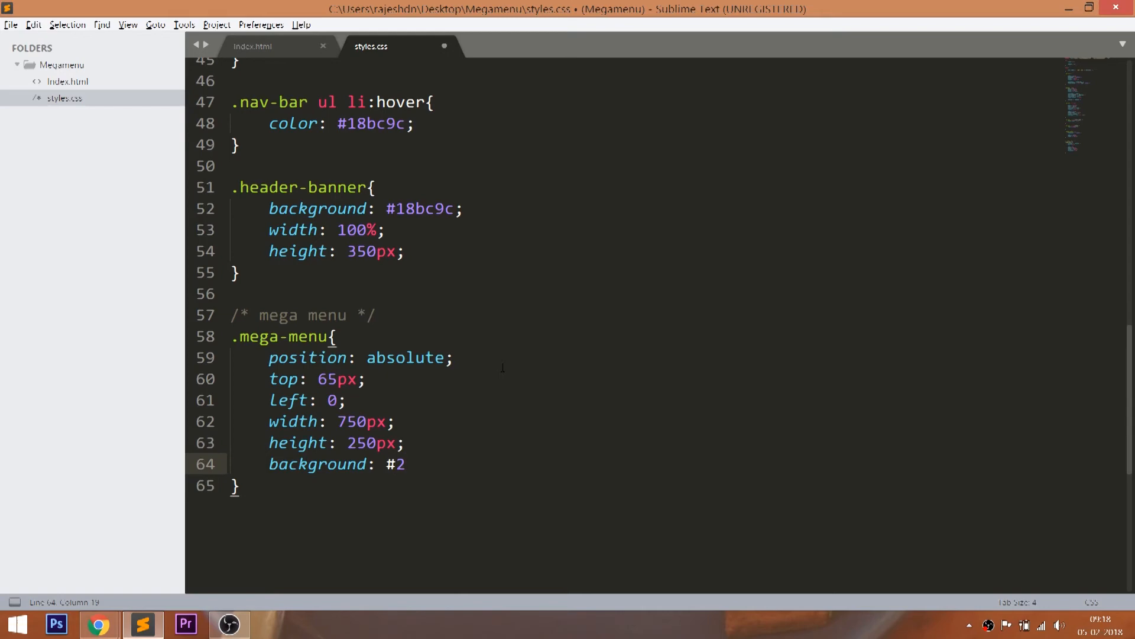
pyautogui.write('c3e50;')
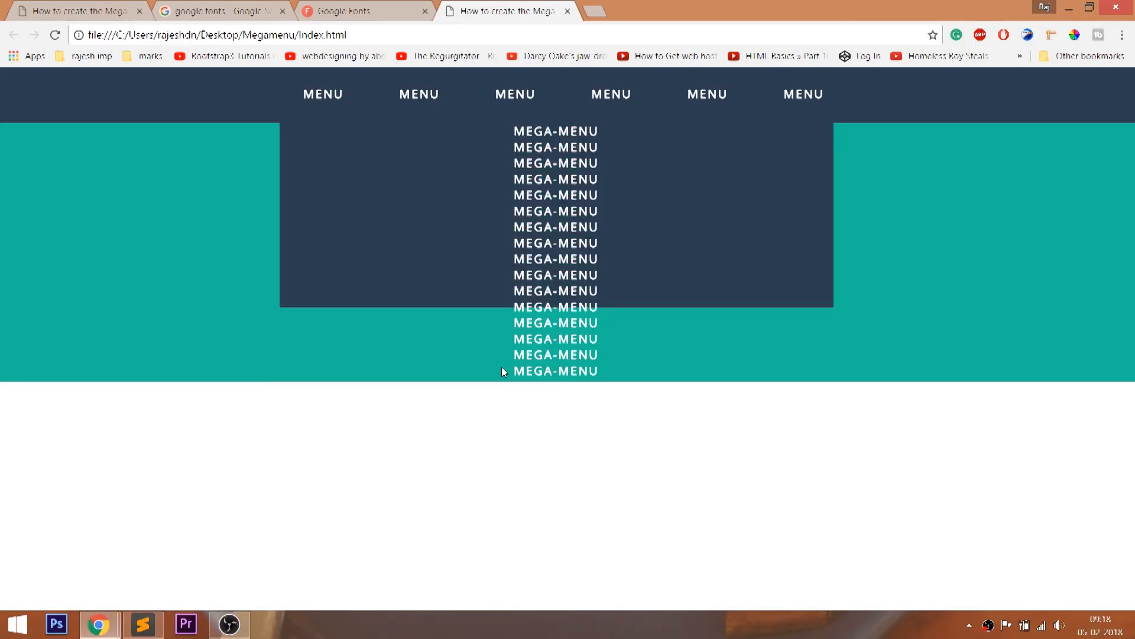
pyautogui.moveTo(620, 509)
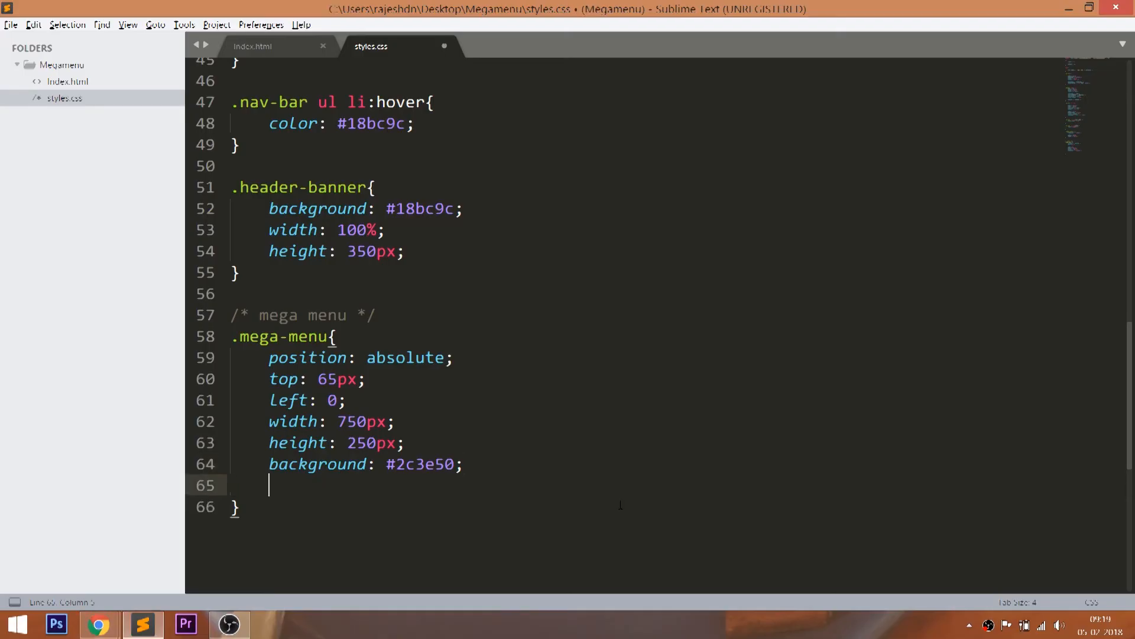
pyautogui.write('transition:')
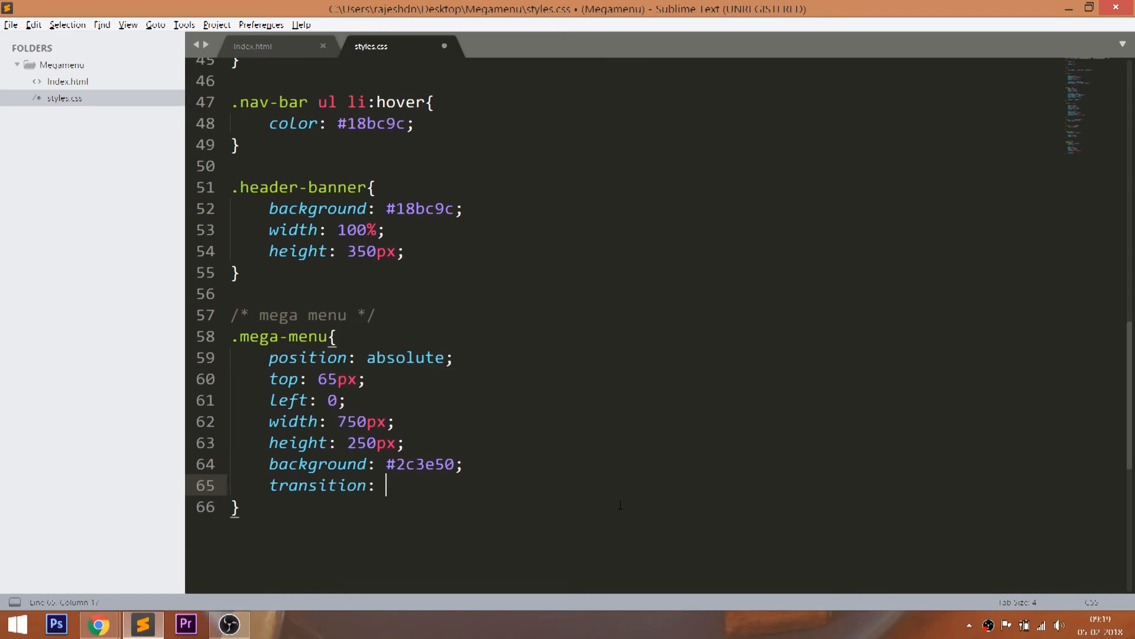
pyautogui.write('all 0.')
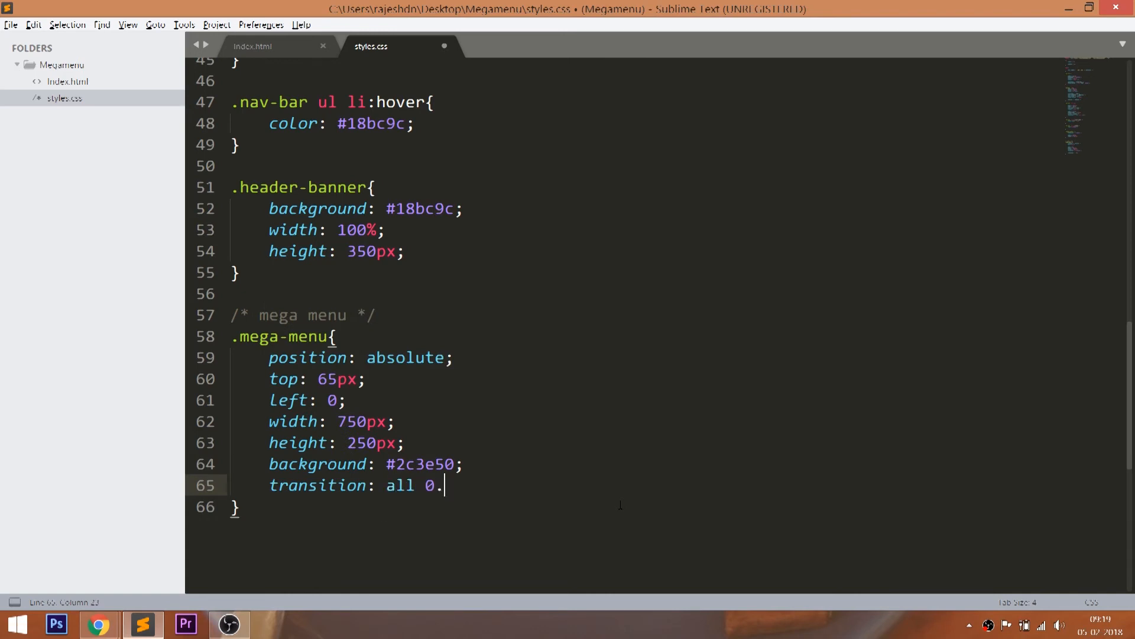
pyautogui.write('4s ease;')
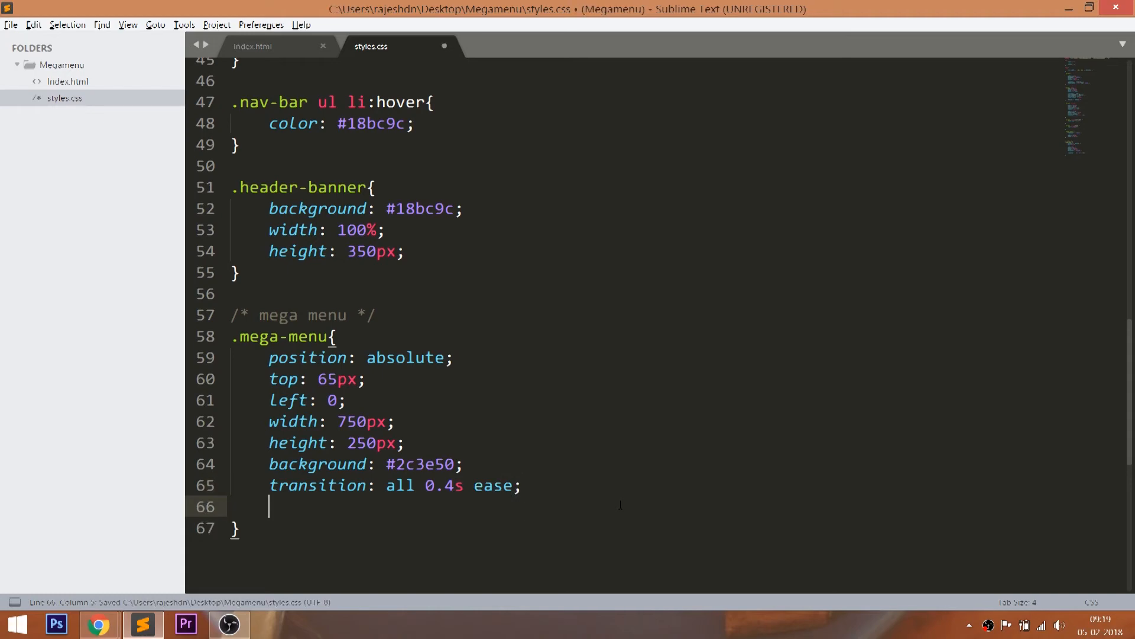
pyautogui.write('padding: 40px;')
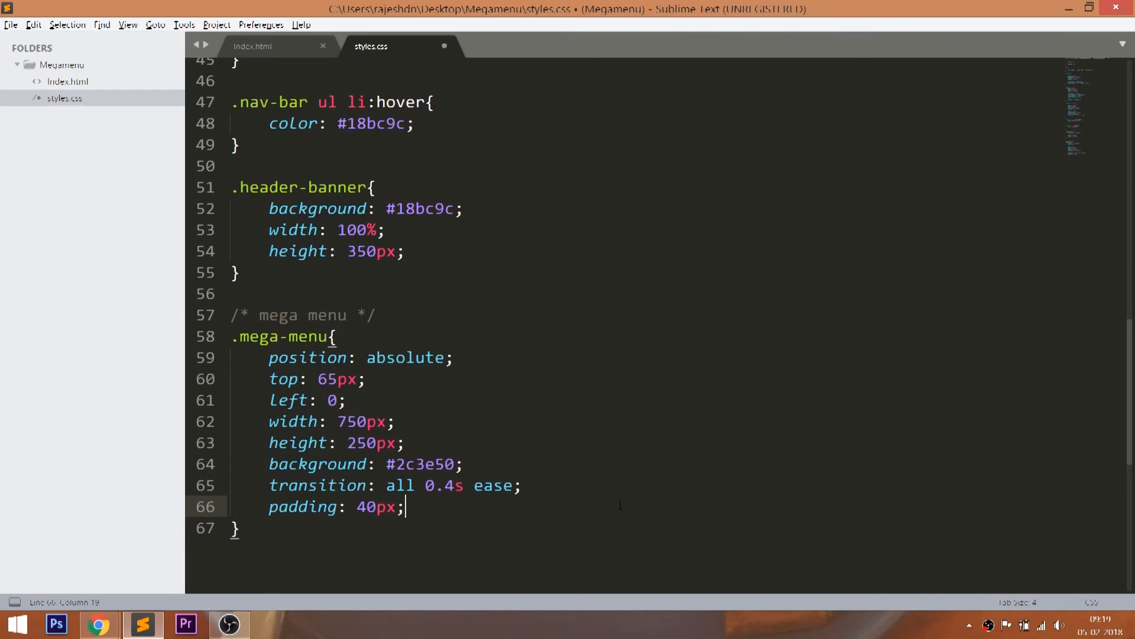
pyautogui.click(99, 625)
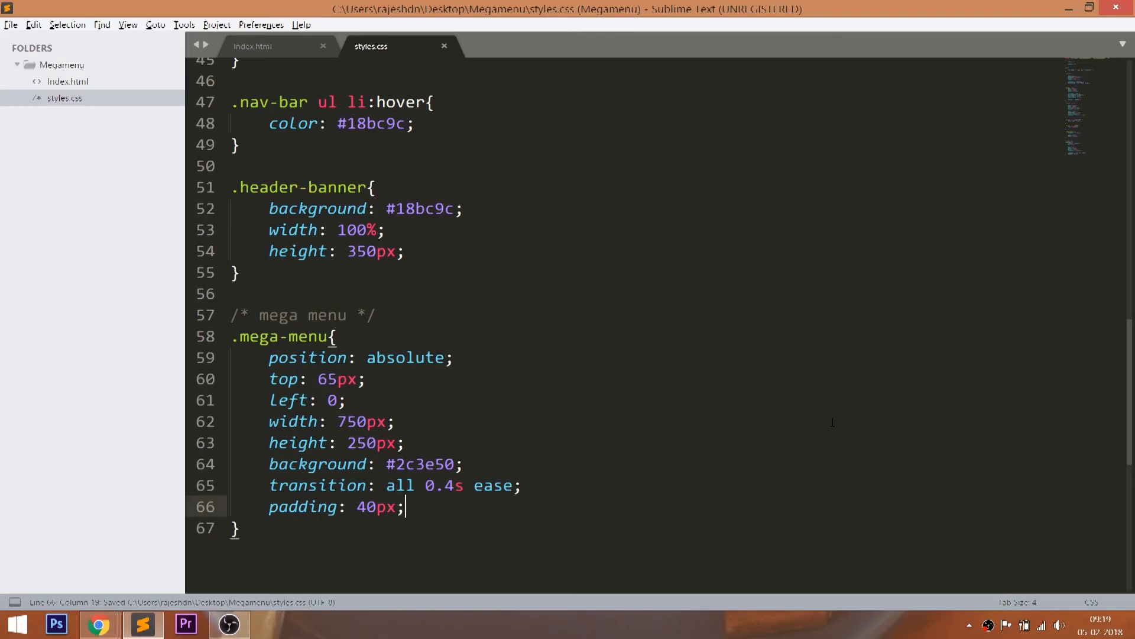
pyautogui.write('bo')
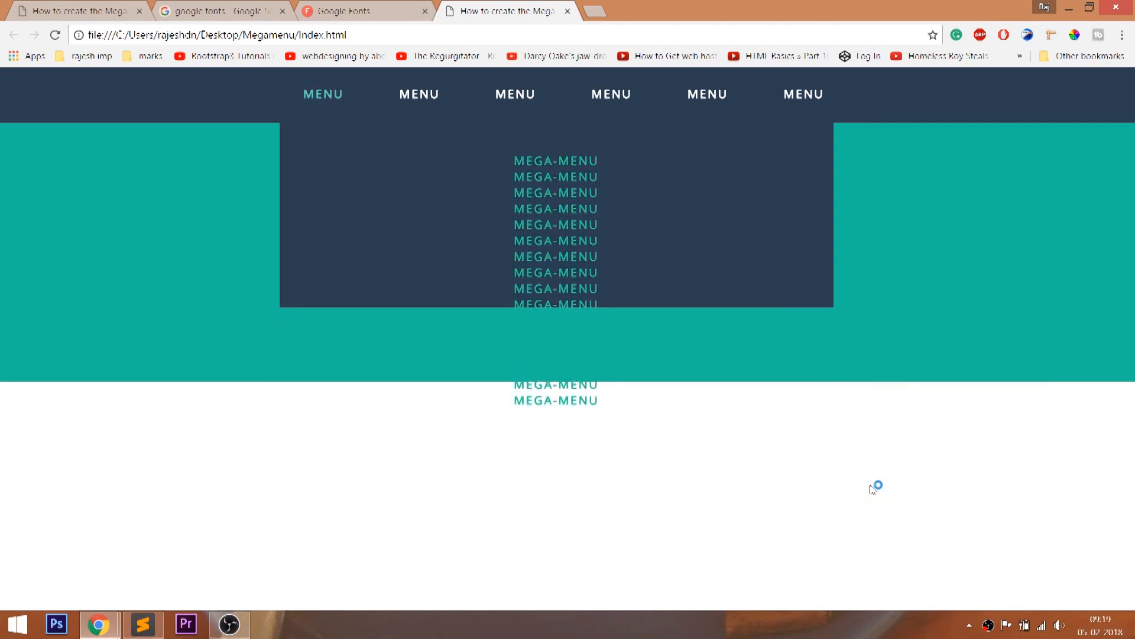
# Step: Inspect the mega-menu div in DevTools, comparing its styles and computed box model with box-sizing toggled
pyautogui.press('f12')
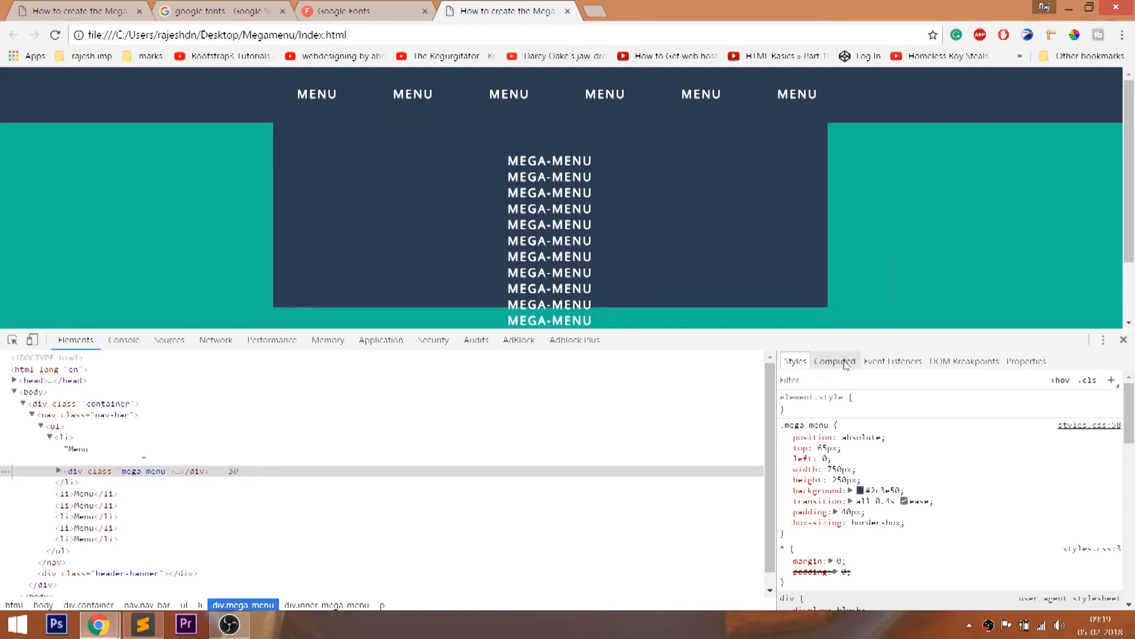
pyautogui.click(835, 362)
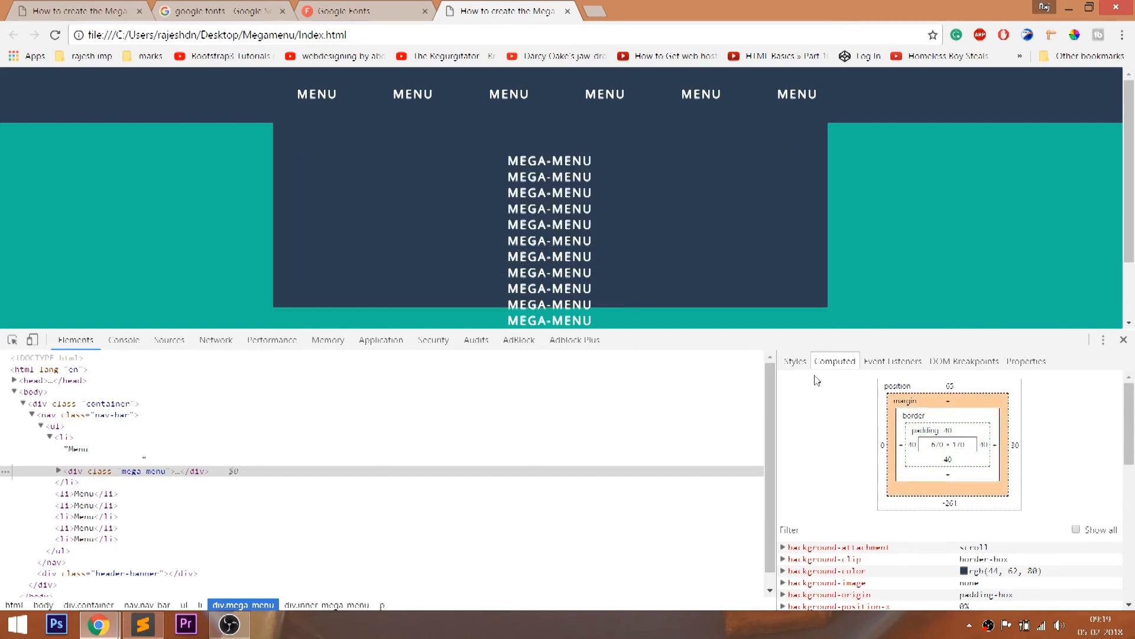
pyautogui.click(793, 361)
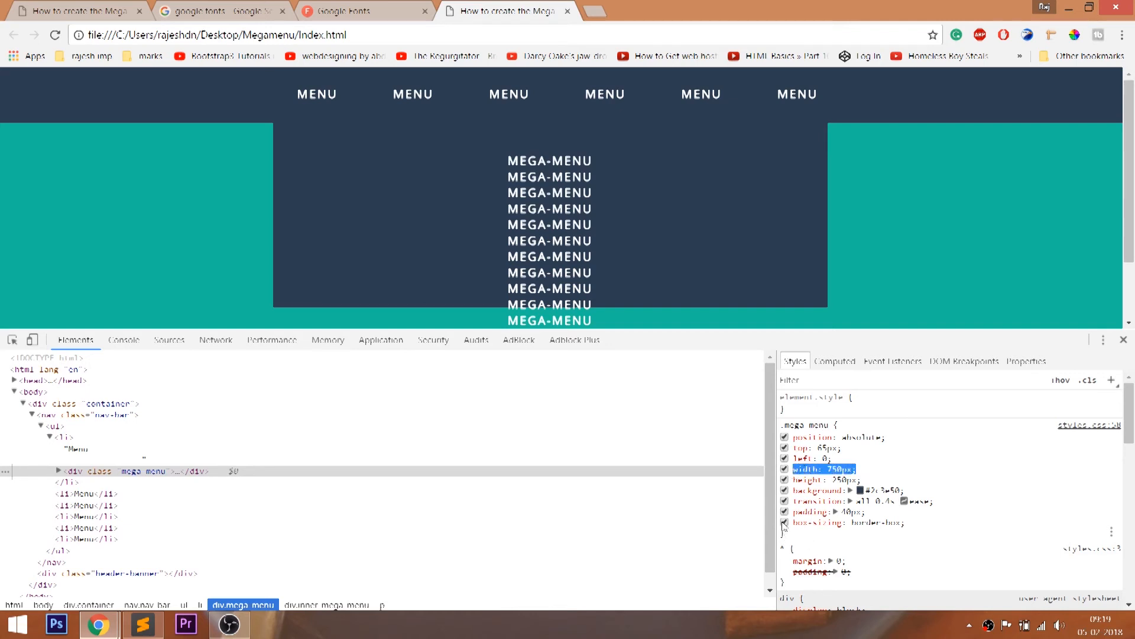
pyautogui.click(835, 360)
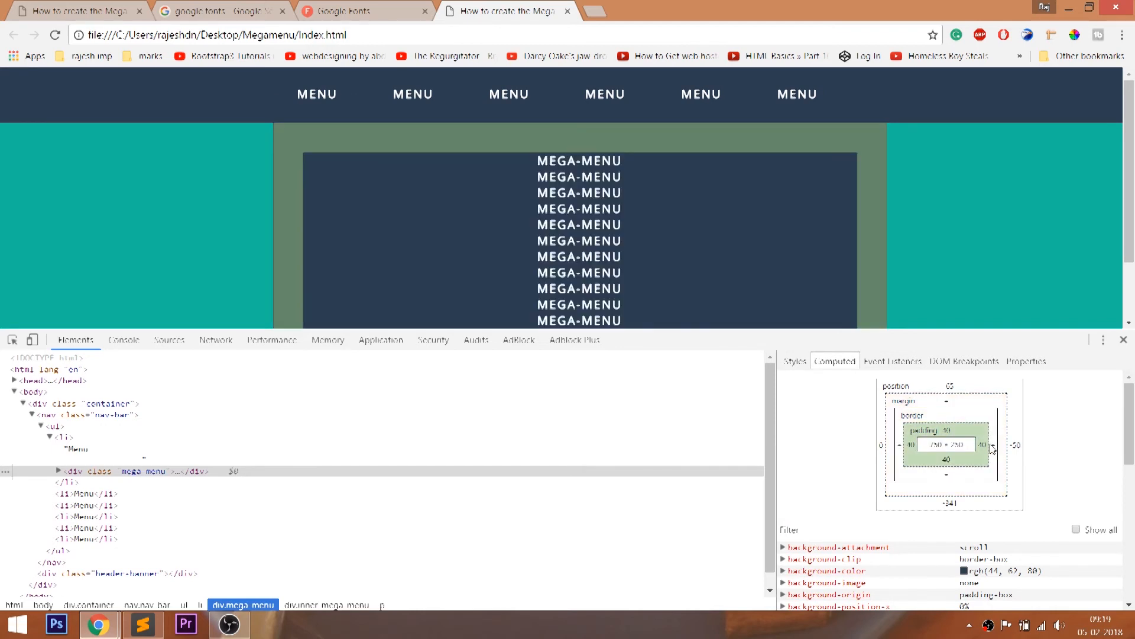
pyautogui.click(795, 361)
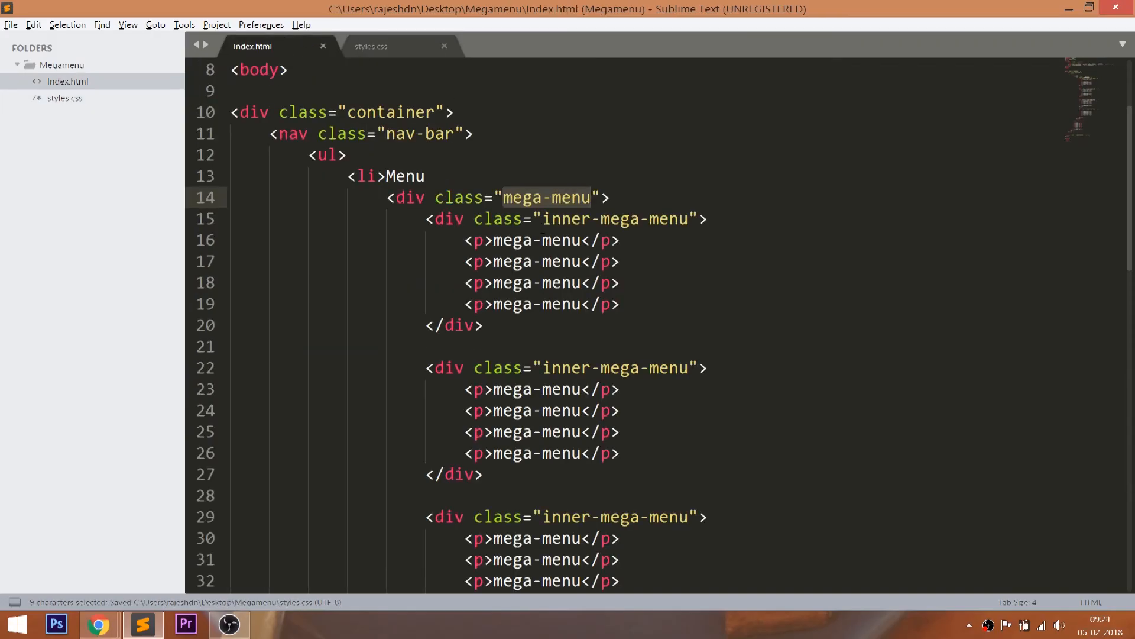
# Step: Copy the inner-mega-menu class name and start a new rule for it in the stylesheet
pyautogui.doubleClick(619, 219)
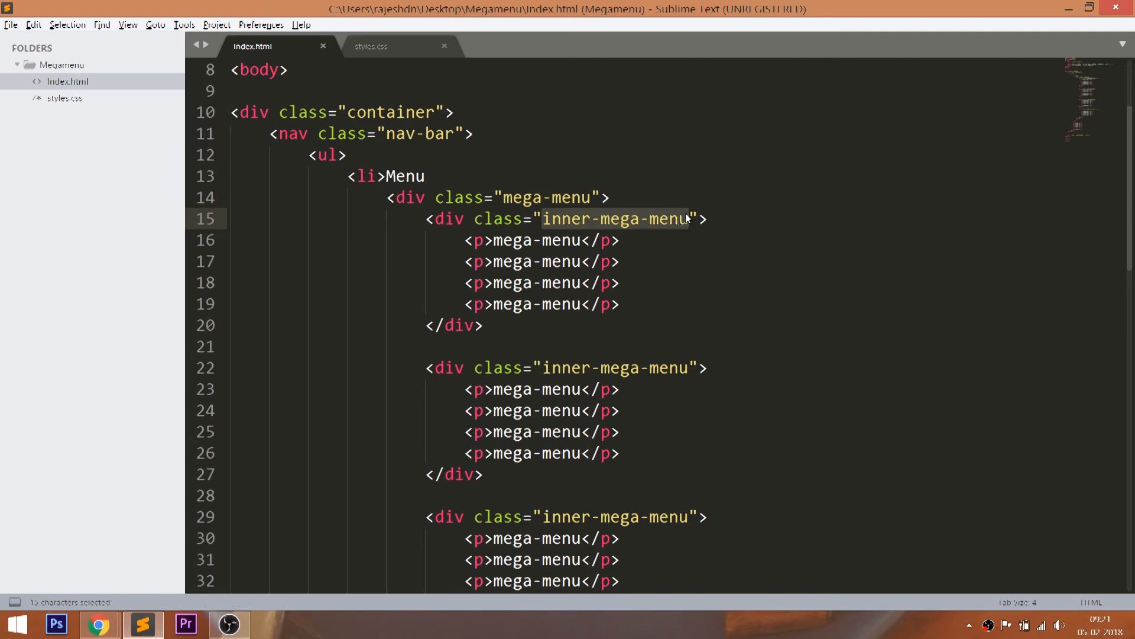
pyautogui.press('ctrl+c')
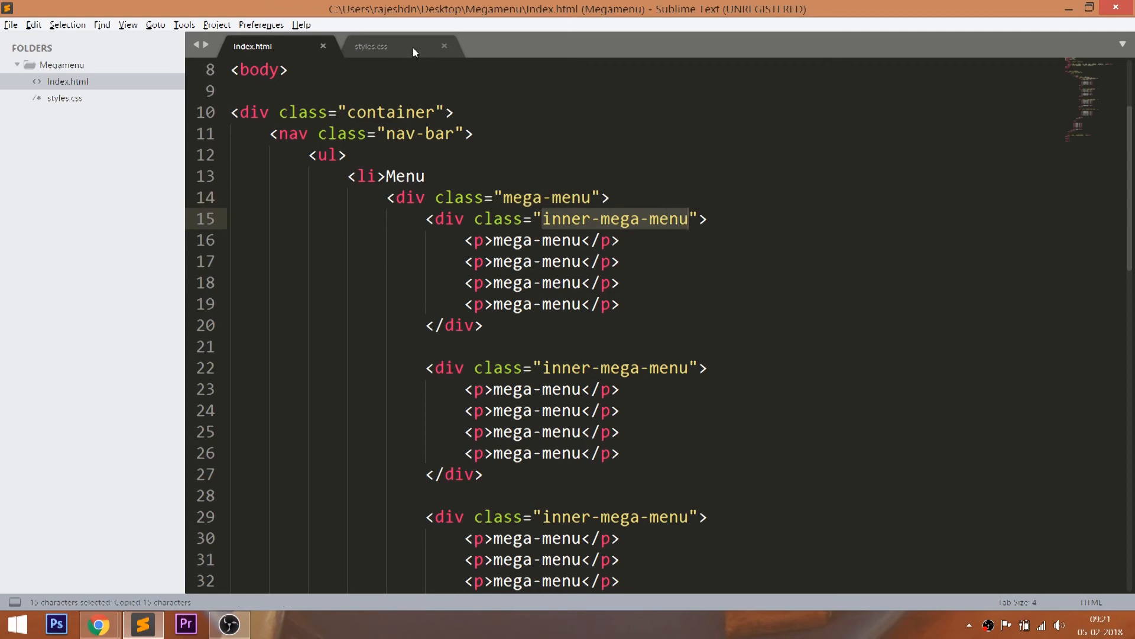
pyautogui.click(371, 45)
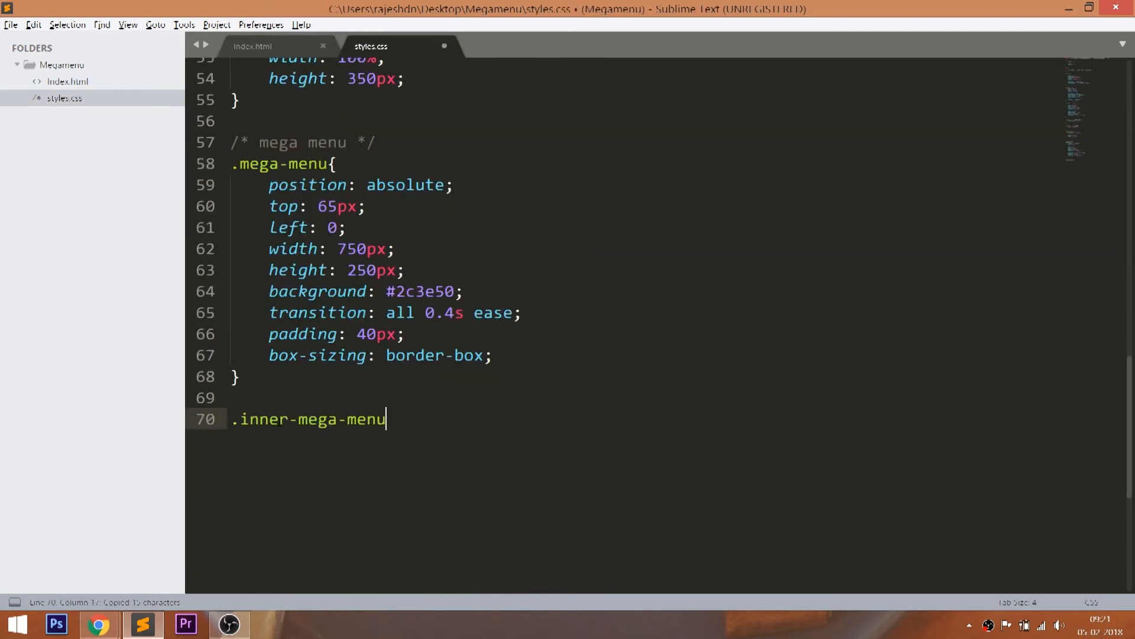
pyautogui.write('{')
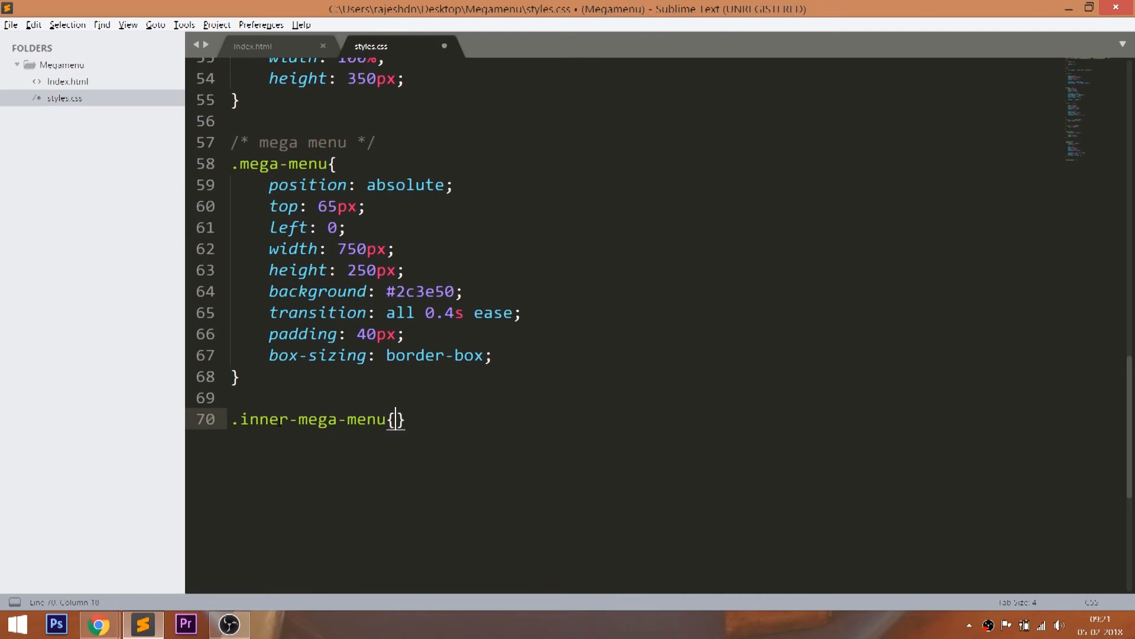
pyautogui.press('enter')
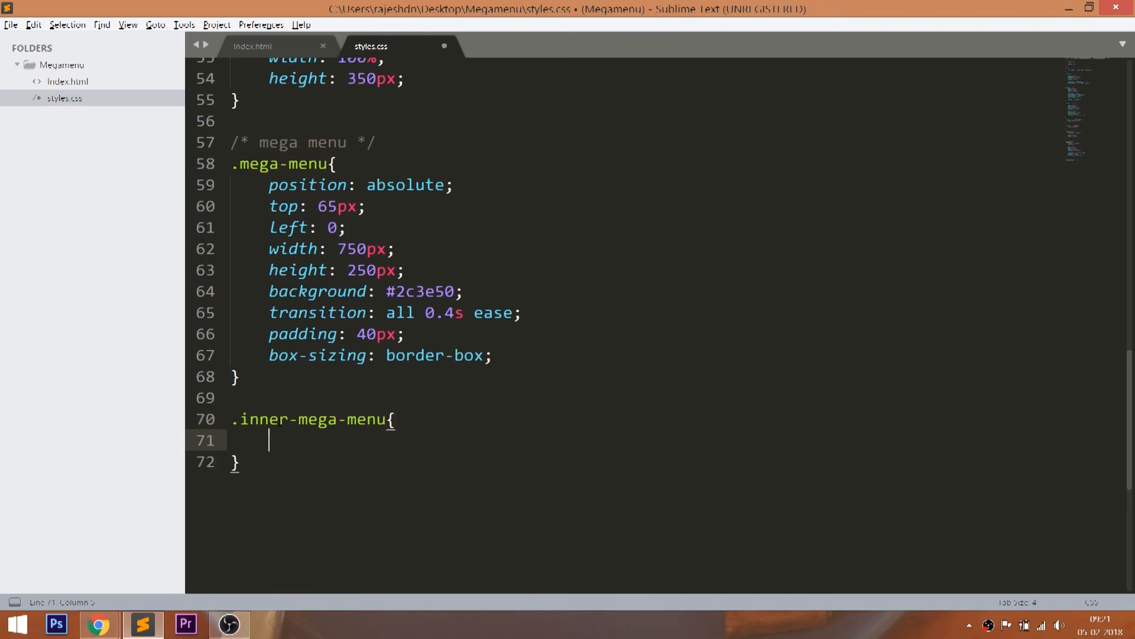
pyautogui.press('ctrl+s')
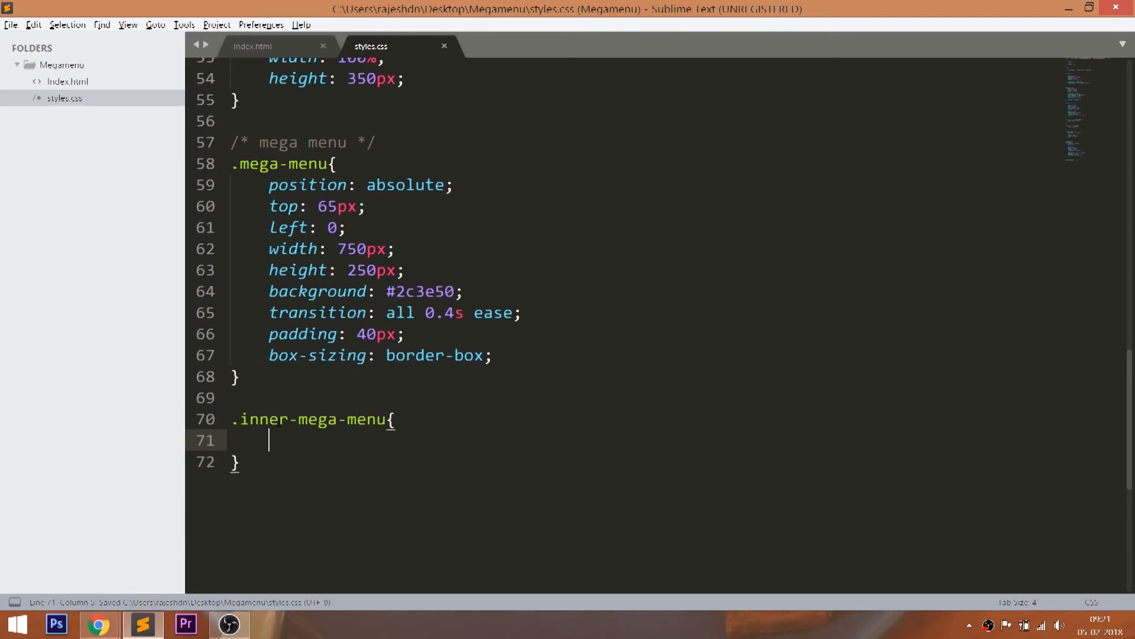
# Step: Give .inner-mega-menu width 24% and float left, then preview the four columns in Chrome
pyautogui.write('width:')
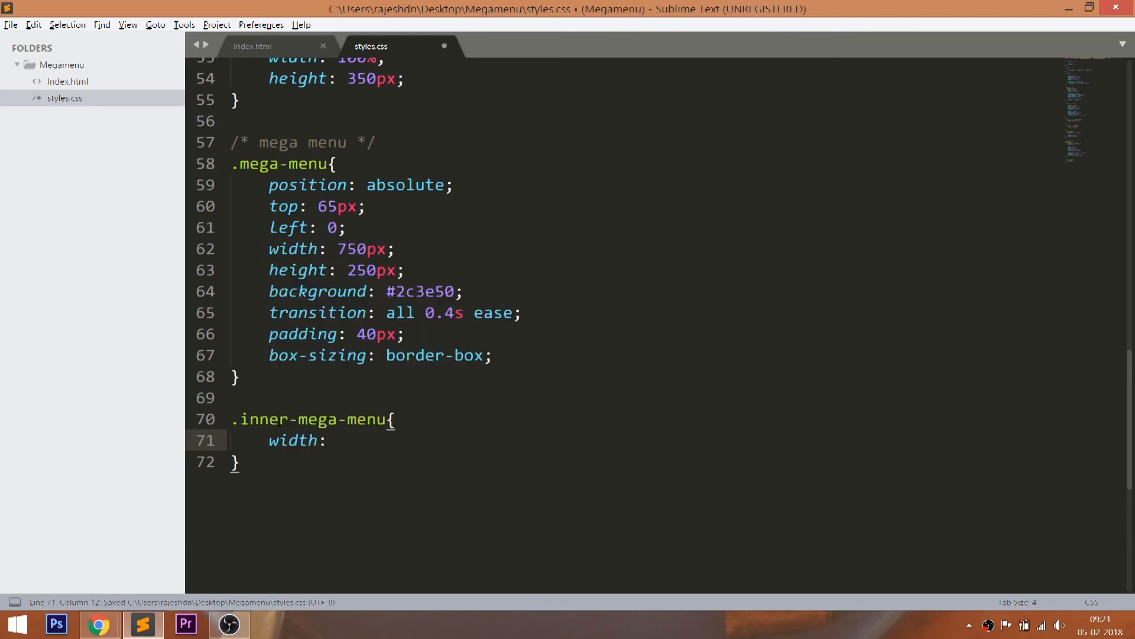
pyautogui.write('24%;')
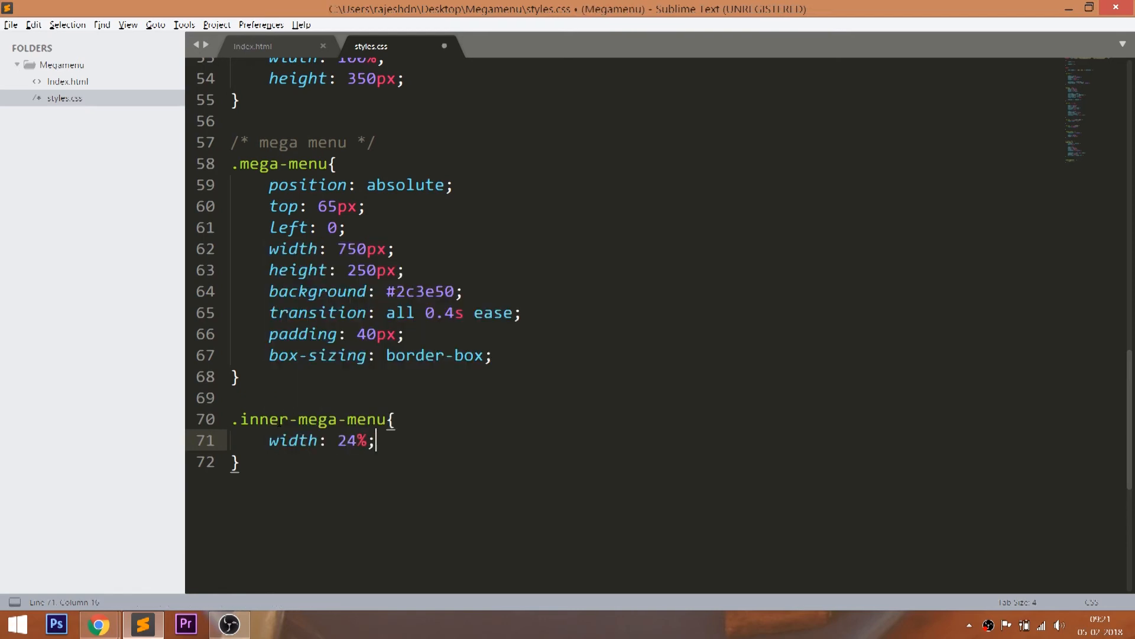
pyautogui.write('float: left;')
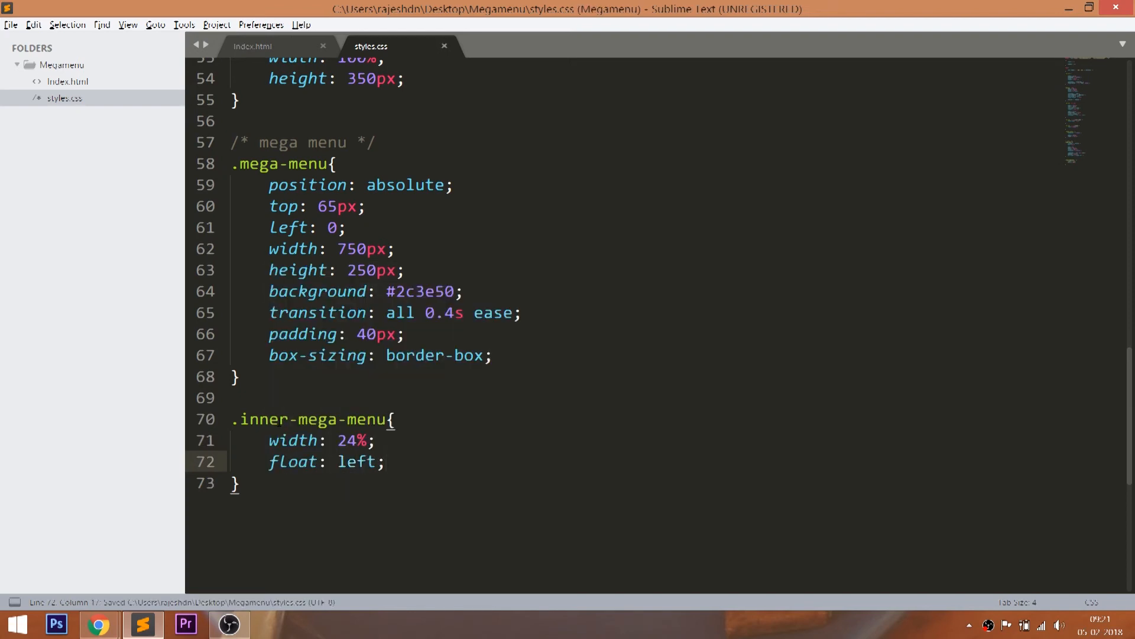
pyautogui.click(97, 624)
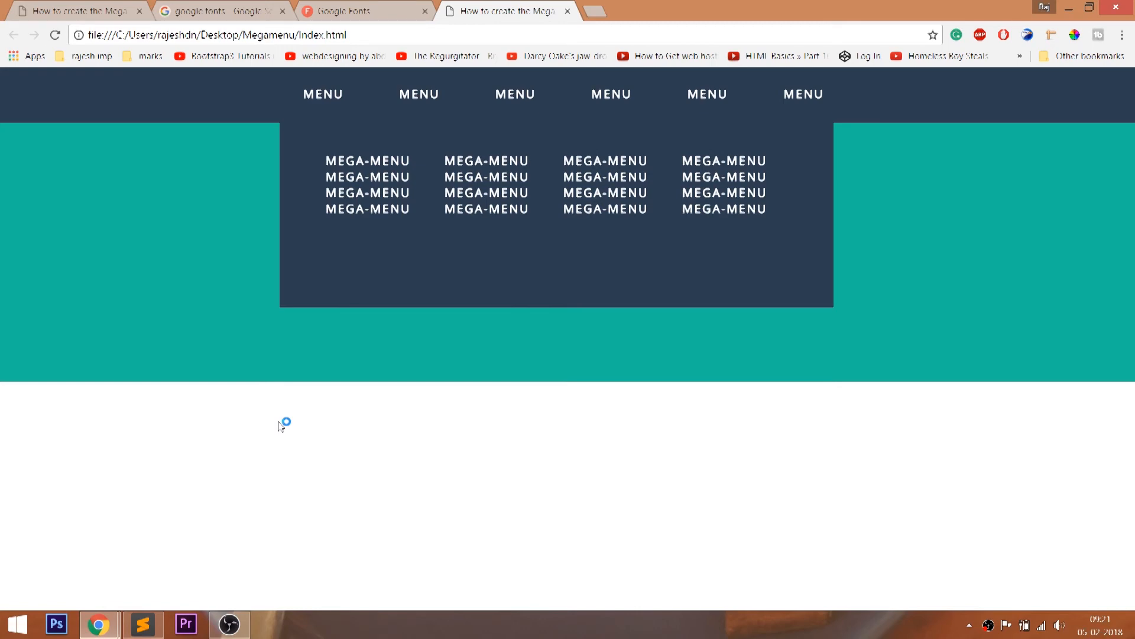
pyautogui.click(142, 623)
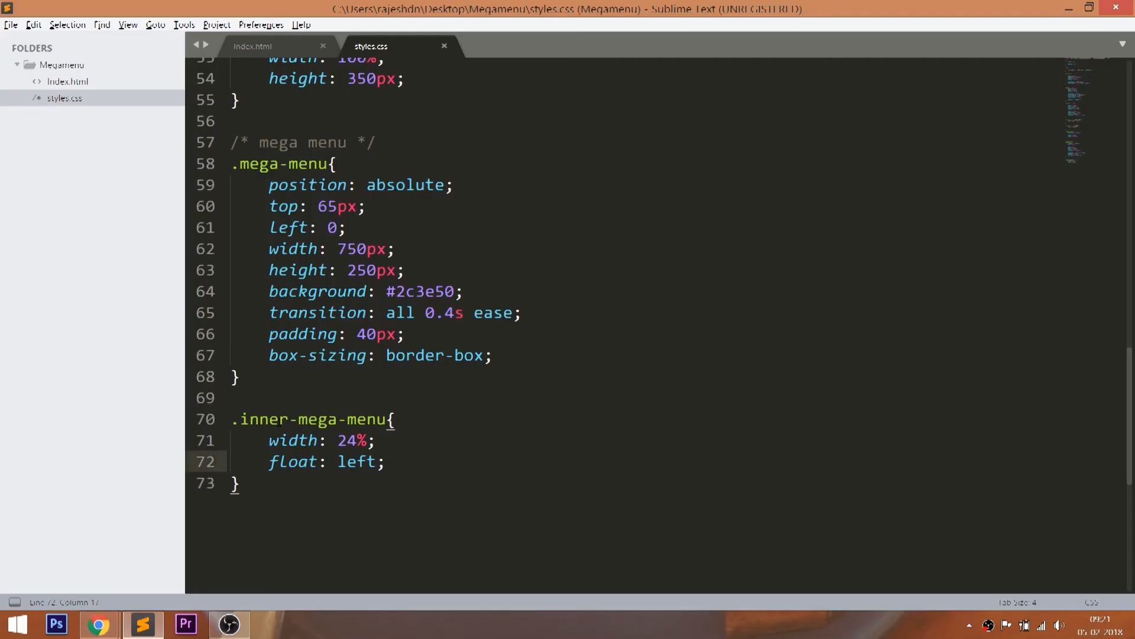
# Step: Give columns a 1% right margin and add a .inner-mega-menu:last-child rule with 0% margin
pyautogui.write('margin')
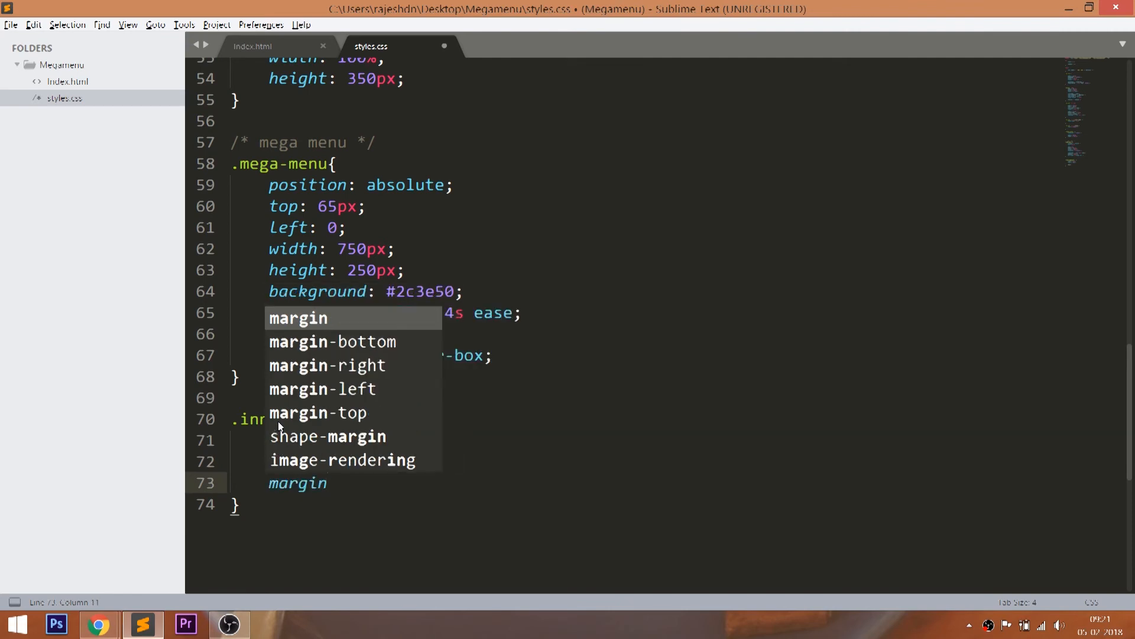
pyautogui.write('-right: 1%;')
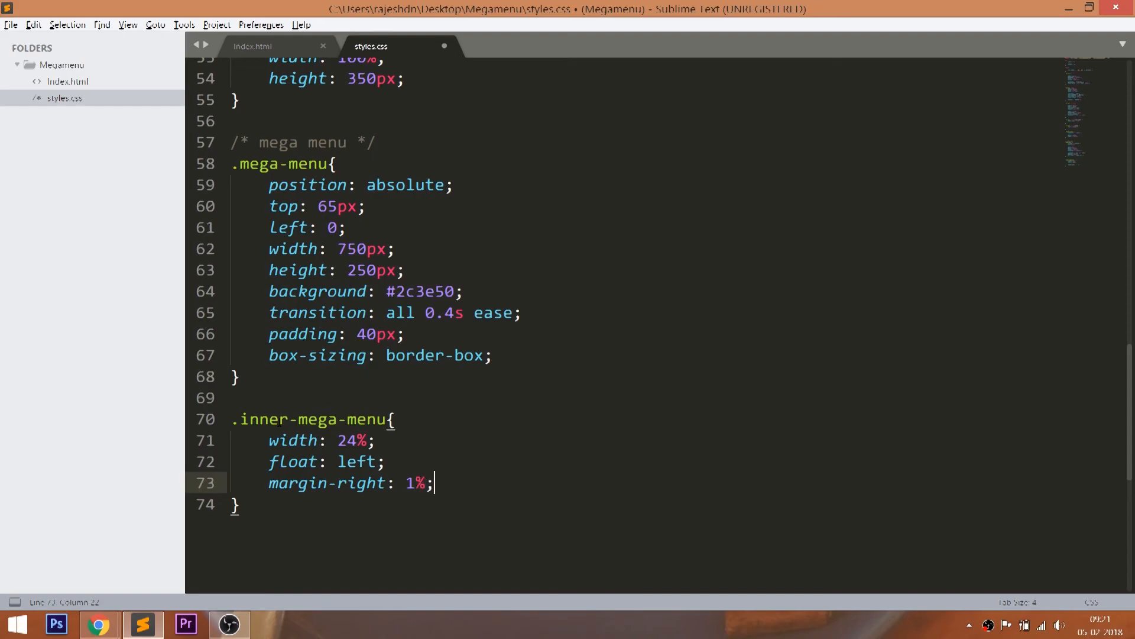
pyautogui.press('ctrl+s')
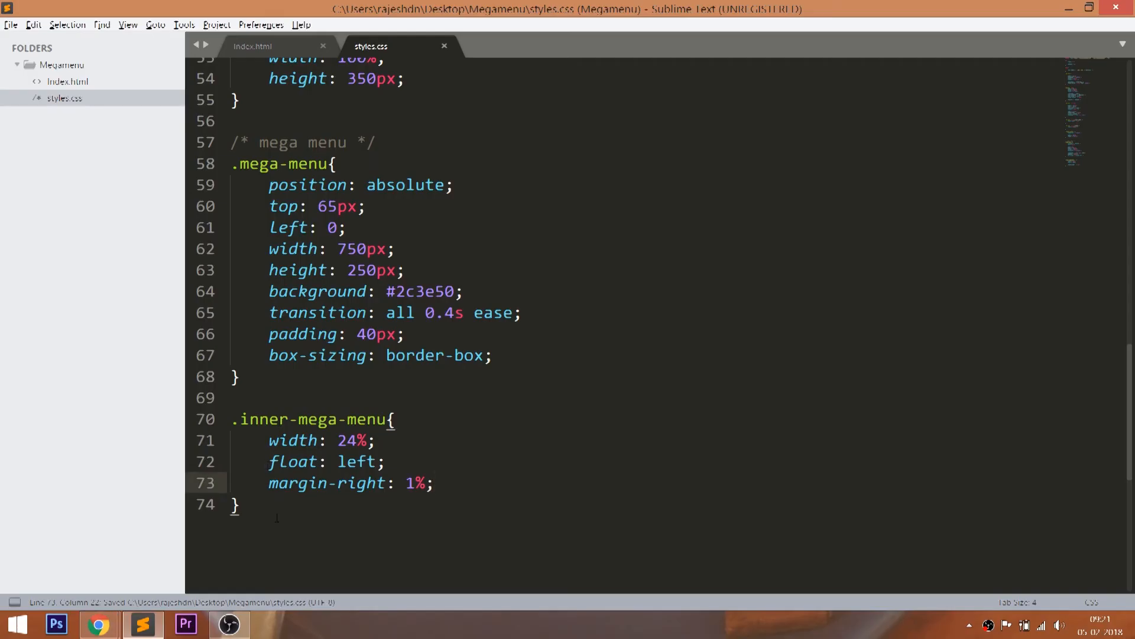
pyautogui.doubleClick(304, 418)
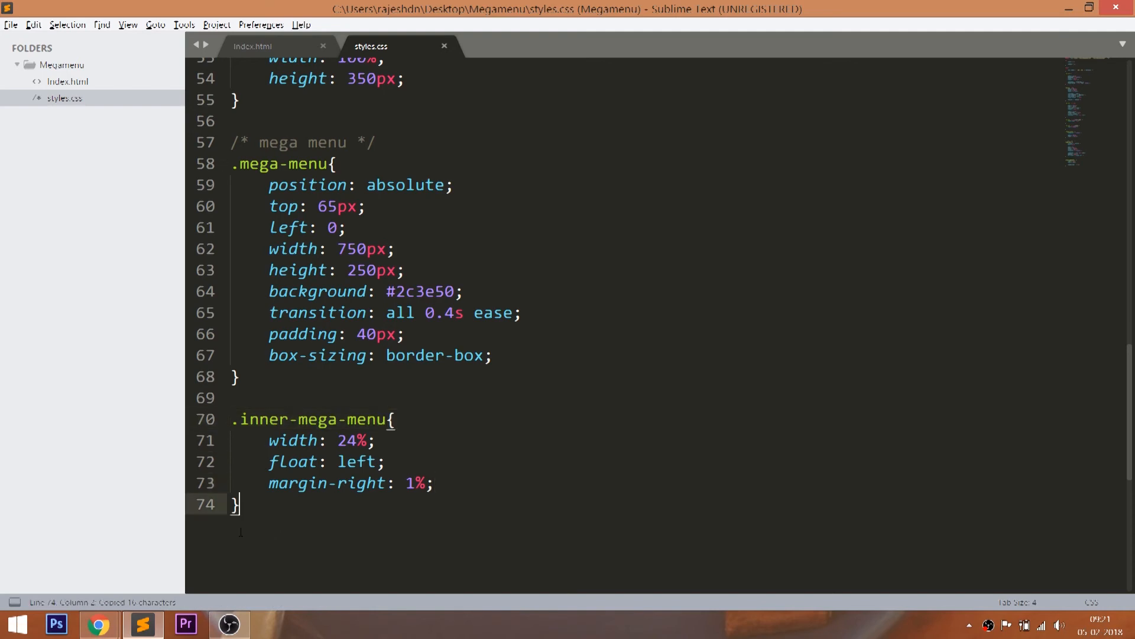
pyautogui.write('.inner-mega-menu:la')
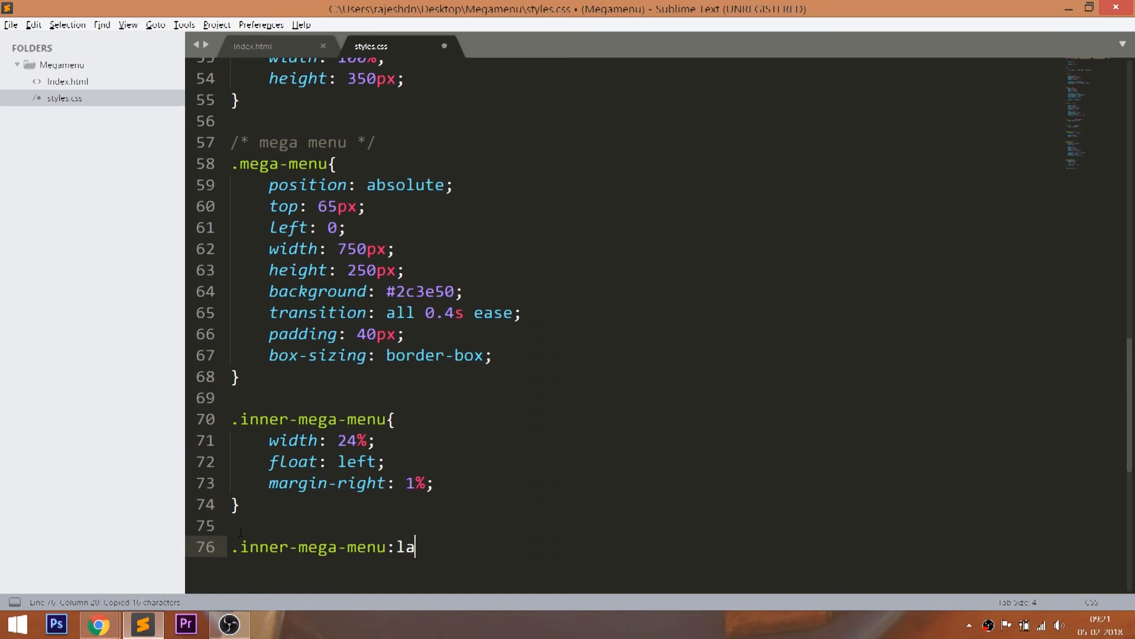
pyautogui.write('st-child{')
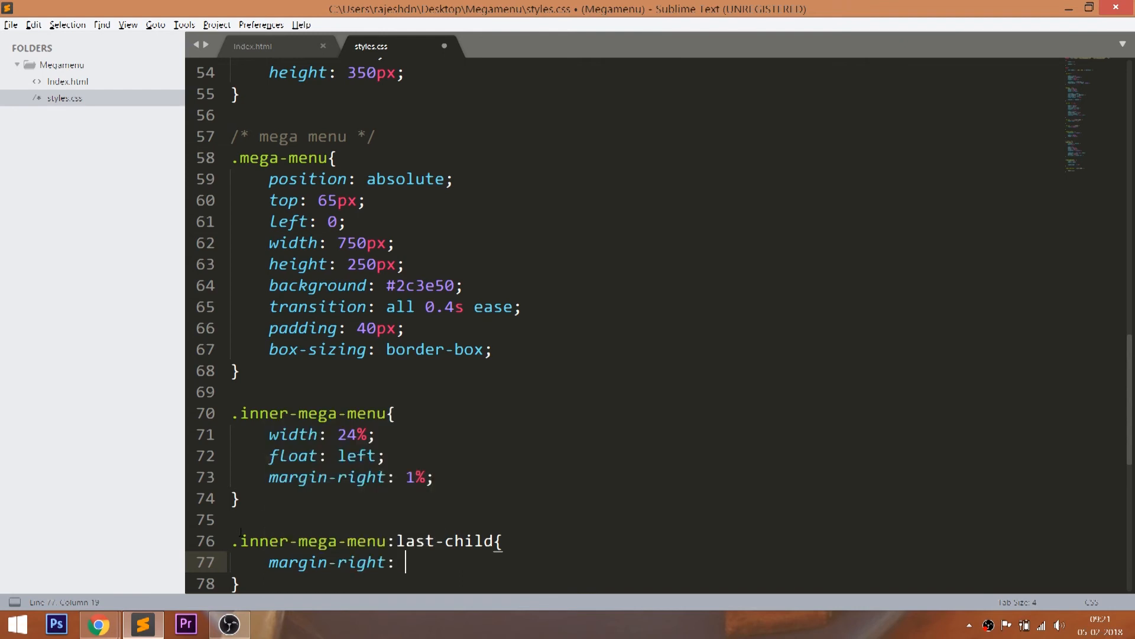
pyautogui.write('0%;')
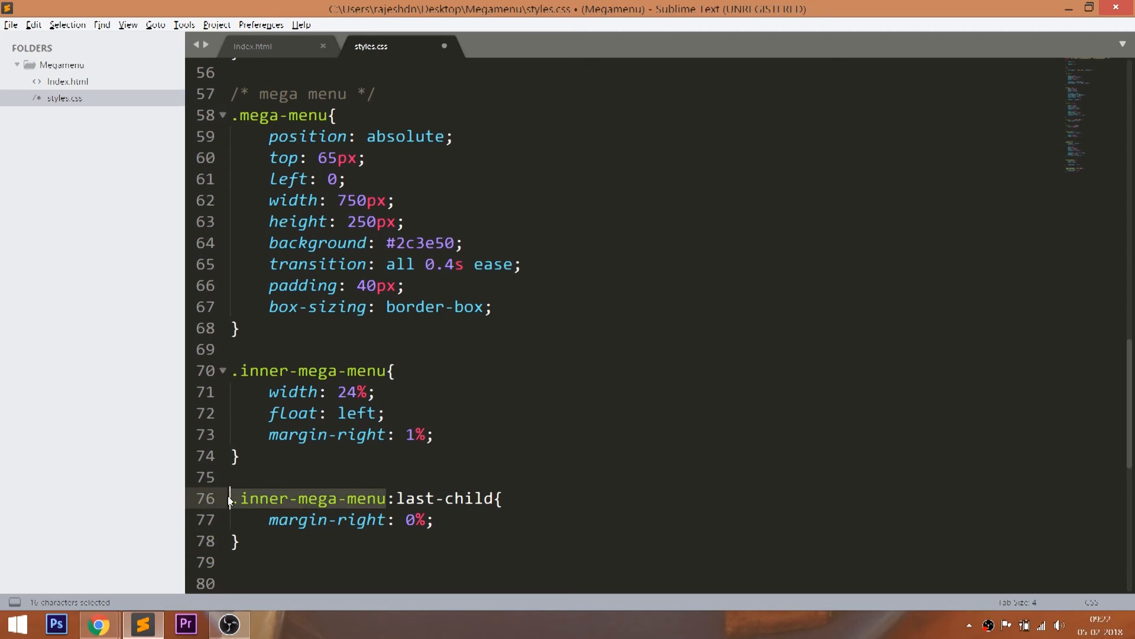
# Step: Add a .inner-mega-menu p rule with 10px 0 padding and a 0.4s ease transition
pyautogui.click(249, 583)
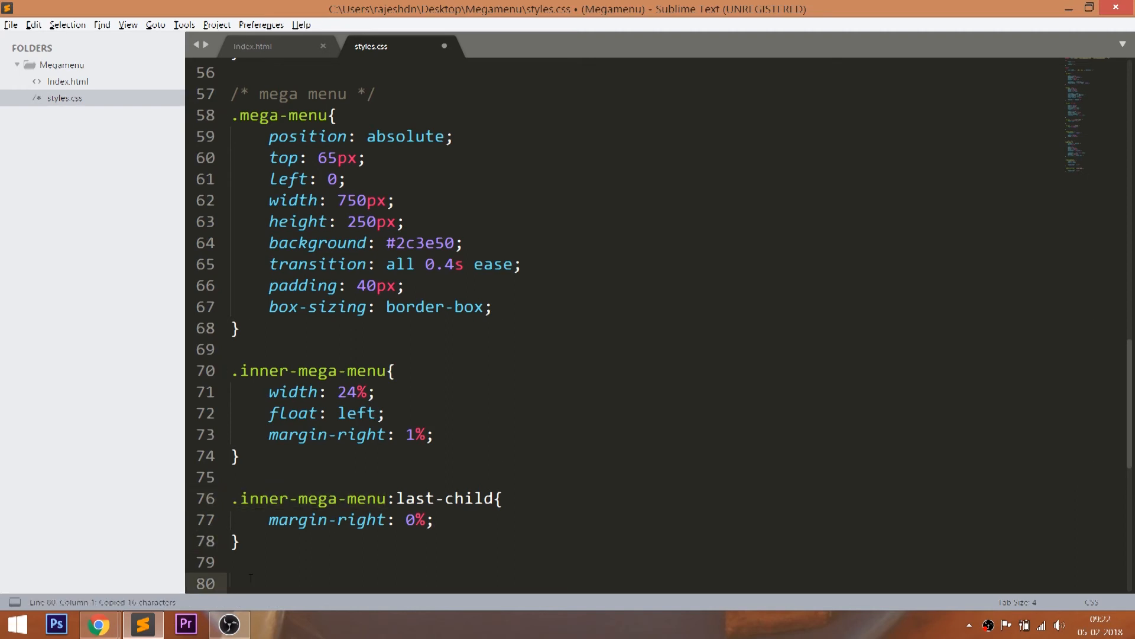
pyautogui.write('.inner-mega-menu p{')
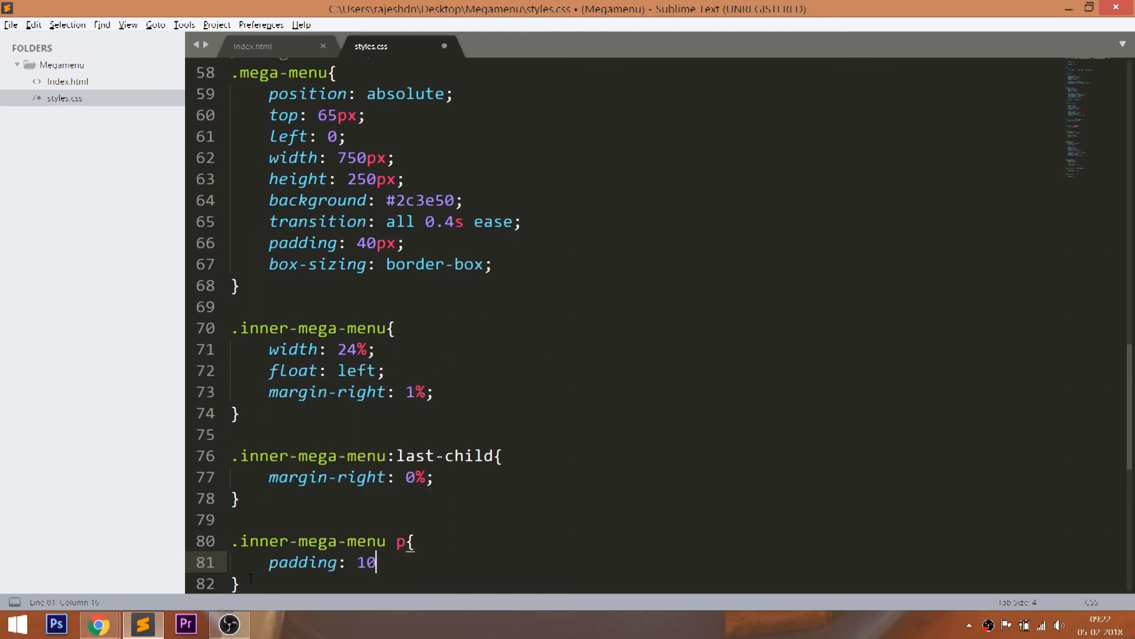
pyautogui.write('px 0;')
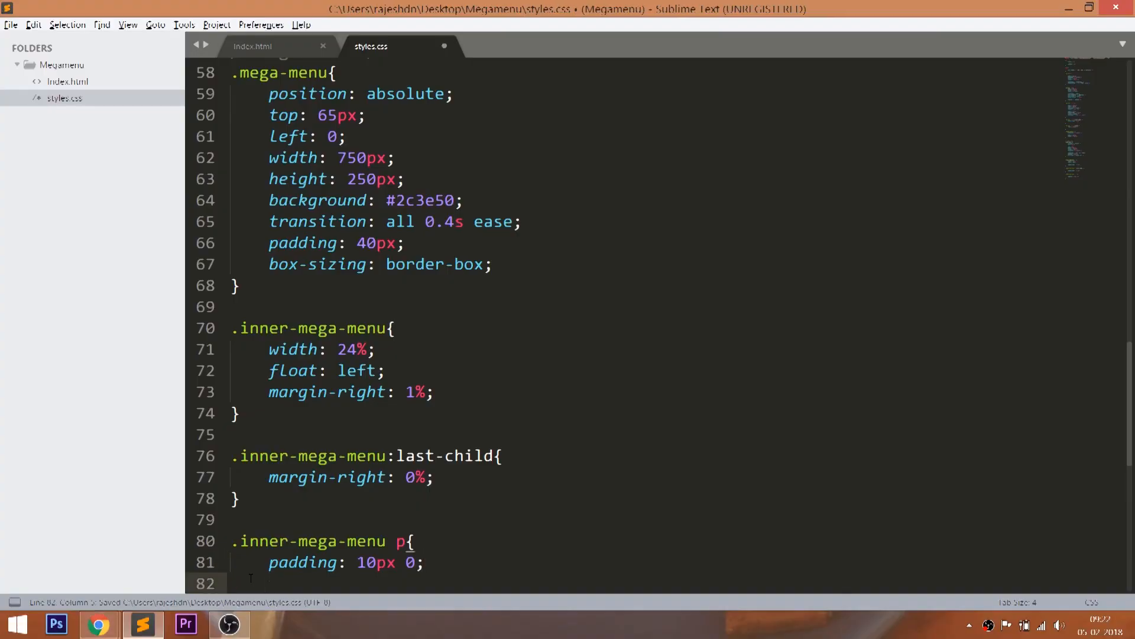
pyautogui.write('transition: all -')
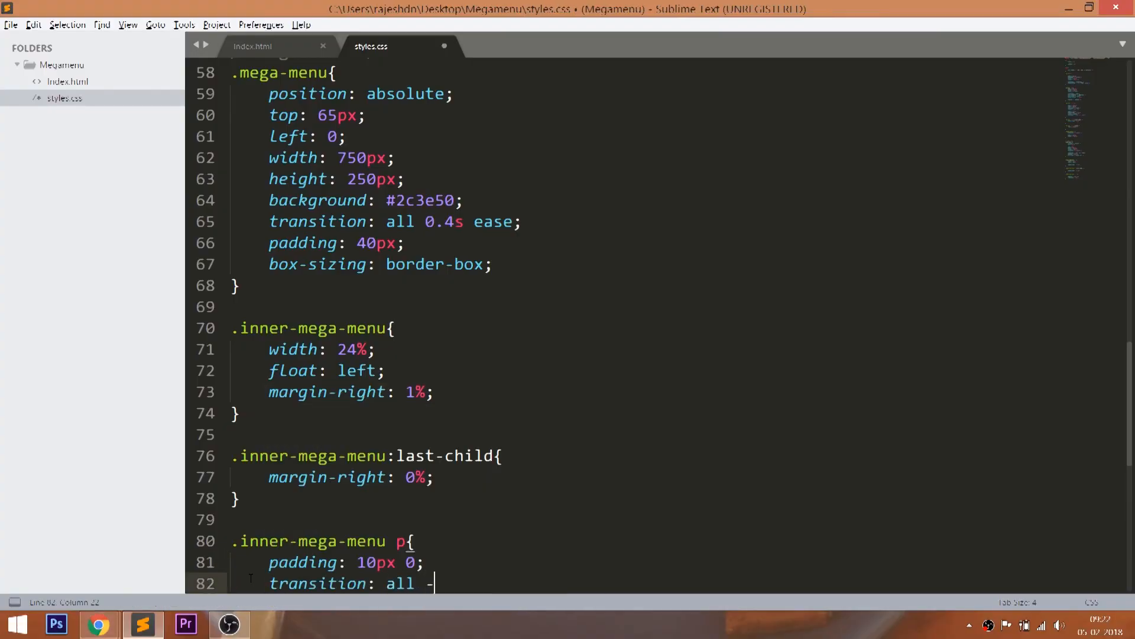
pyautogui.write('0.4s e')
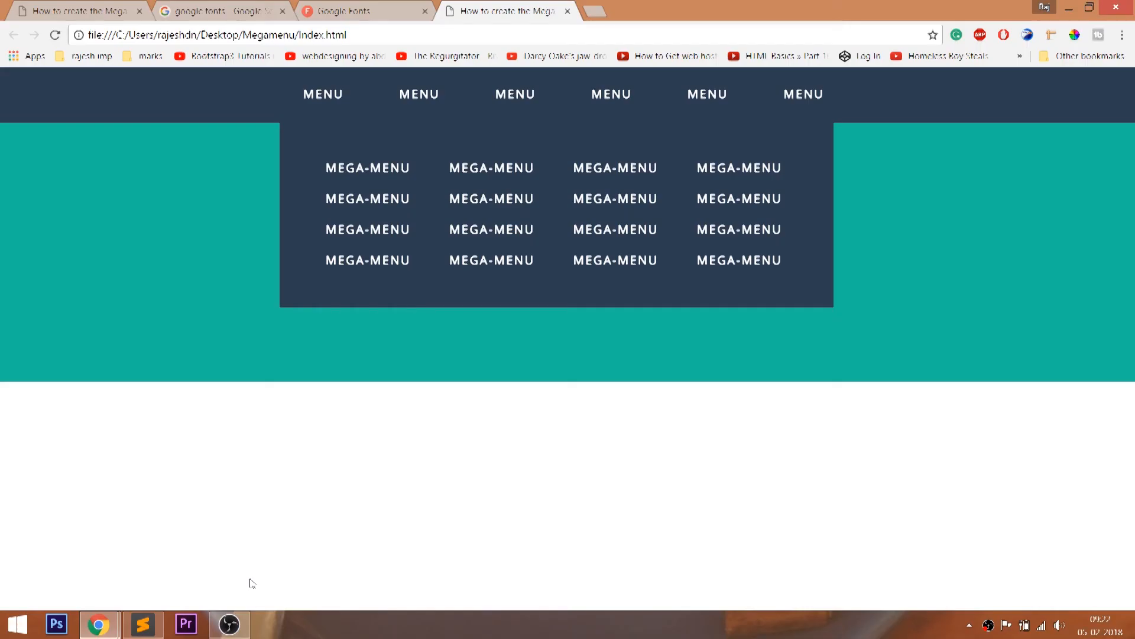
# Step: Preview the paragraph transition change in Chrome, then scroll back up in styles.css
pyautogui.click(142, 623)
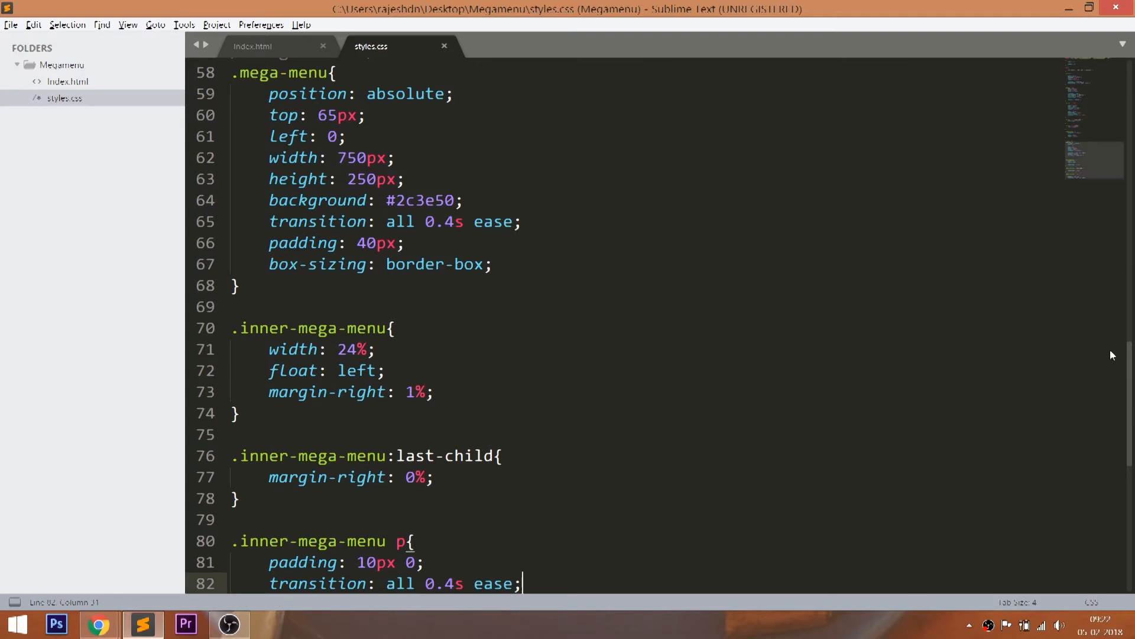
pyautogui.scroll(-3)
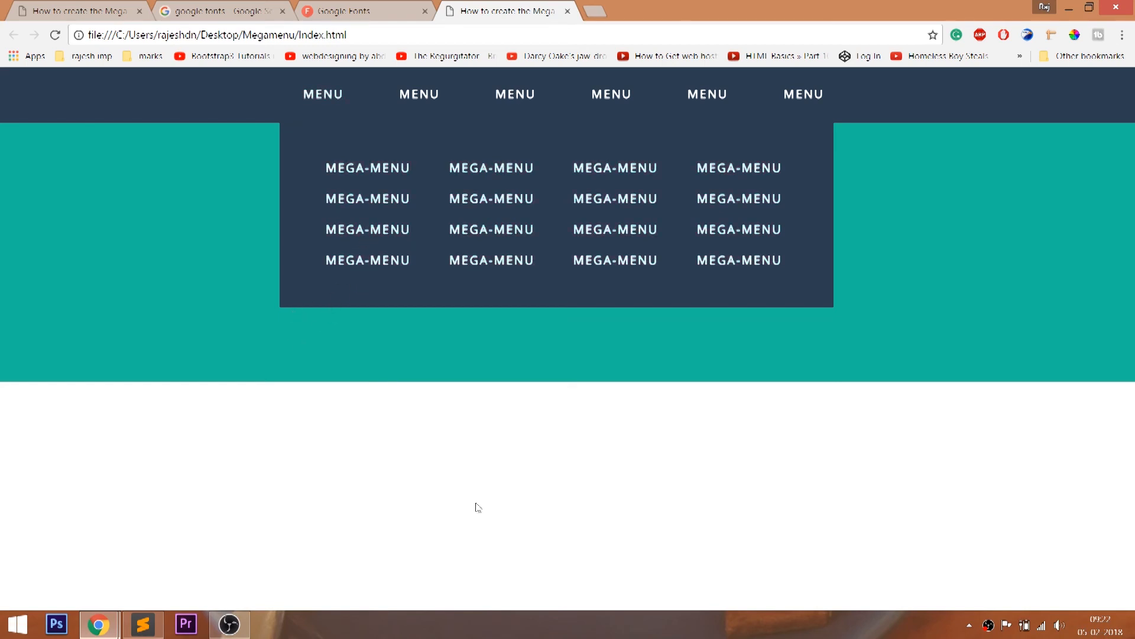
pyautogui.click(141, 622)
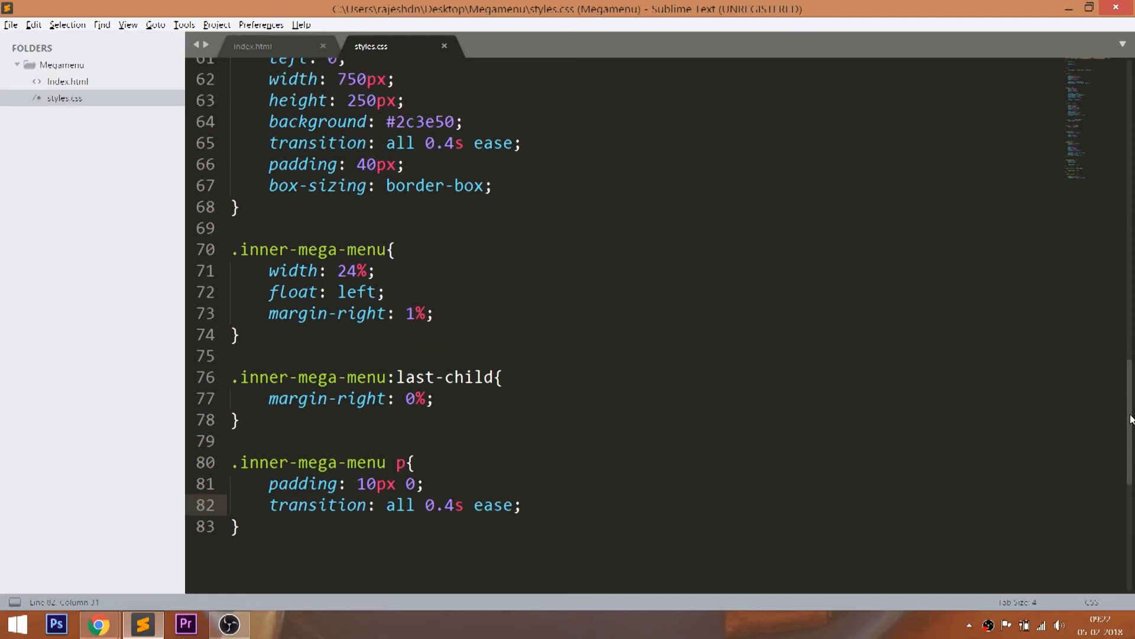
pyautogui.scroll(3)
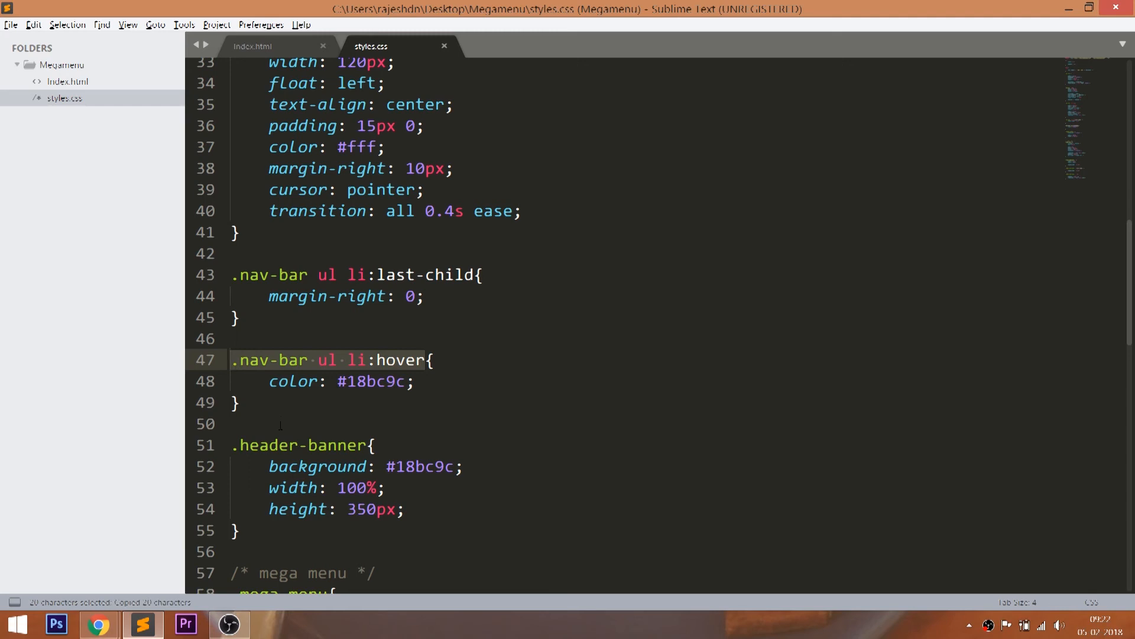
# Step: Add a .nav-bar ul li:hover .mega-menu rule keeping the menu text white (#fff)
pyautogui.press('enter')
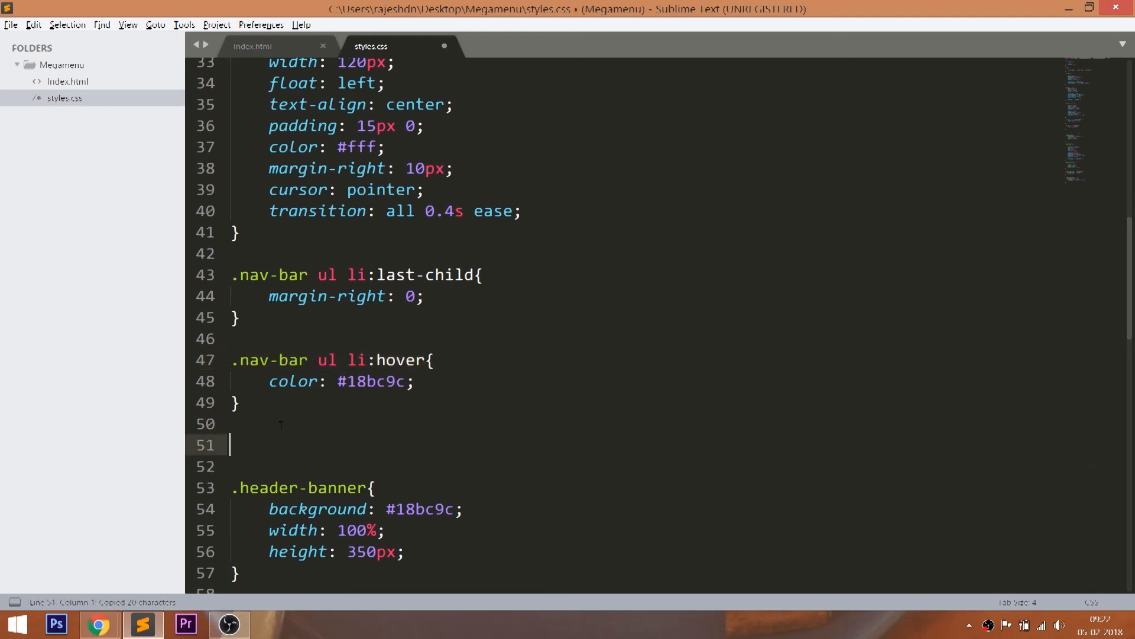
pyautogui.write('.nav-bar ul li:hover .')
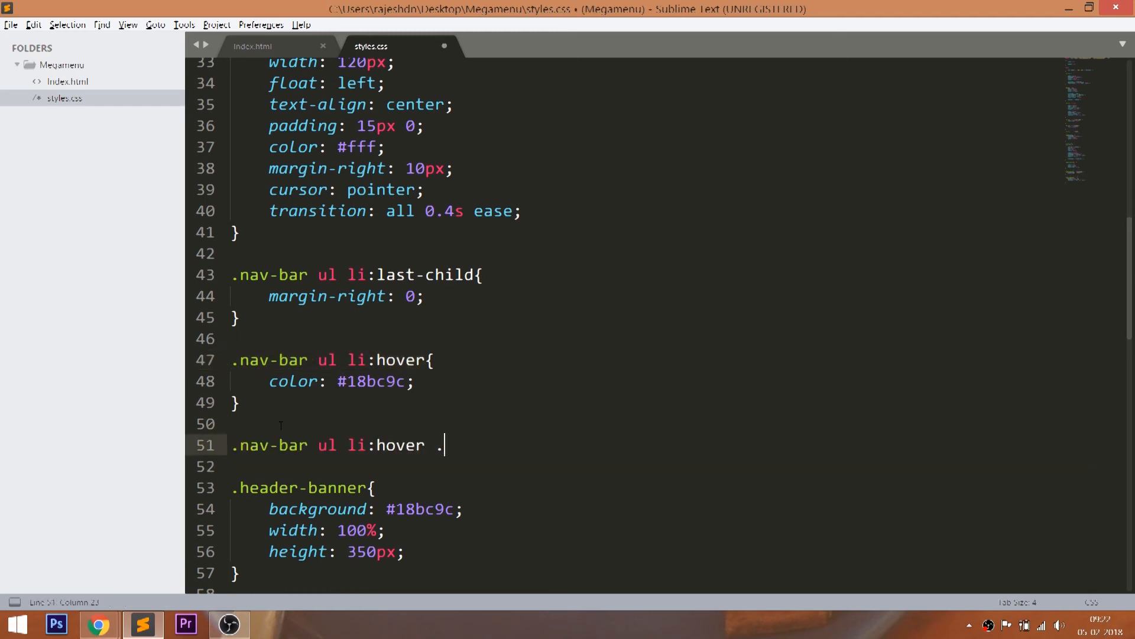
pyautogui.write('mega-me')
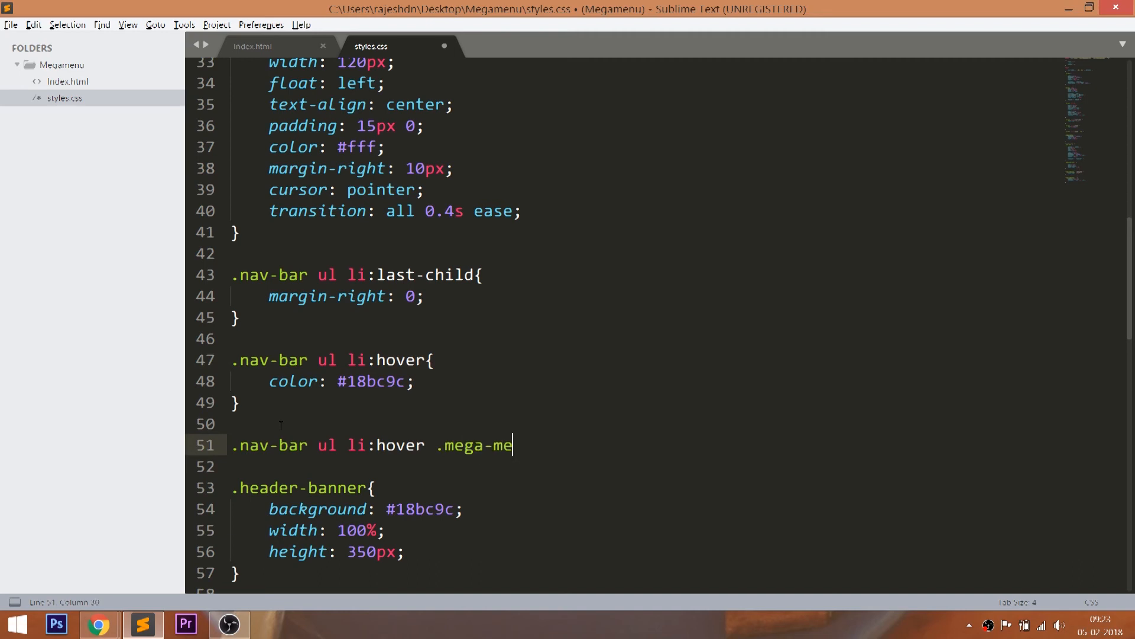
pyautogui.write('nu{')
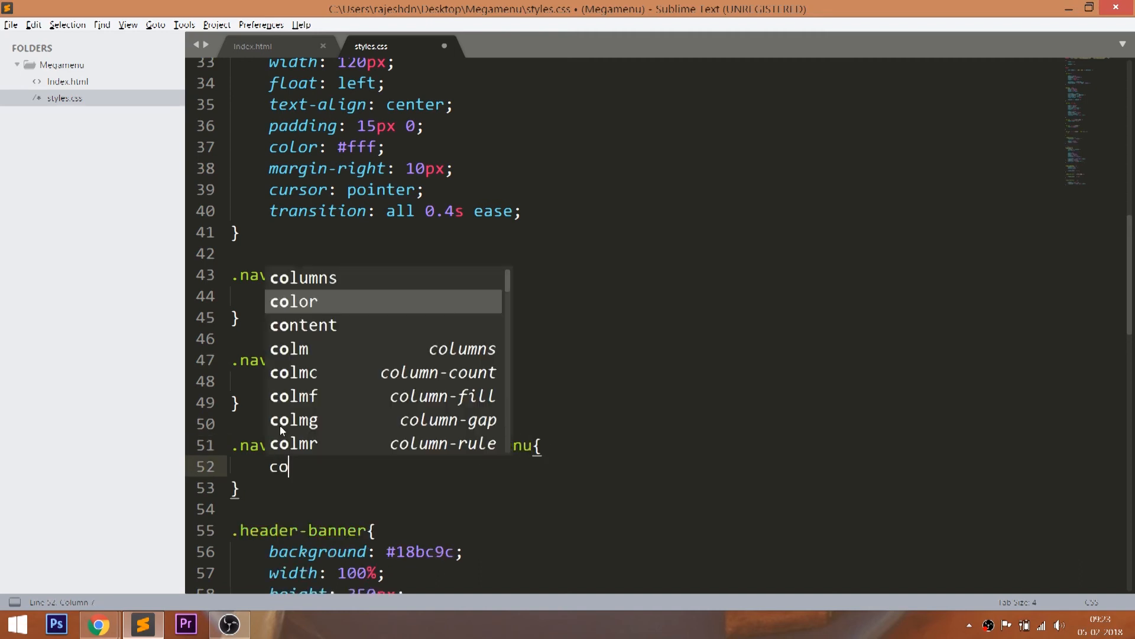
pyautogui.write('color: #ff')
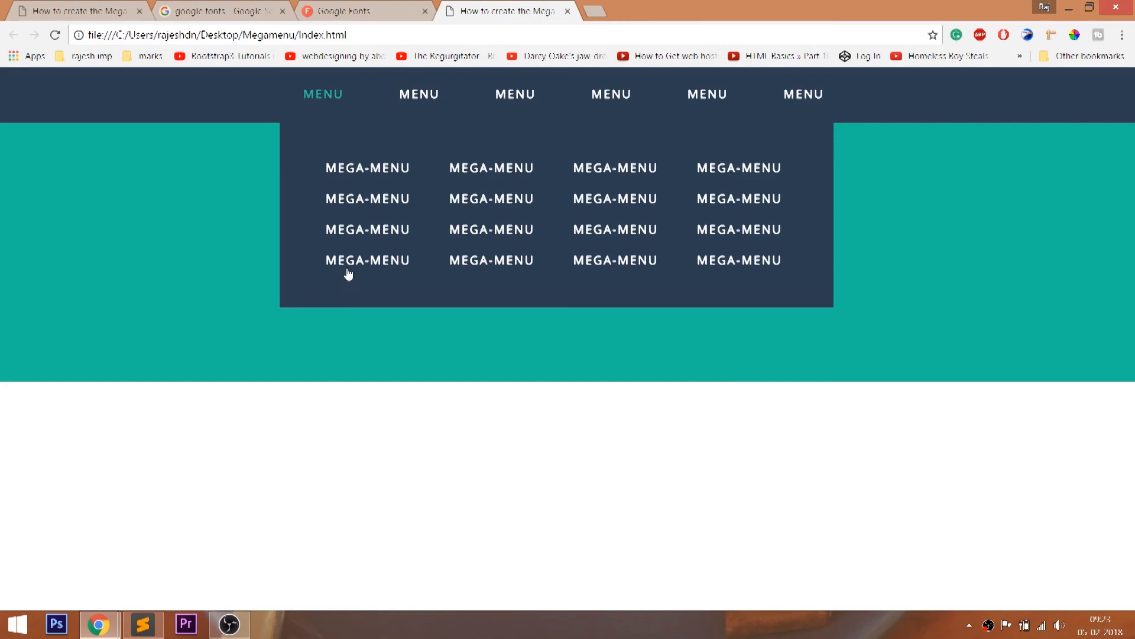
pyautogui.moveTo(661, 223)
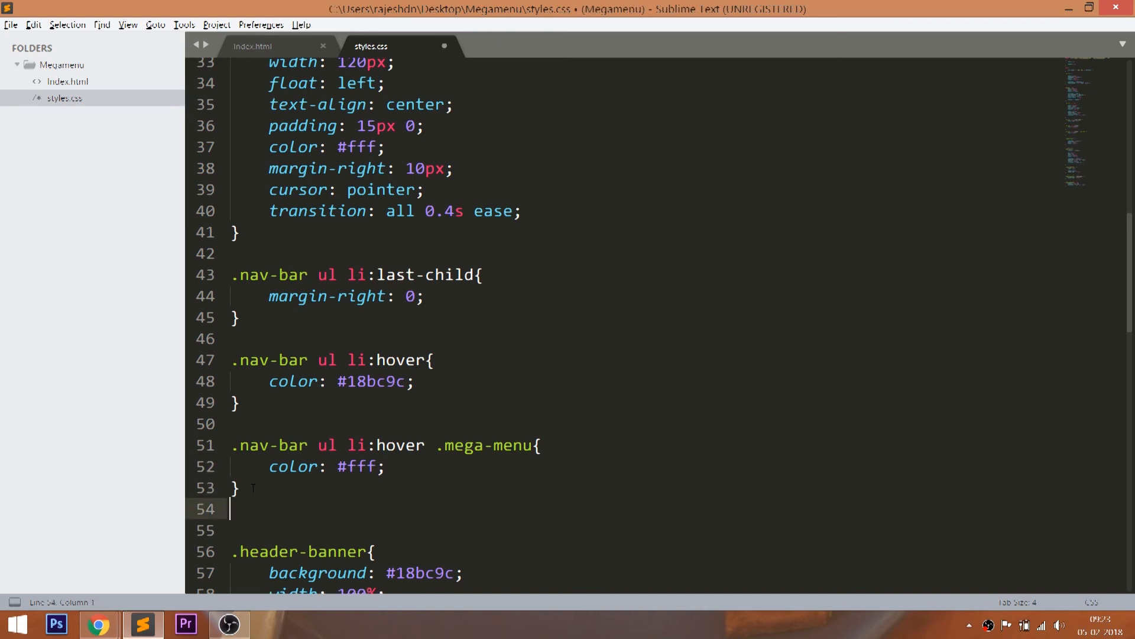
# Step: Add a .nav-bar ul li .mega-menu p:hover rule with color #18bc9c and preview it
pyautogui.write('.nav-bar ul li:h')
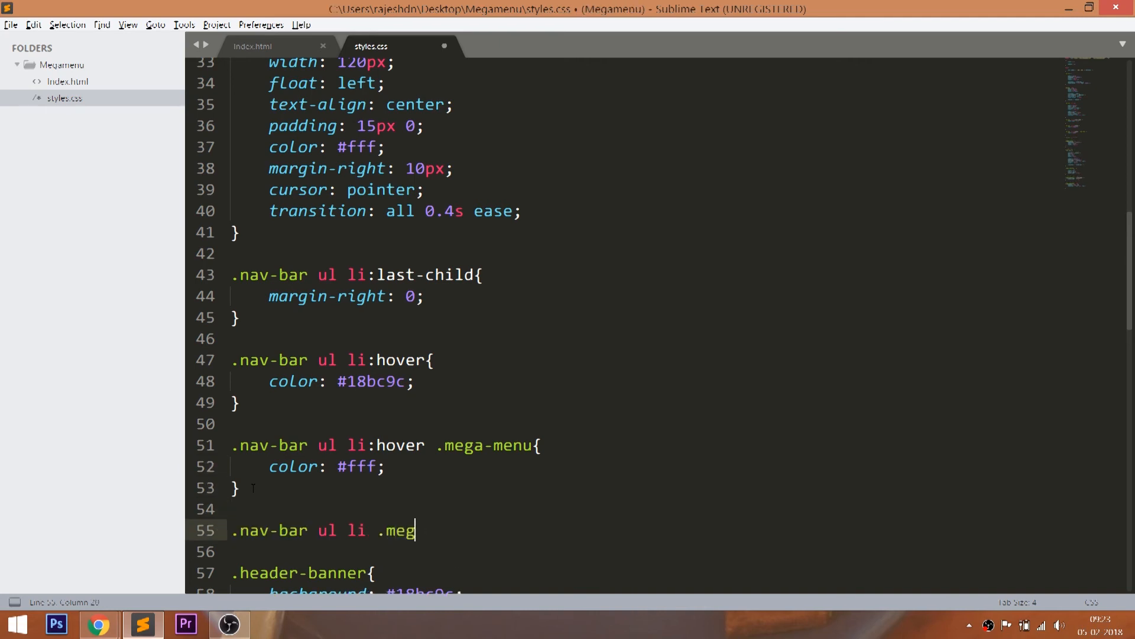
pyautogui.write('a-menu')
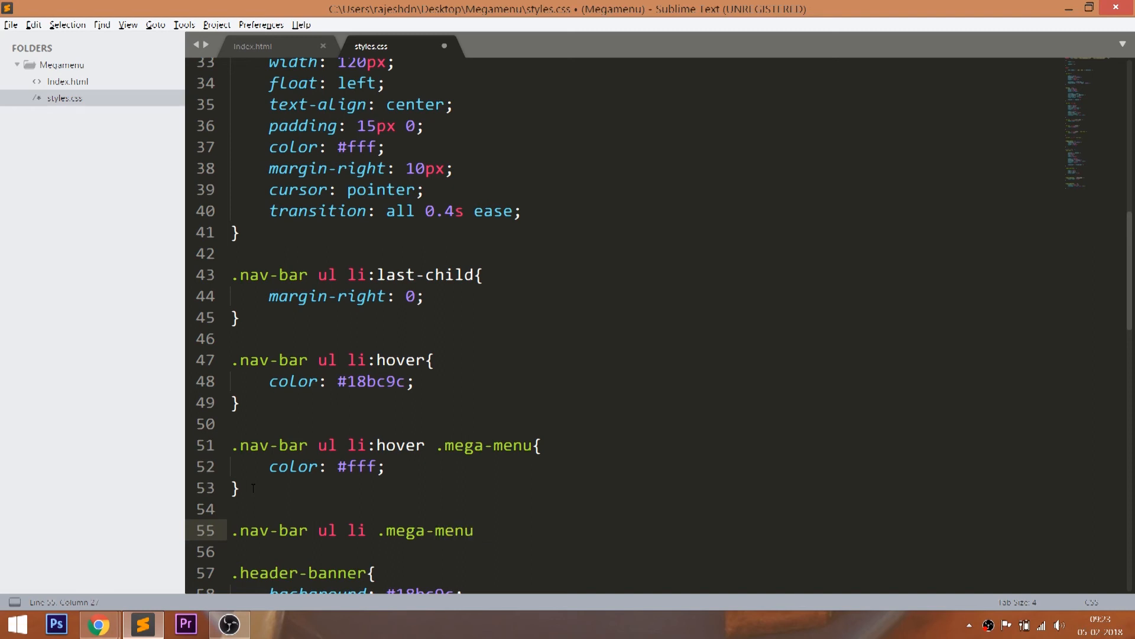
pyautogui.write('p:hover{}')
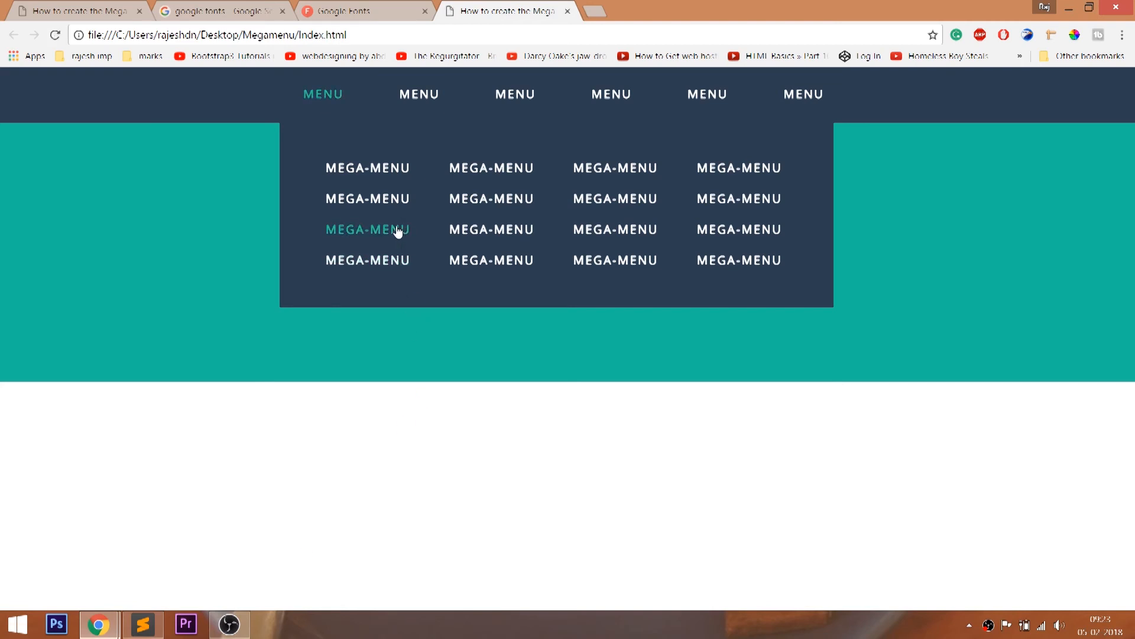
pyautogui.moveTo(491, 198)
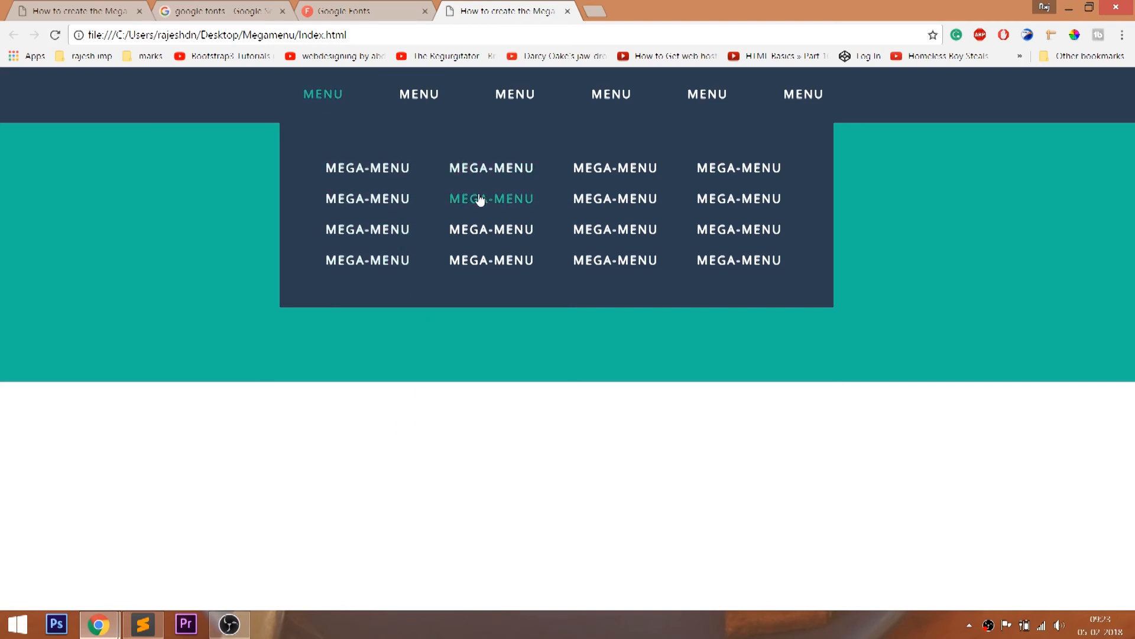
pyautogui.moveTo(615, 230)
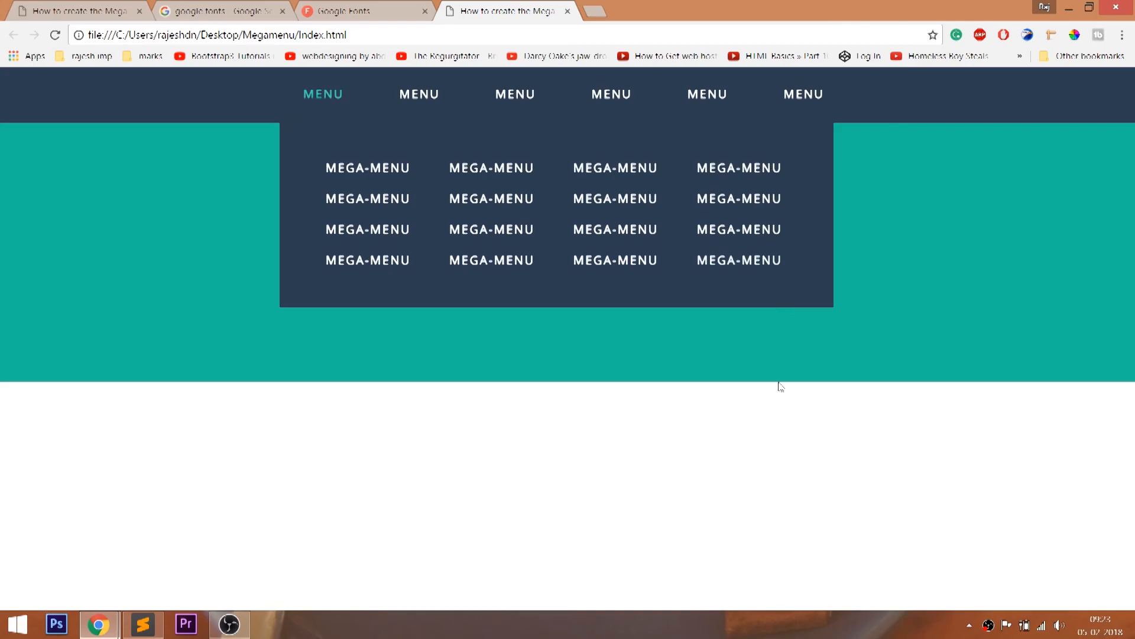
pyautogui.click(141, 624)
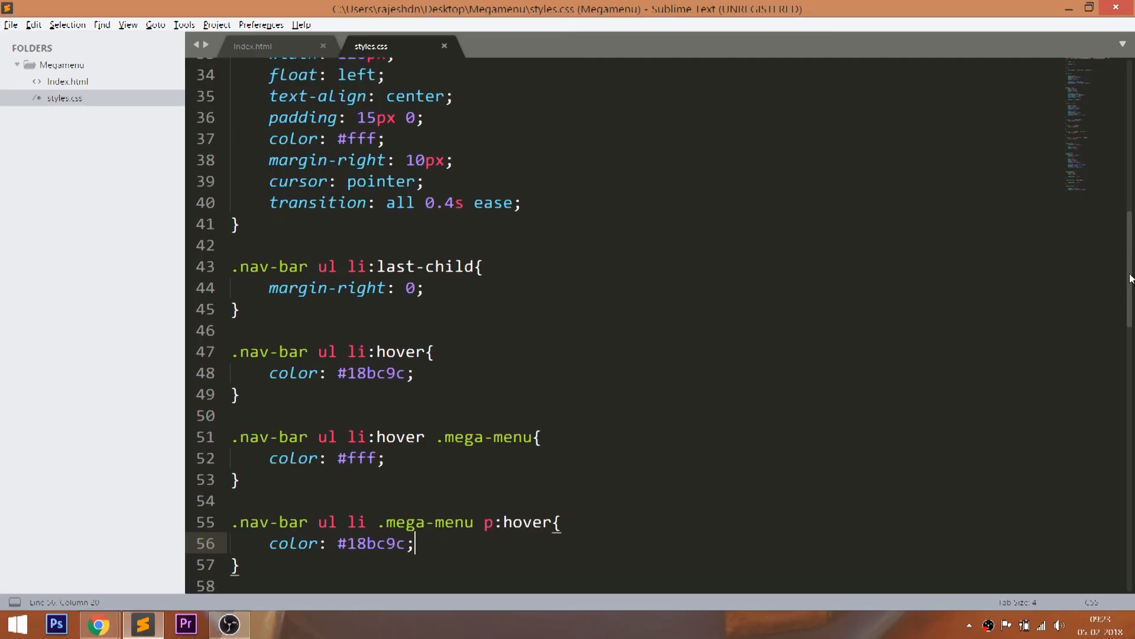
# Step: Add display: none; to the .mega-menu rule and save the stylesheet
pyautogui.scroll(-3)
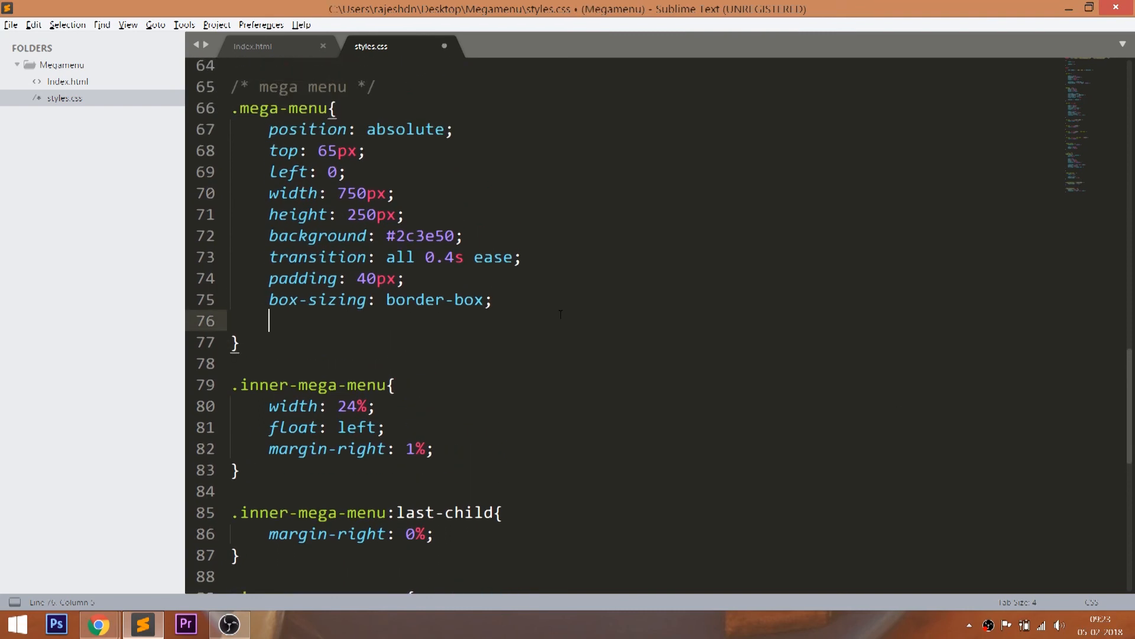
pyautogui.write('display: none;')
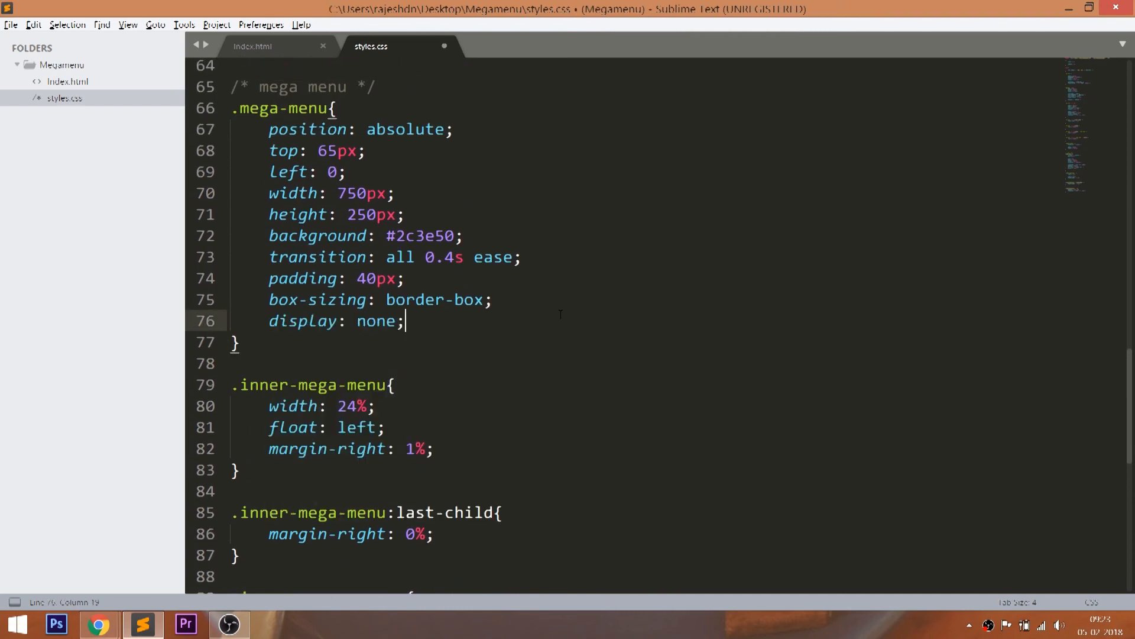
pyautogui.press('ctrl+s')
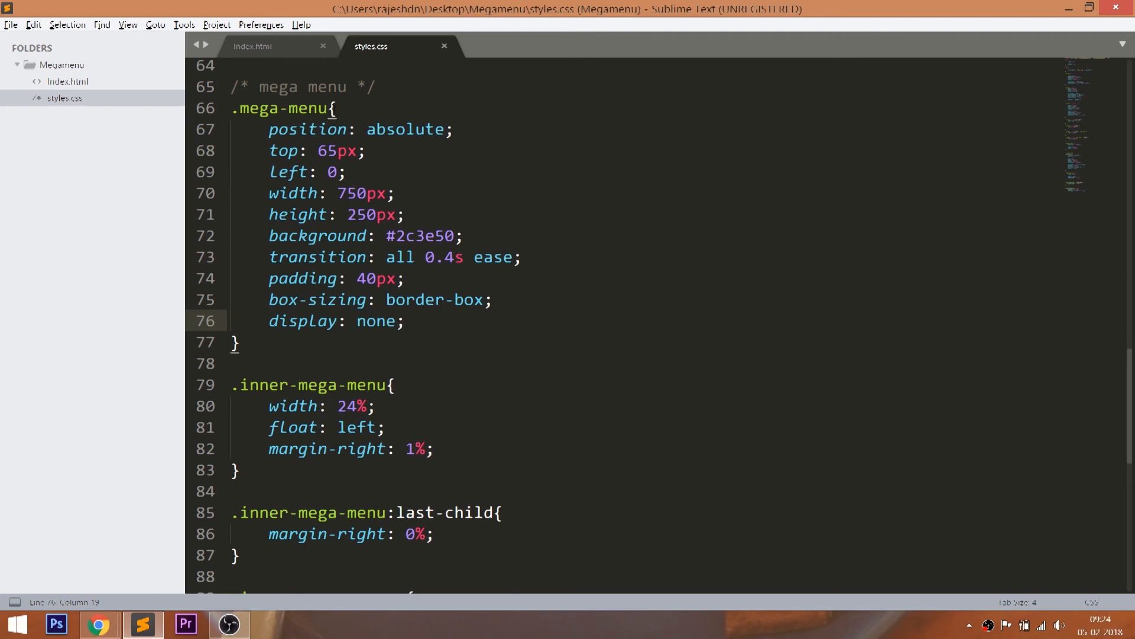
# Step: Begin a new .nav-bar ul li:hover selector at the end of styles.css
pyautogui.doubleClick(283, 107)
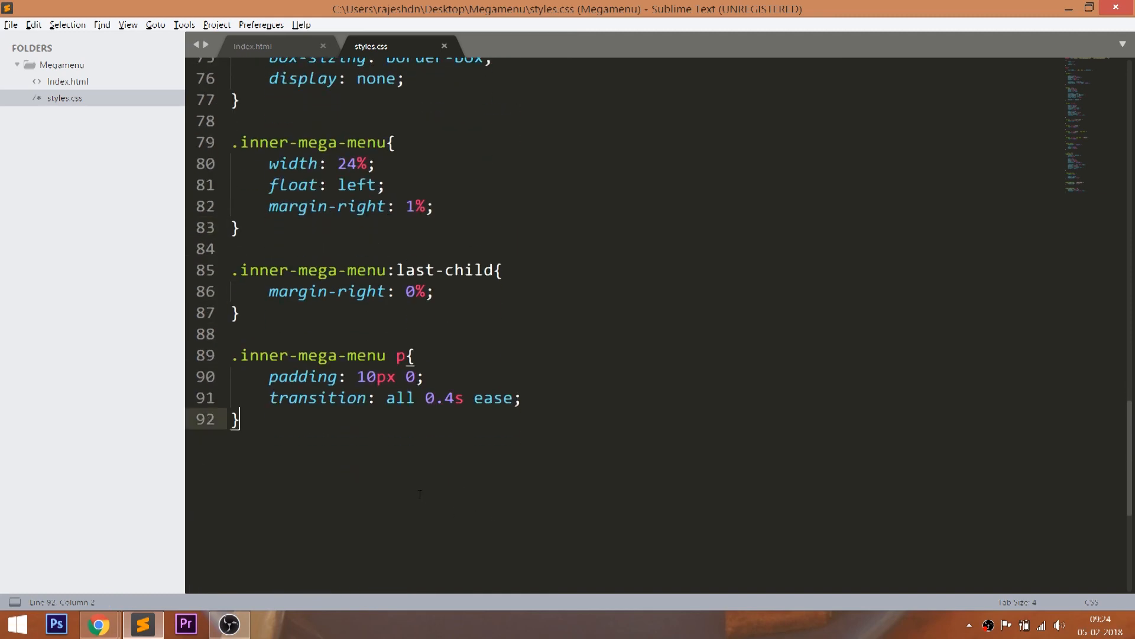
pyautogui.write('.')
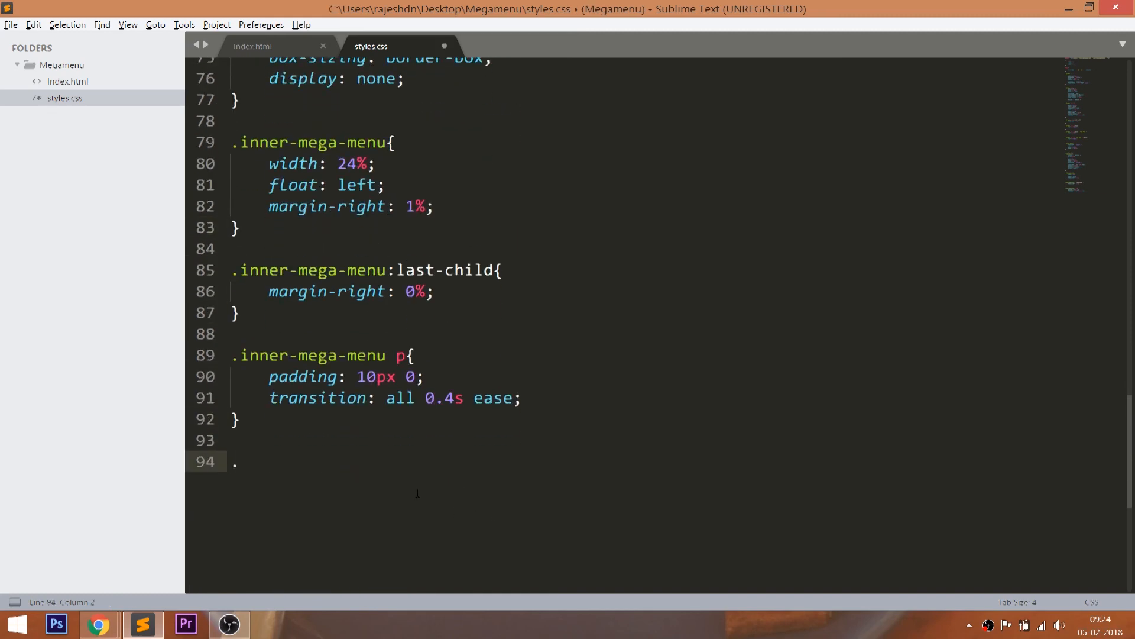
pyautogui.write('nav-b')
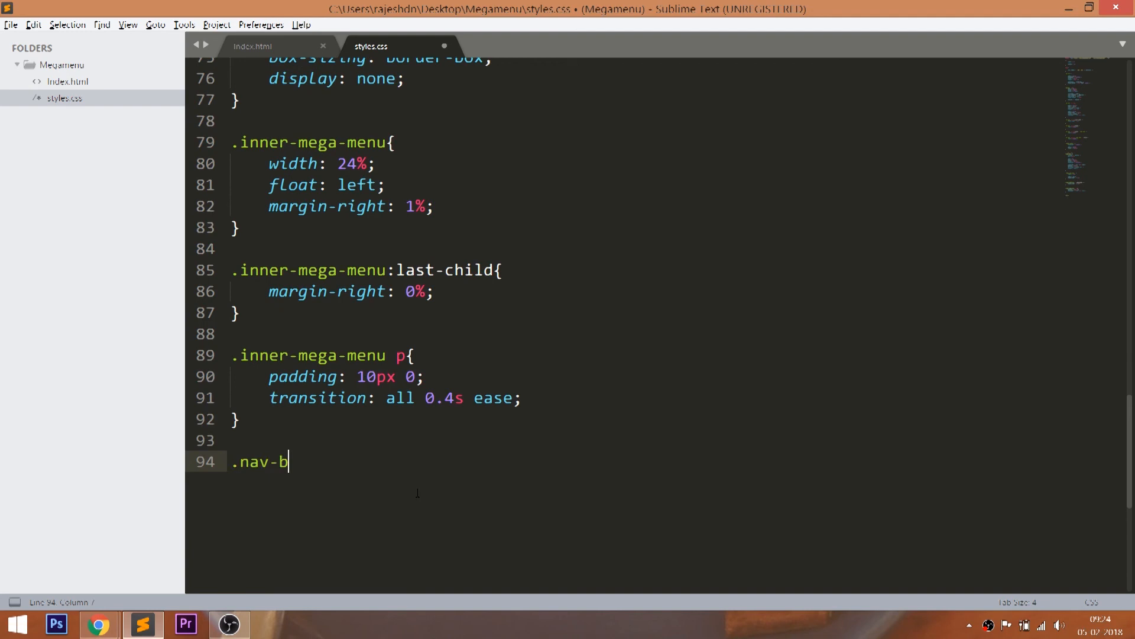
pyautogui.write('ar u')
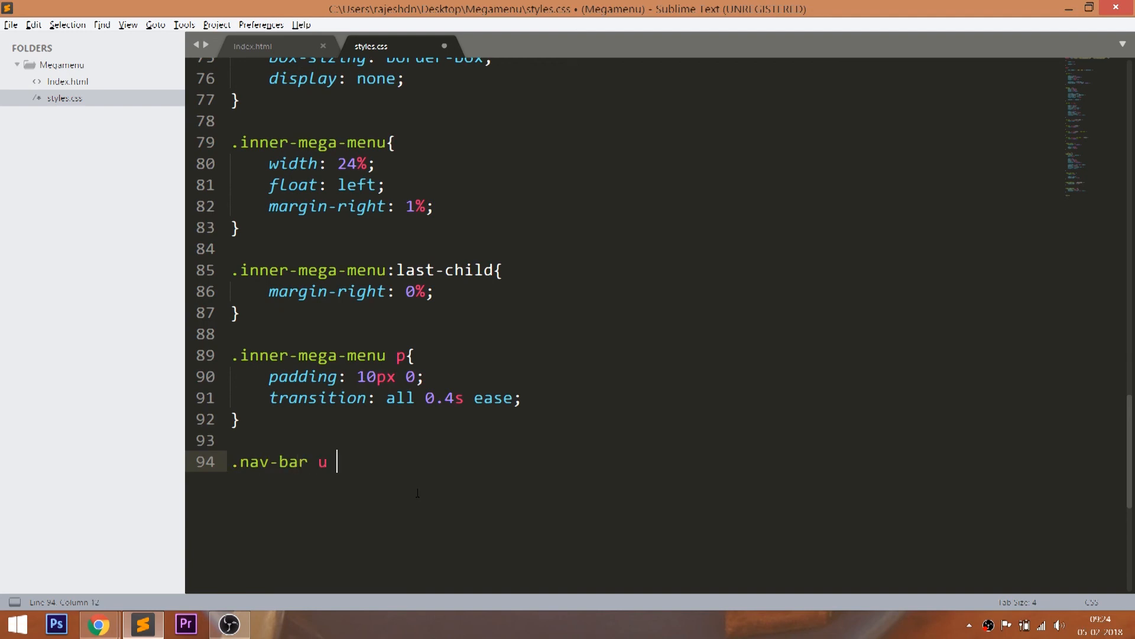
pyautogui.write('l li')
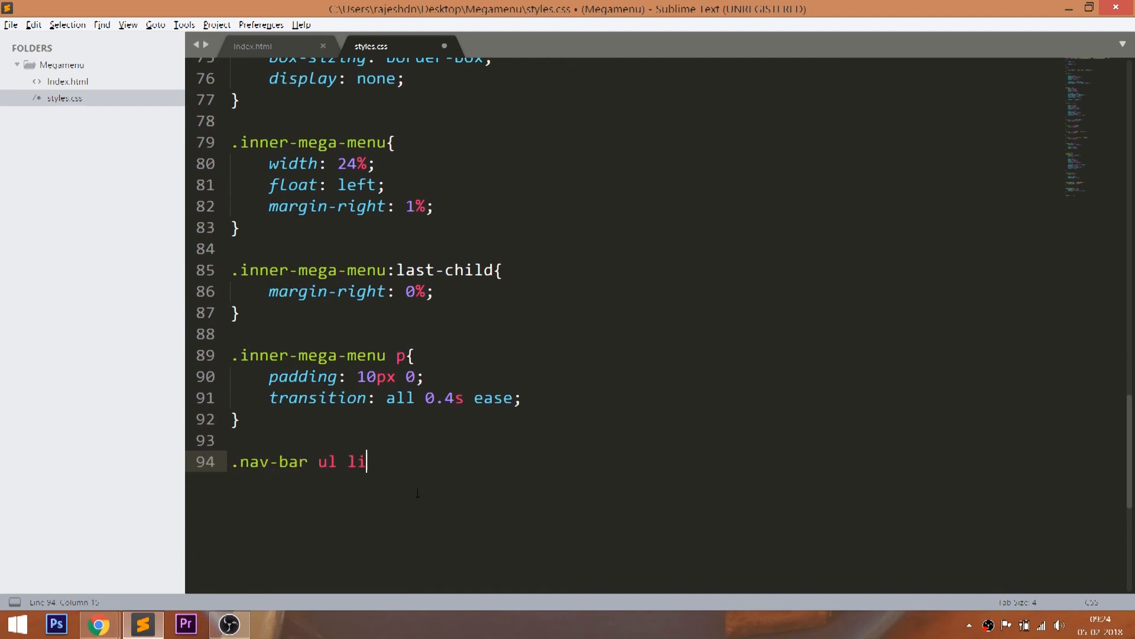
pyautogui.write(':hover')
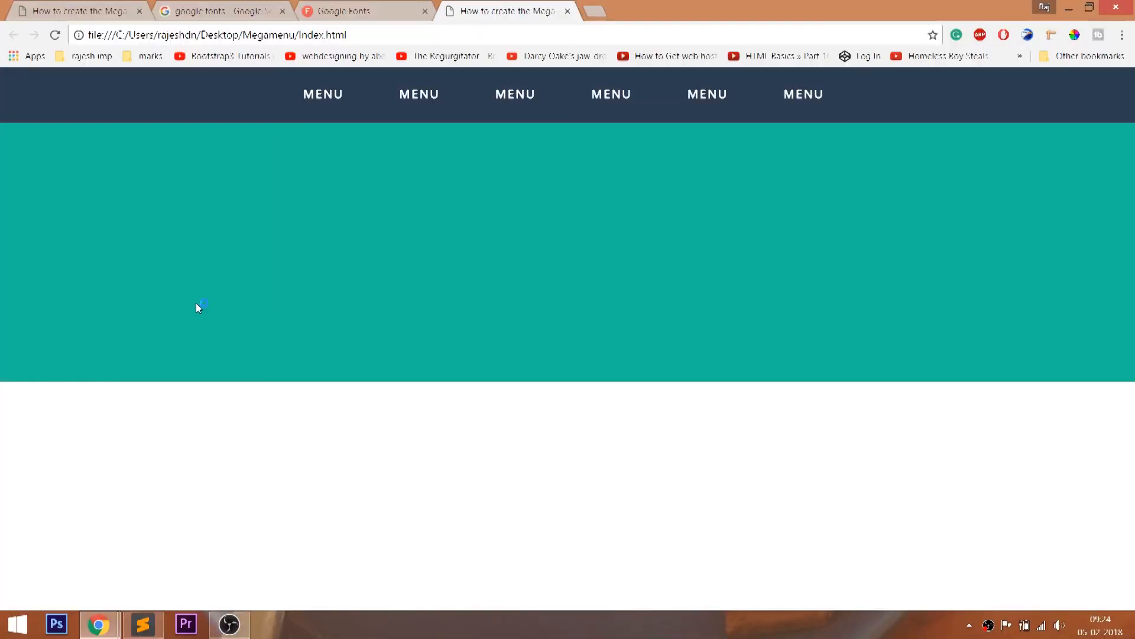
pyautogui.moveTo(323, 94)
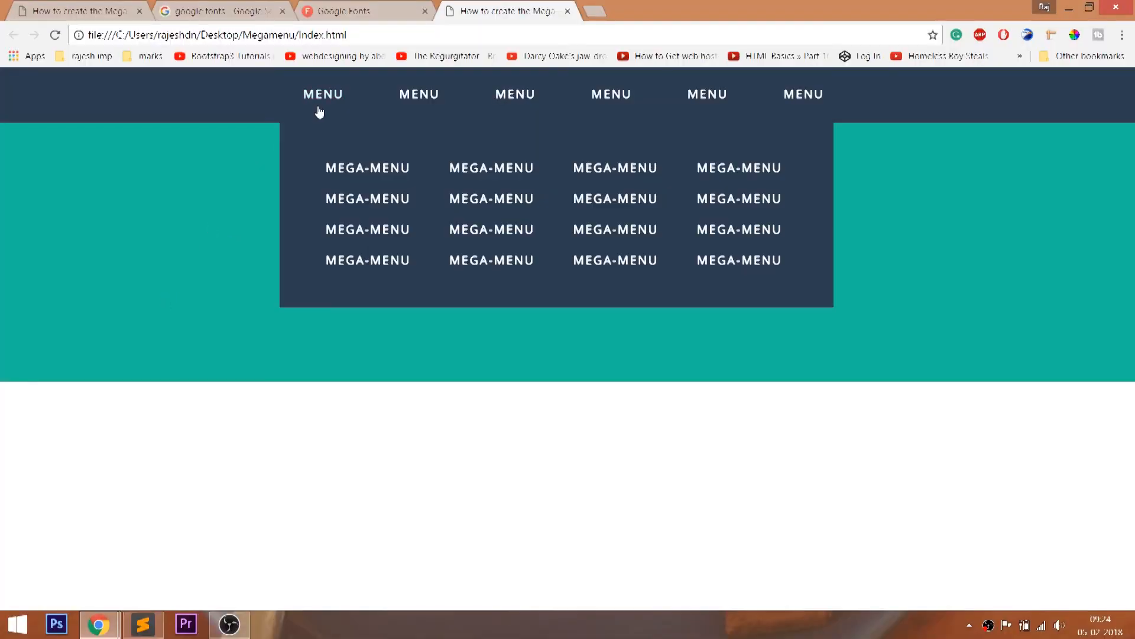
pyautogui.moveTo(193, 212)
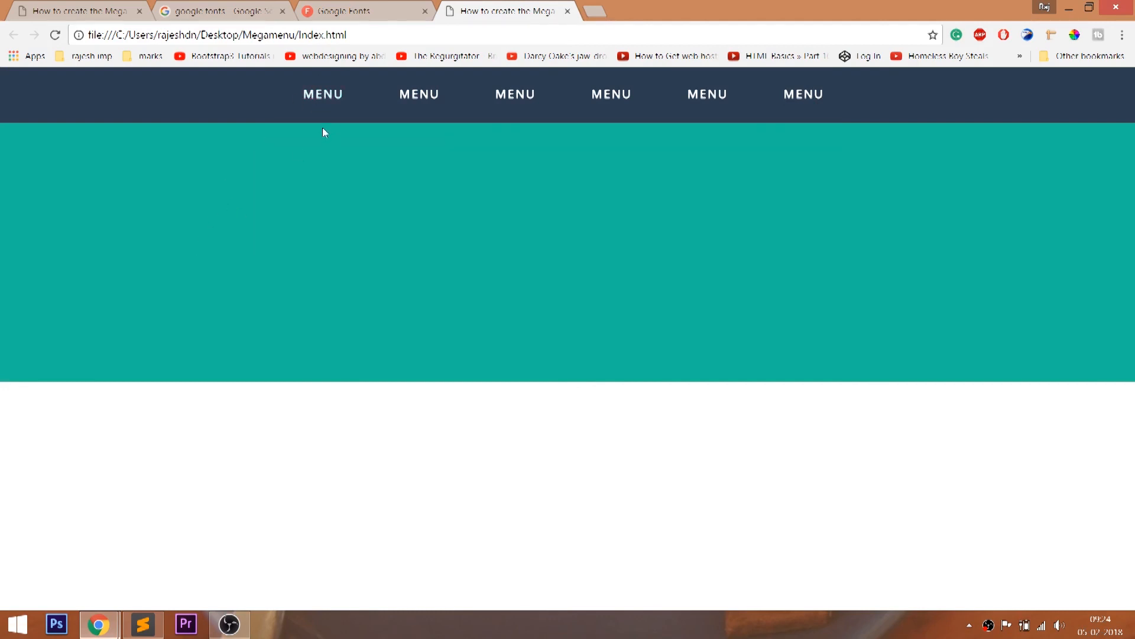
# Step: Return to styles.css and select the display: none declaration for replacement
pyautogui.click(142, 623)
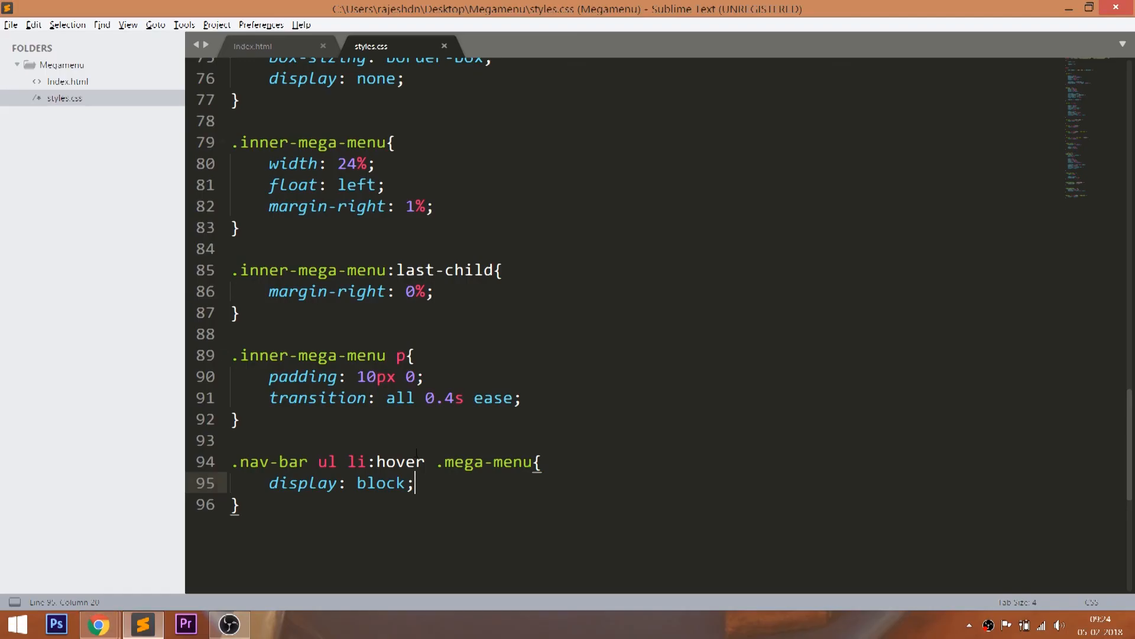
pyautogui.doubleClick(302, 78)
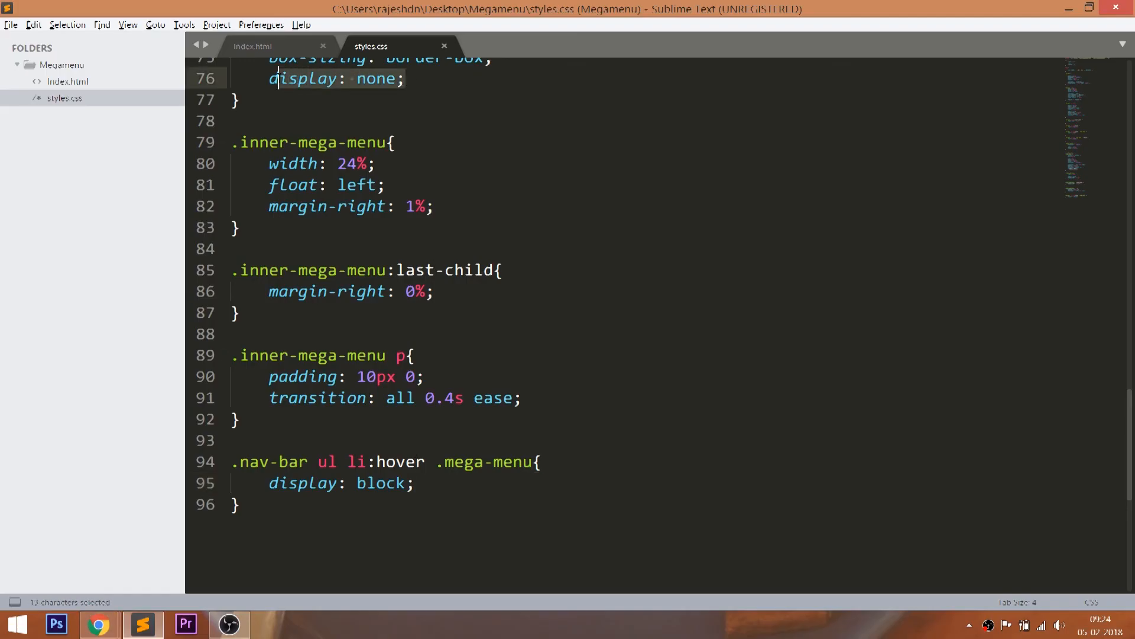
# Step: Replace display: none with visibility: hidden; opacity: 0, and use visibility: visible on hover
pyautogui.write('visibility:')
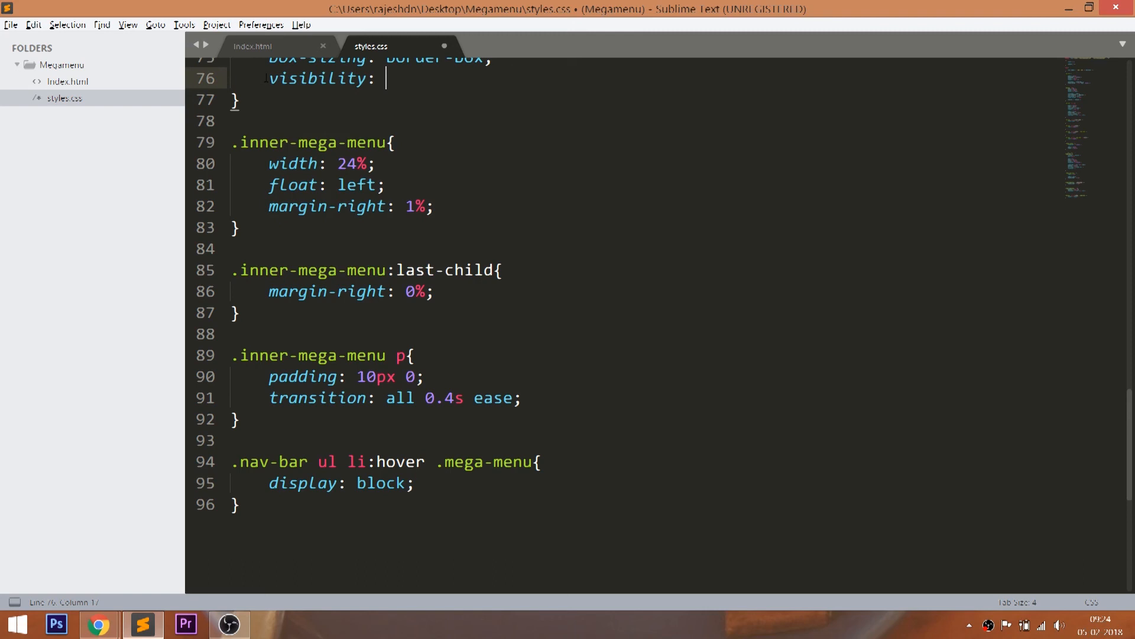
pyautogui.write('hidden;')
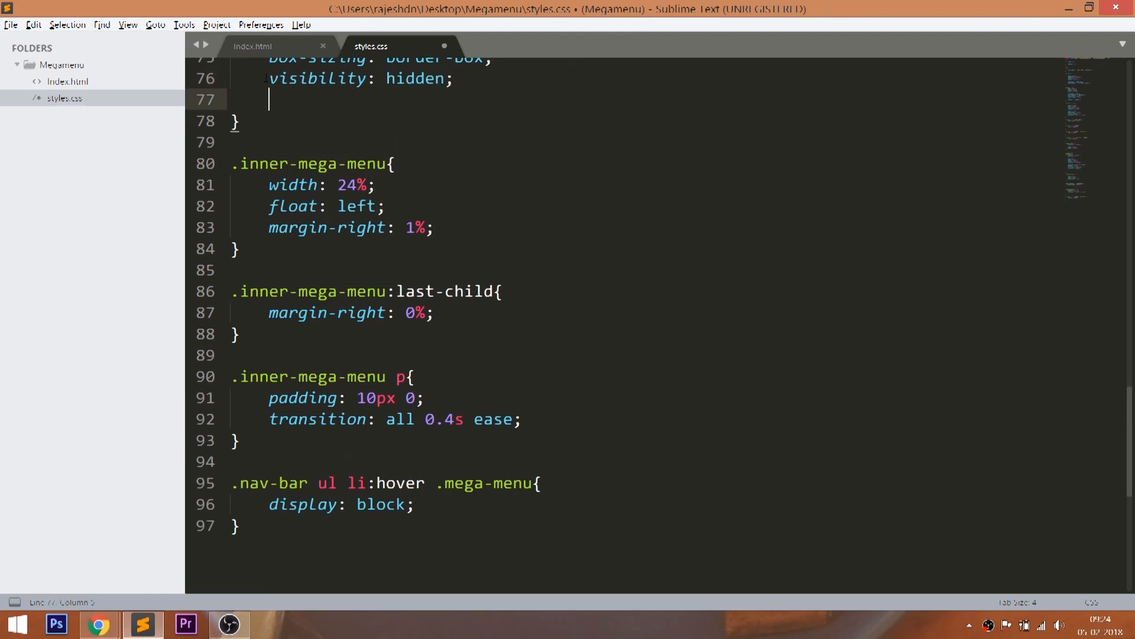
pyautogui.write('opacity: 0;')
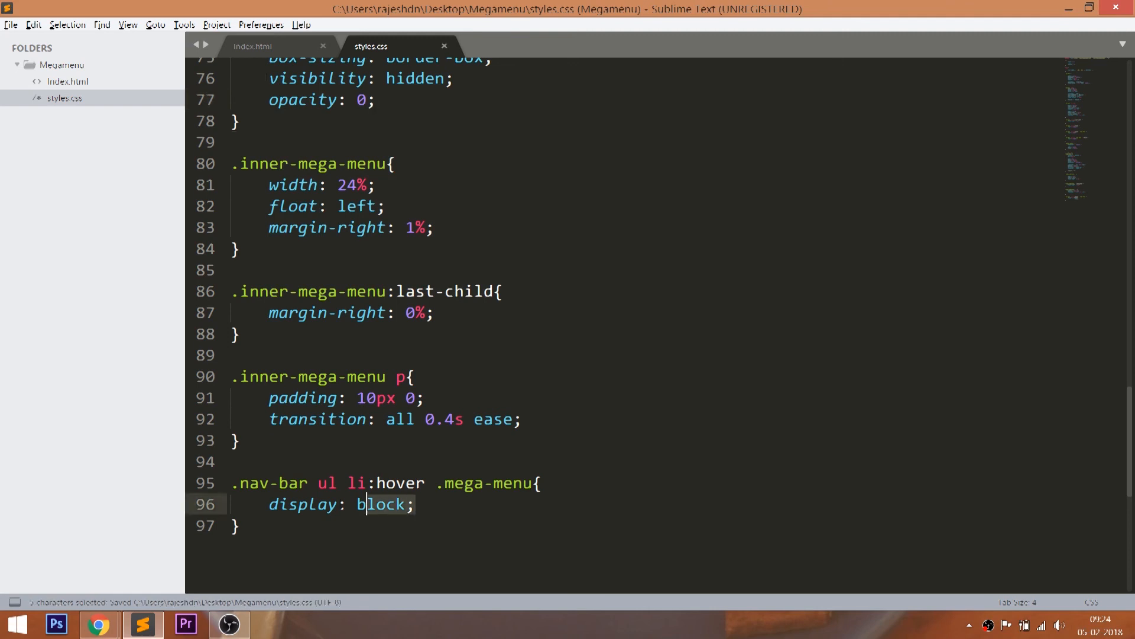
pyautogui.press('Delete')
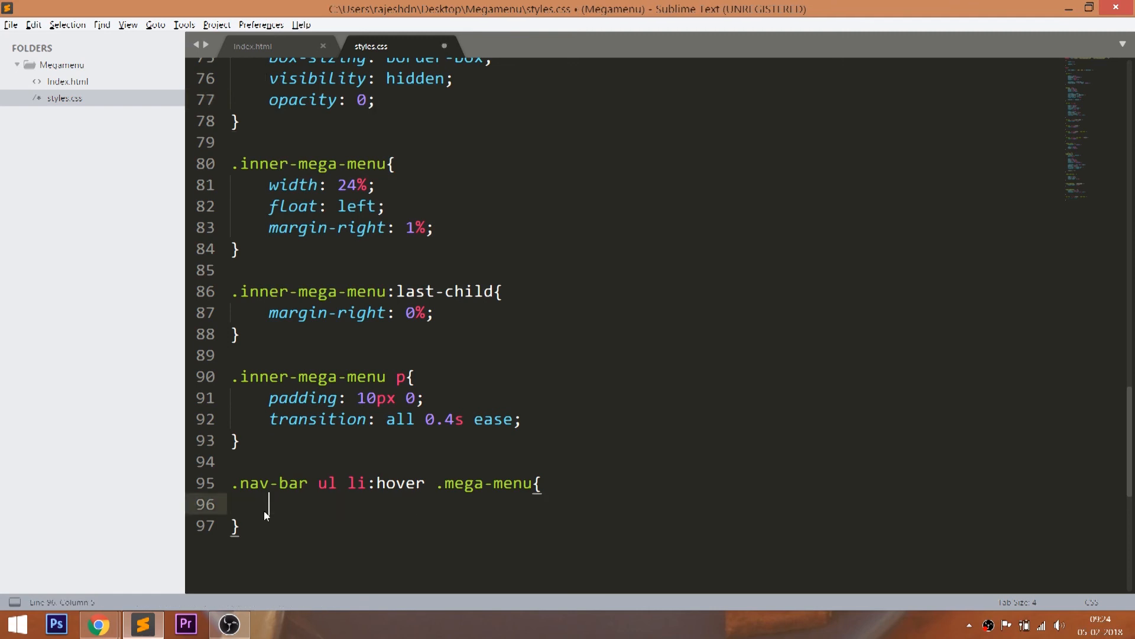
pyautogui.write('visibility: v')
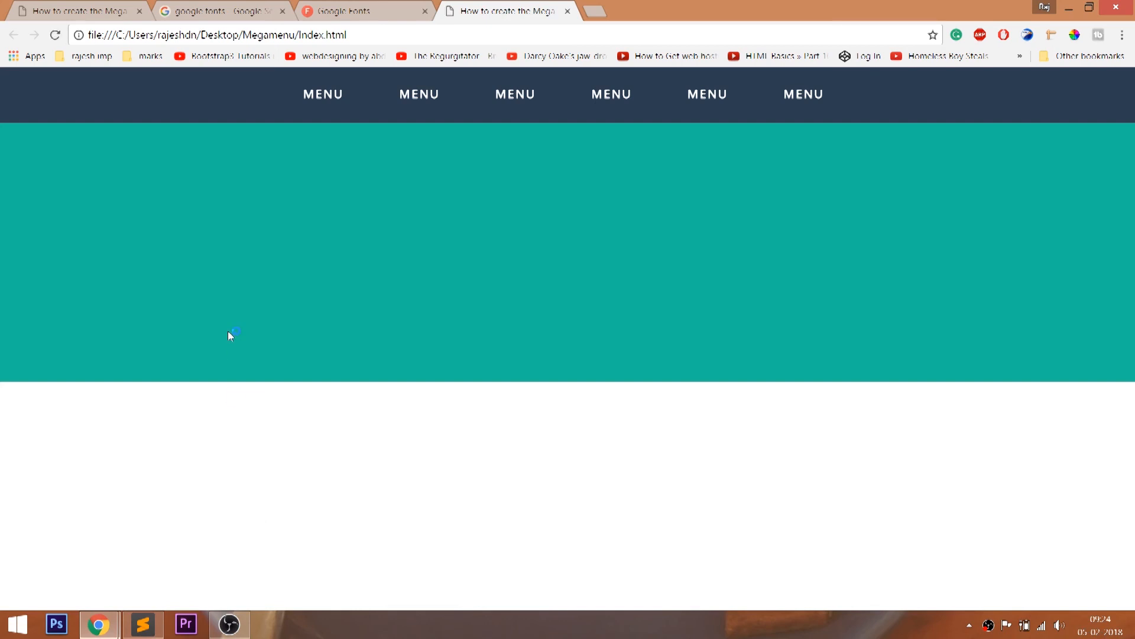
pyautogui.moveTo(323, 93)
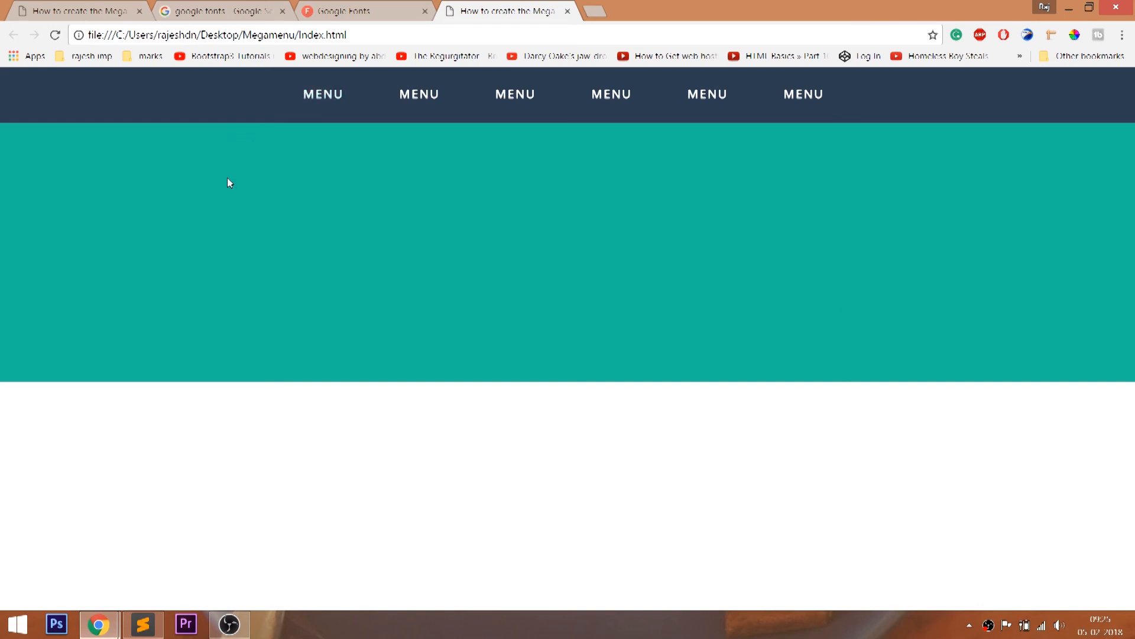
pyautogui.moveTo(322, 94)
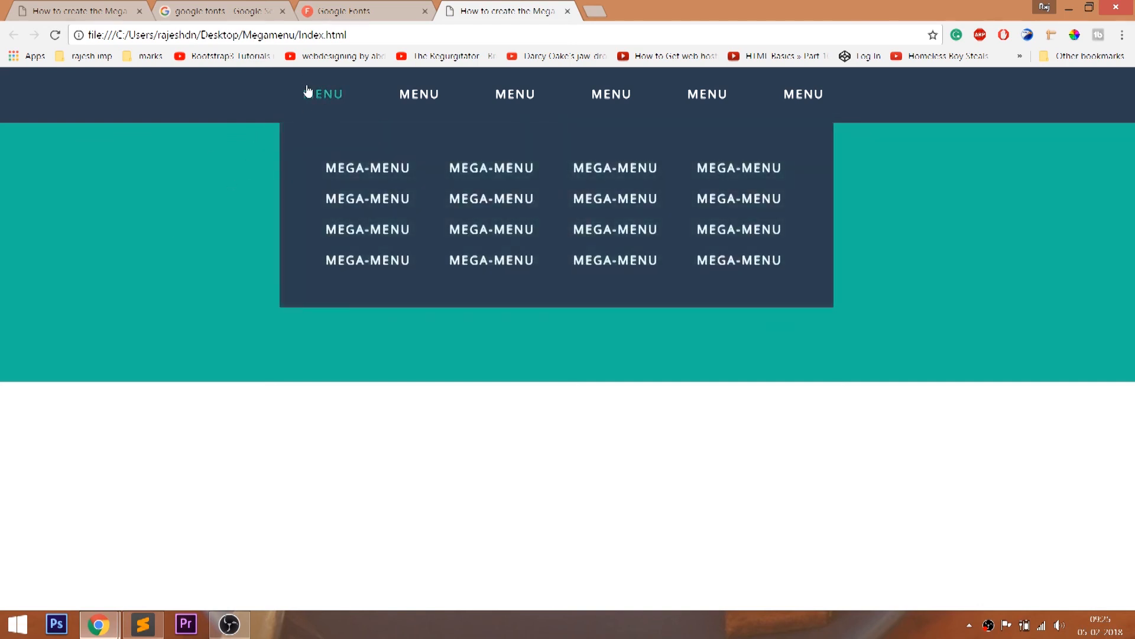
pyautogui.moveTo(367, 229)
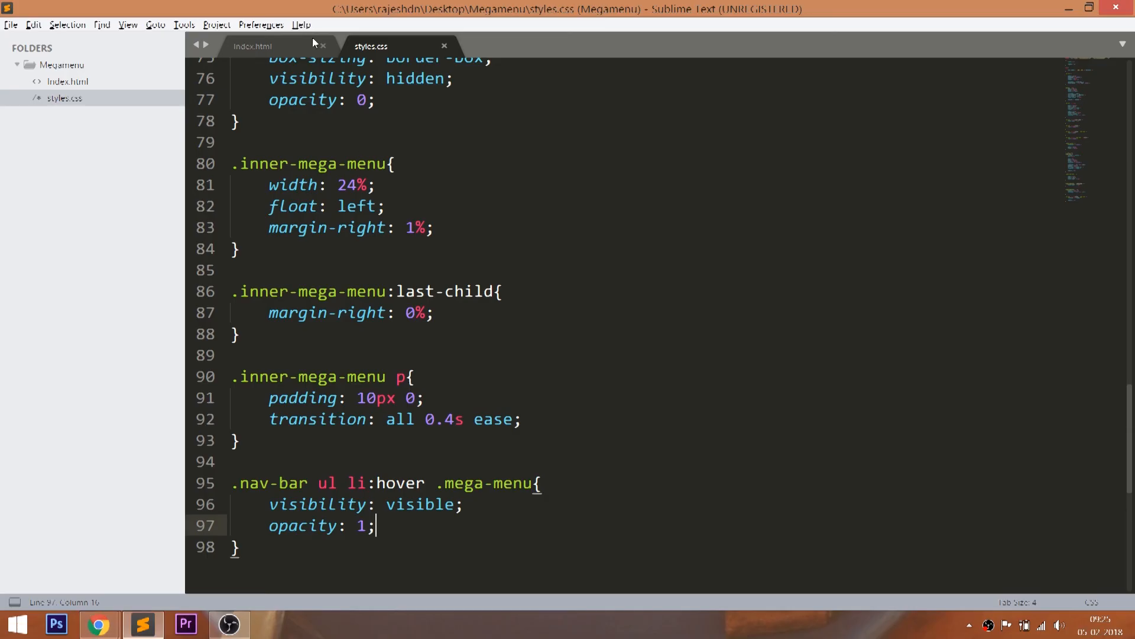
pyautogui.click(252, 45)
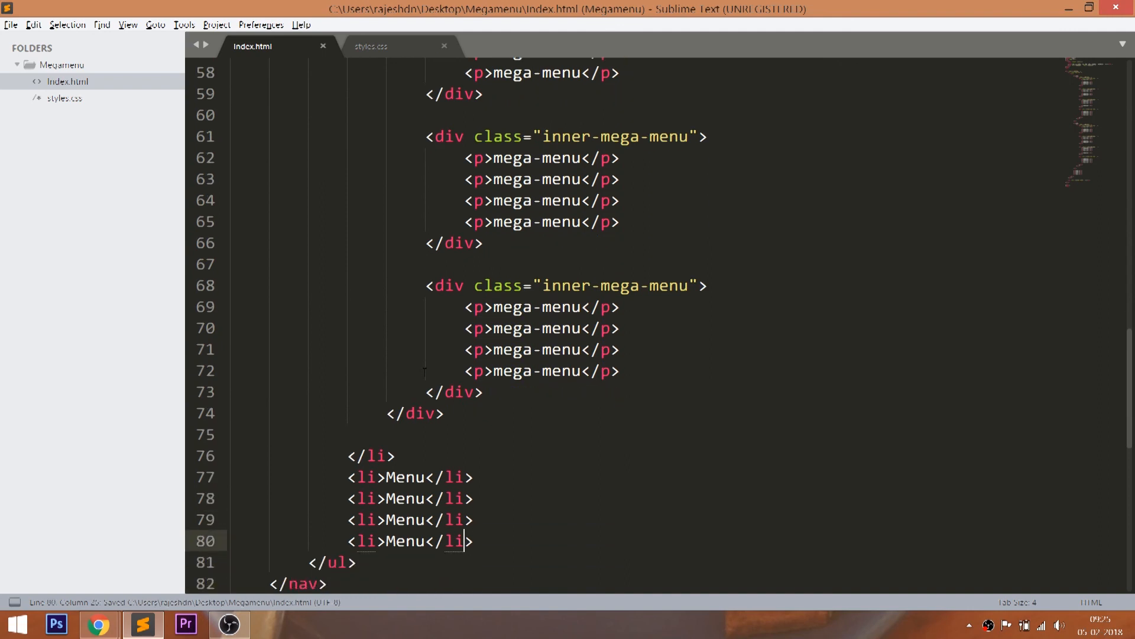
# Step: Save index.html before testing the hover mega menu in Chrome
pyautogui.press('enter')
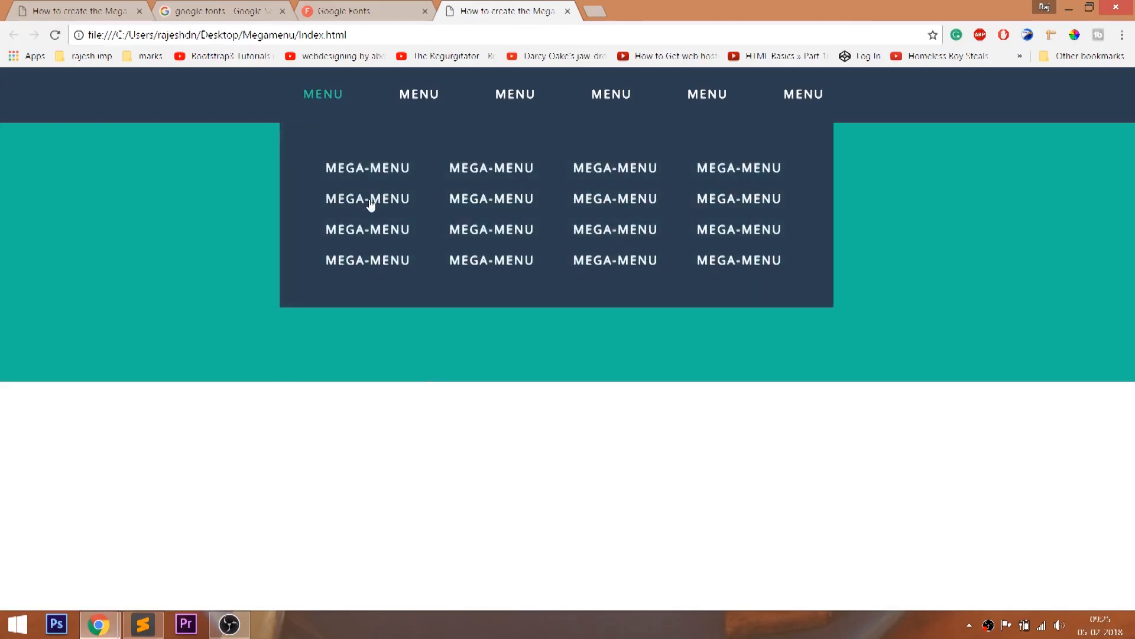
pyautogui.moveTo(490, 199)
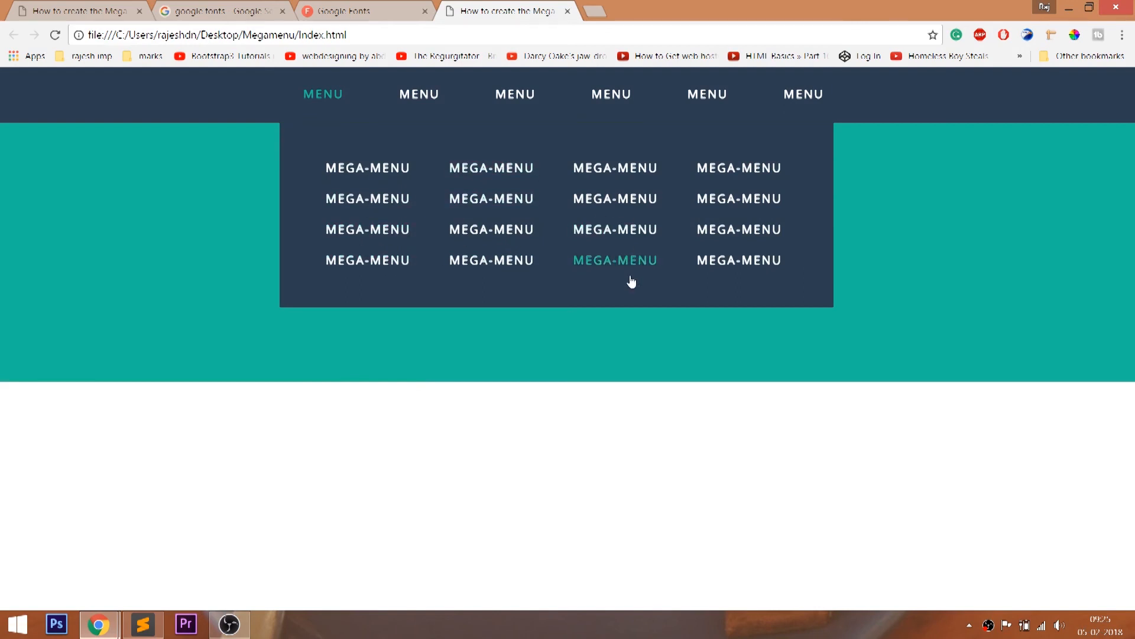
pyautogui.moveTo(419, 93)
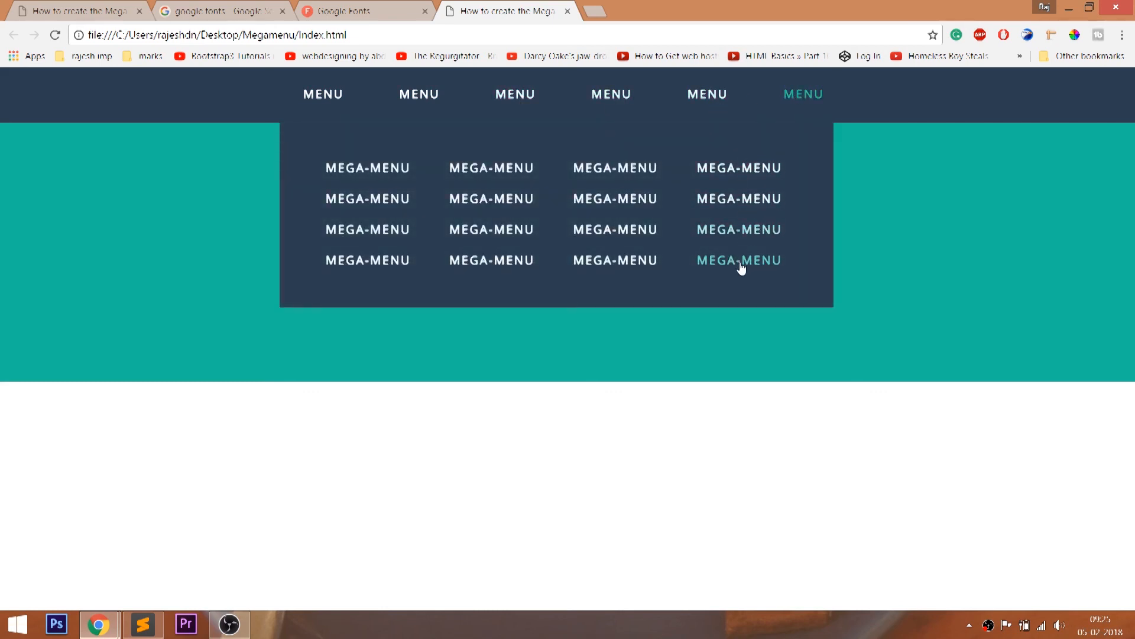
pyautogui.moveTo(367, 260)
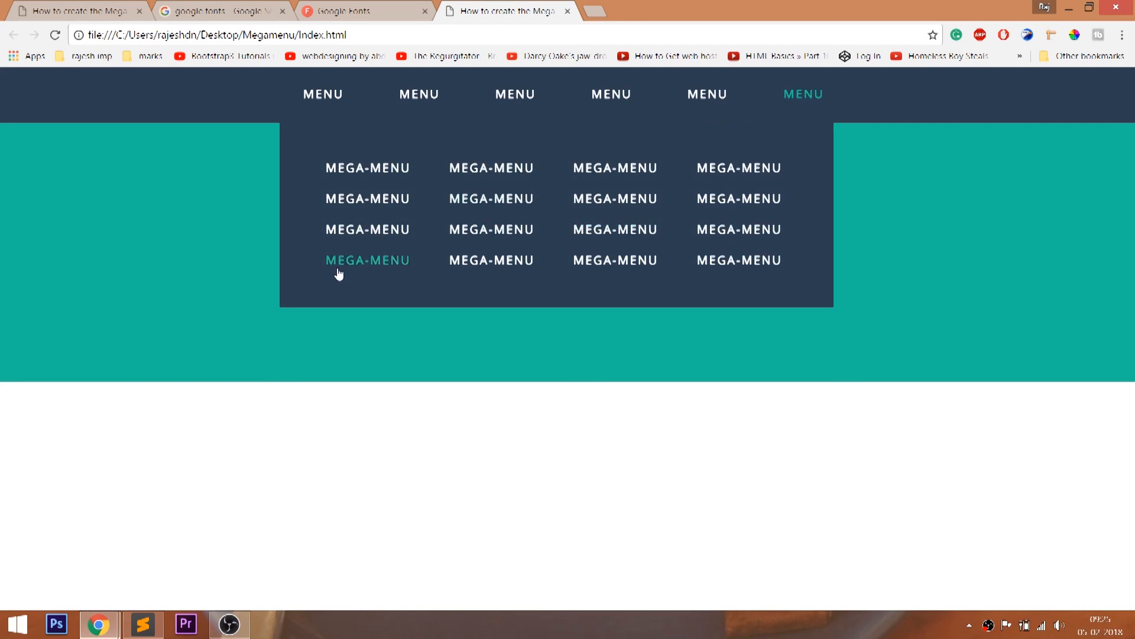